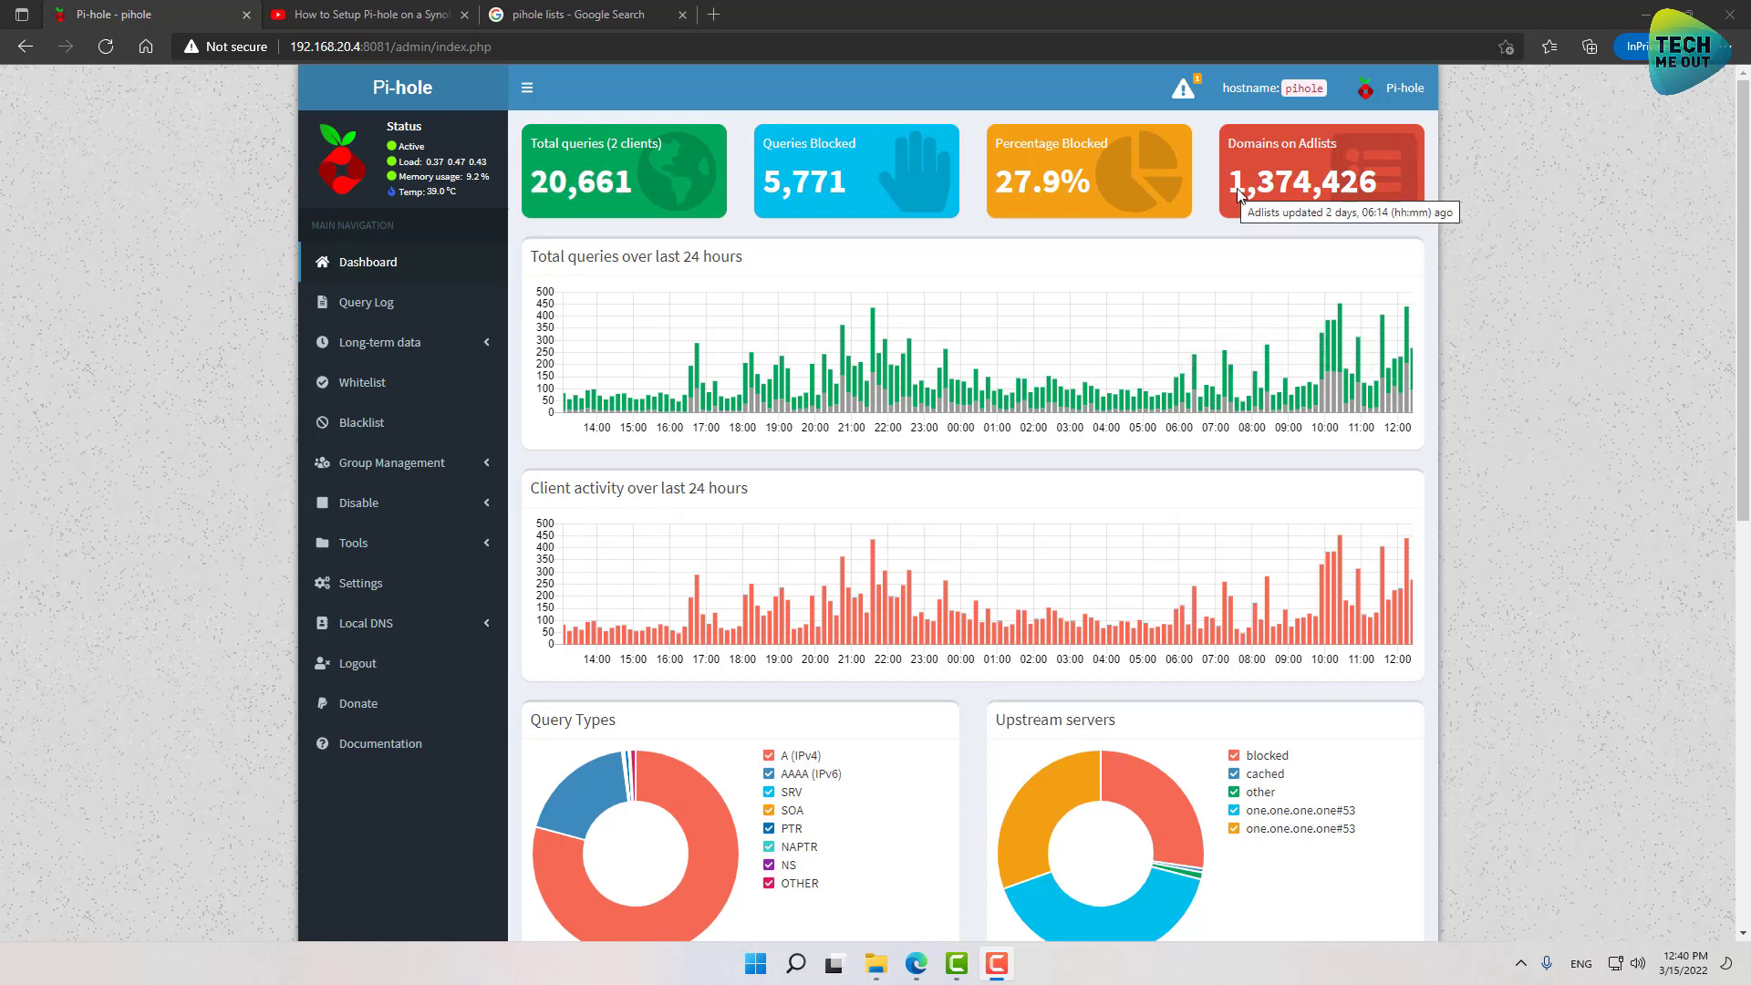
pyautogui.moveTo(1283, 197)
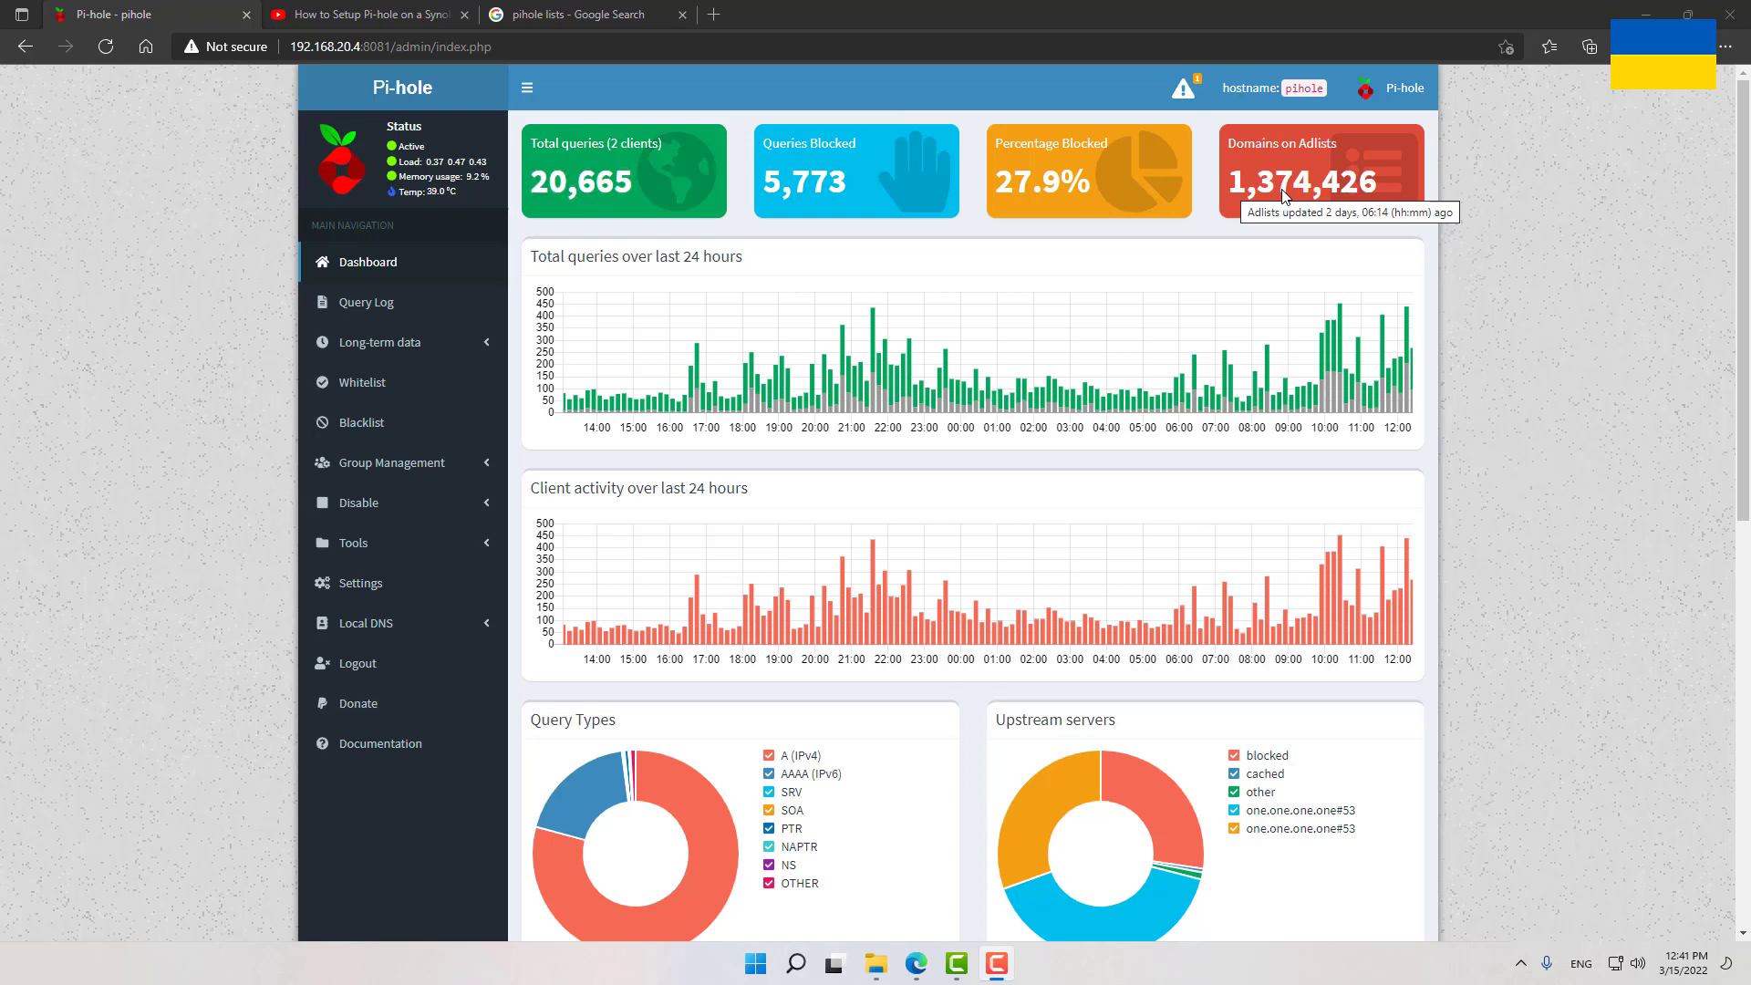
pyautogui.moveTo(1091, 272)
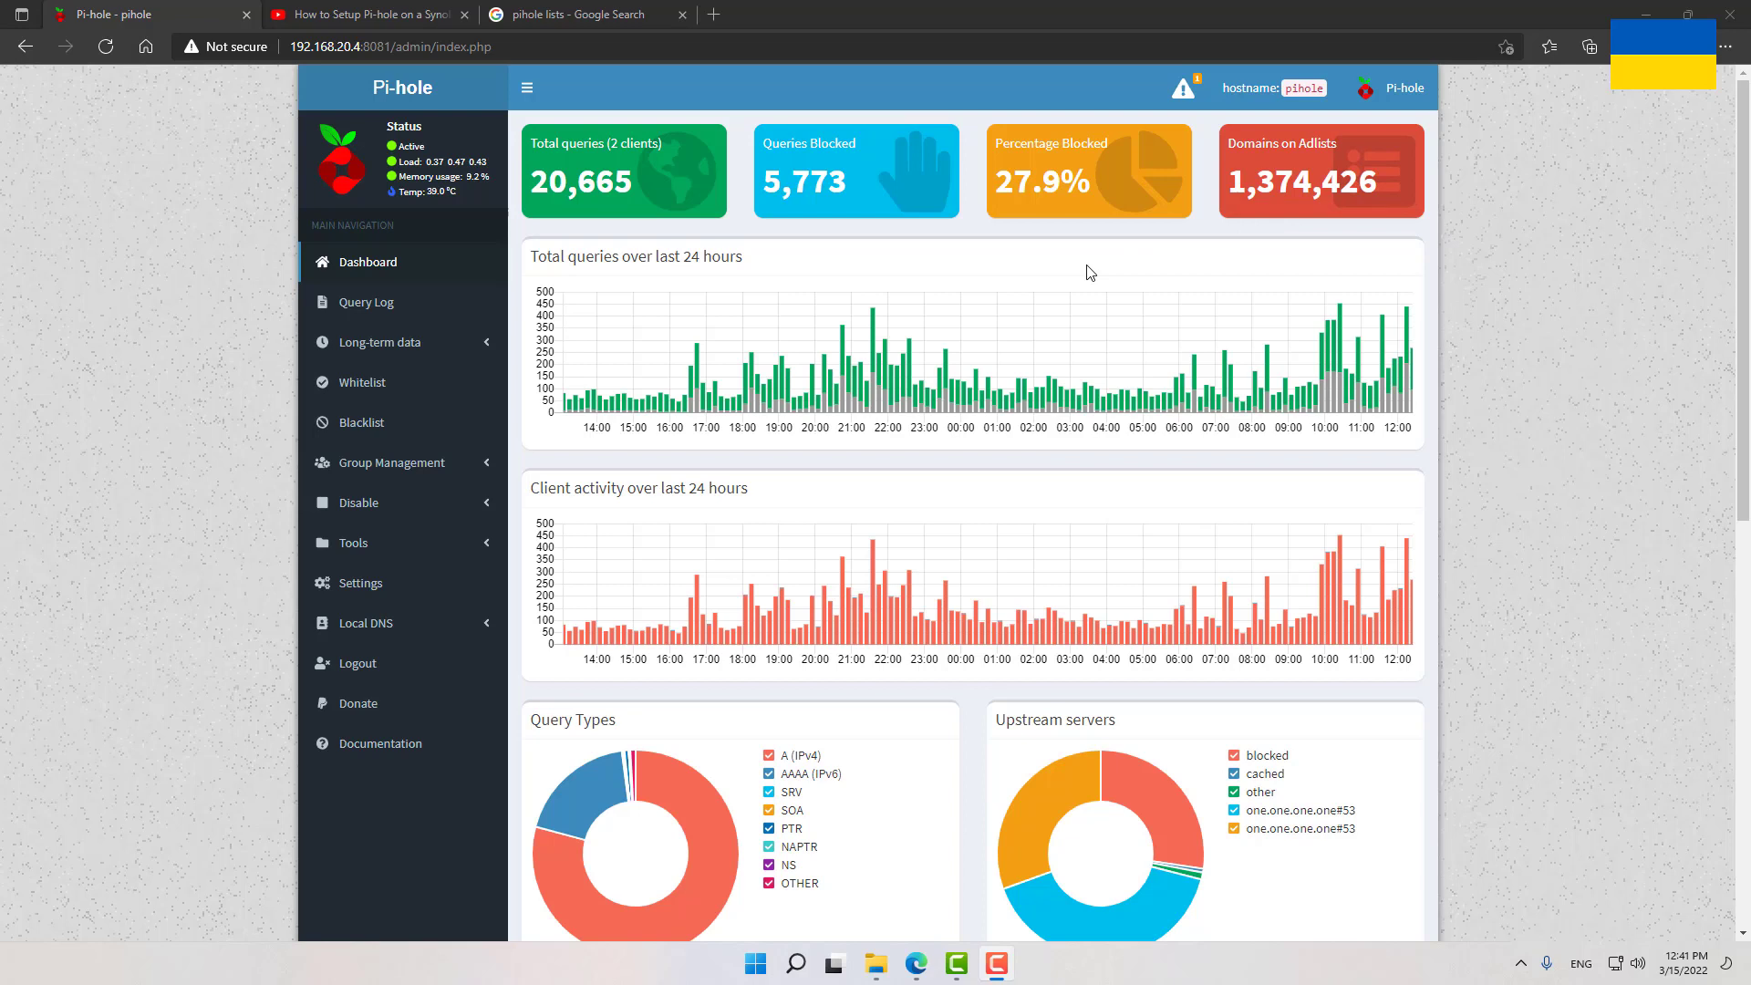
pyautogui.moveTo(992, 325)
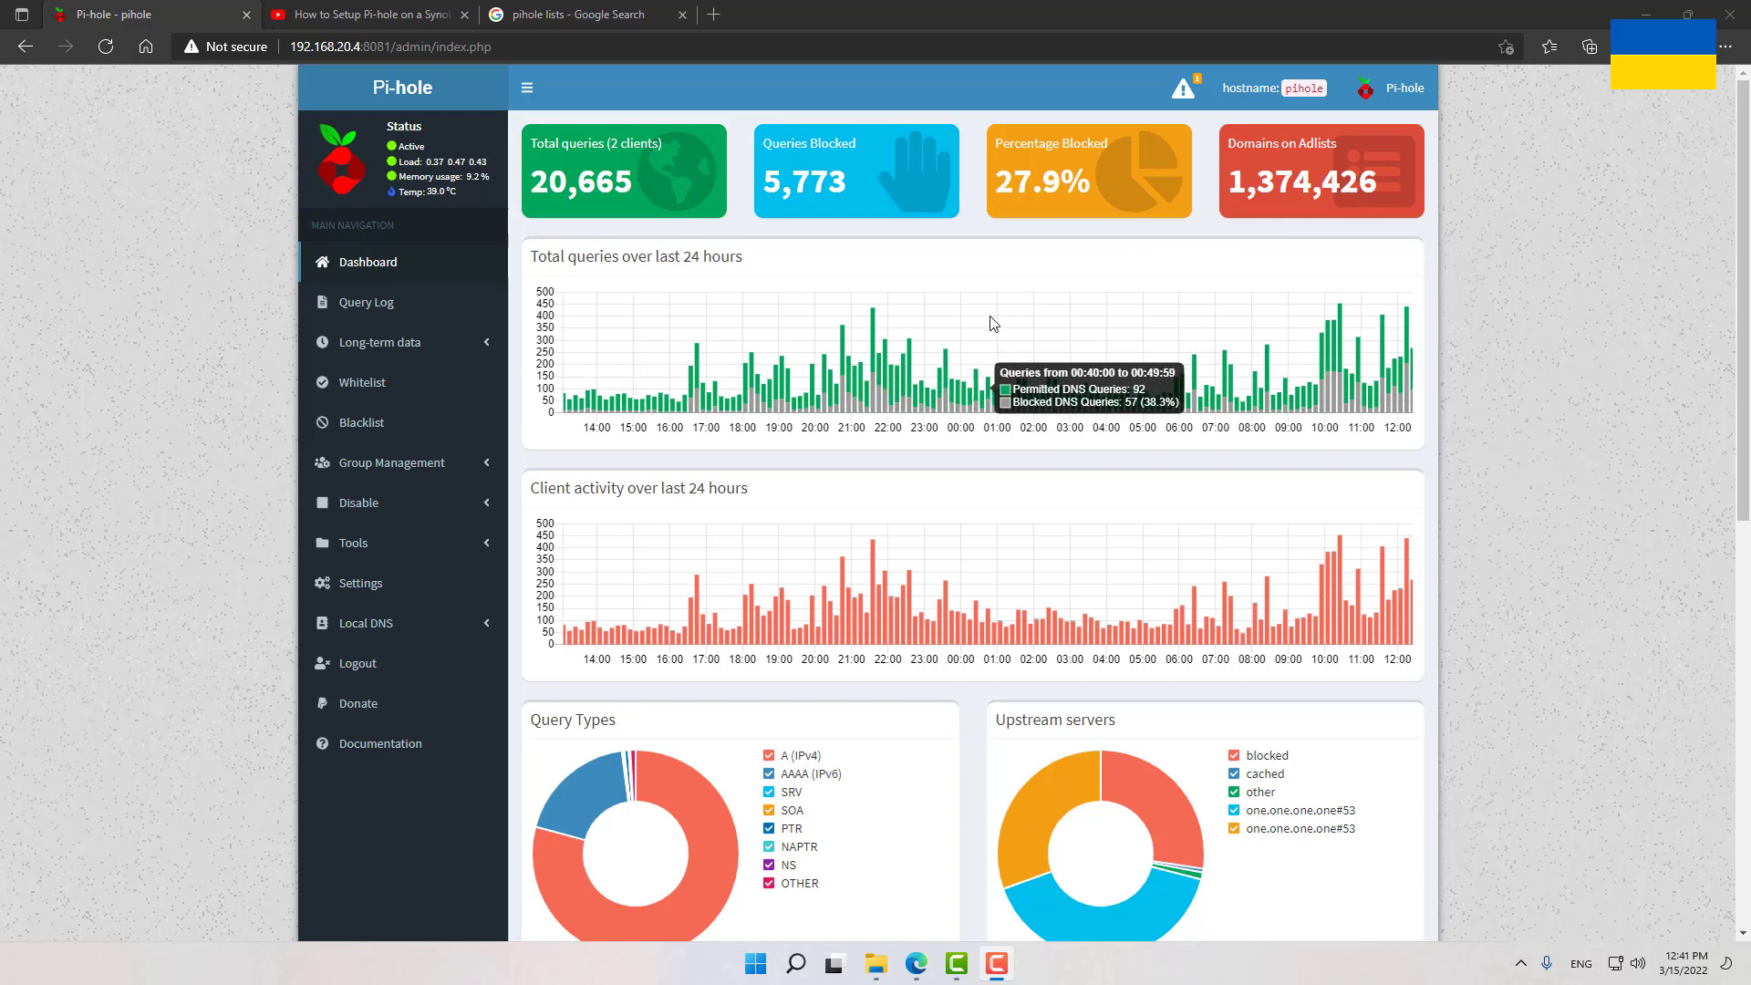
pyautogui.moveTo(737, 252)
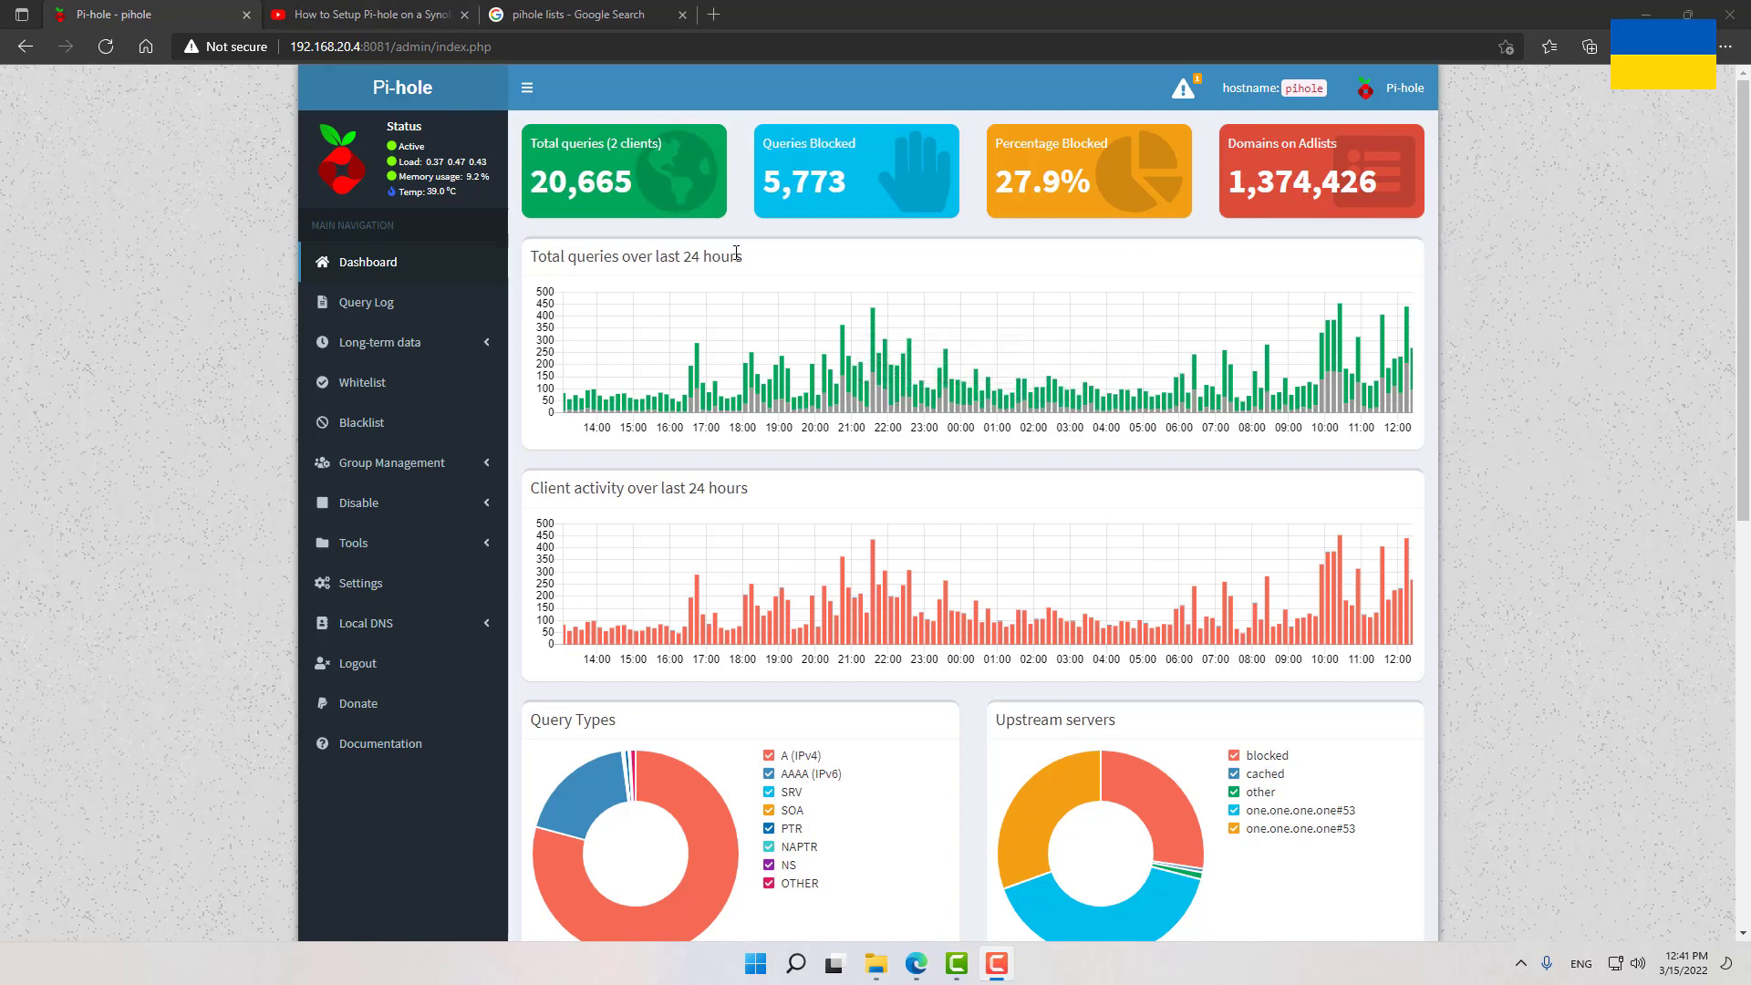
pyautogui.moveTo(728, 327)
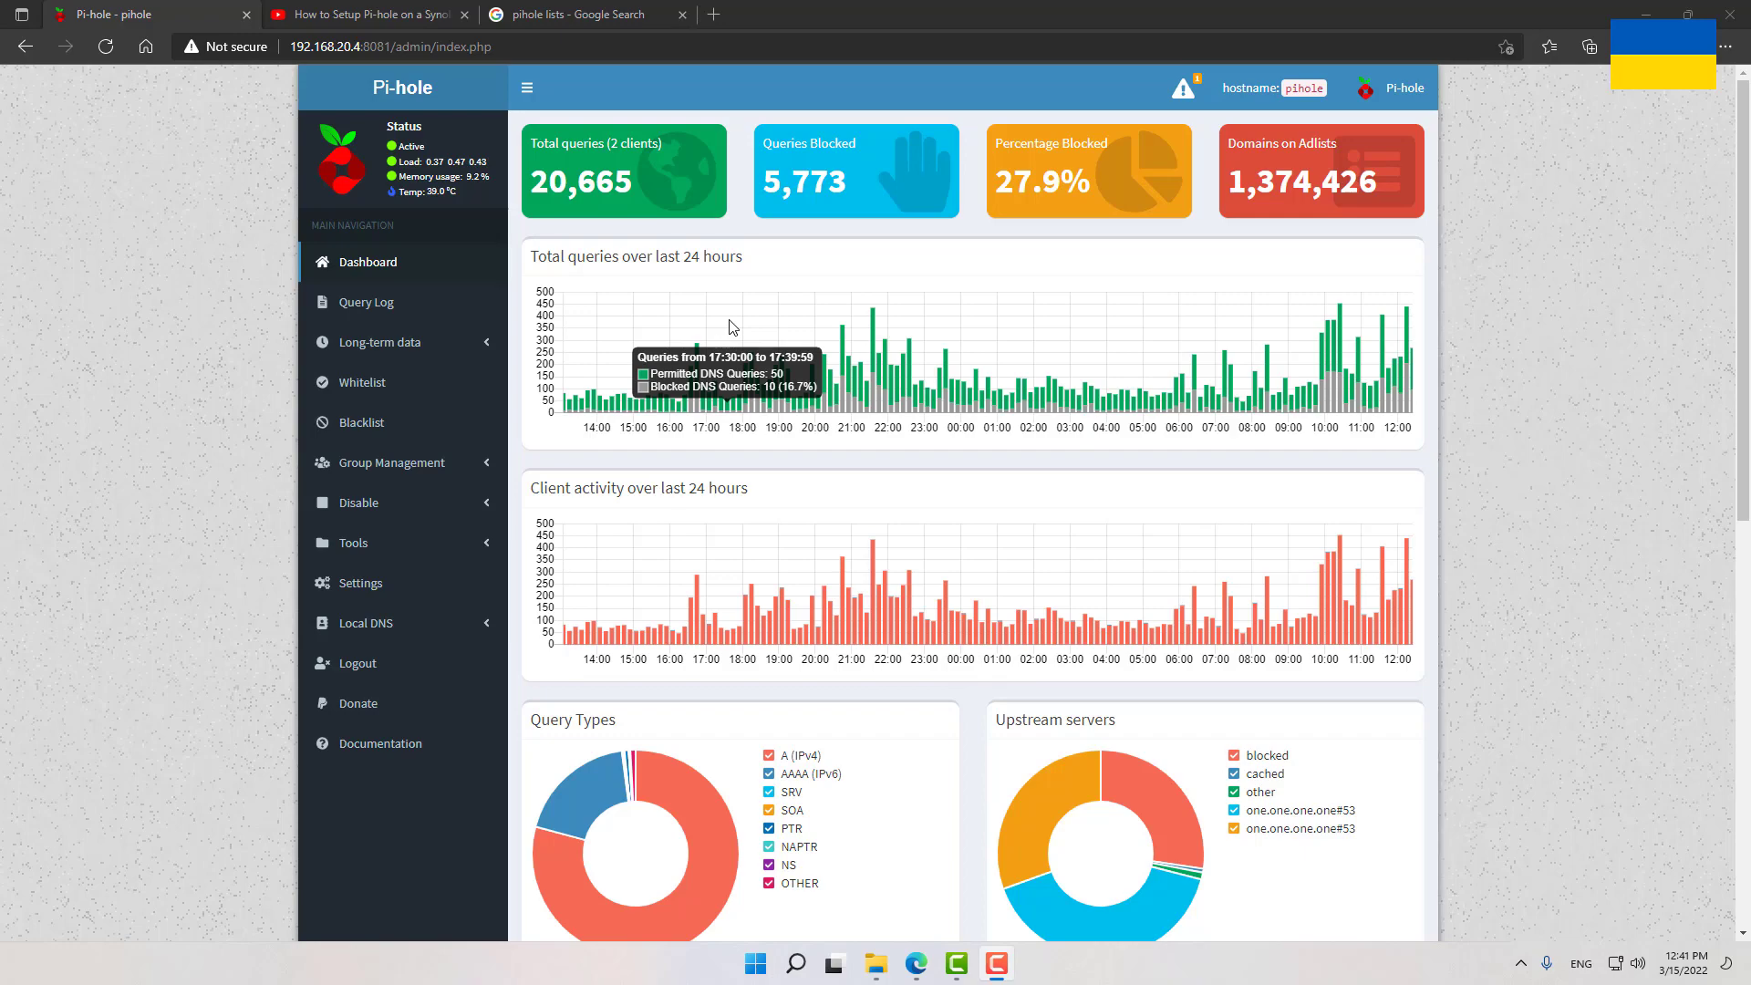
# Switch to the browser tab holding the 'pihole lists' Google Search results
pyautogui.click(367, 15)
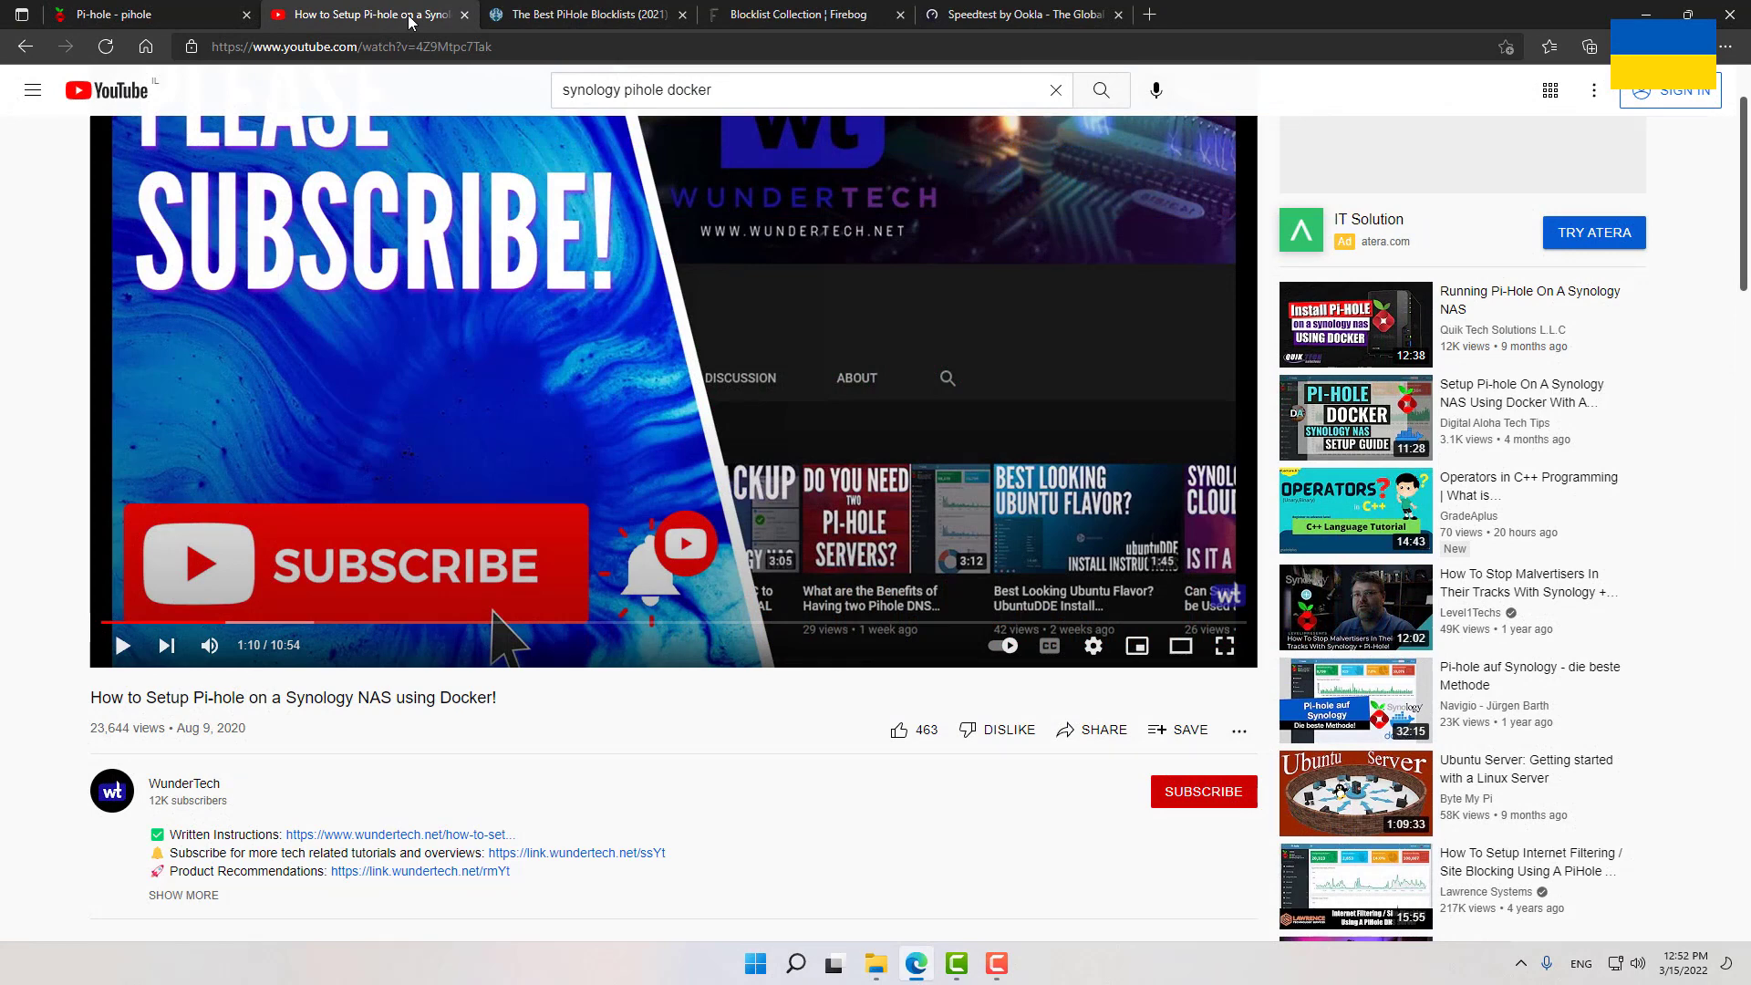
pyautogui.moveTo(505, 405)
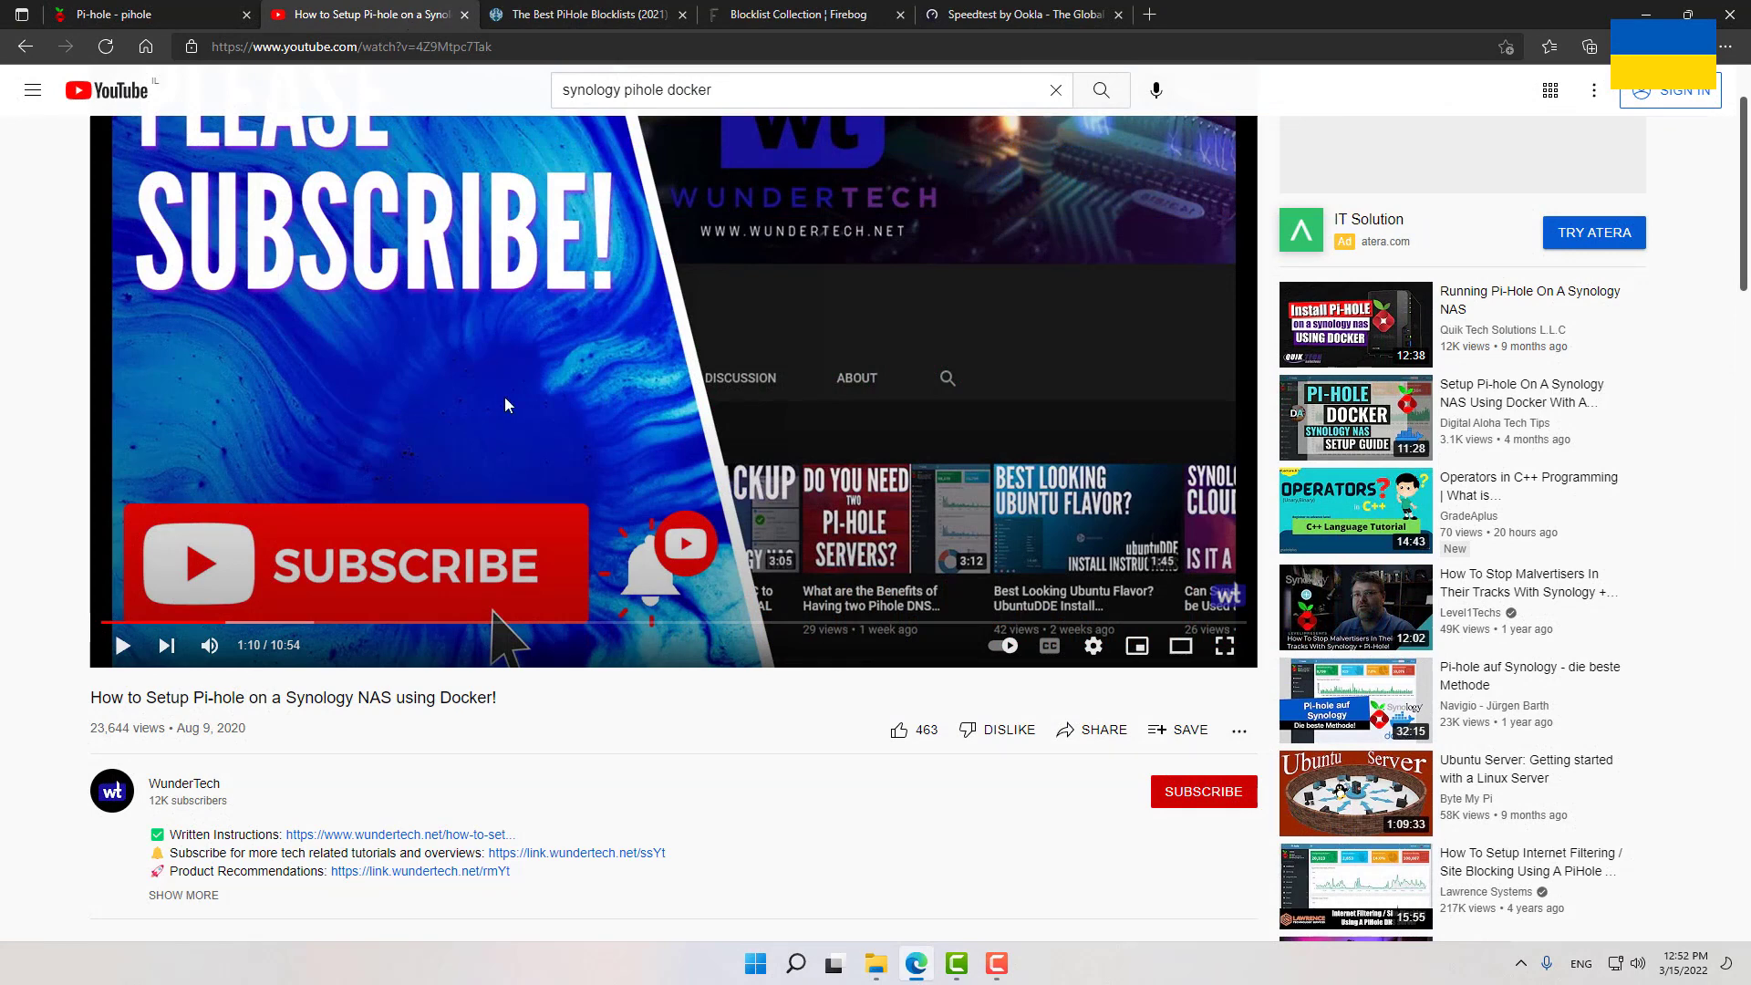
pyautogui.moveTo(1001, 812)
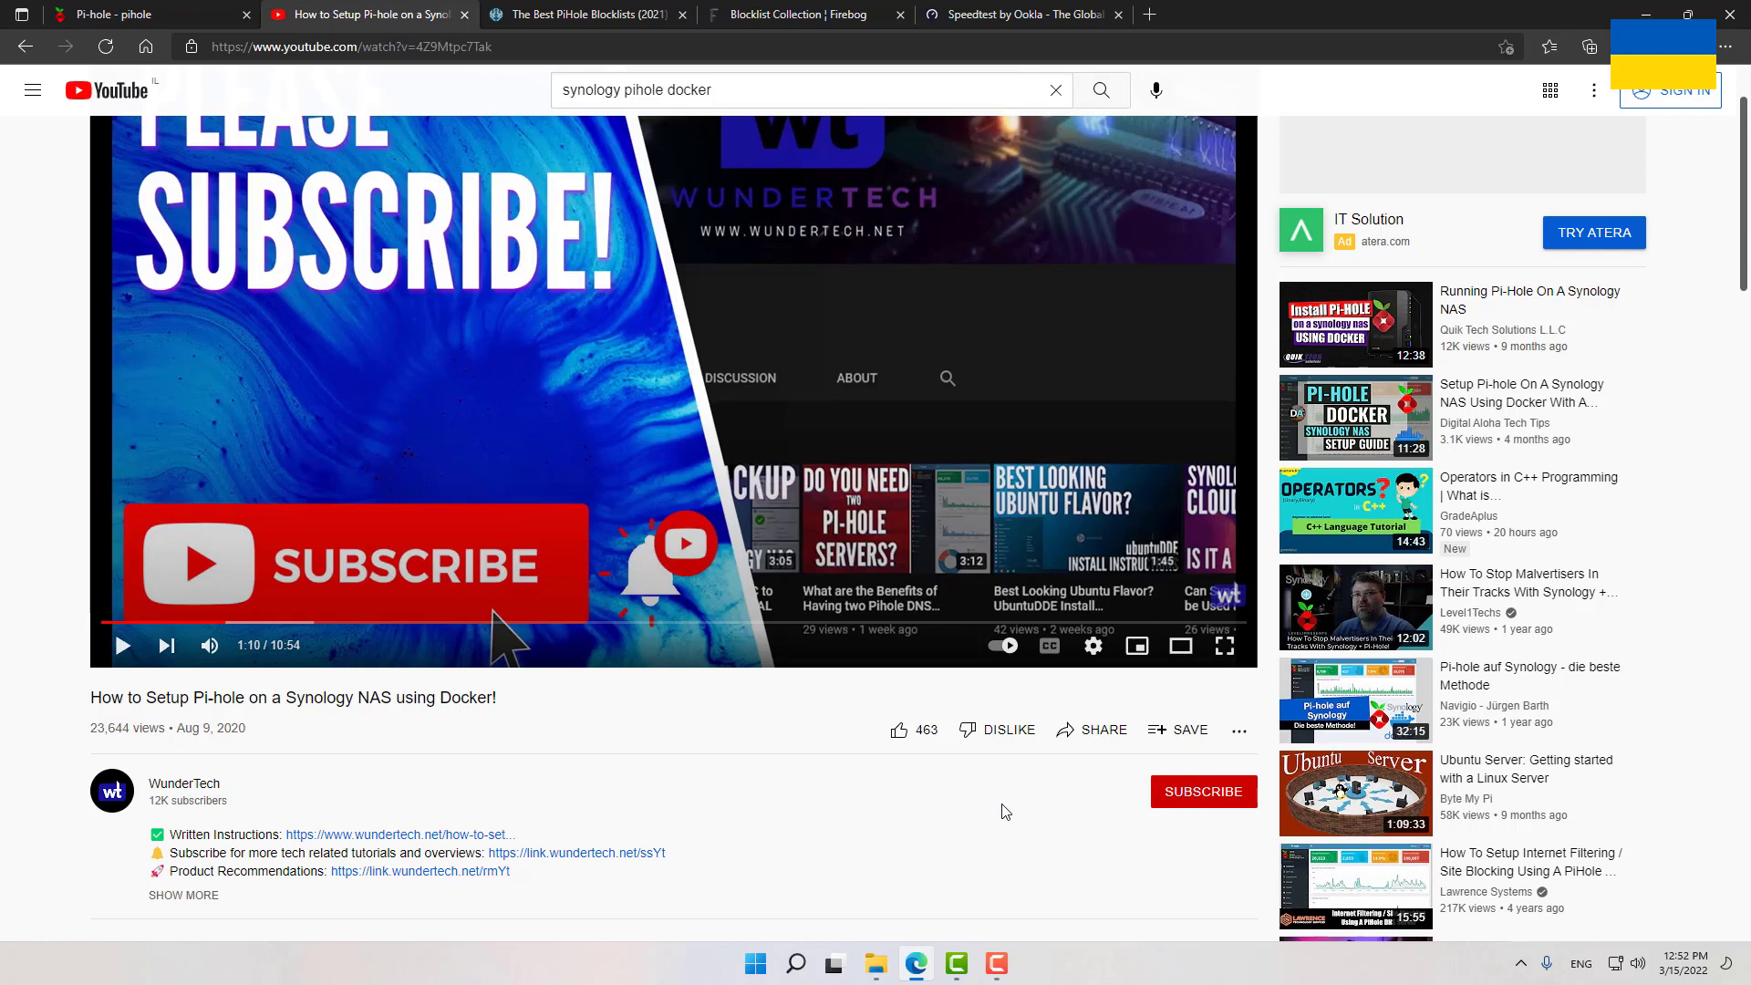
pyautogui.moveTo(1299, 755)
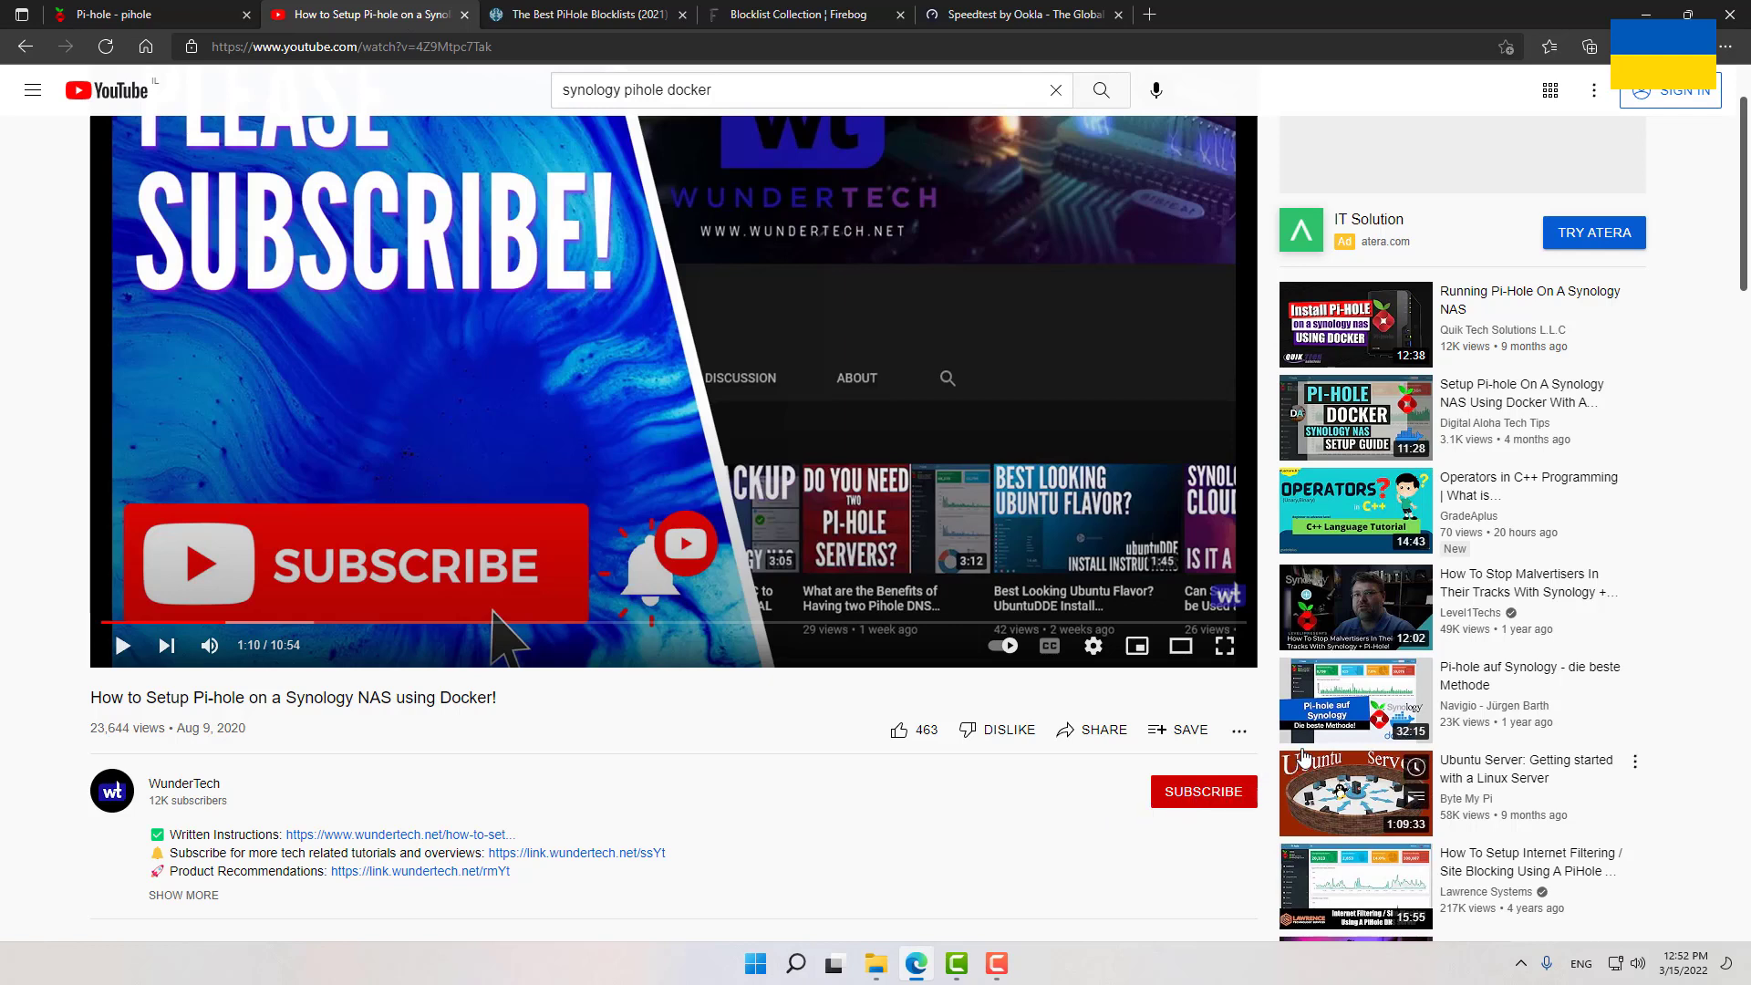
pyautogui.moveTo(1320, 741)
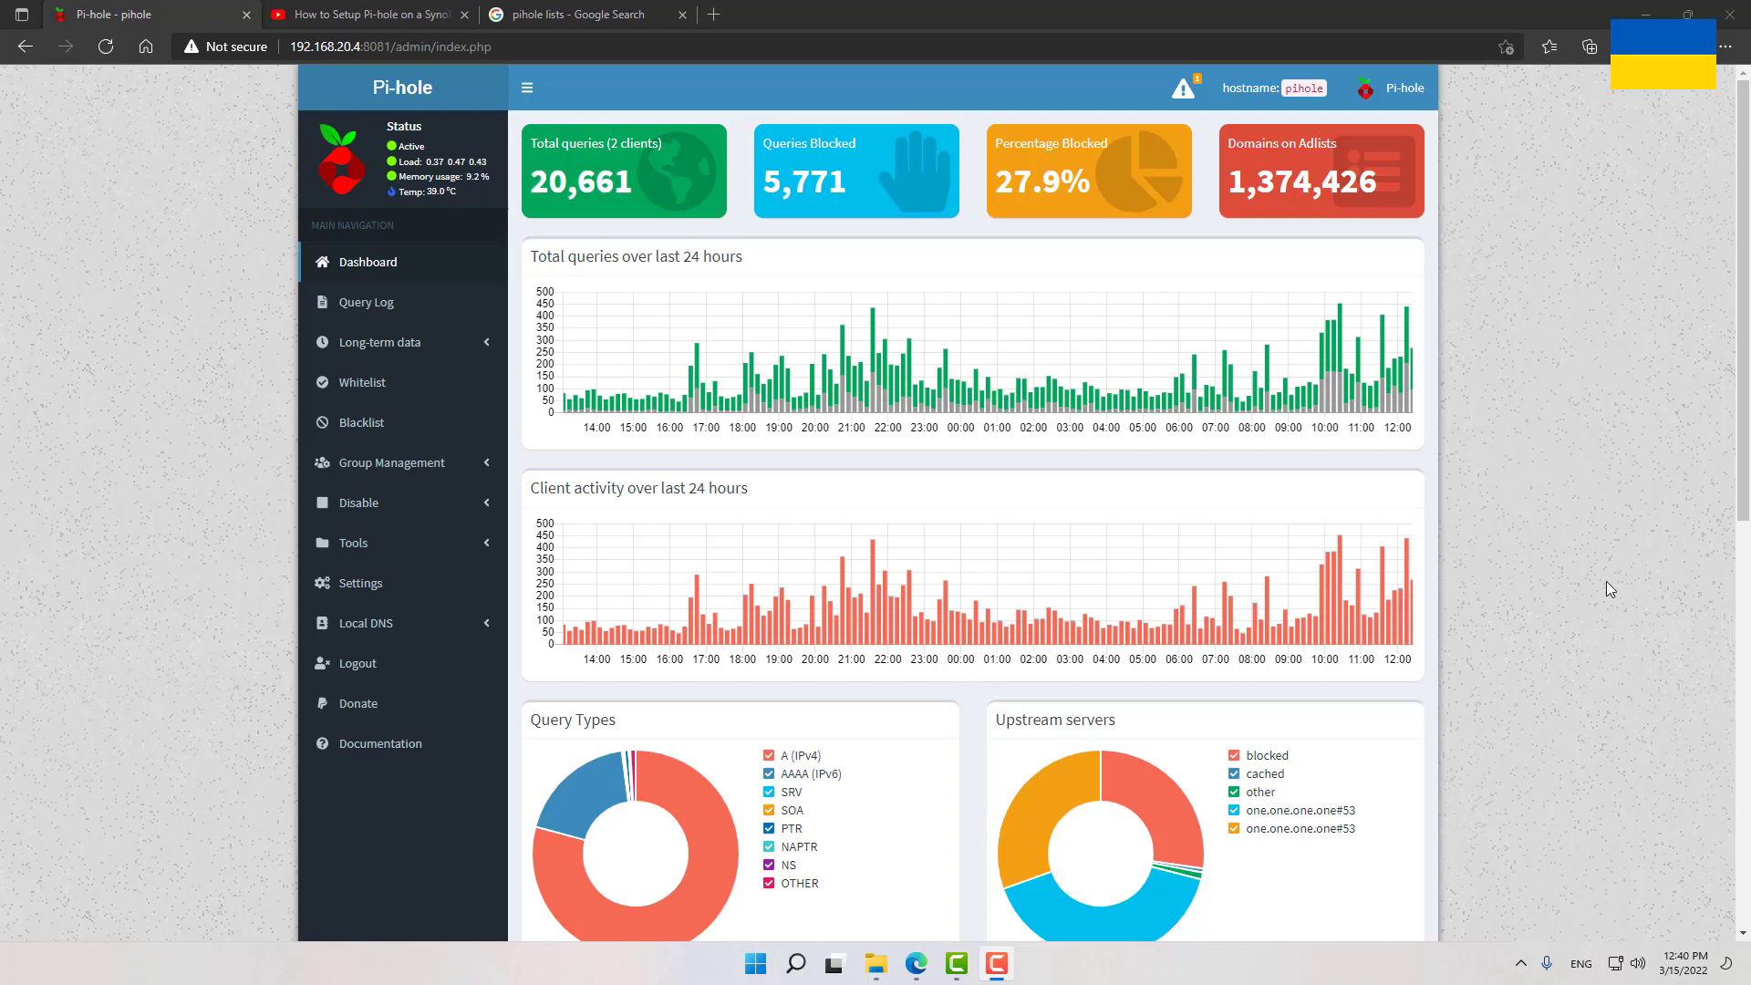
pyautogui.moveTo(1268, 190)
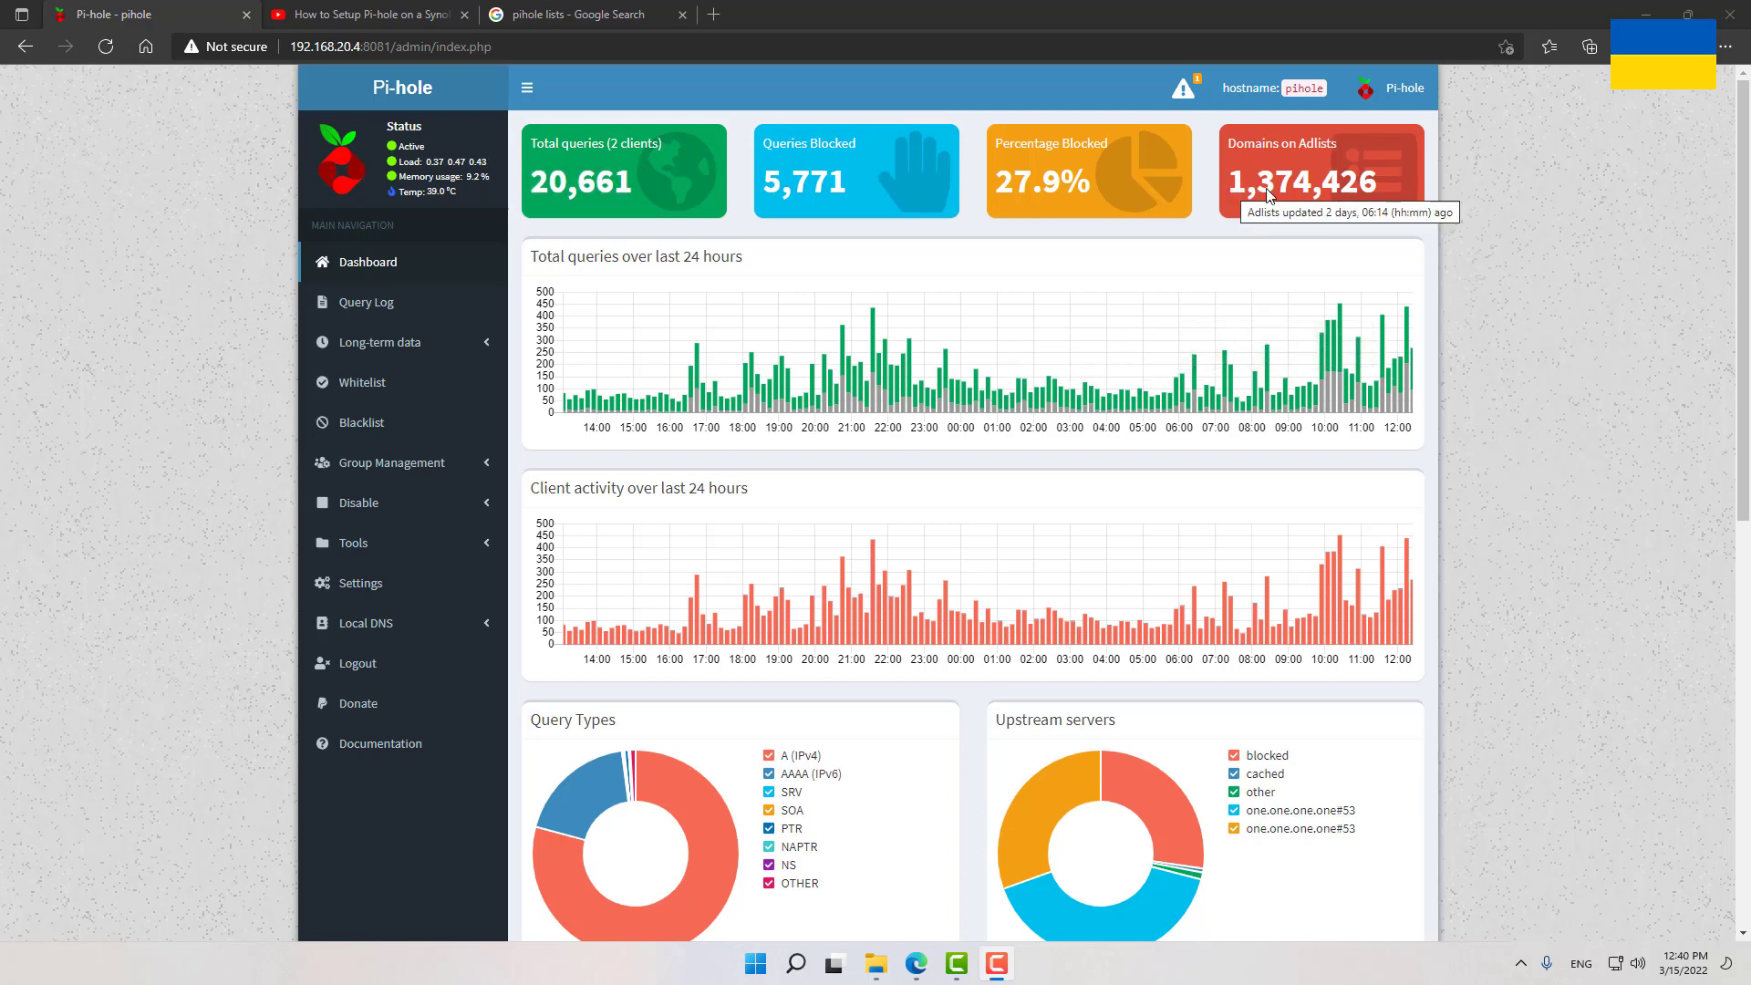
pyautogui.moveTo(1282, 199)
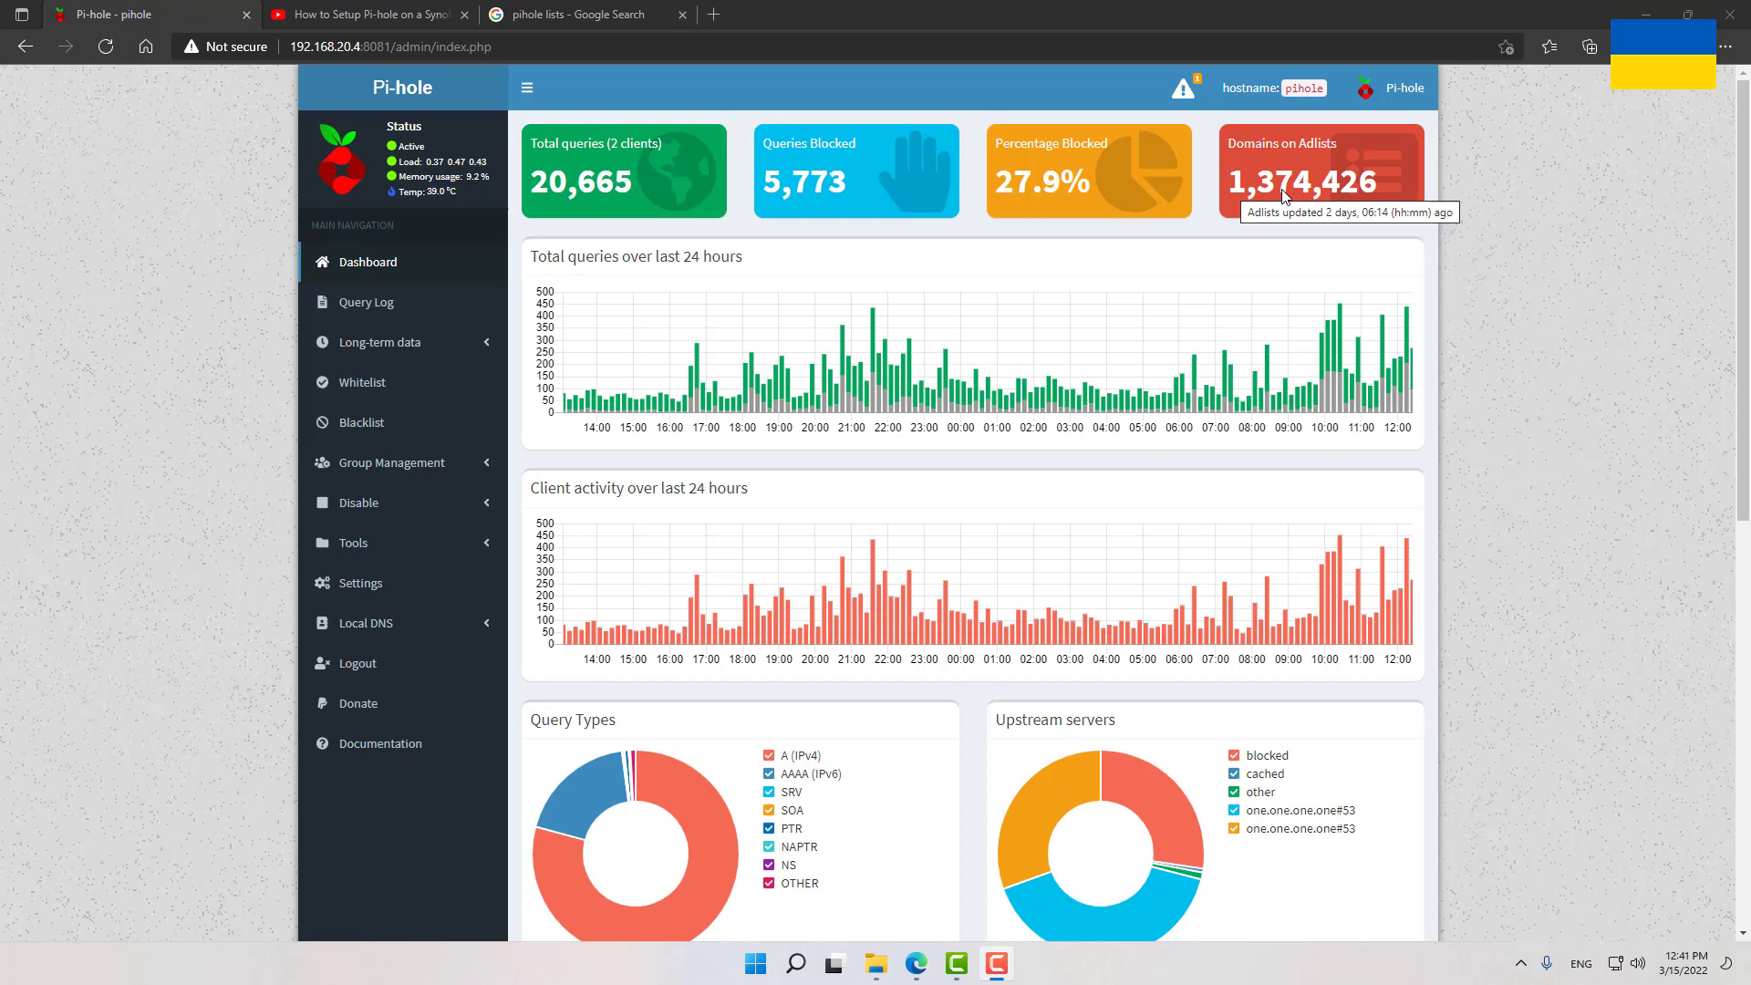
pyautogui.moveTo(1089, 272)
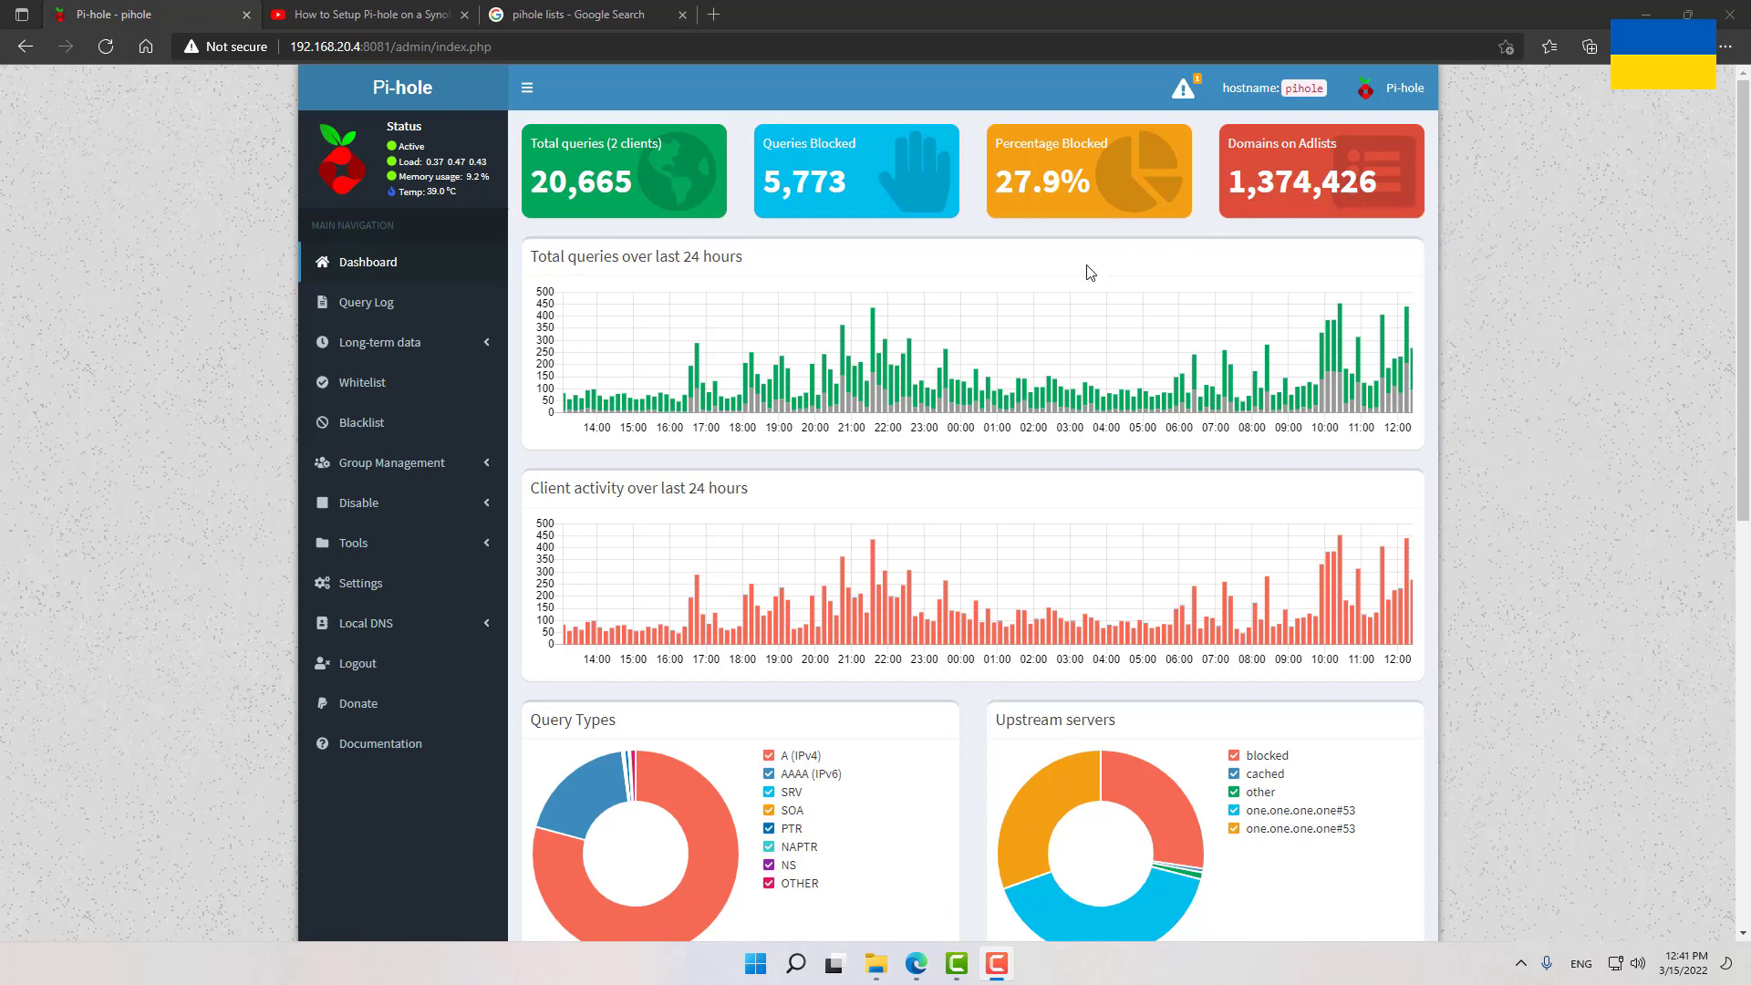
pyautogui.moveTo(958, 302)
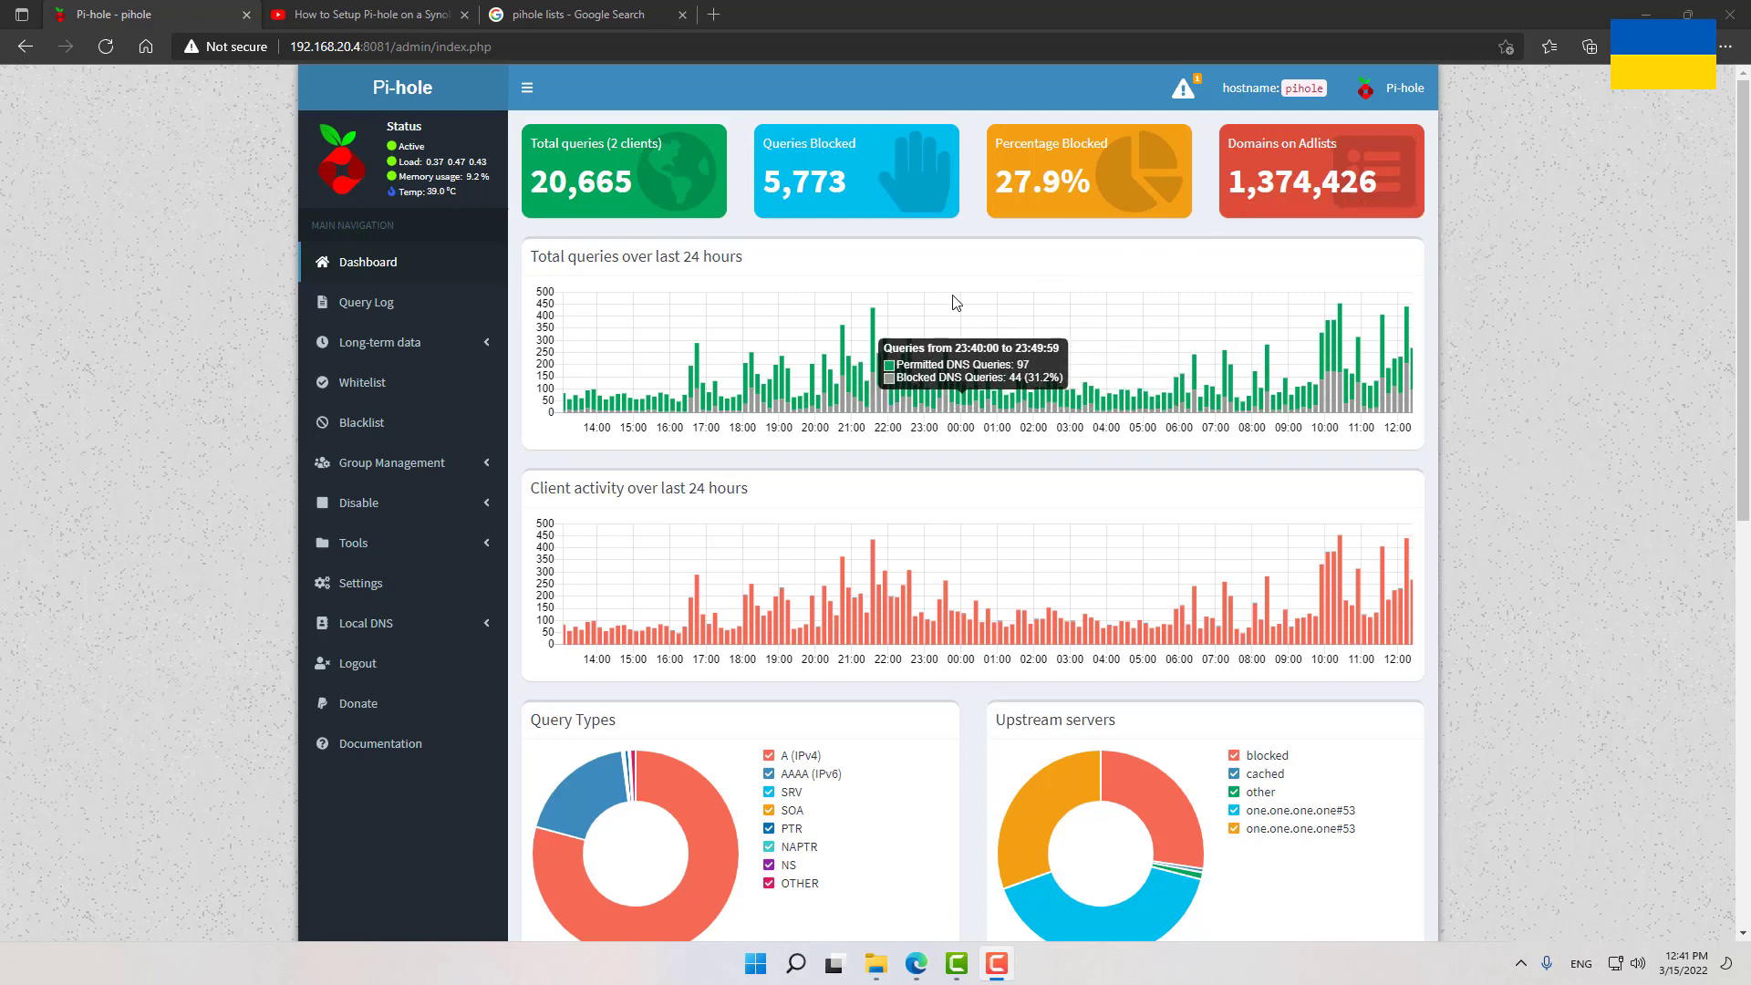
pyautogui.moveTo(737, 252)
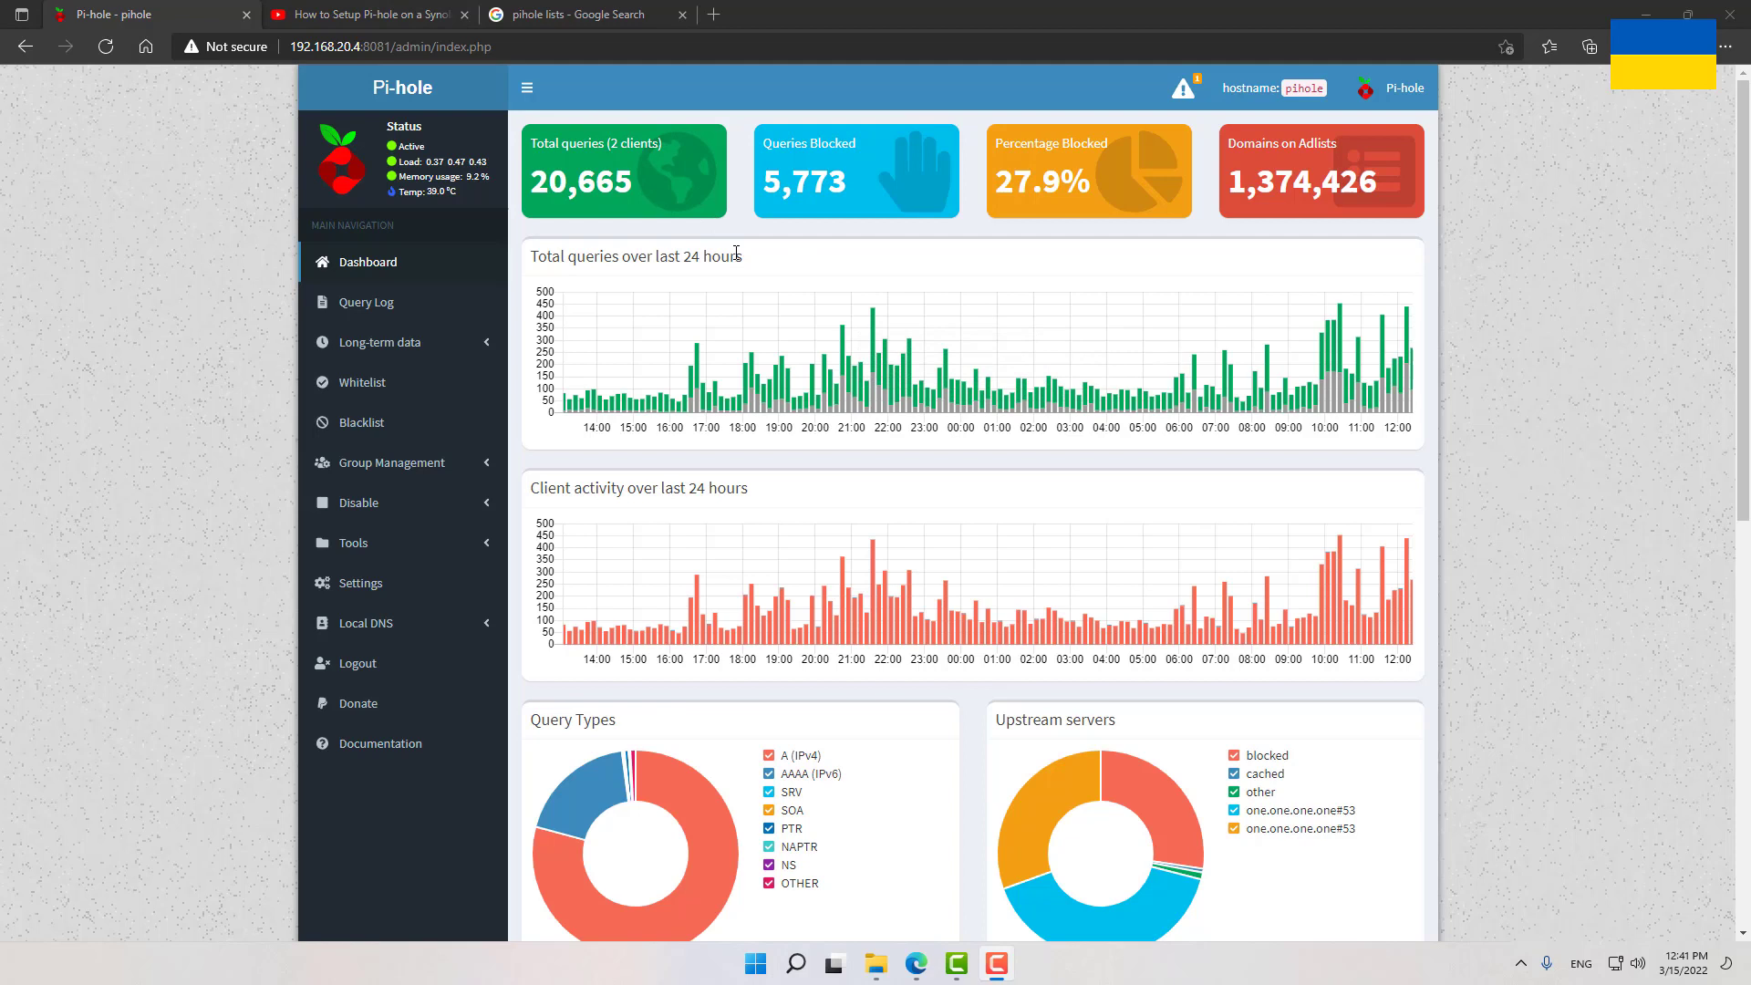
pyautogui.moveTo(732, 327)
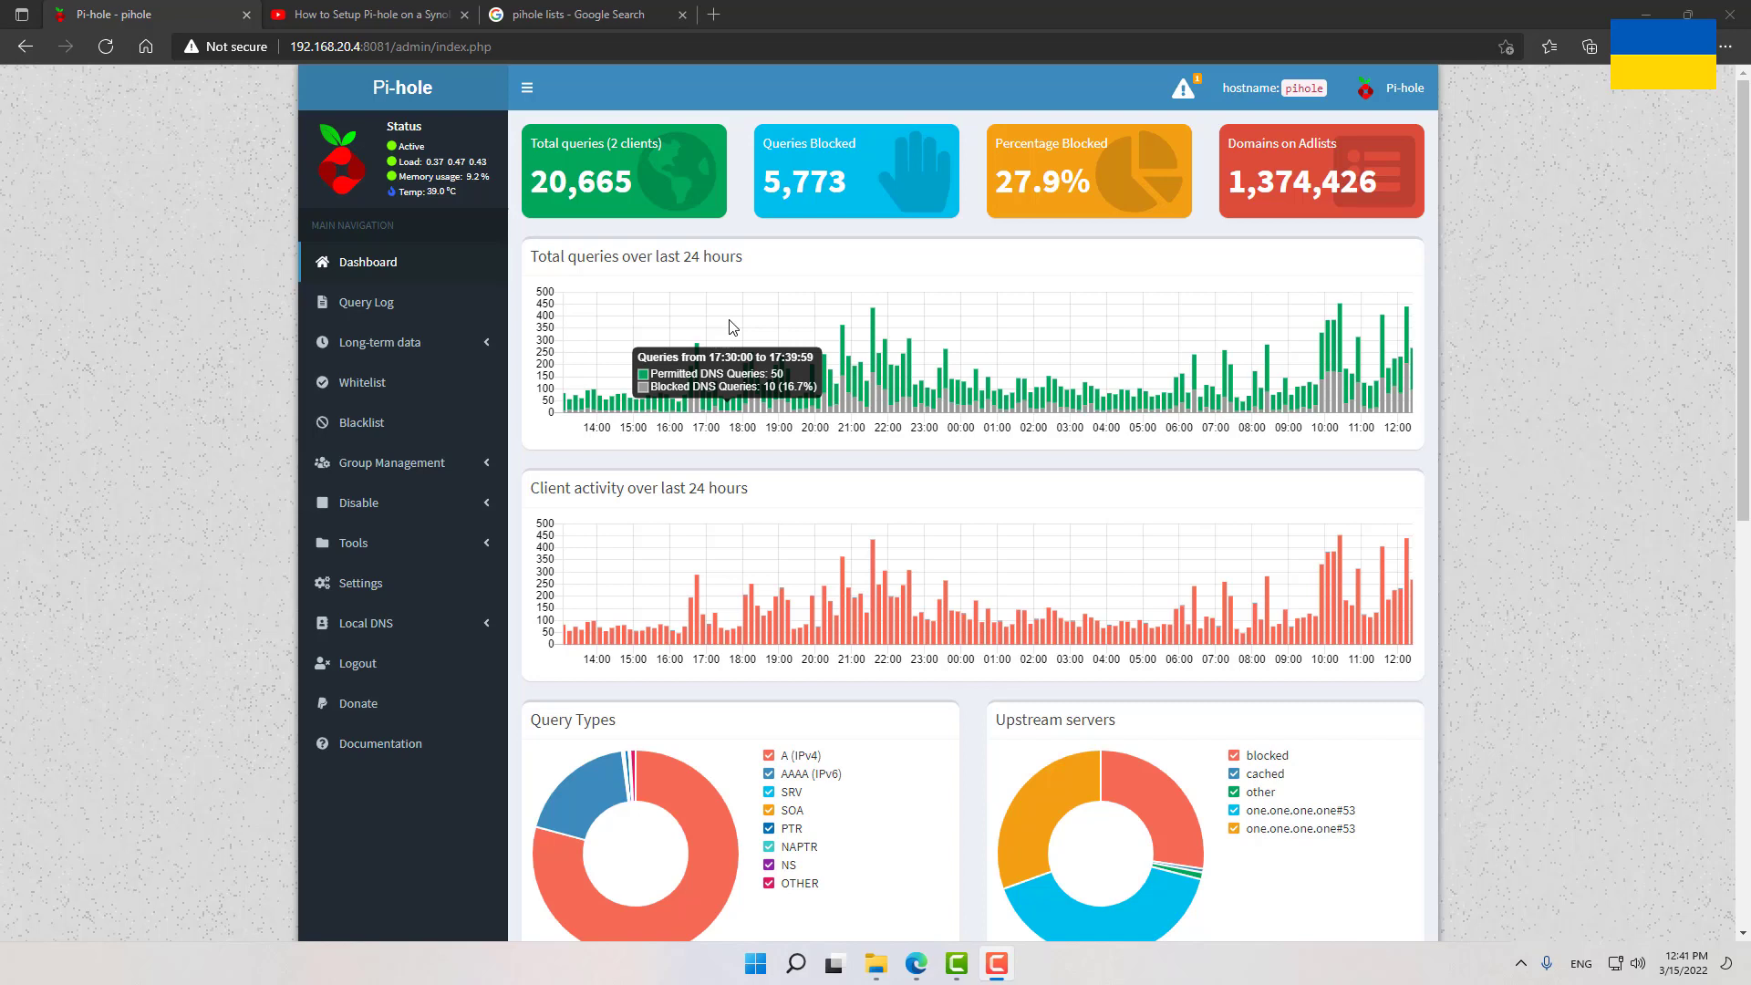
pyautogui.moveTo(1599, 789)
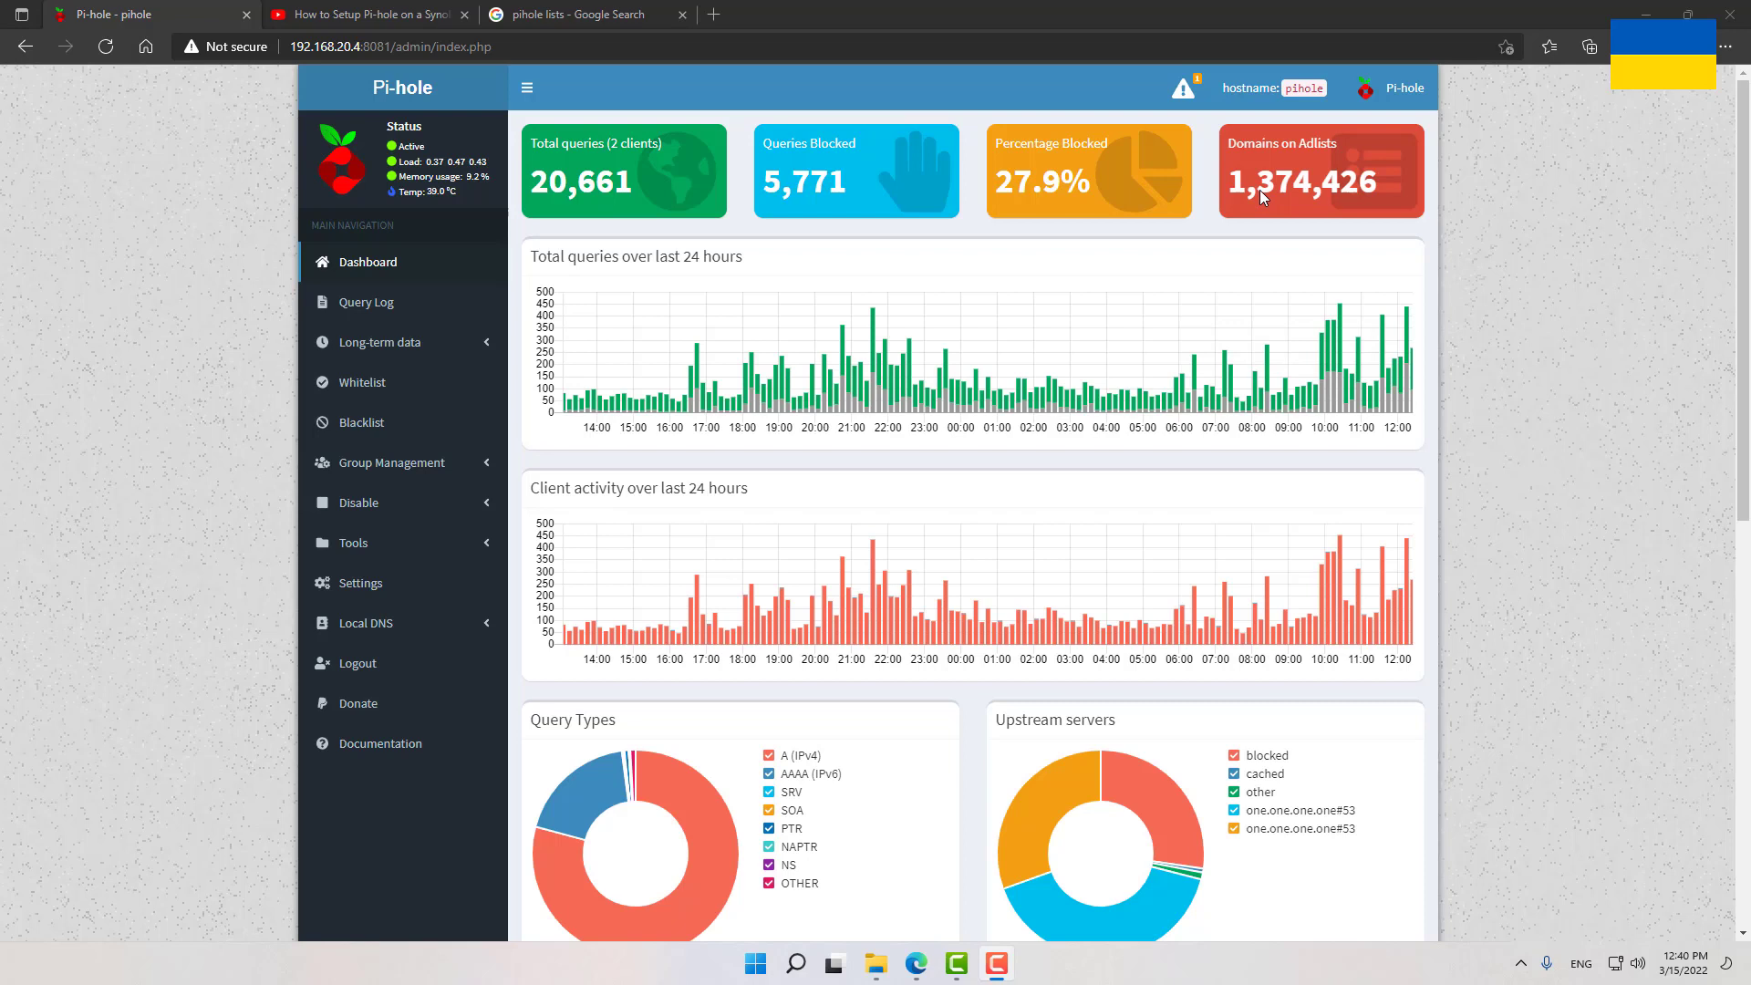
pyautogui.moveTo(1284, 195)
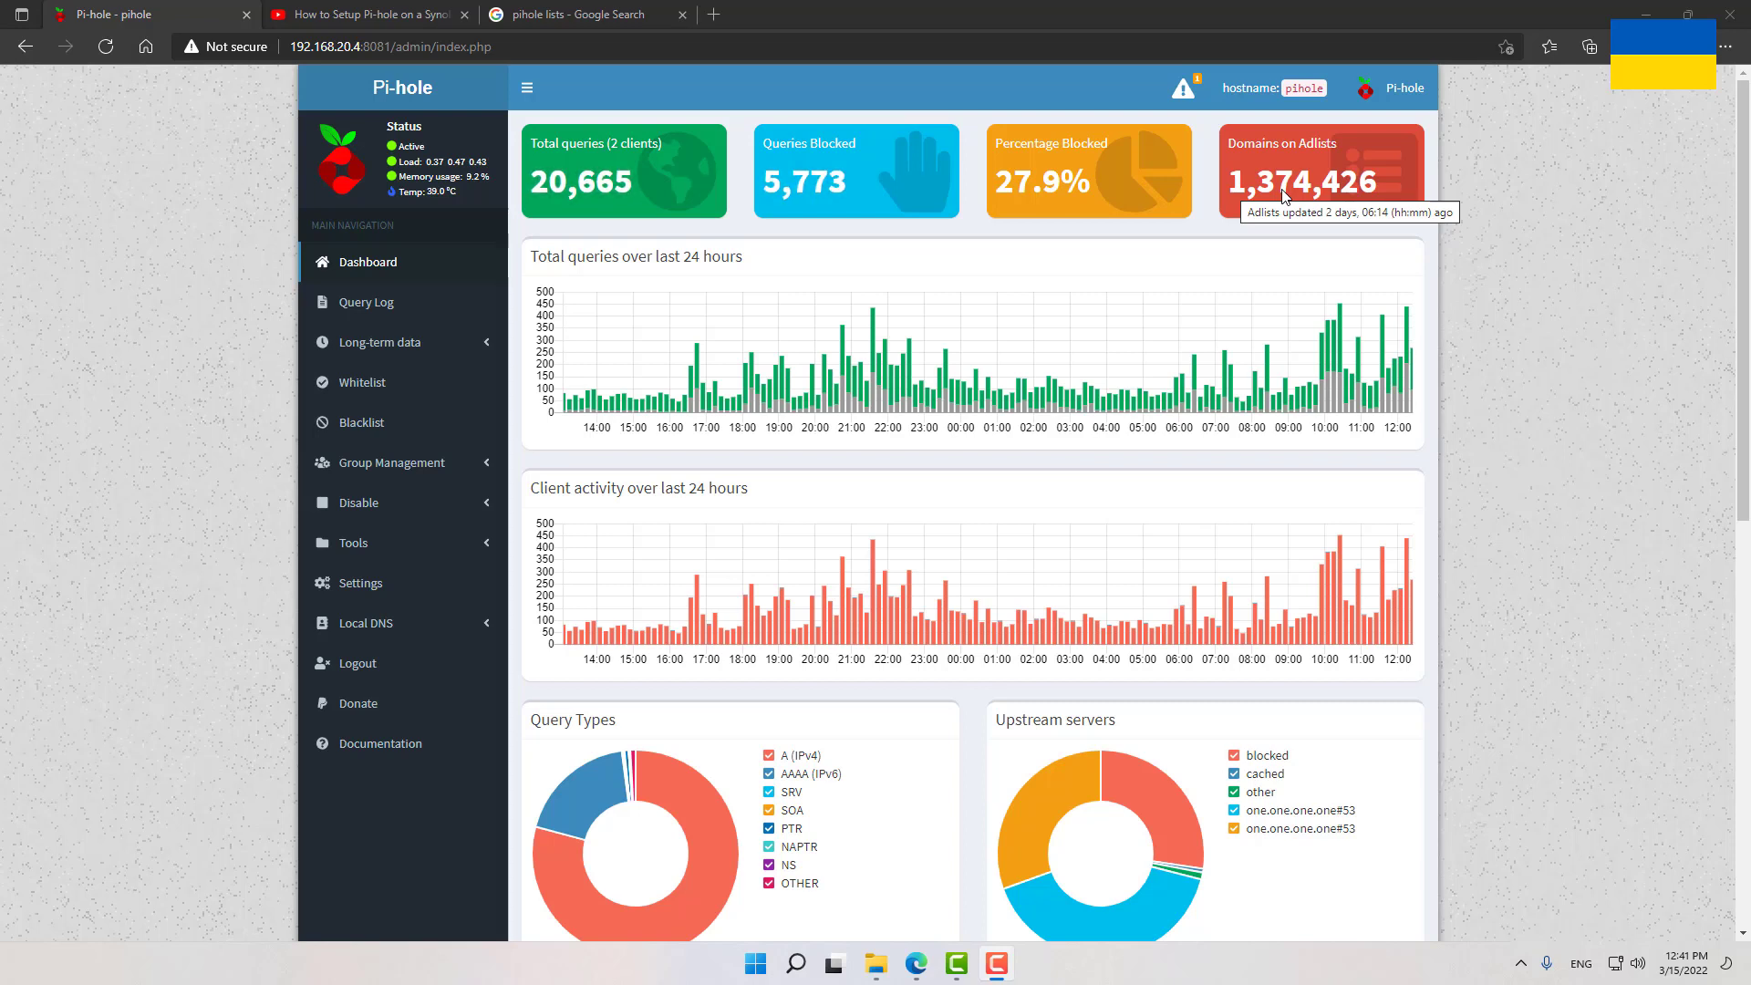
pyautogui.moveTo(732, 326)
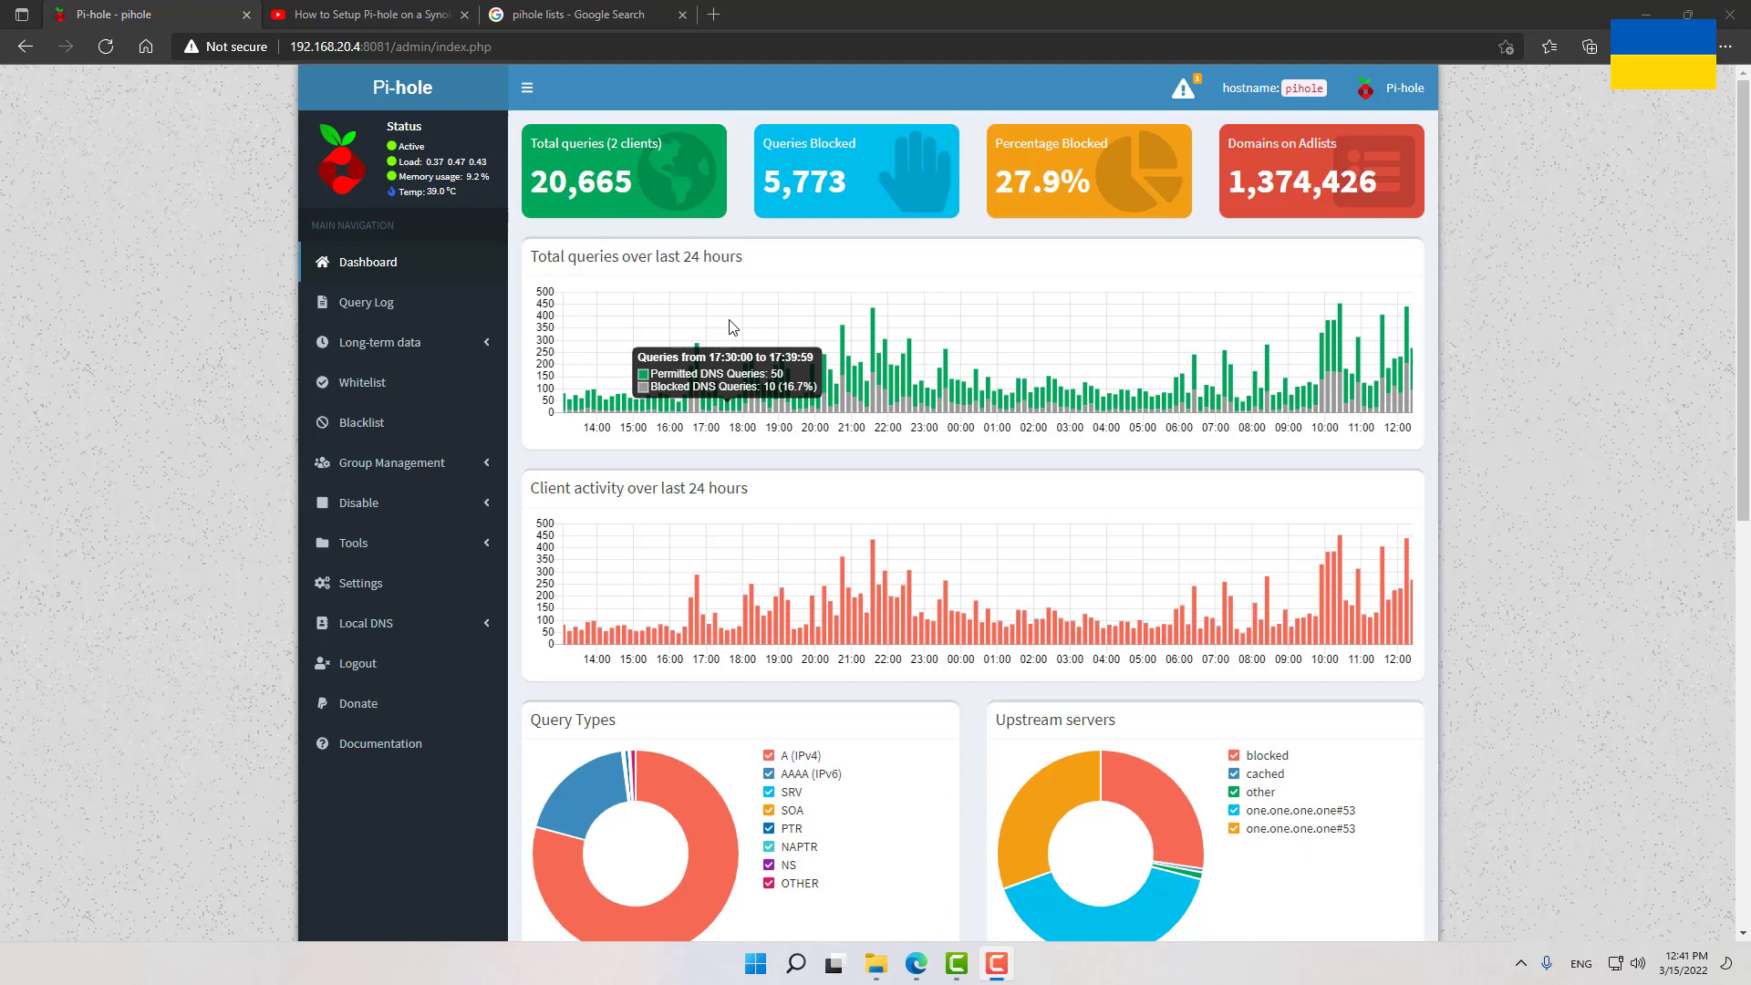
pyautogui.click(580, 15)
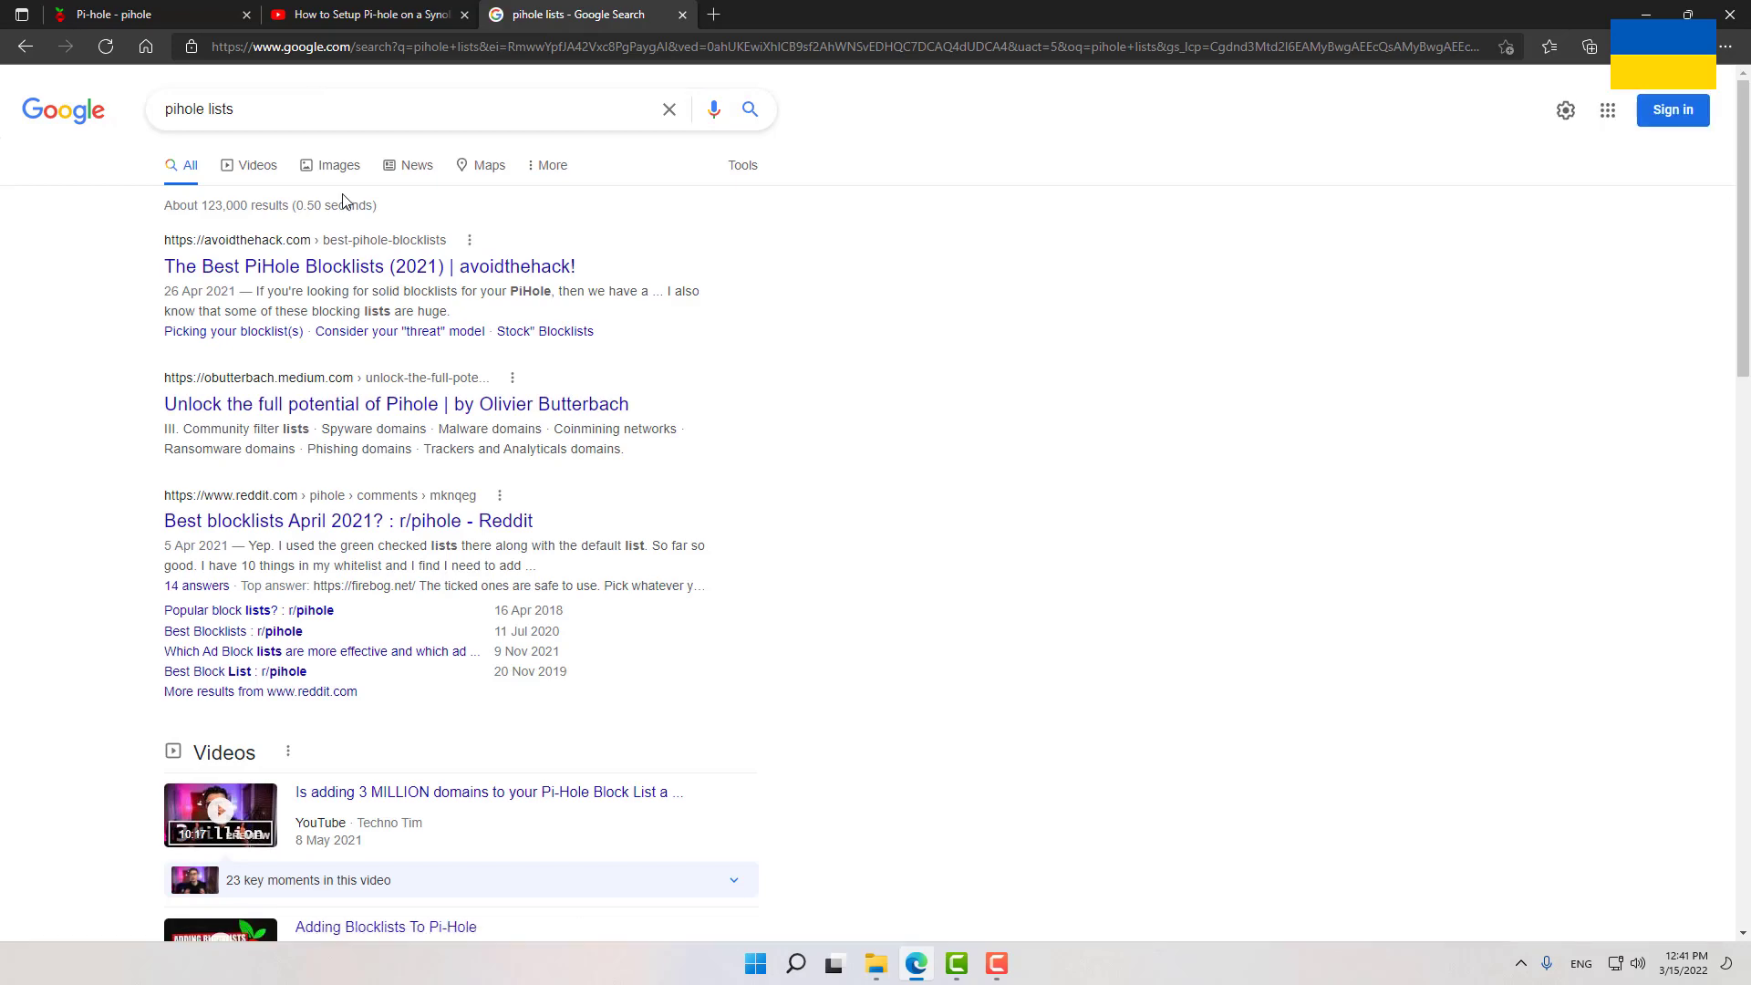
pyautogui.moveTo(385, 277)
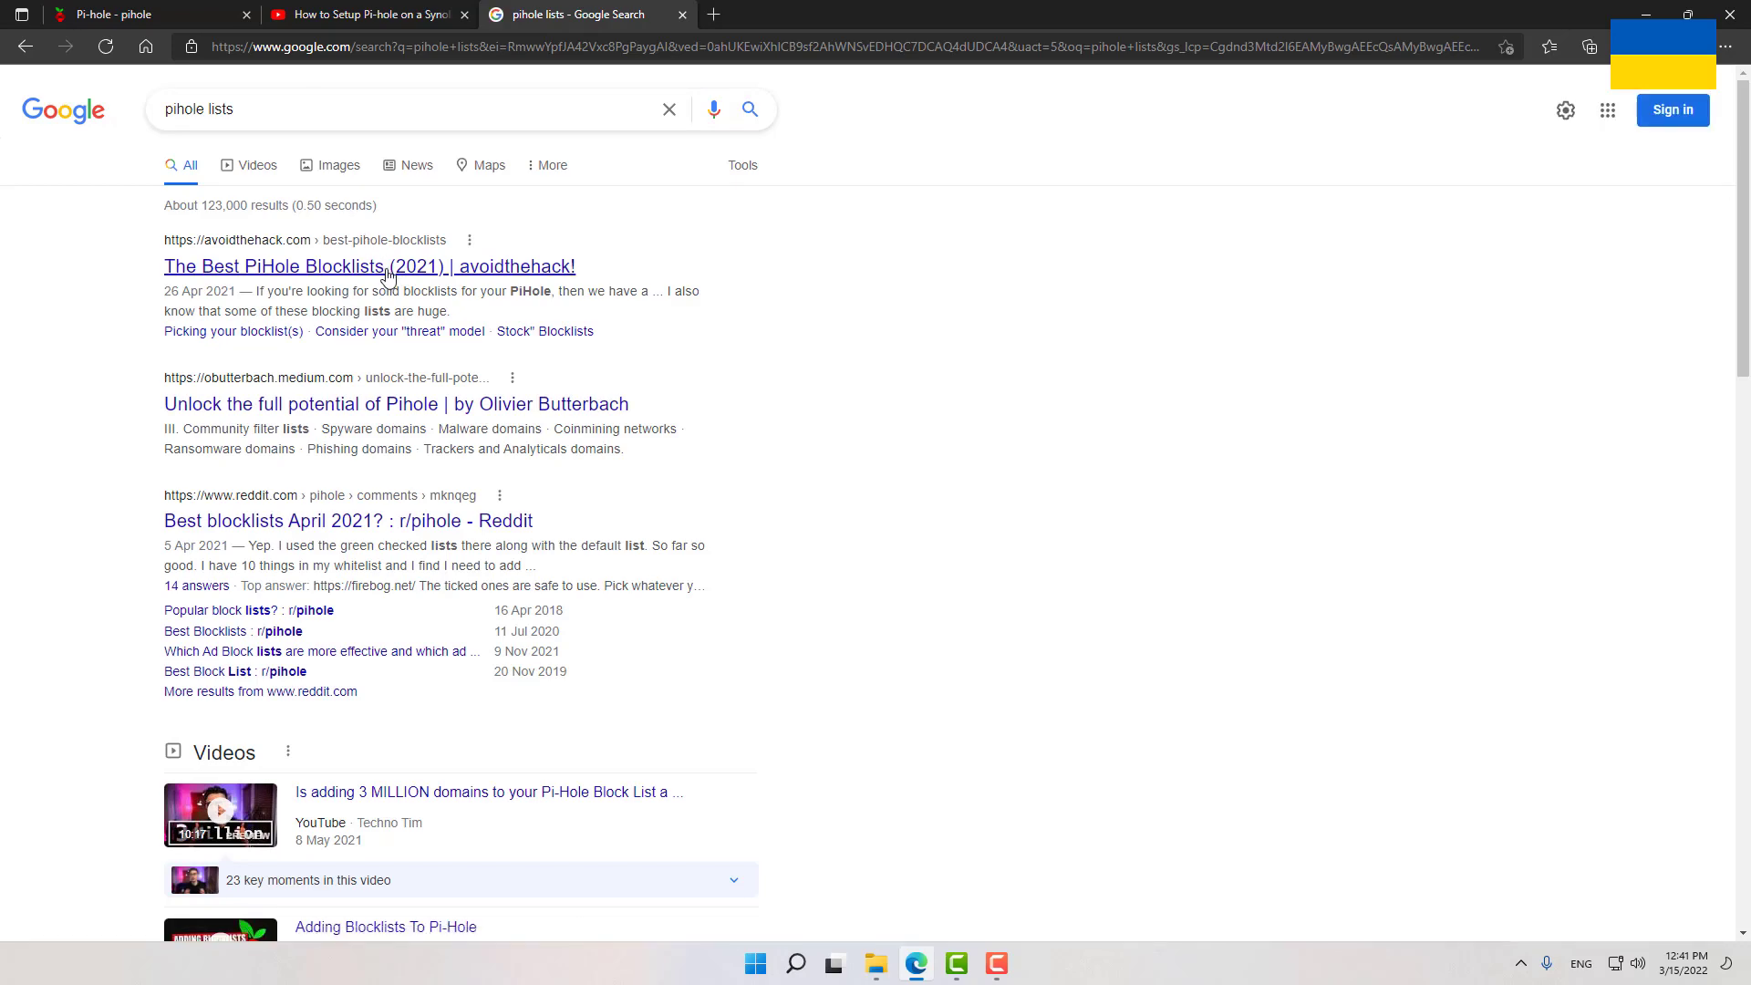
# Open avoidthehack's Best PiHole Blocklists article and read down to the Firebog blocklist collection
pyautogui.click(371, 266)
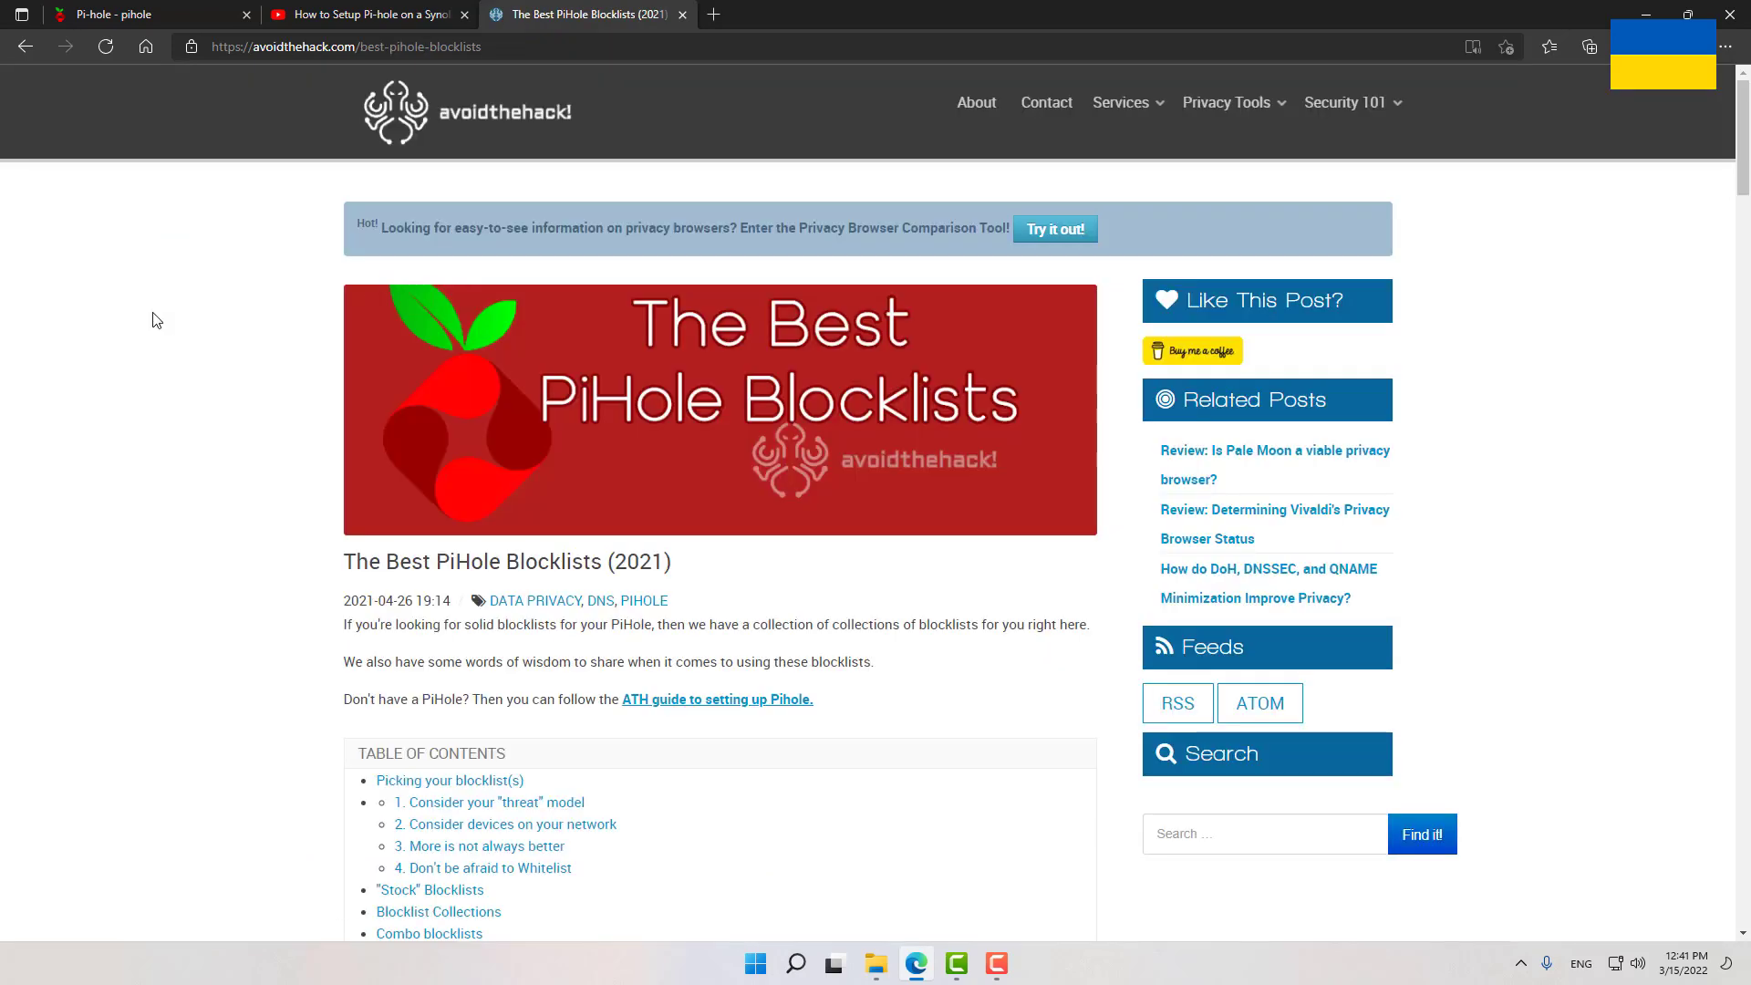
pyautogui.scroll(-3)
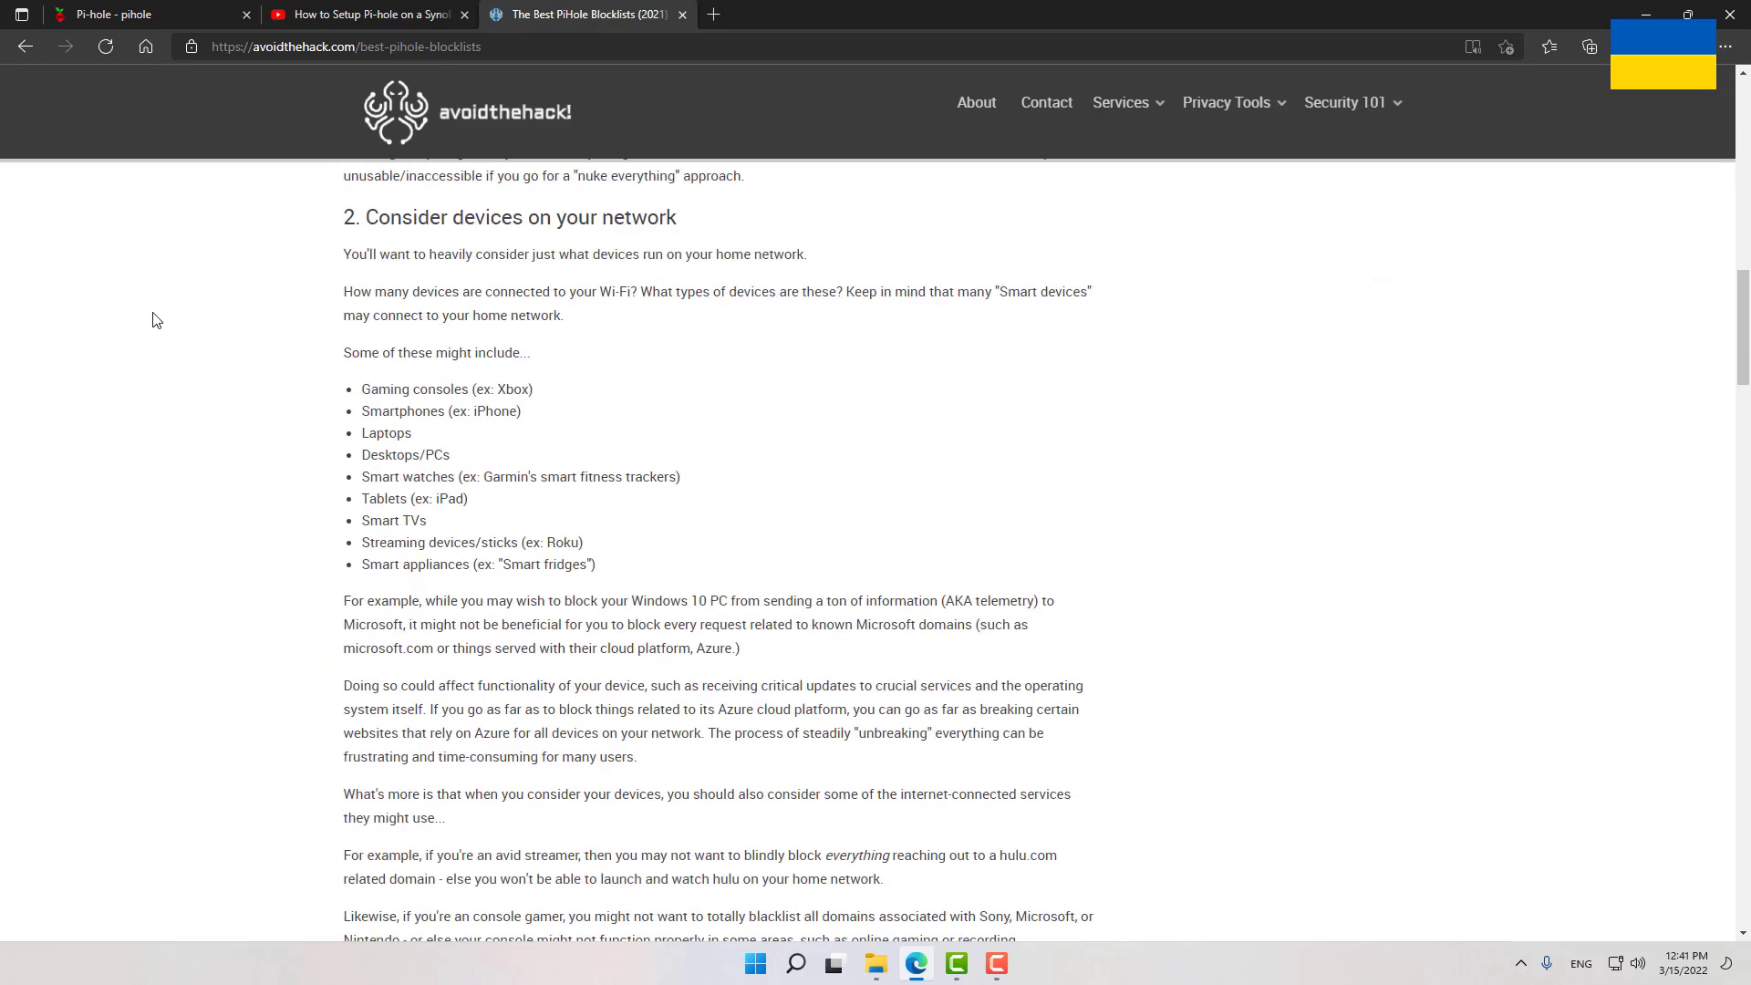
pyautogui.scroll(-3)
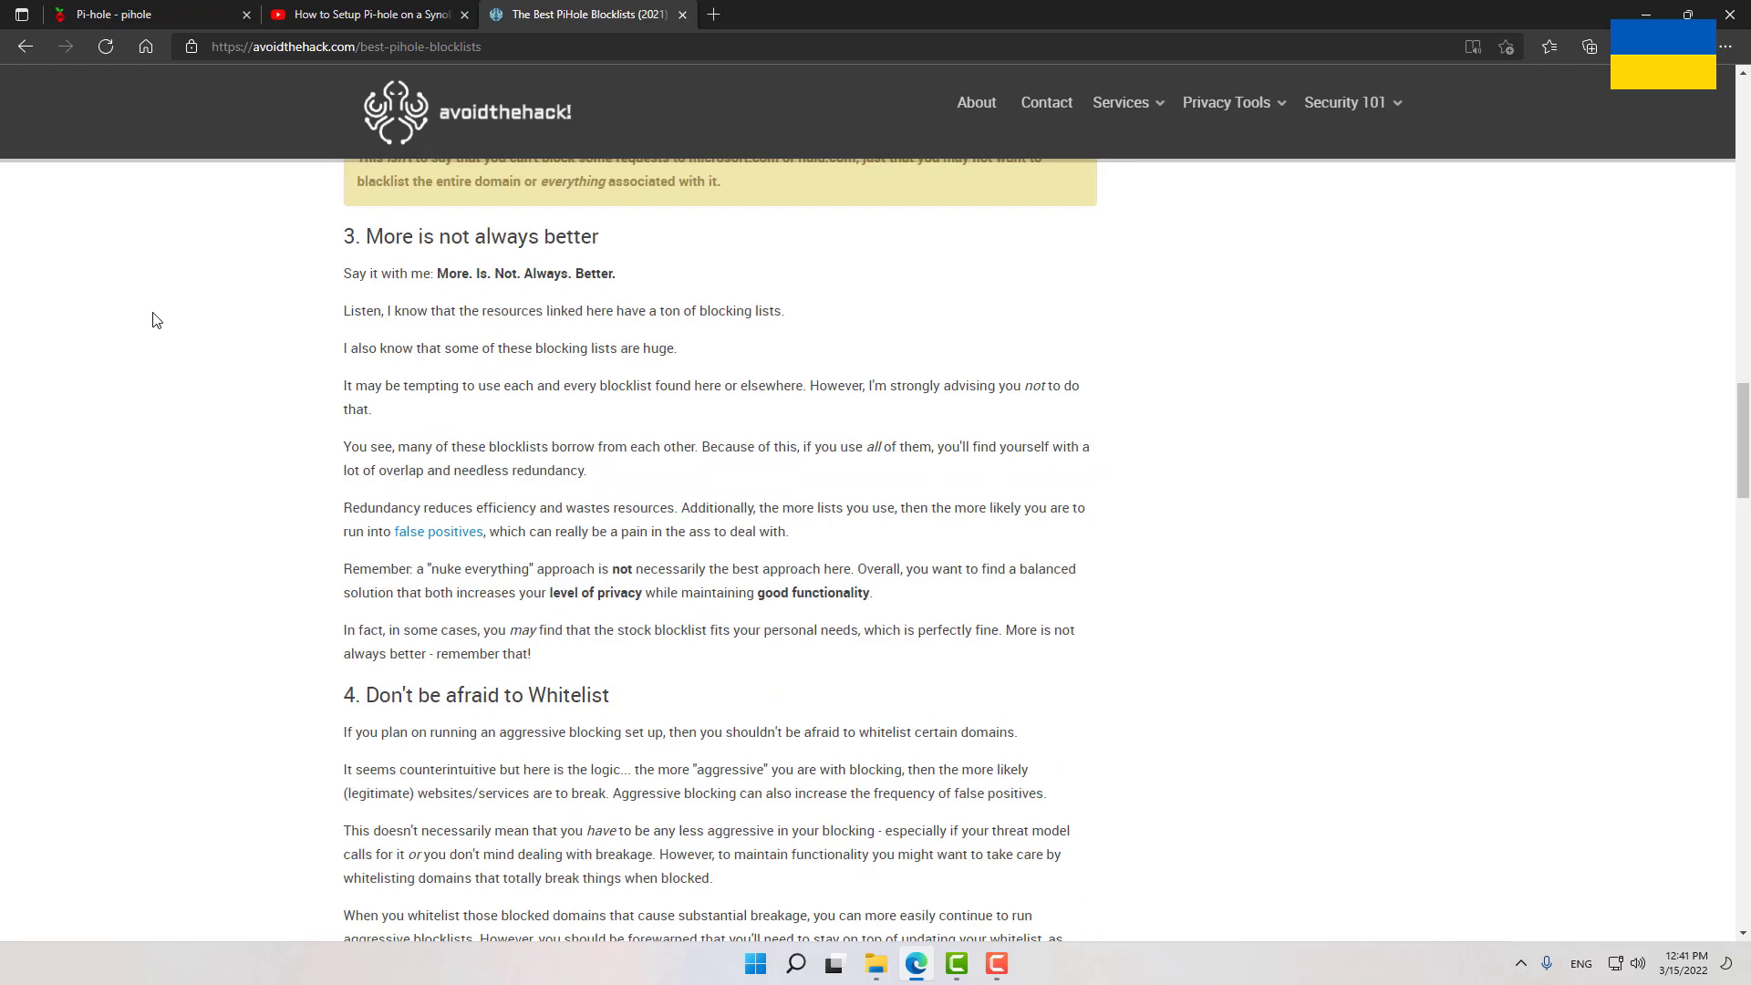
pyautogui.scroll(-3)
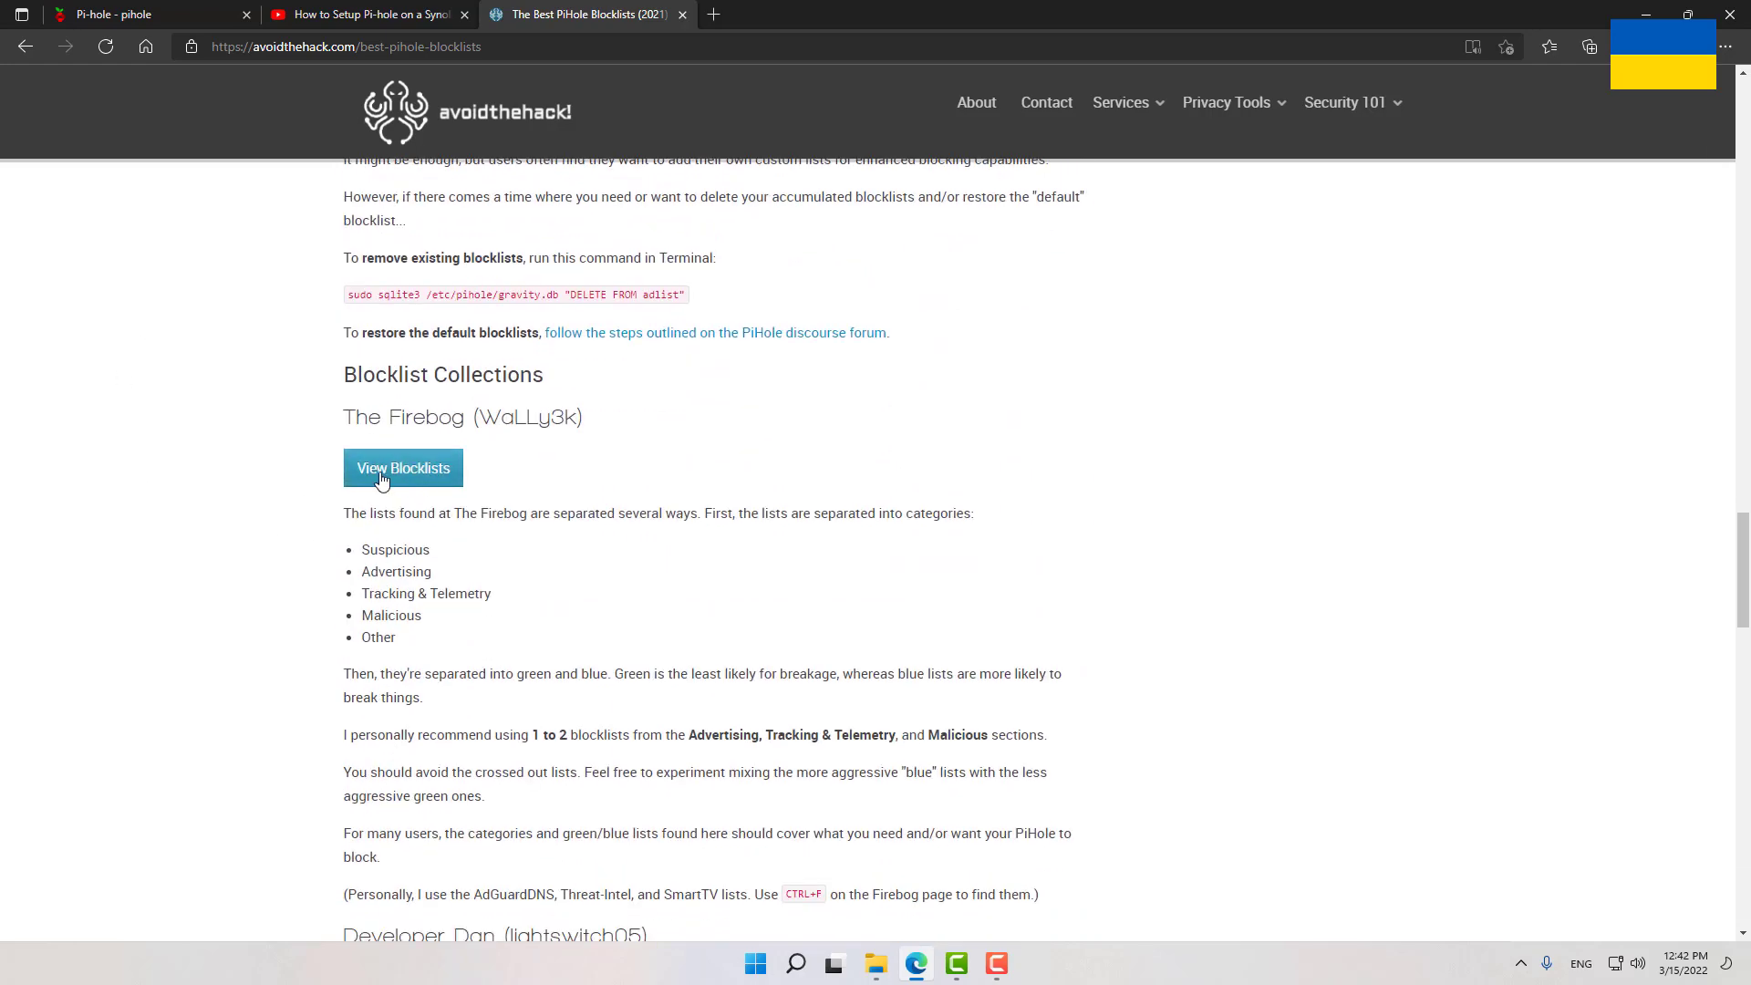
# Browse the Firebog blocklist collection through its tracking, malicious and other list sections
pyautogui.click(403, 468)
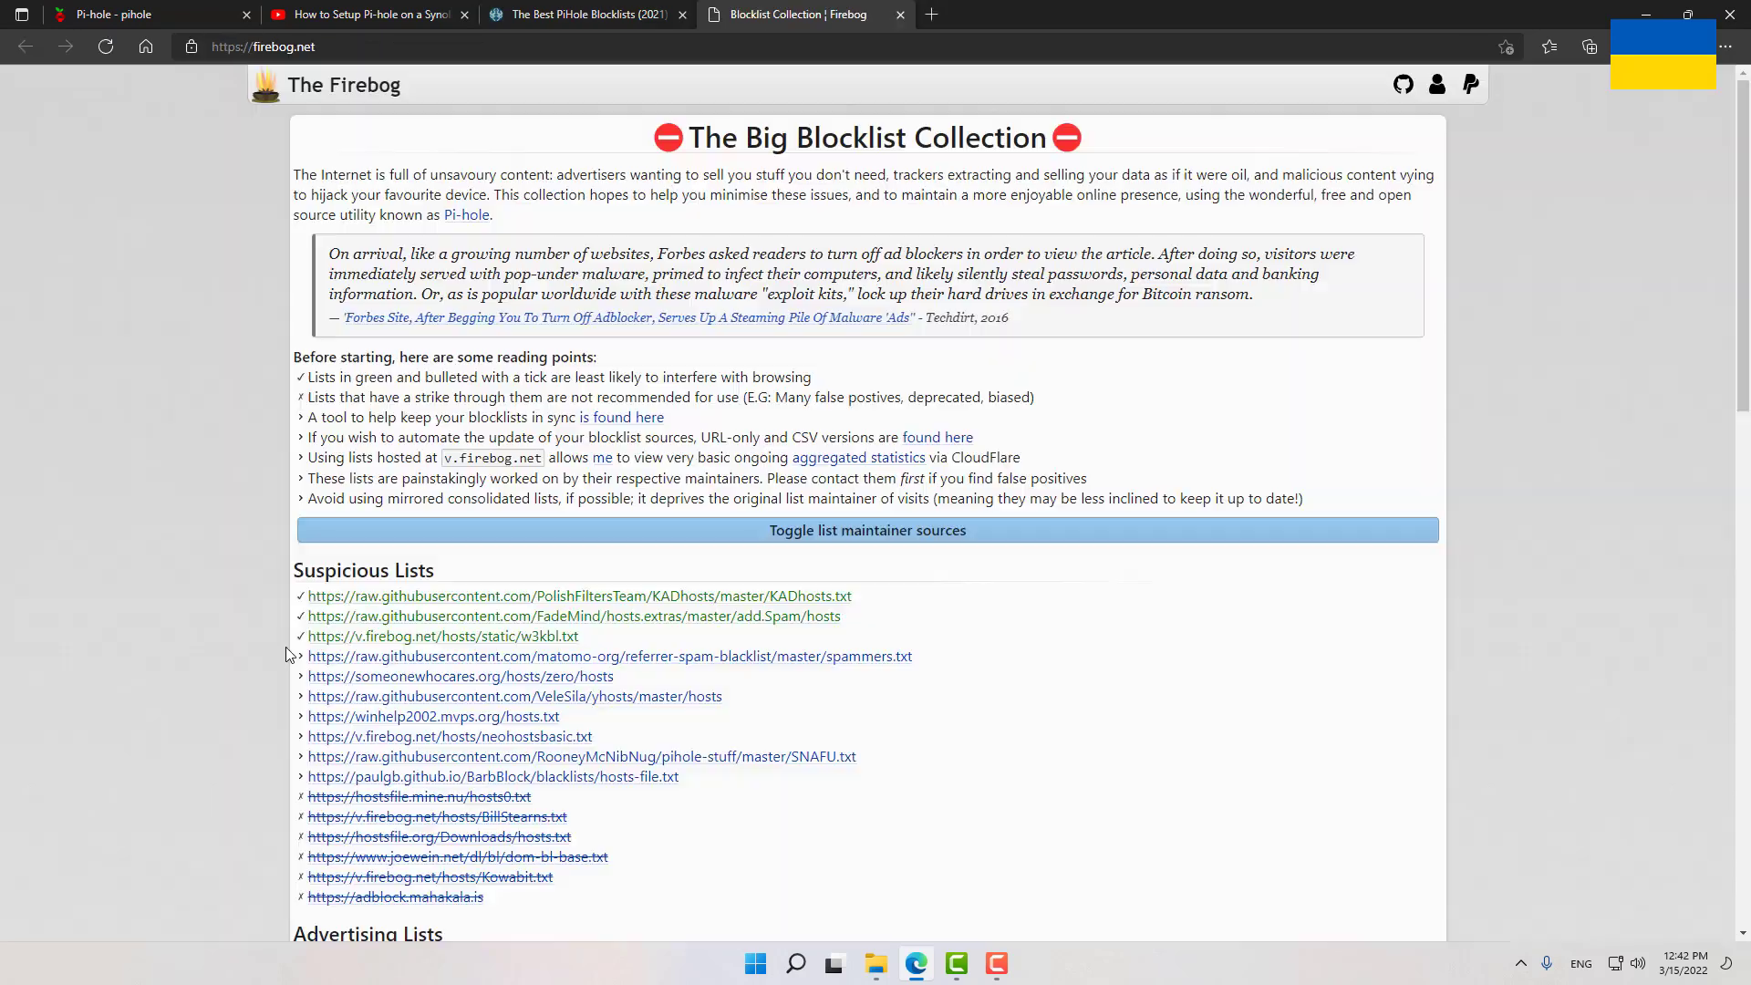
pyautogui.moveTo(662, 599)
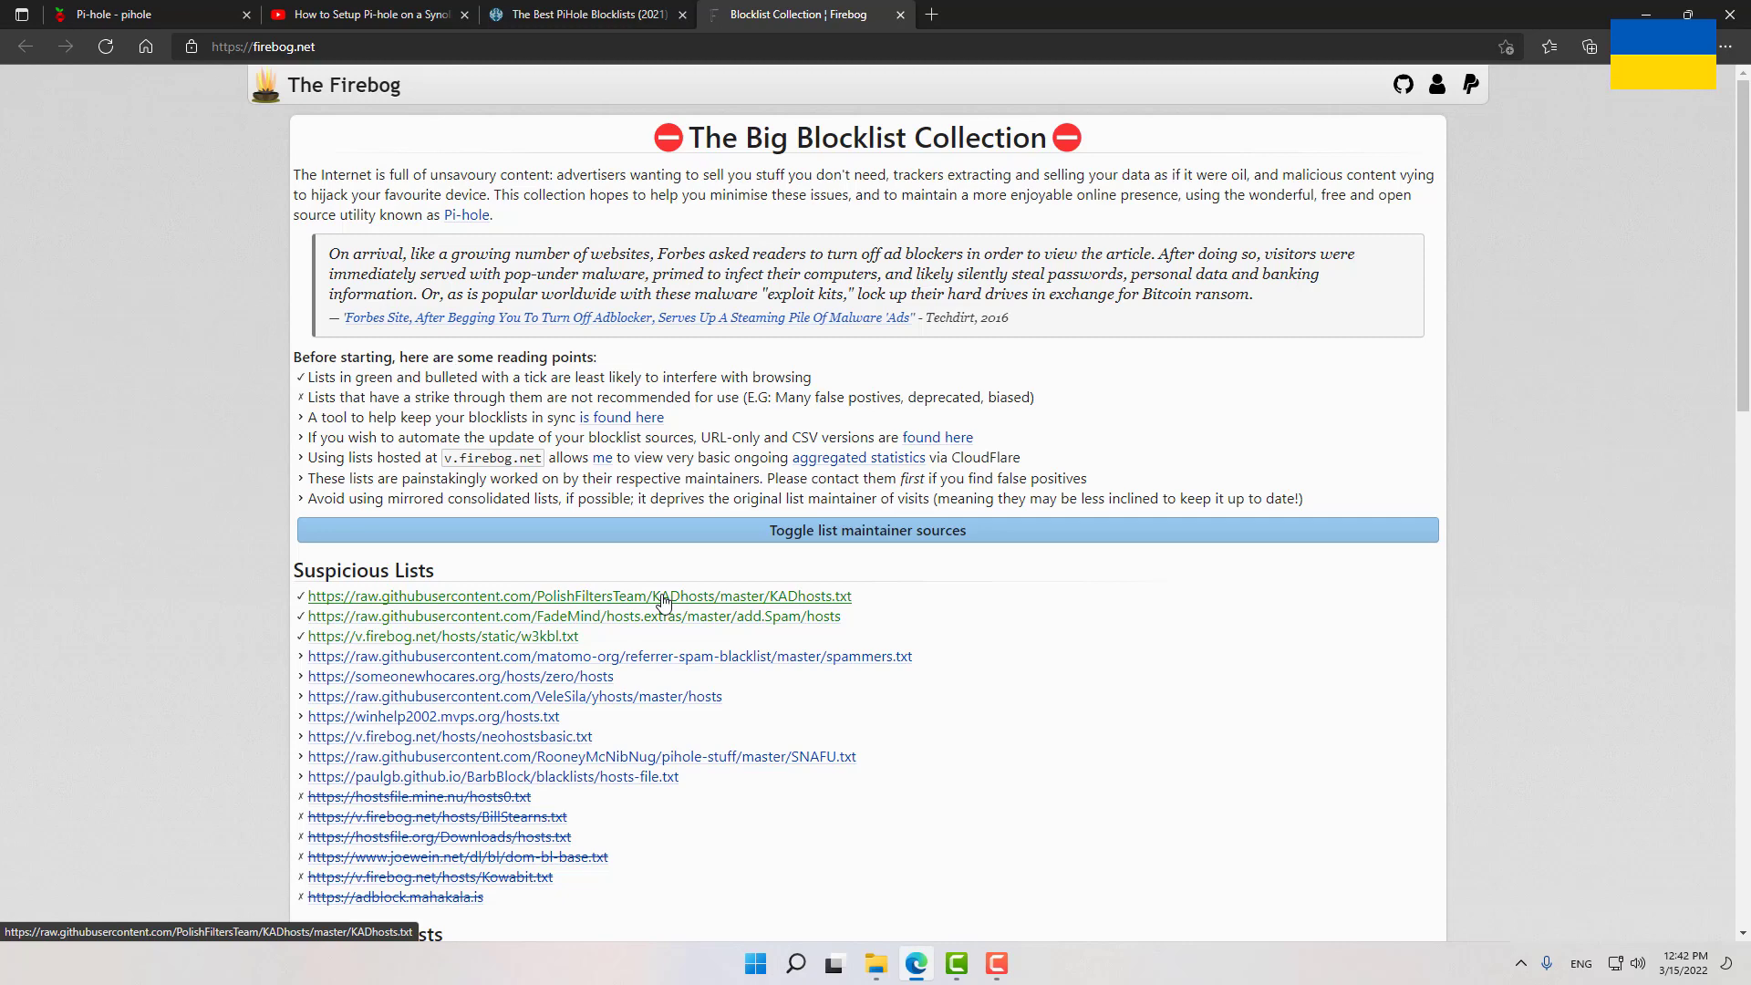
pyautogui.moveTo(547, 647)
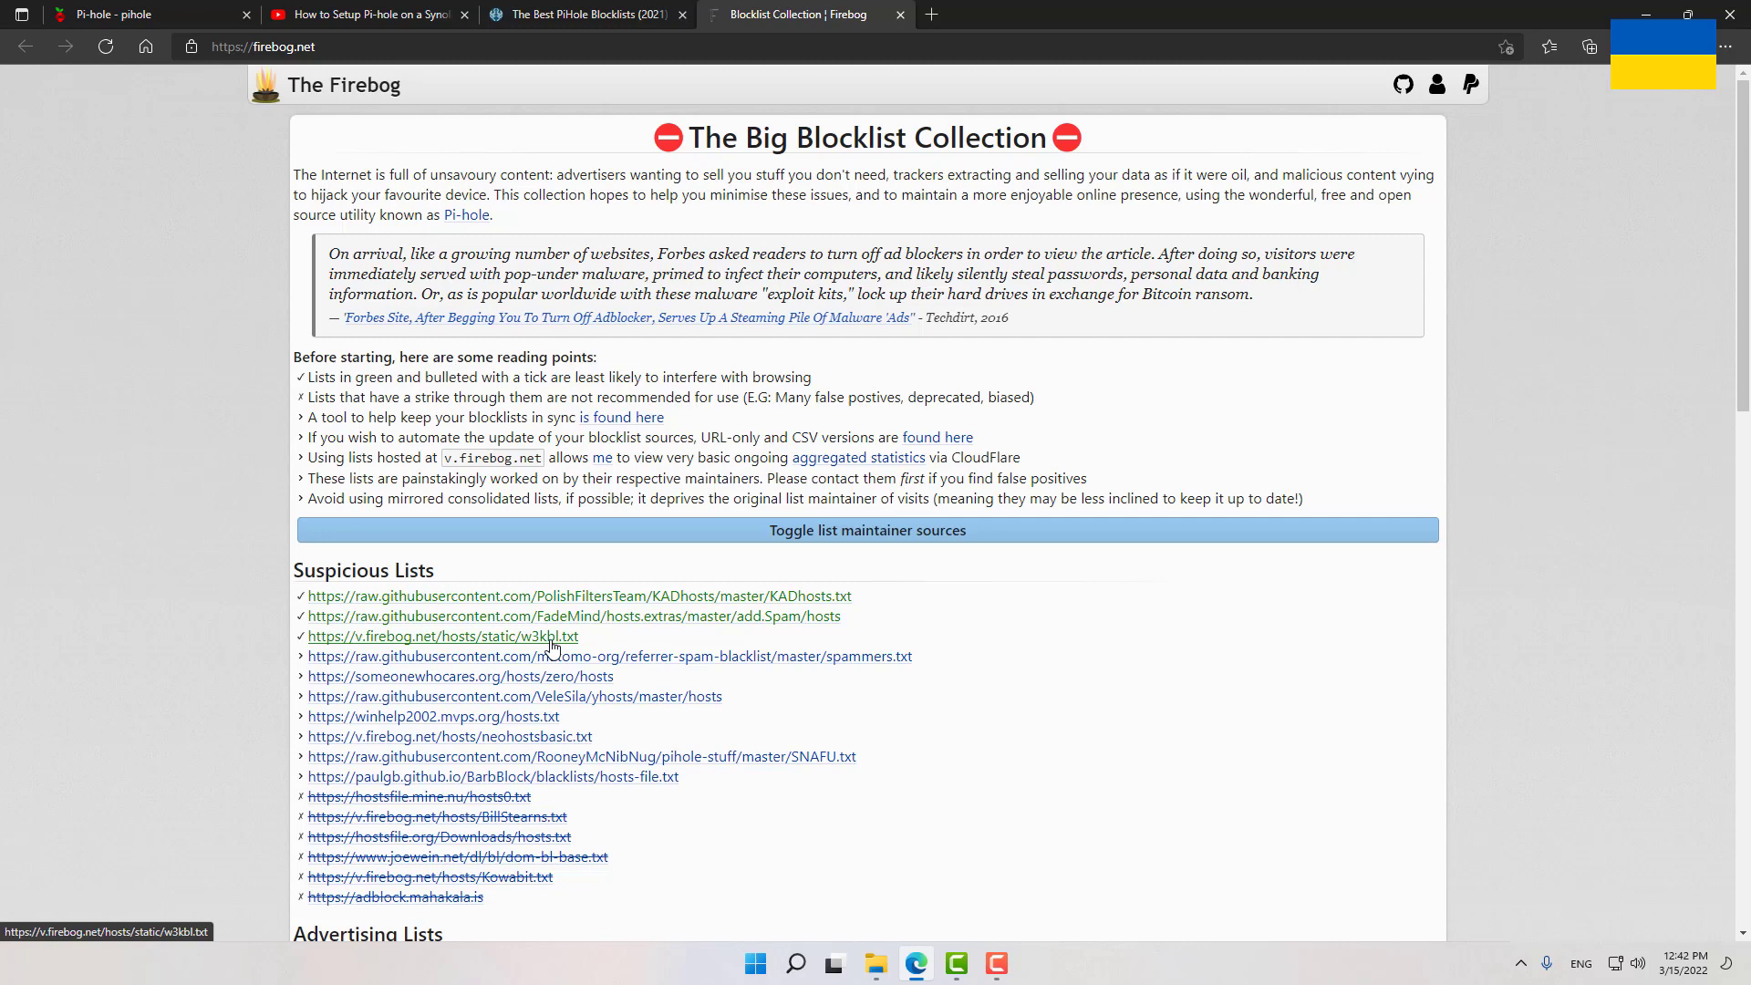
pyautogui.moveTo(615, 649)
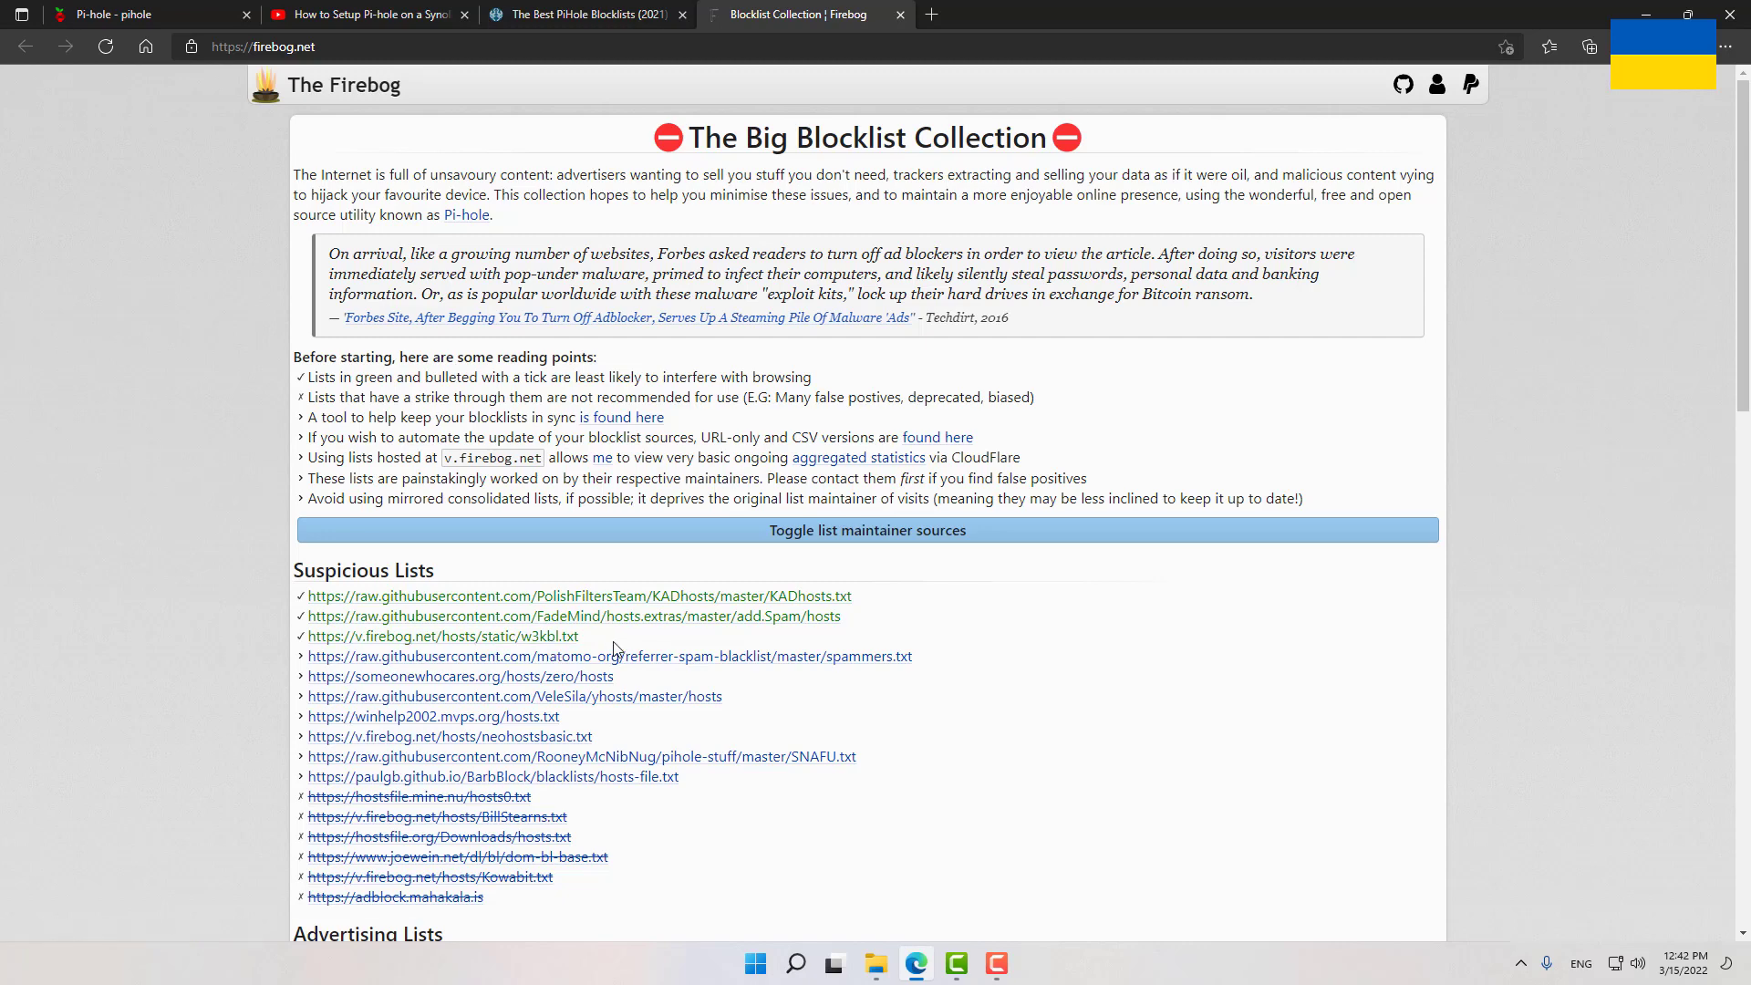
pyautogui.moveTo(224, 710)
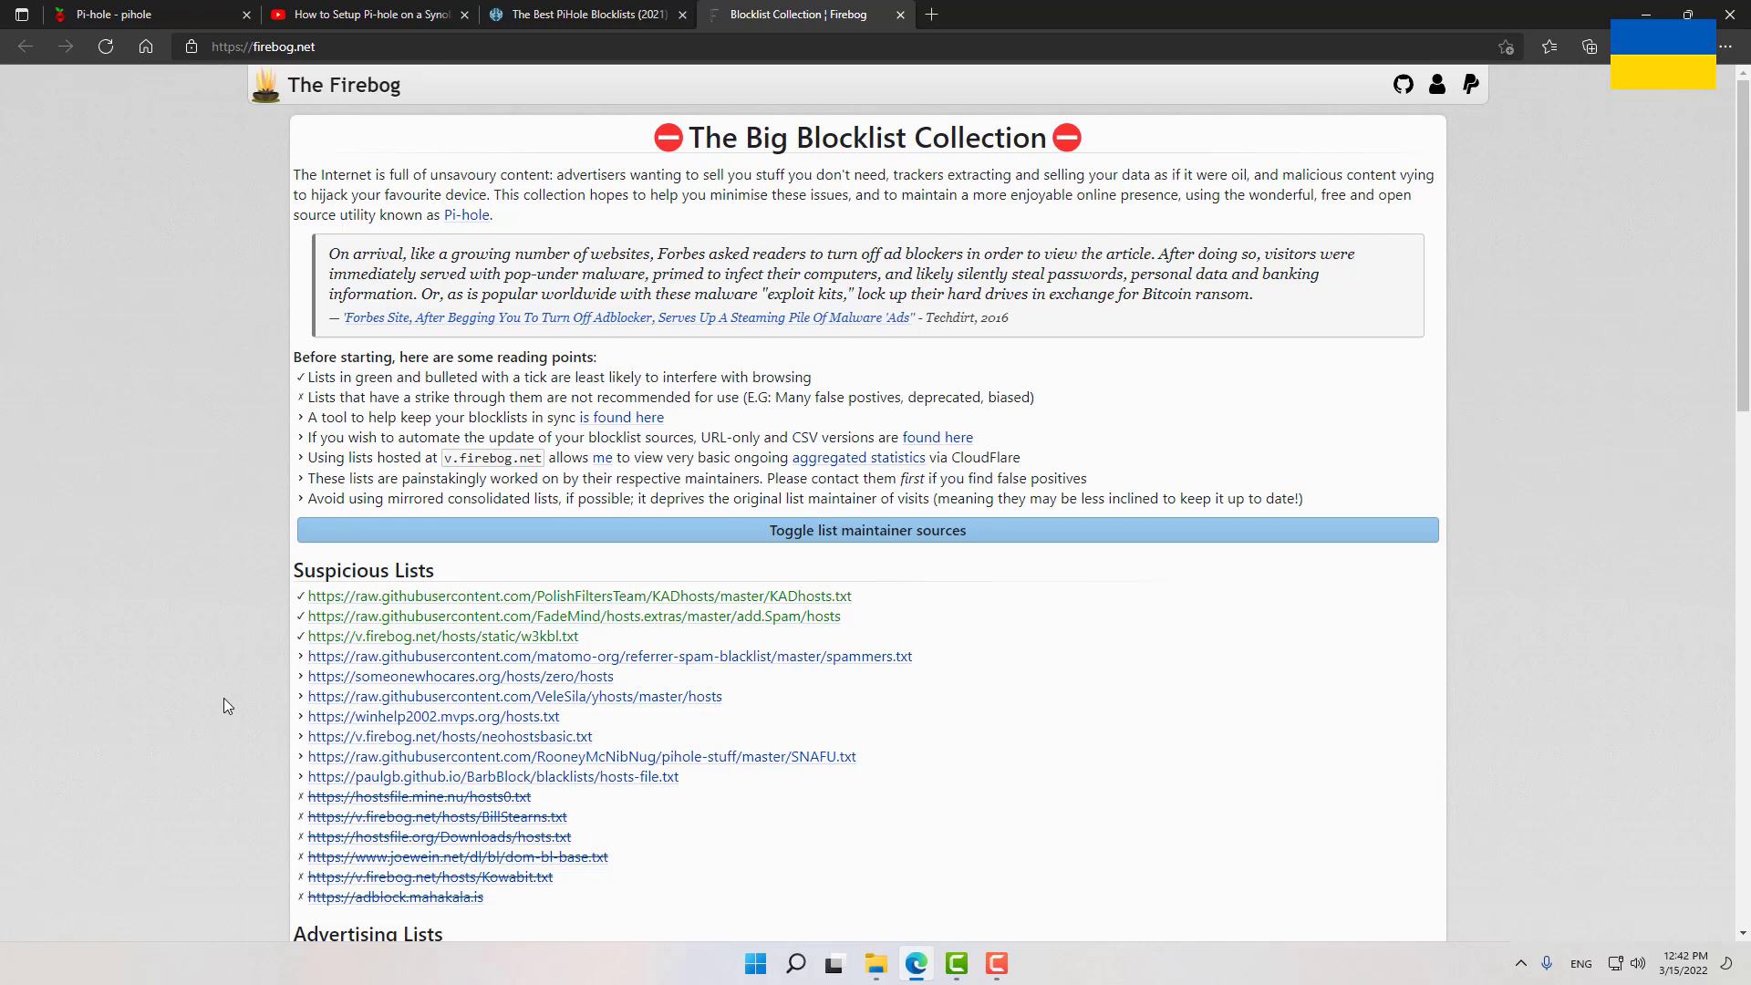
pyautogui.scroll(-3)
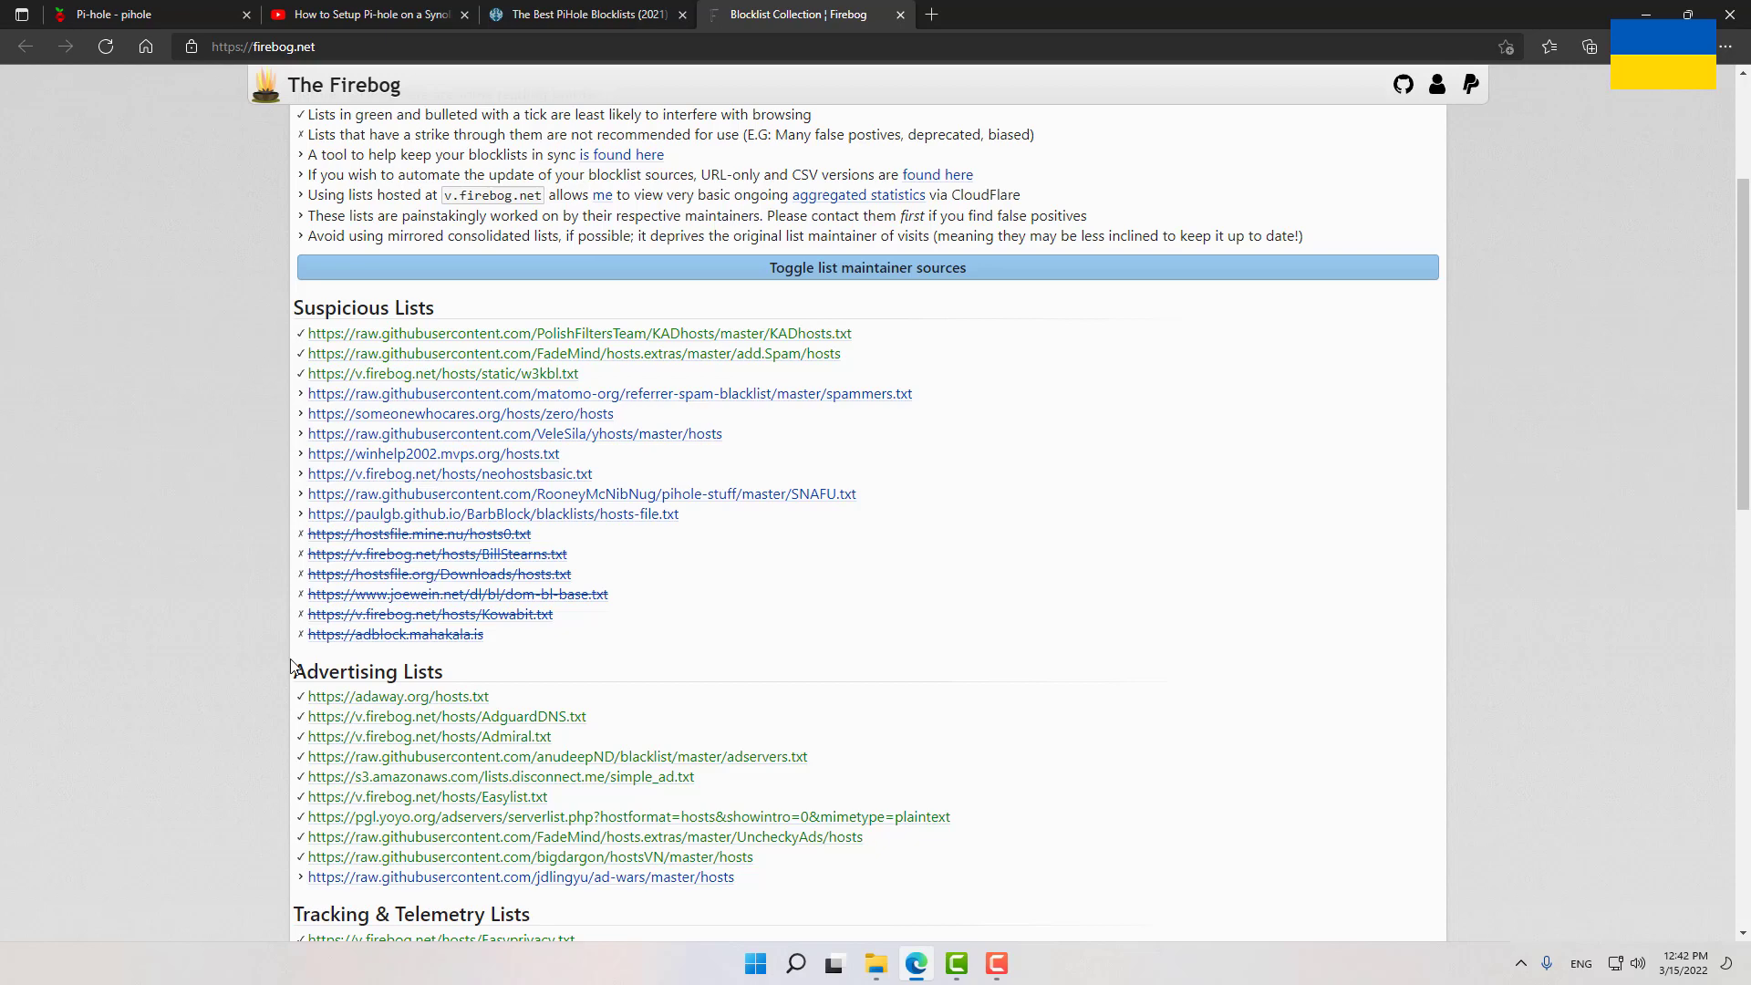
pyautogui.scroll(-3)
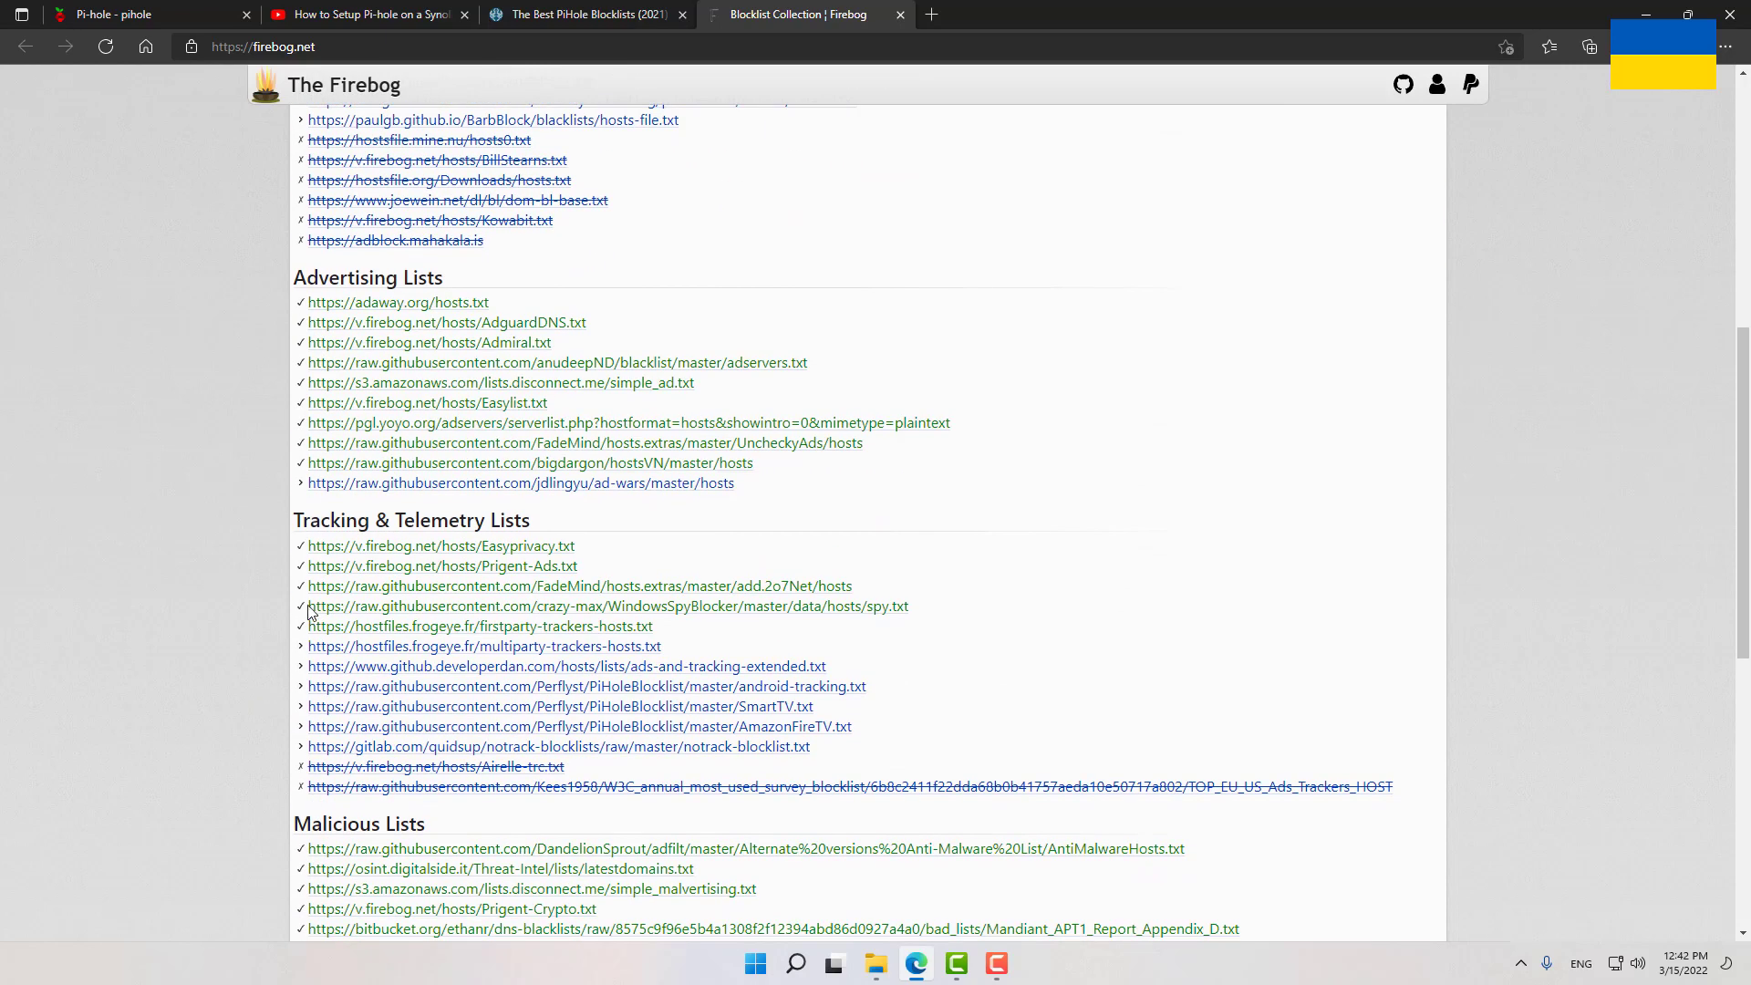
pyautogui.scroll(-3)
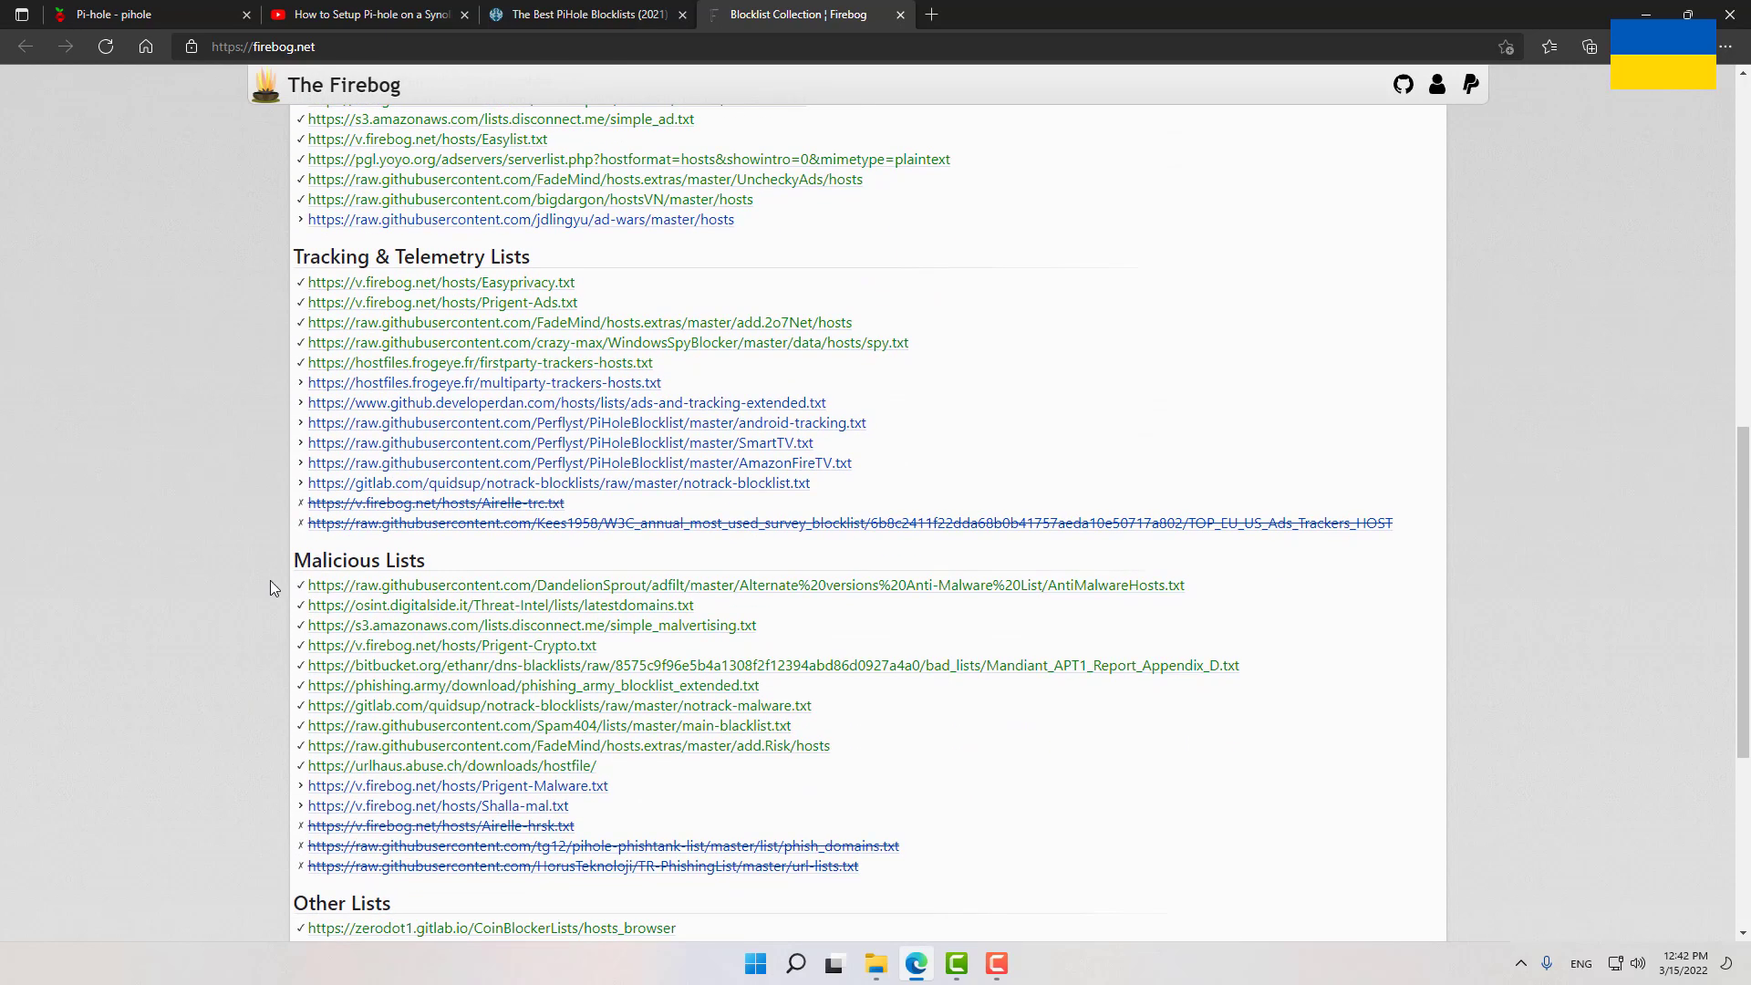
pyautogui.scroll(-3)
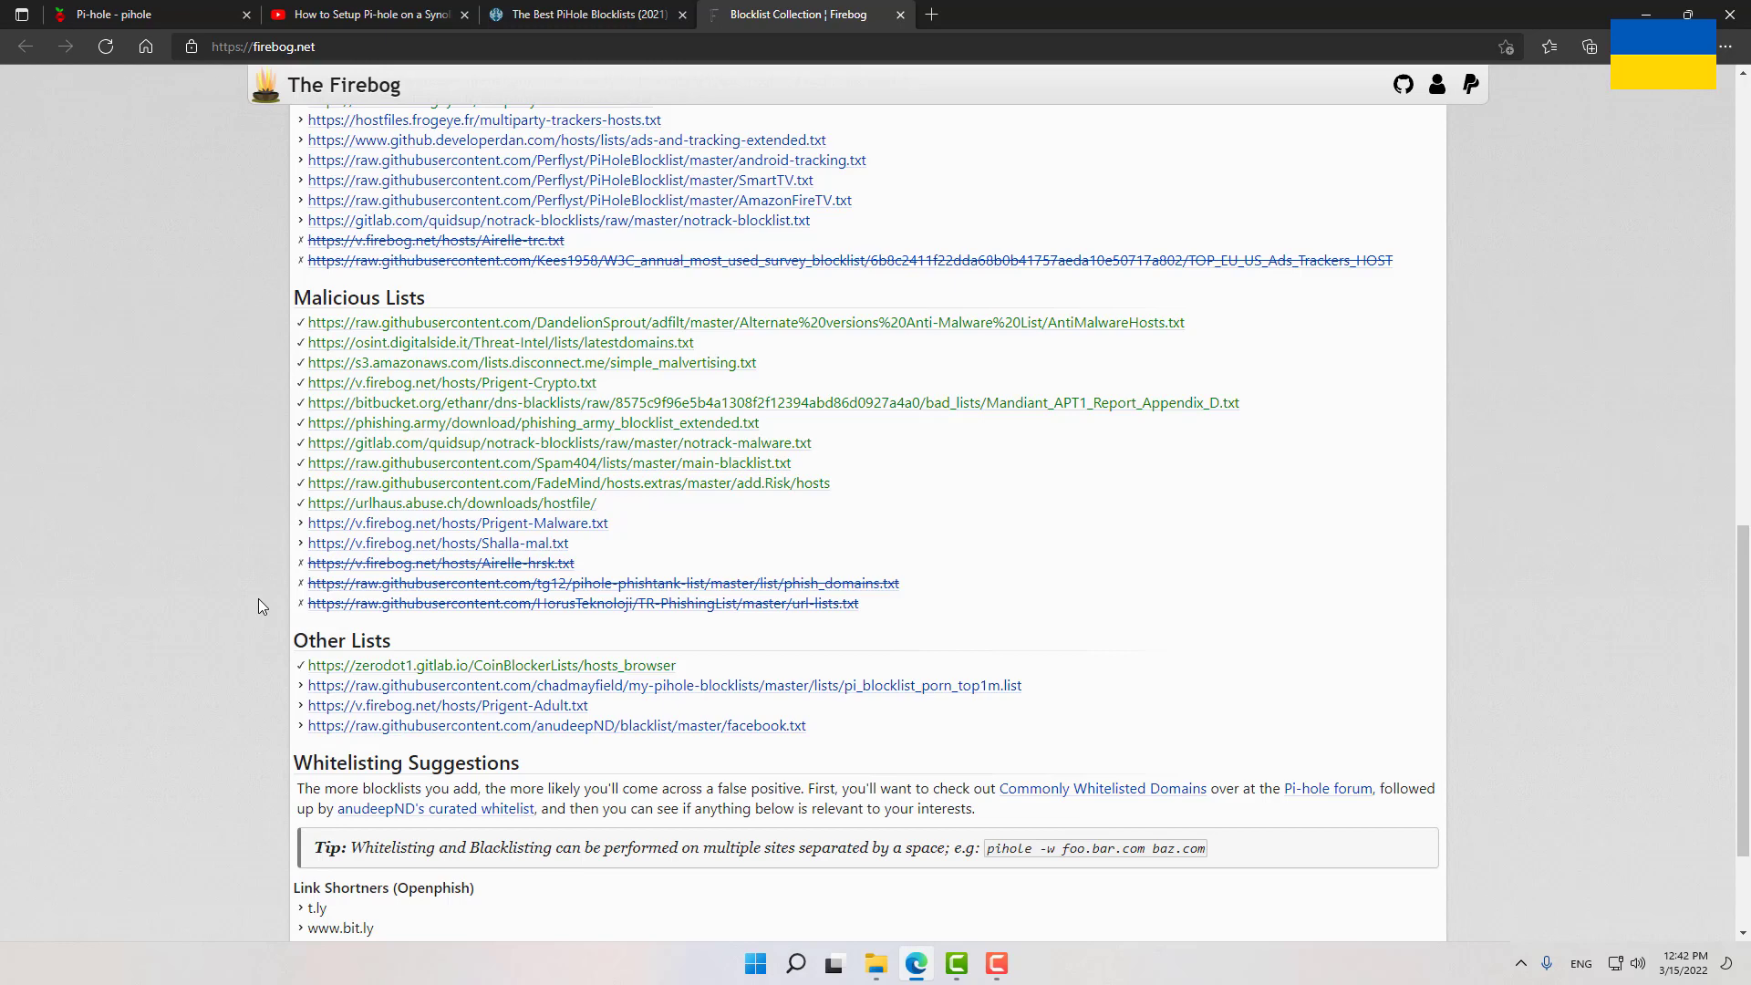
pyautogui.scroll(3)
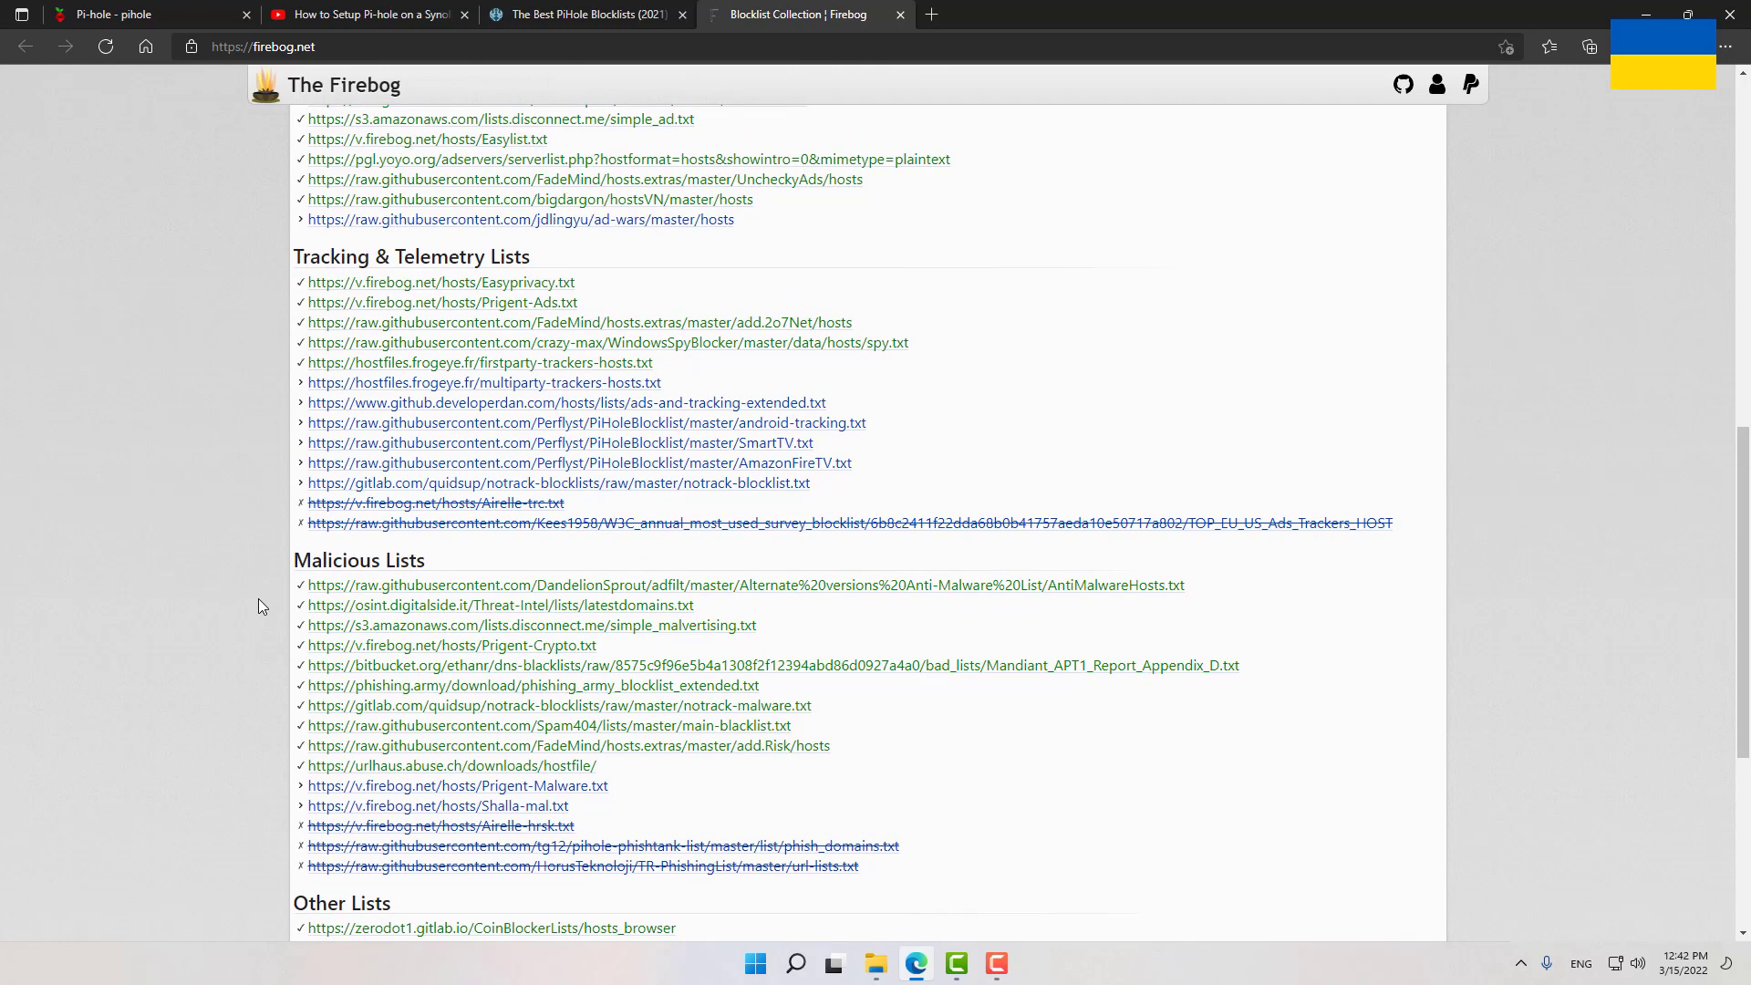
pyautogui.moveTo(600, 663)
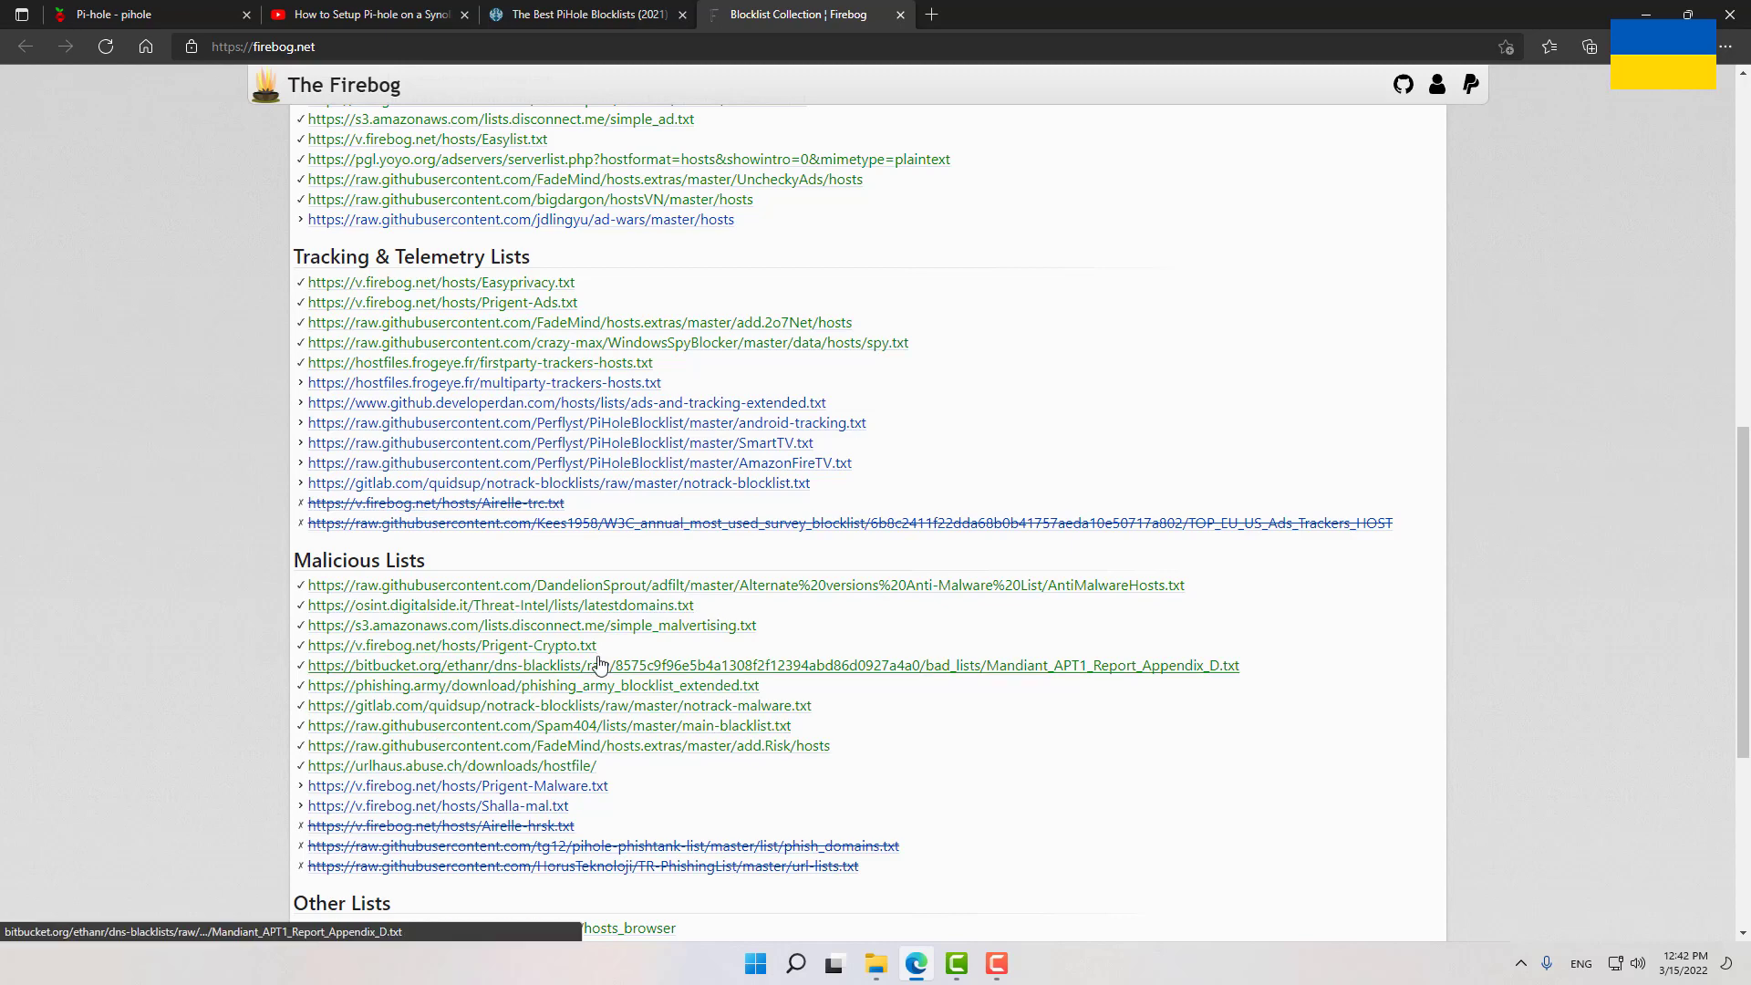
pyautogui.moveTo(662, 620)
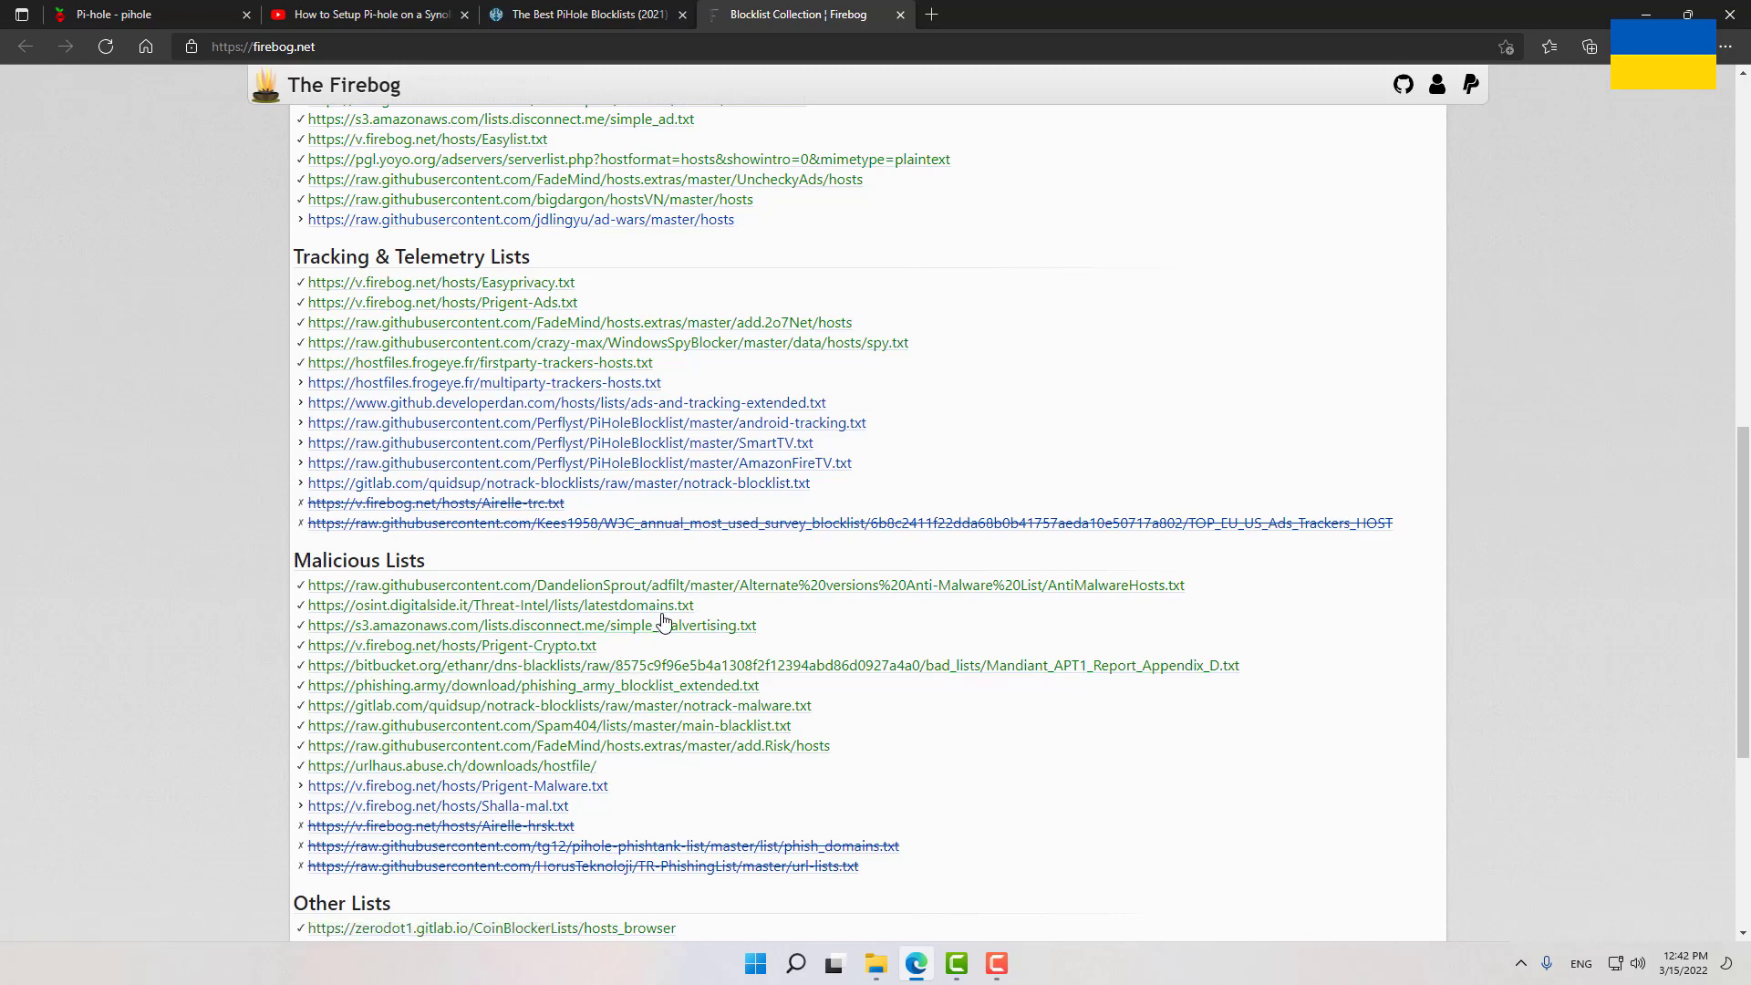
# Copy the AntiMalwareHosts blocklist link and return to the Pi-hole dashboard
pyautogui.rightClick(667, 586)
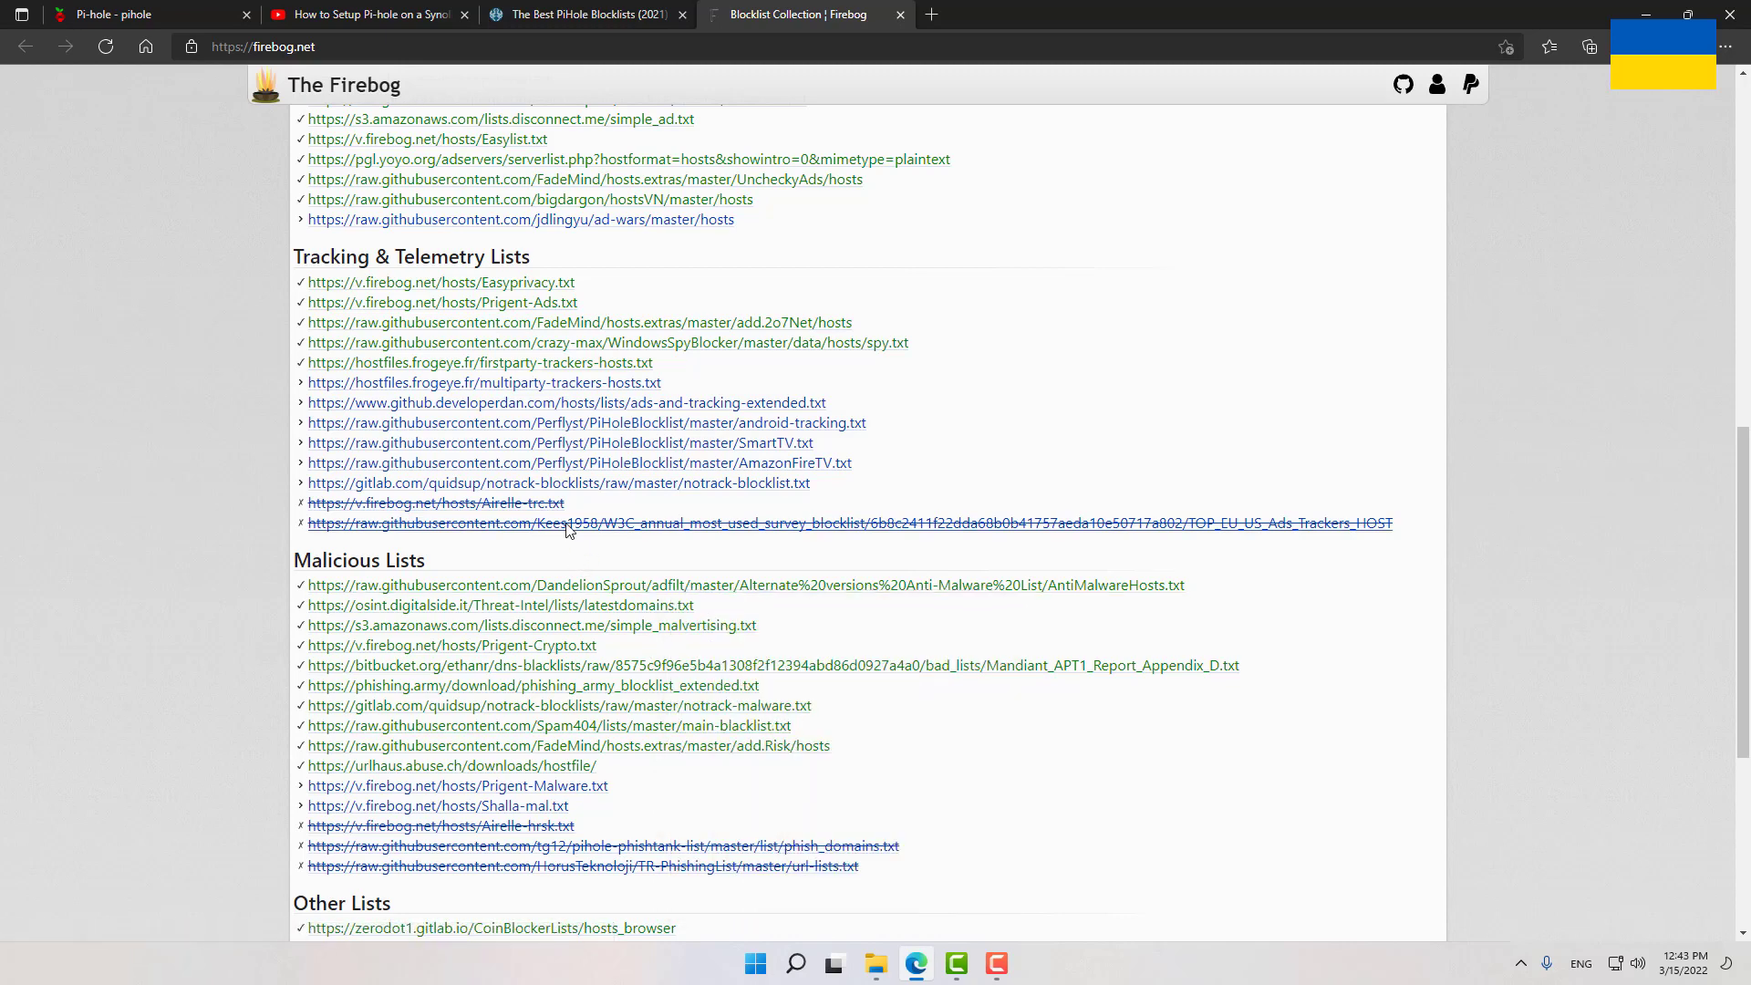
pyautogui.click(111, 15)
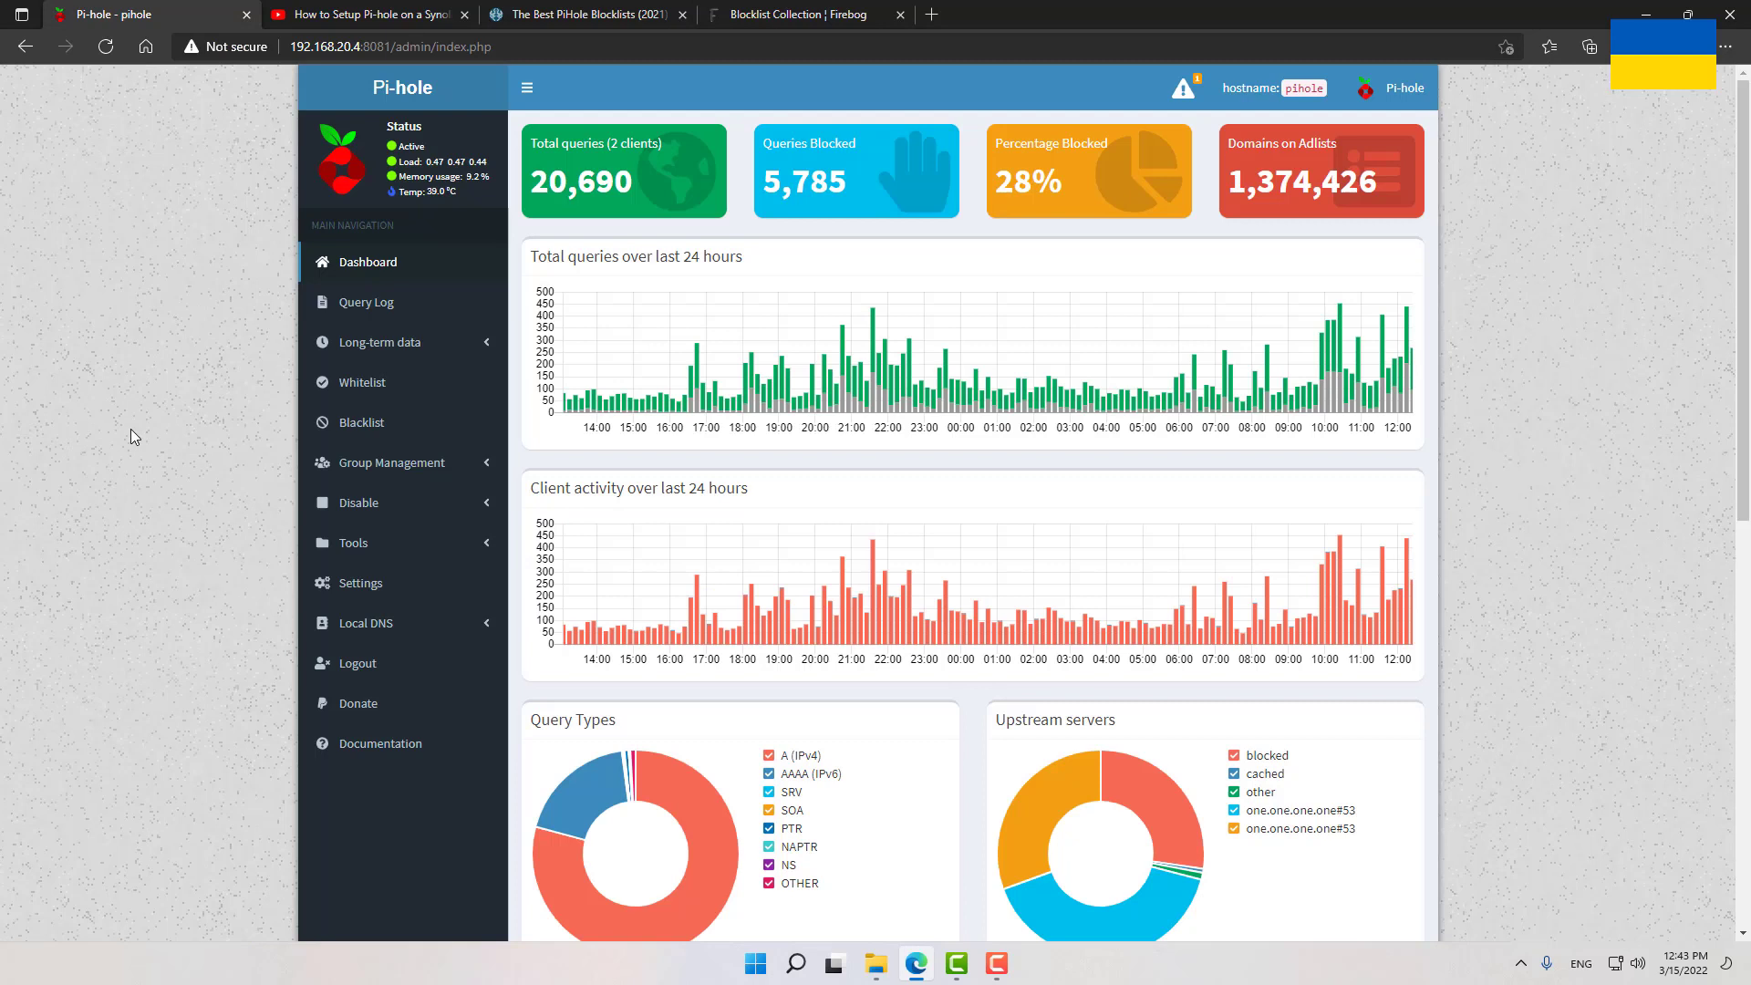
pyautogui.moveTo(361, 461)
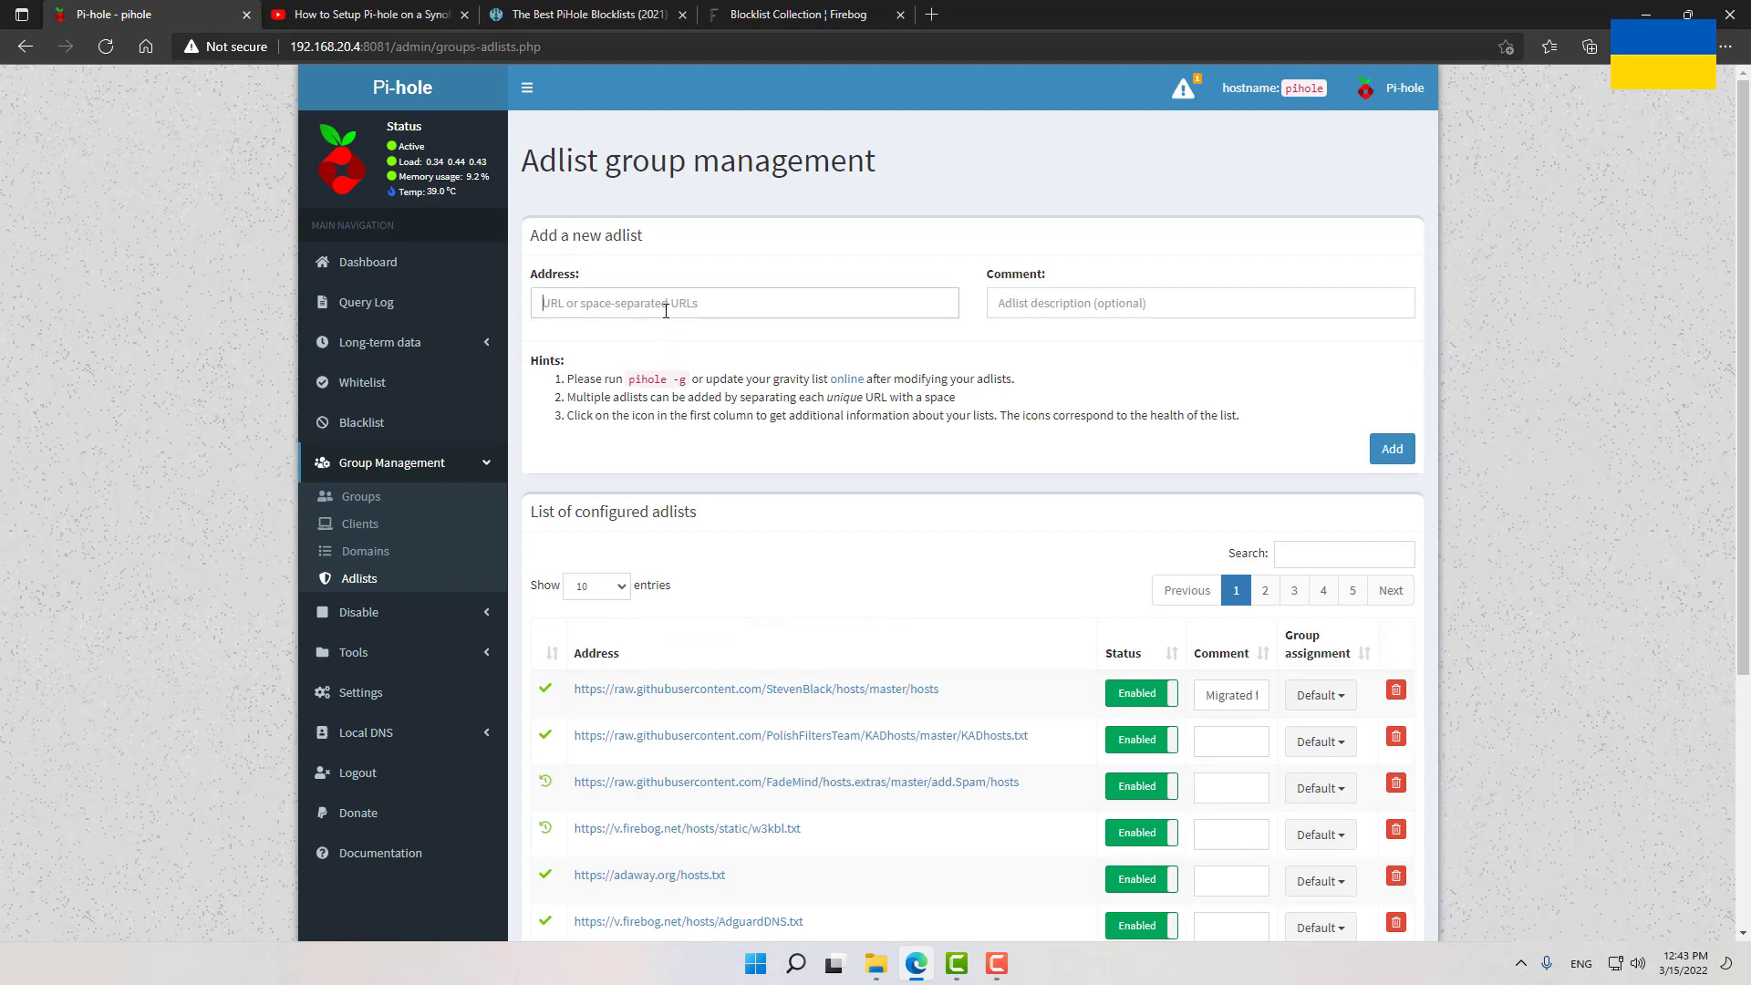
# Add the DandelionSprout AntiMalwareHosts.txt URL as an adlist and dismiss the duplicate-adlist warning
pyautogui.write('master/Alternate%20versions%20Anti-Malware%20List/AntiMalwareHosts.txt')
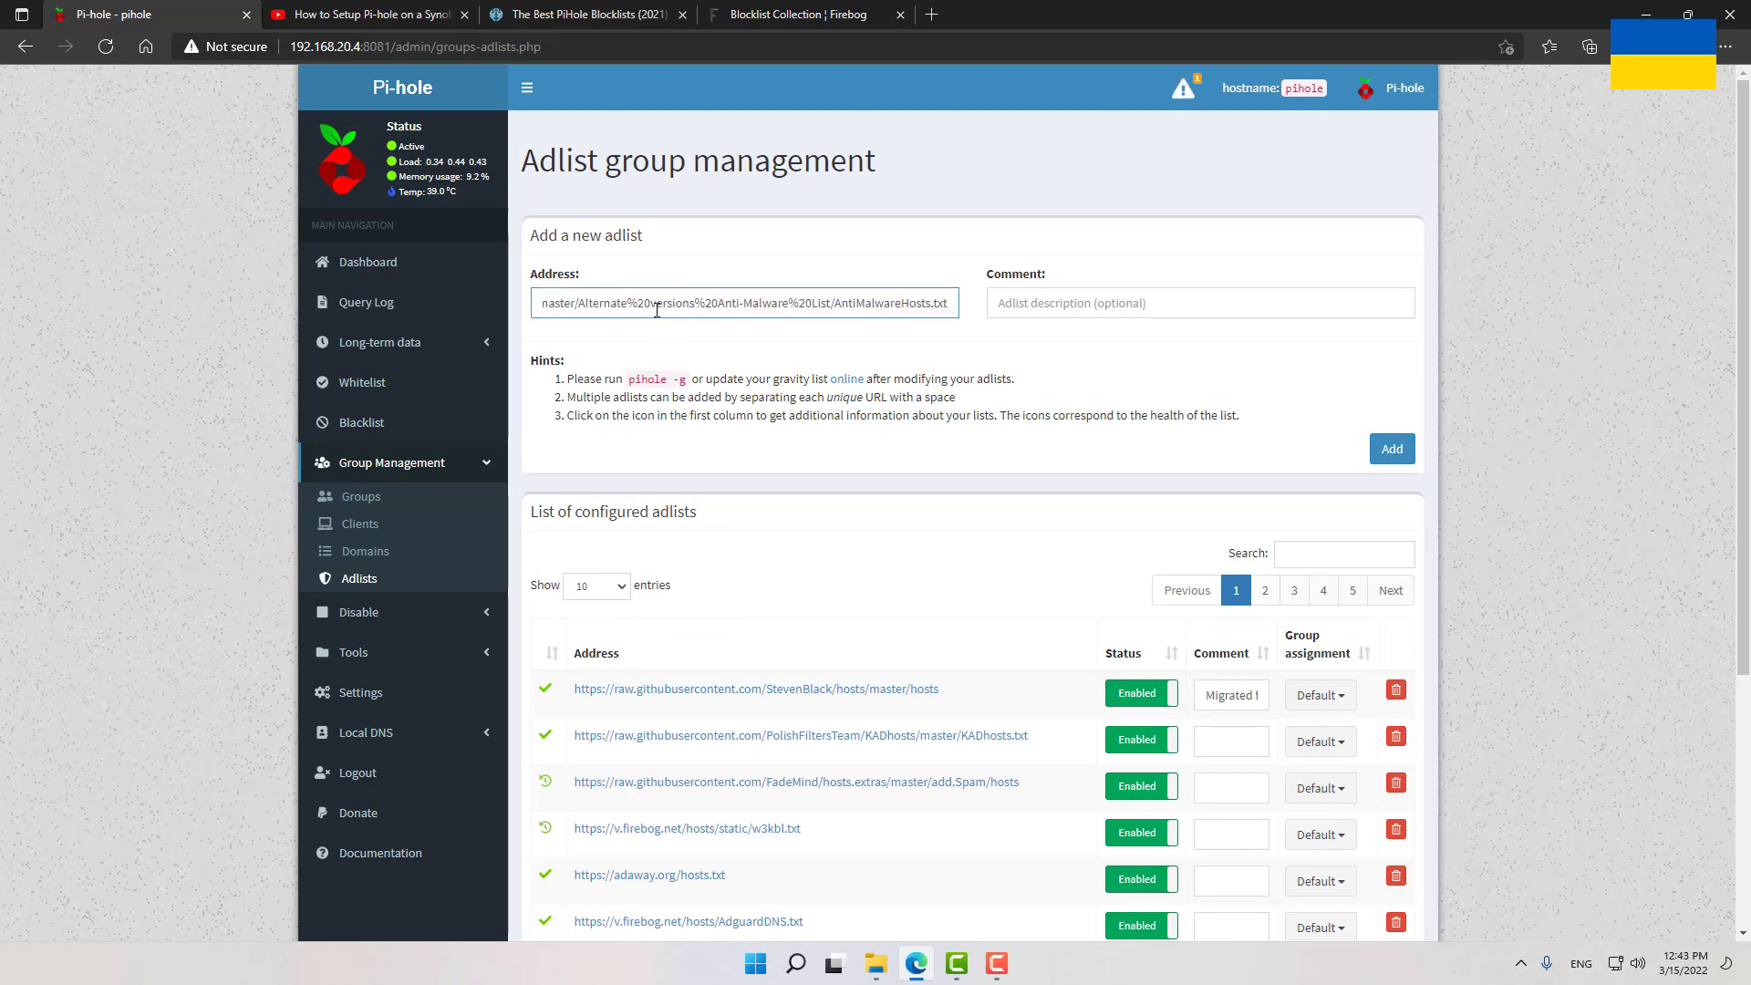
pyautogui.click(1200, 303)
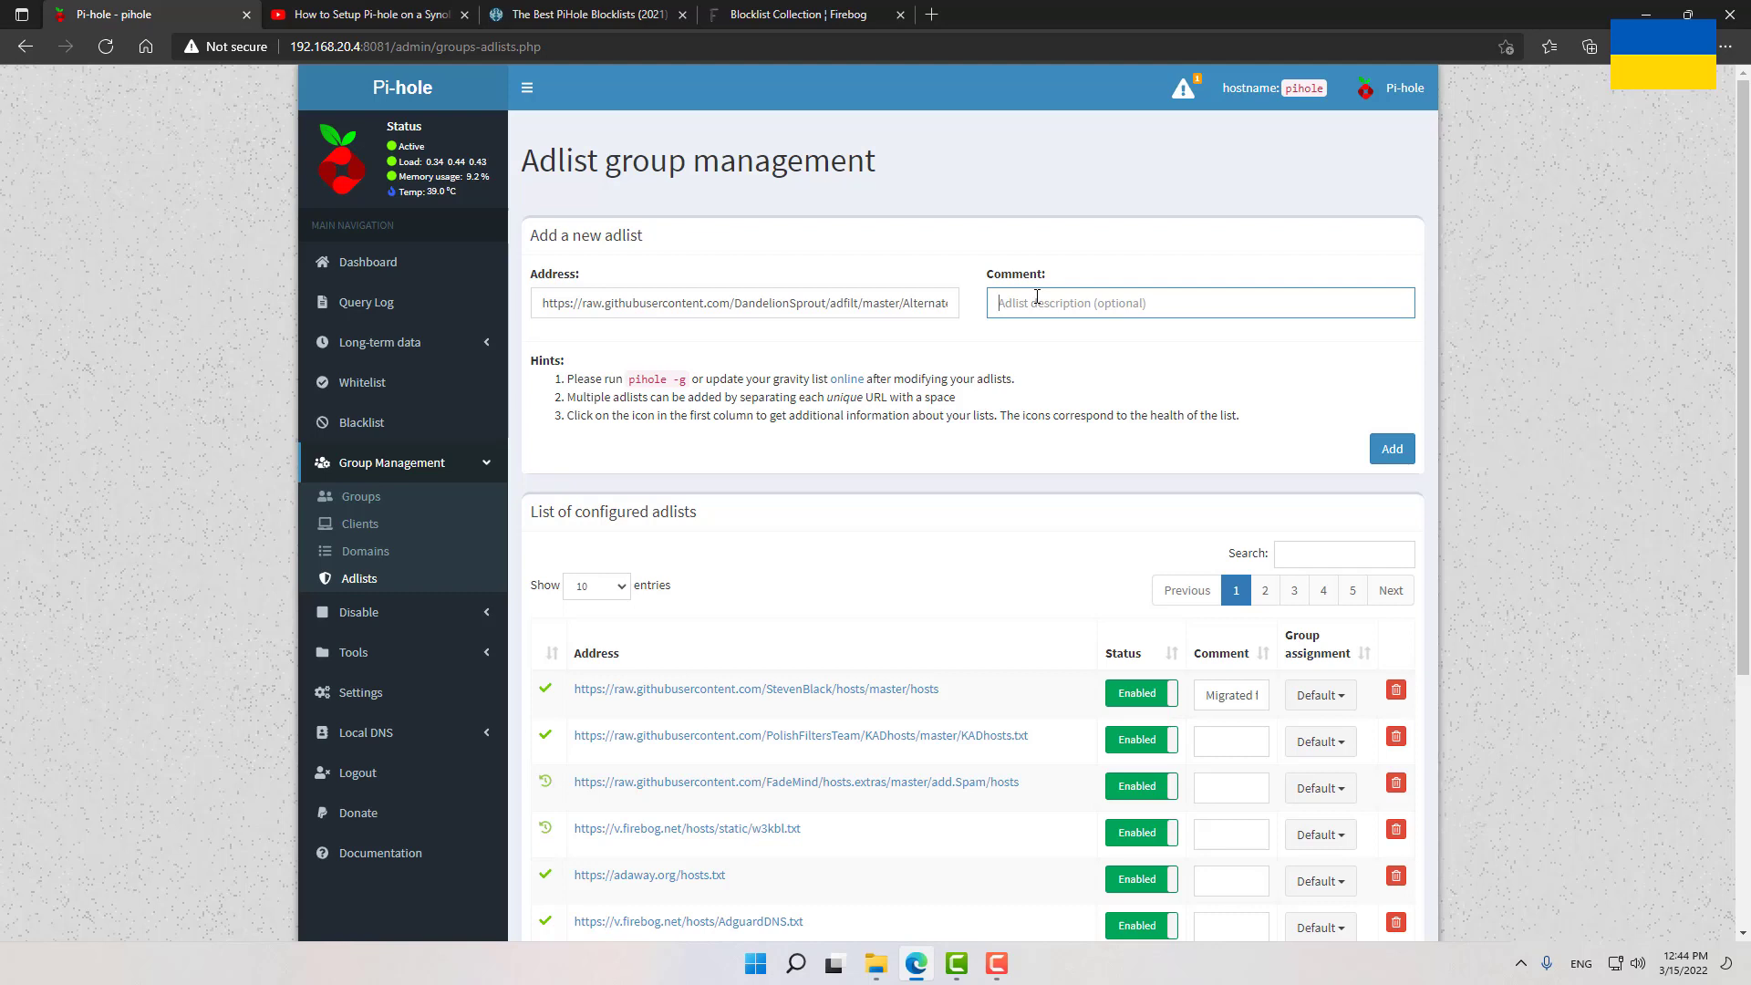
pyautogui.moveTo(1091, 317)
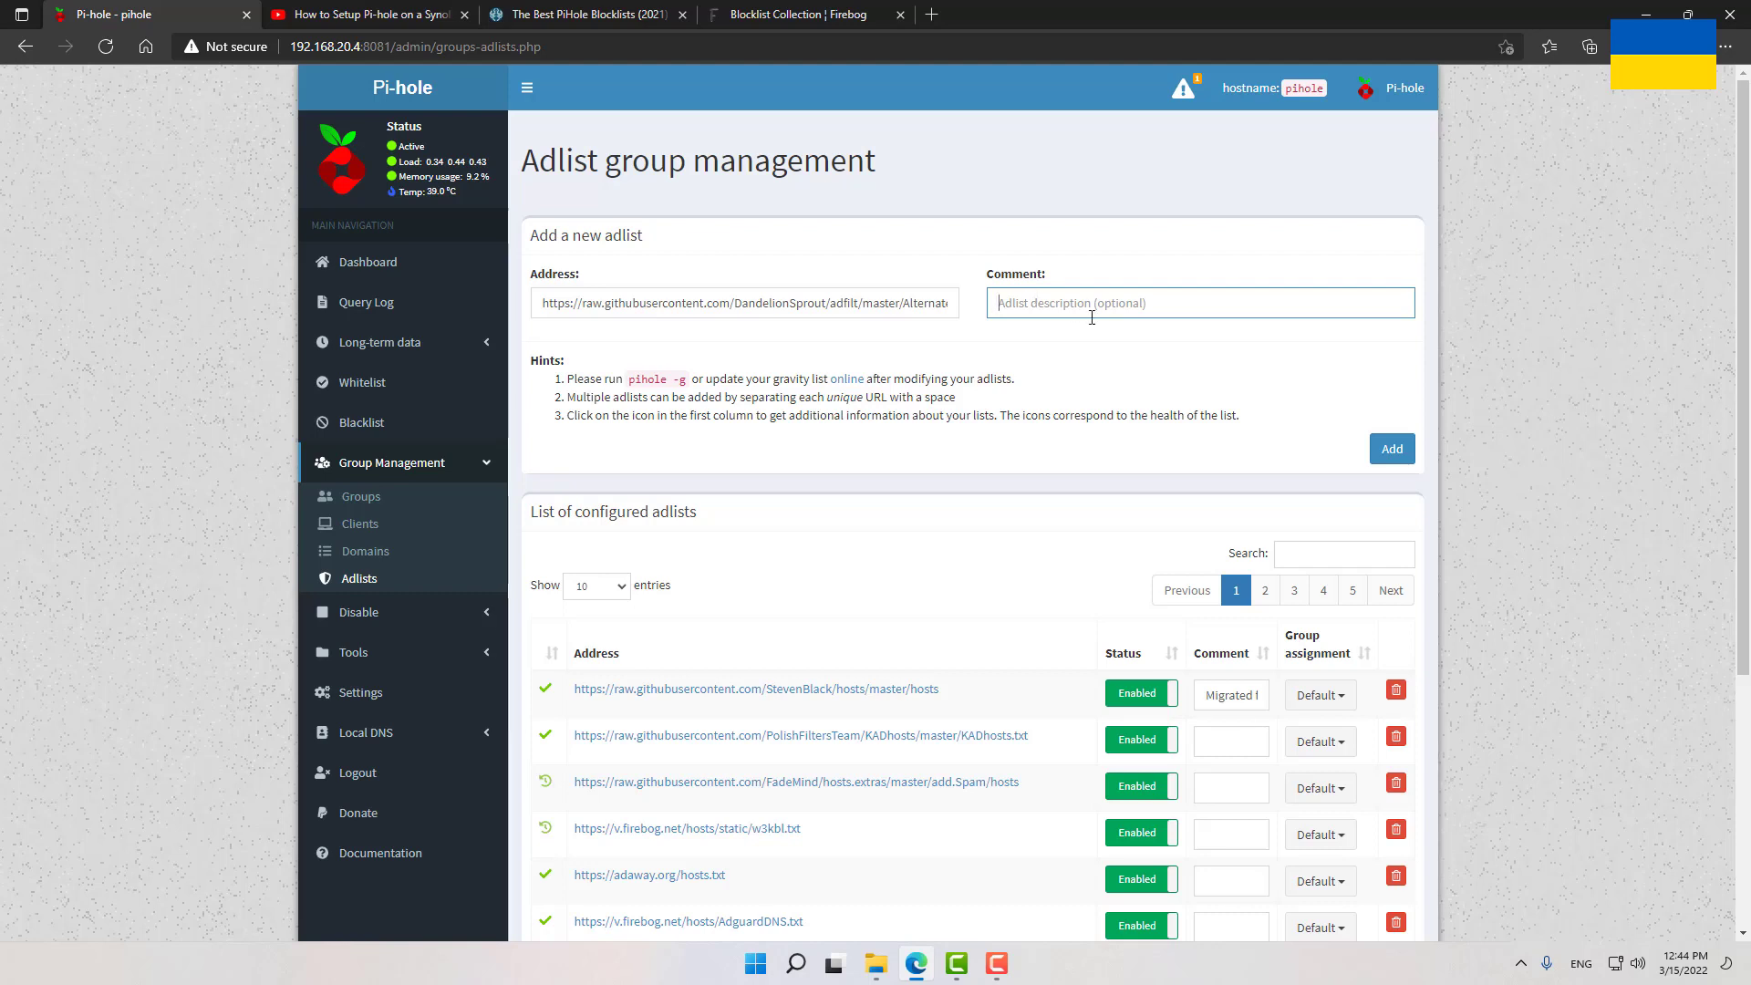
pyautogui.moveTo(1217, 459)
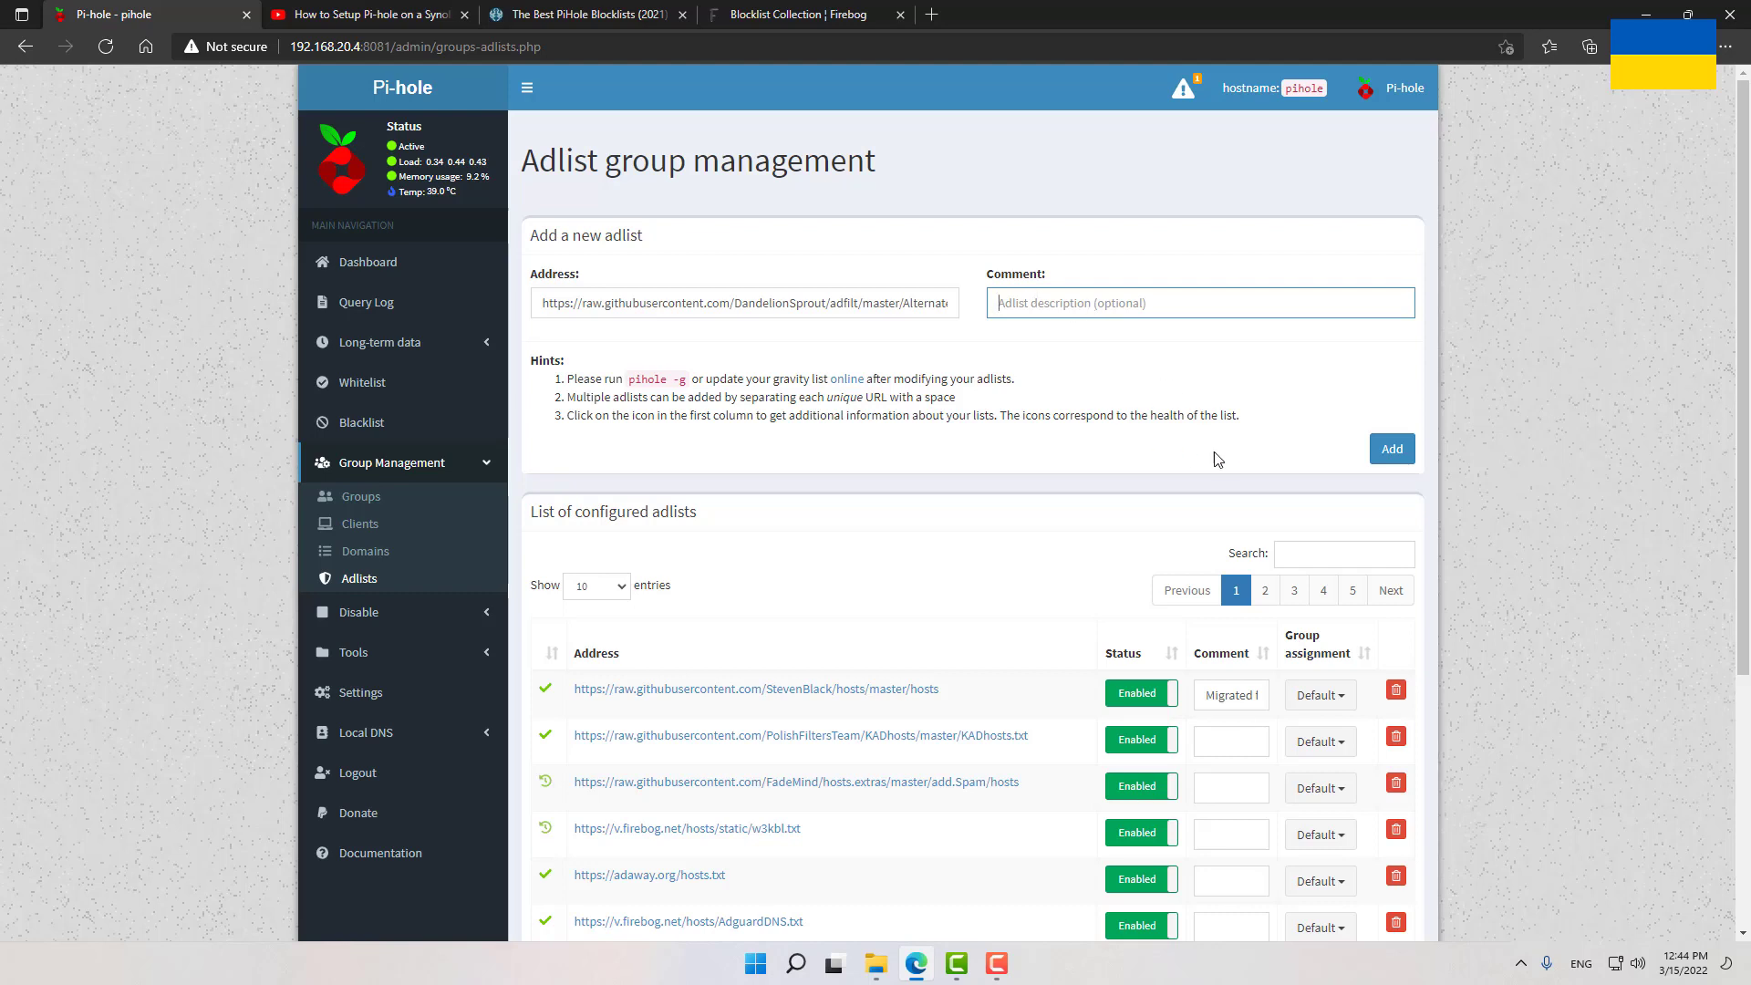
pyautogui.click(1390, 449)
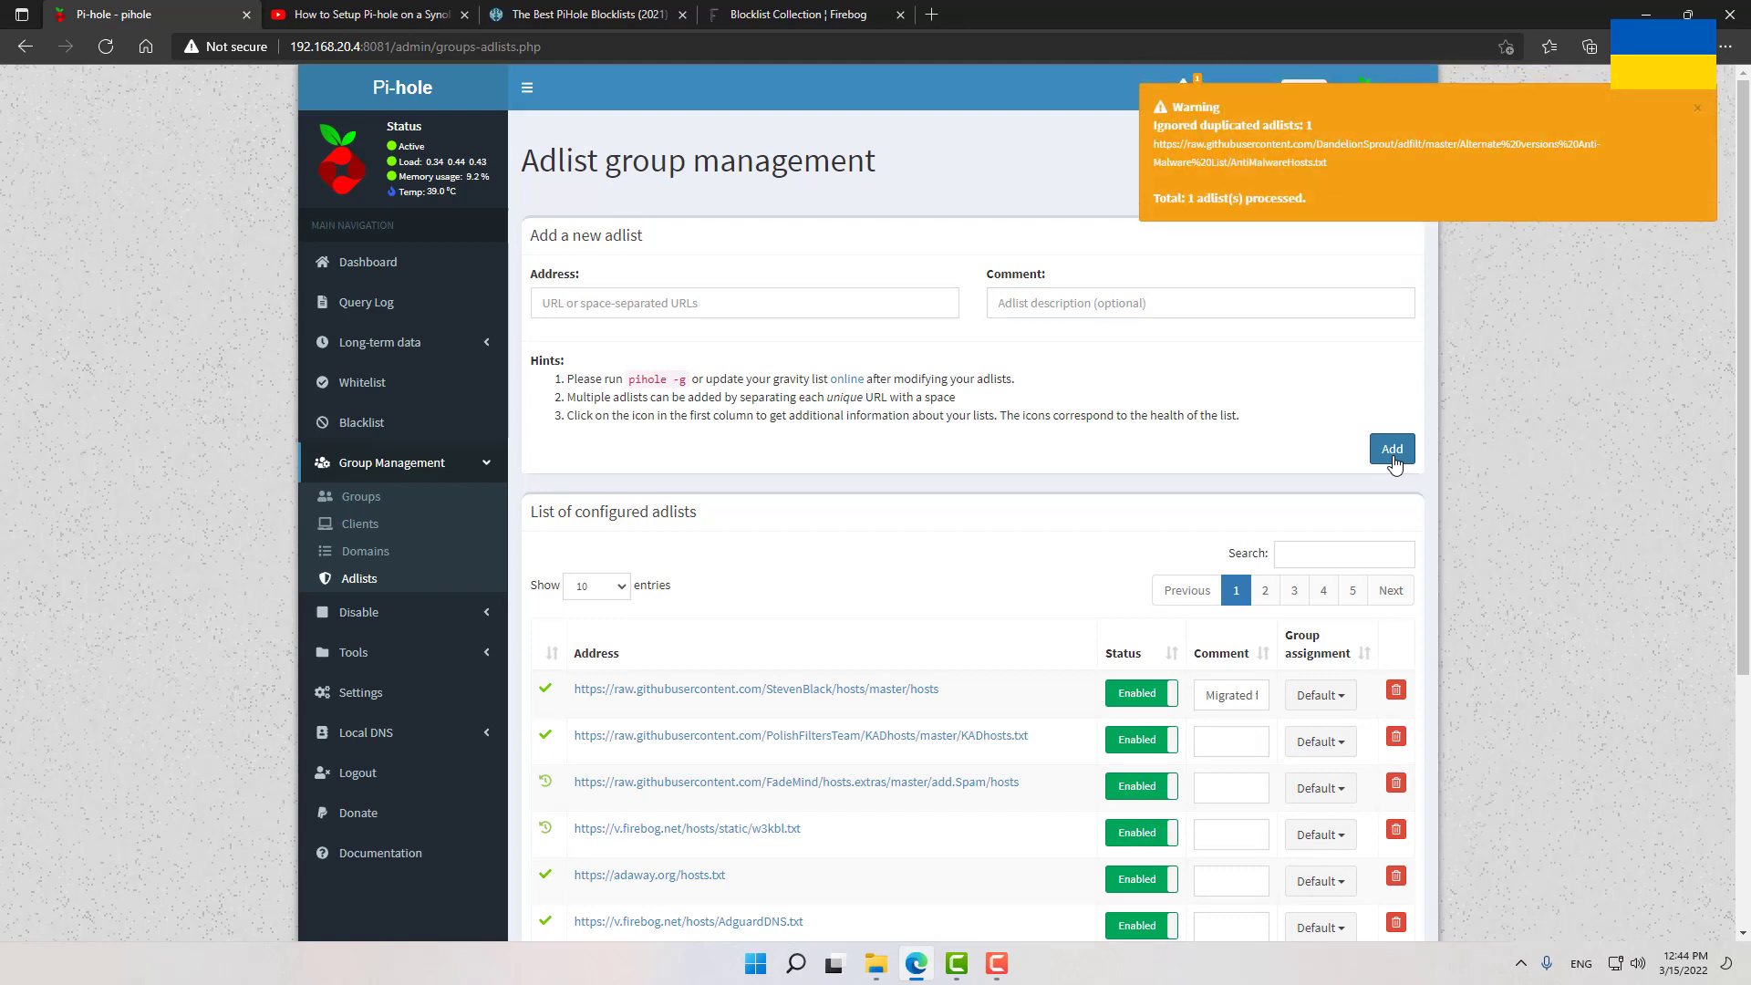
pyautogui.moveTo(1664, 122)
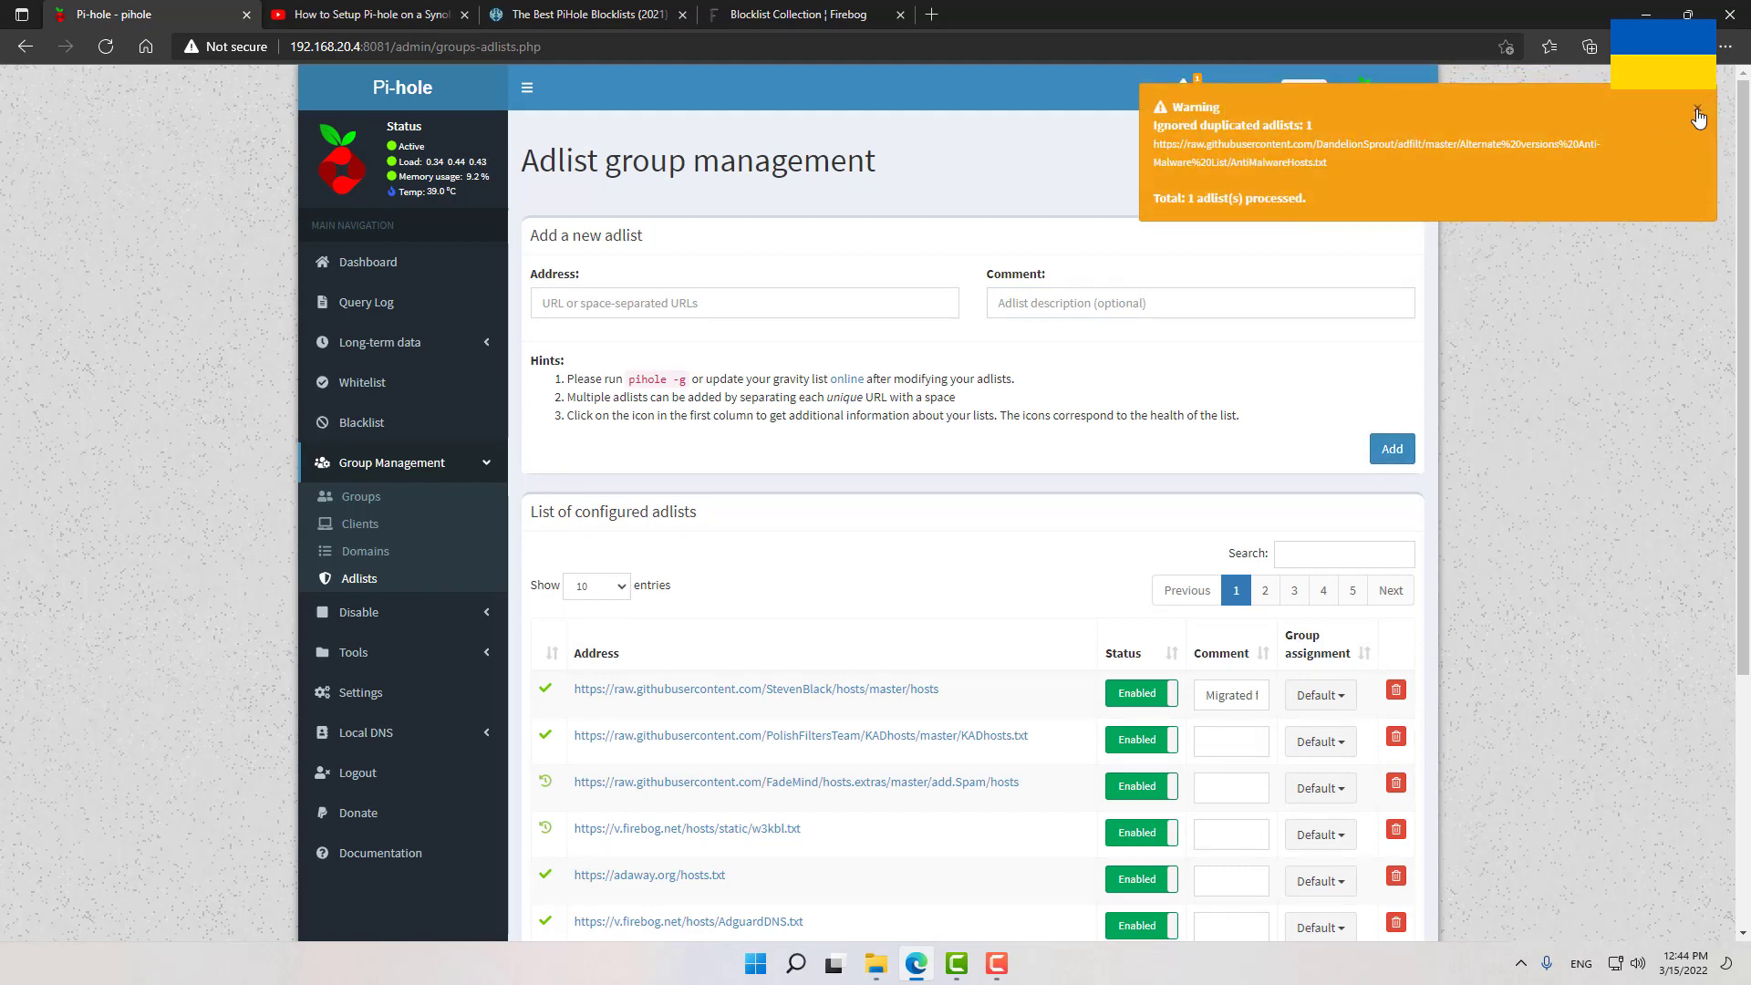
pyautogui.click(1698, 116)
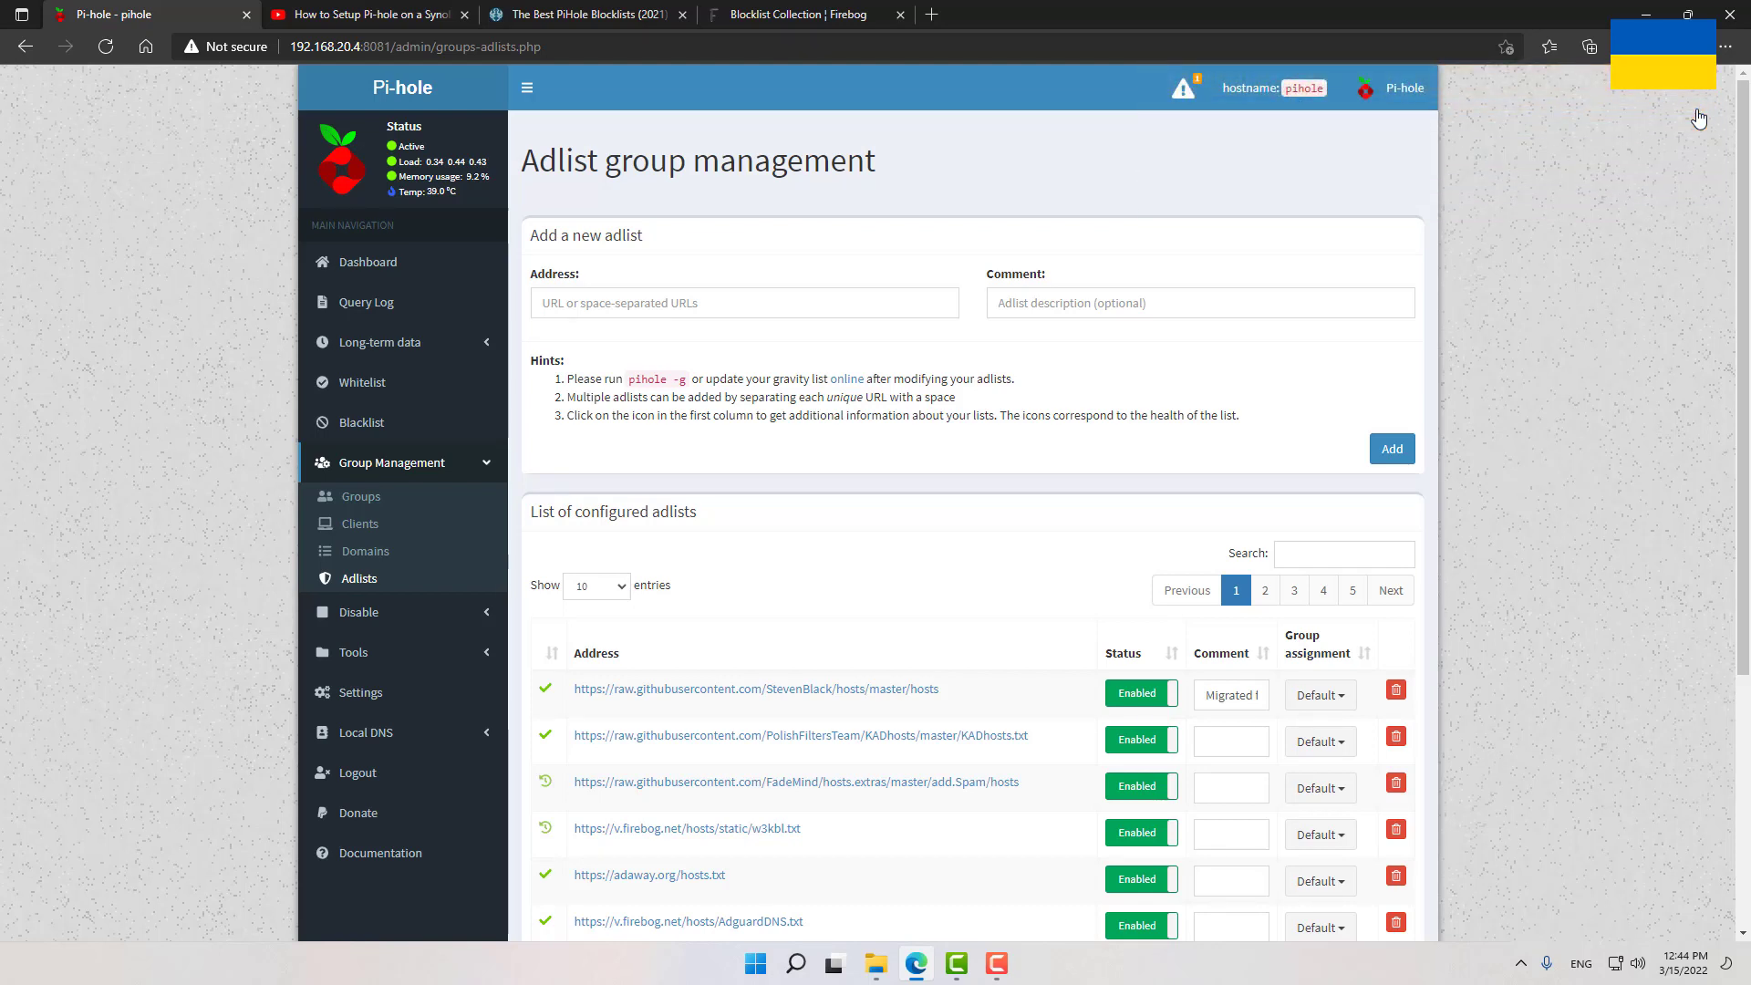
pyautogui.moveTo(1684, 113)
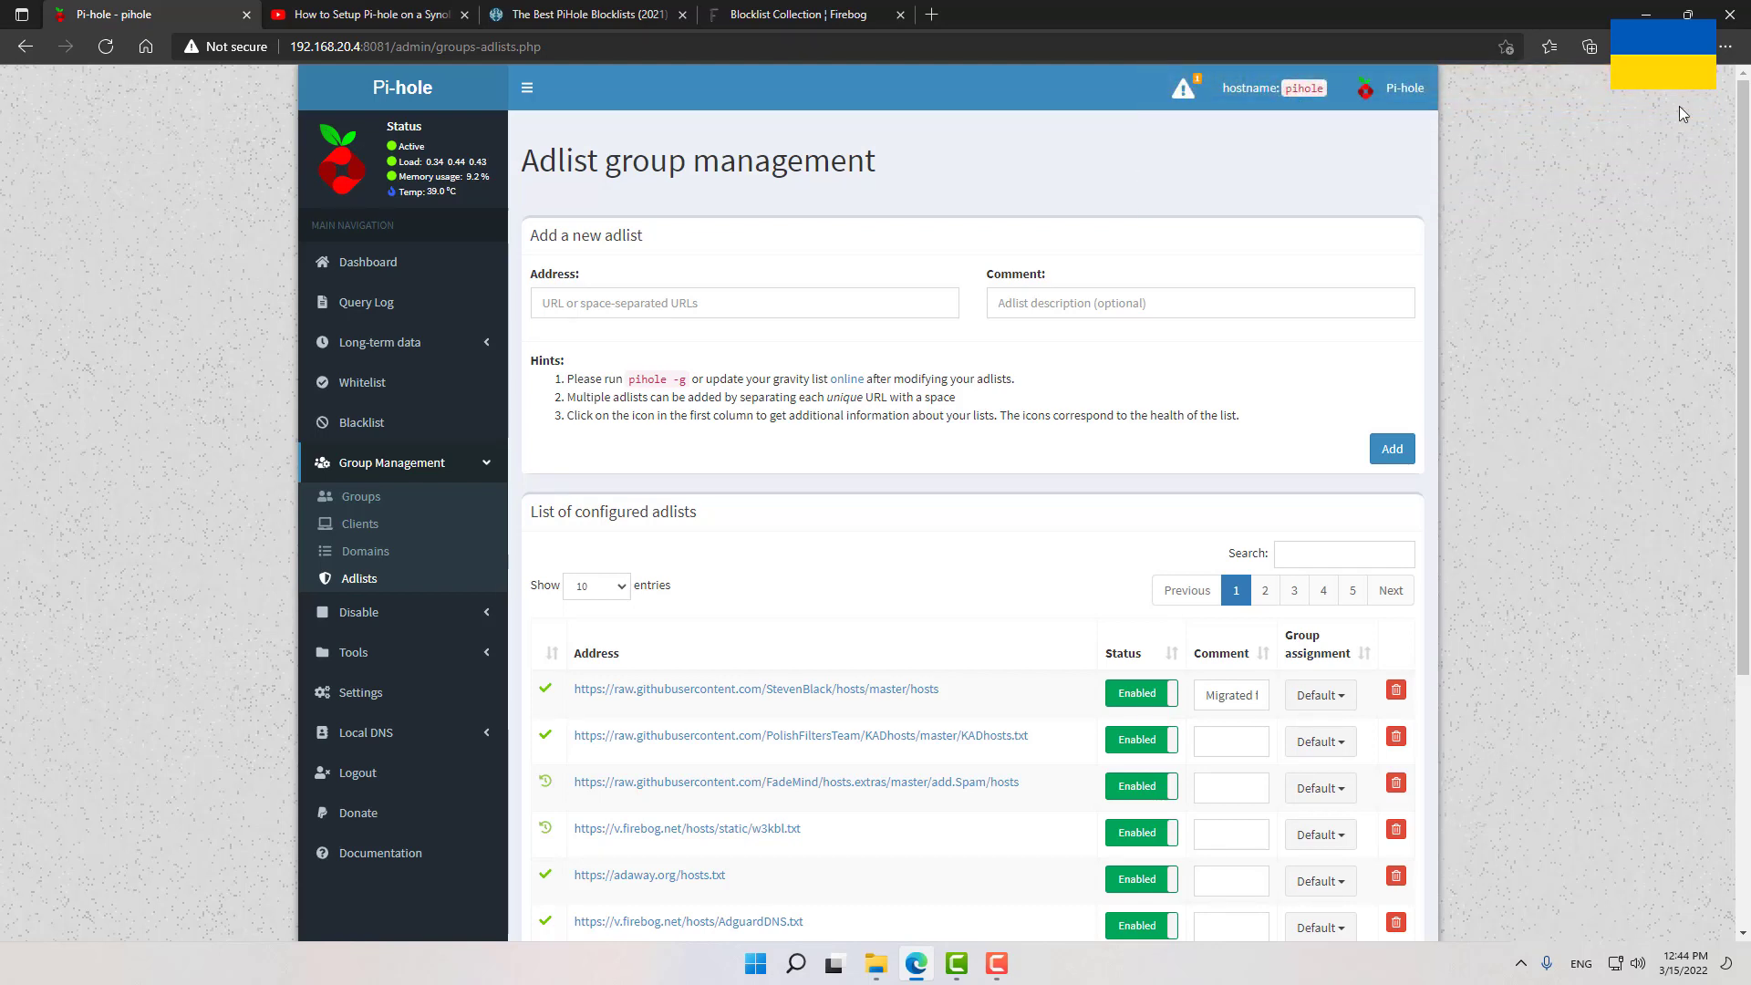
pyautogui.scroll(-3)
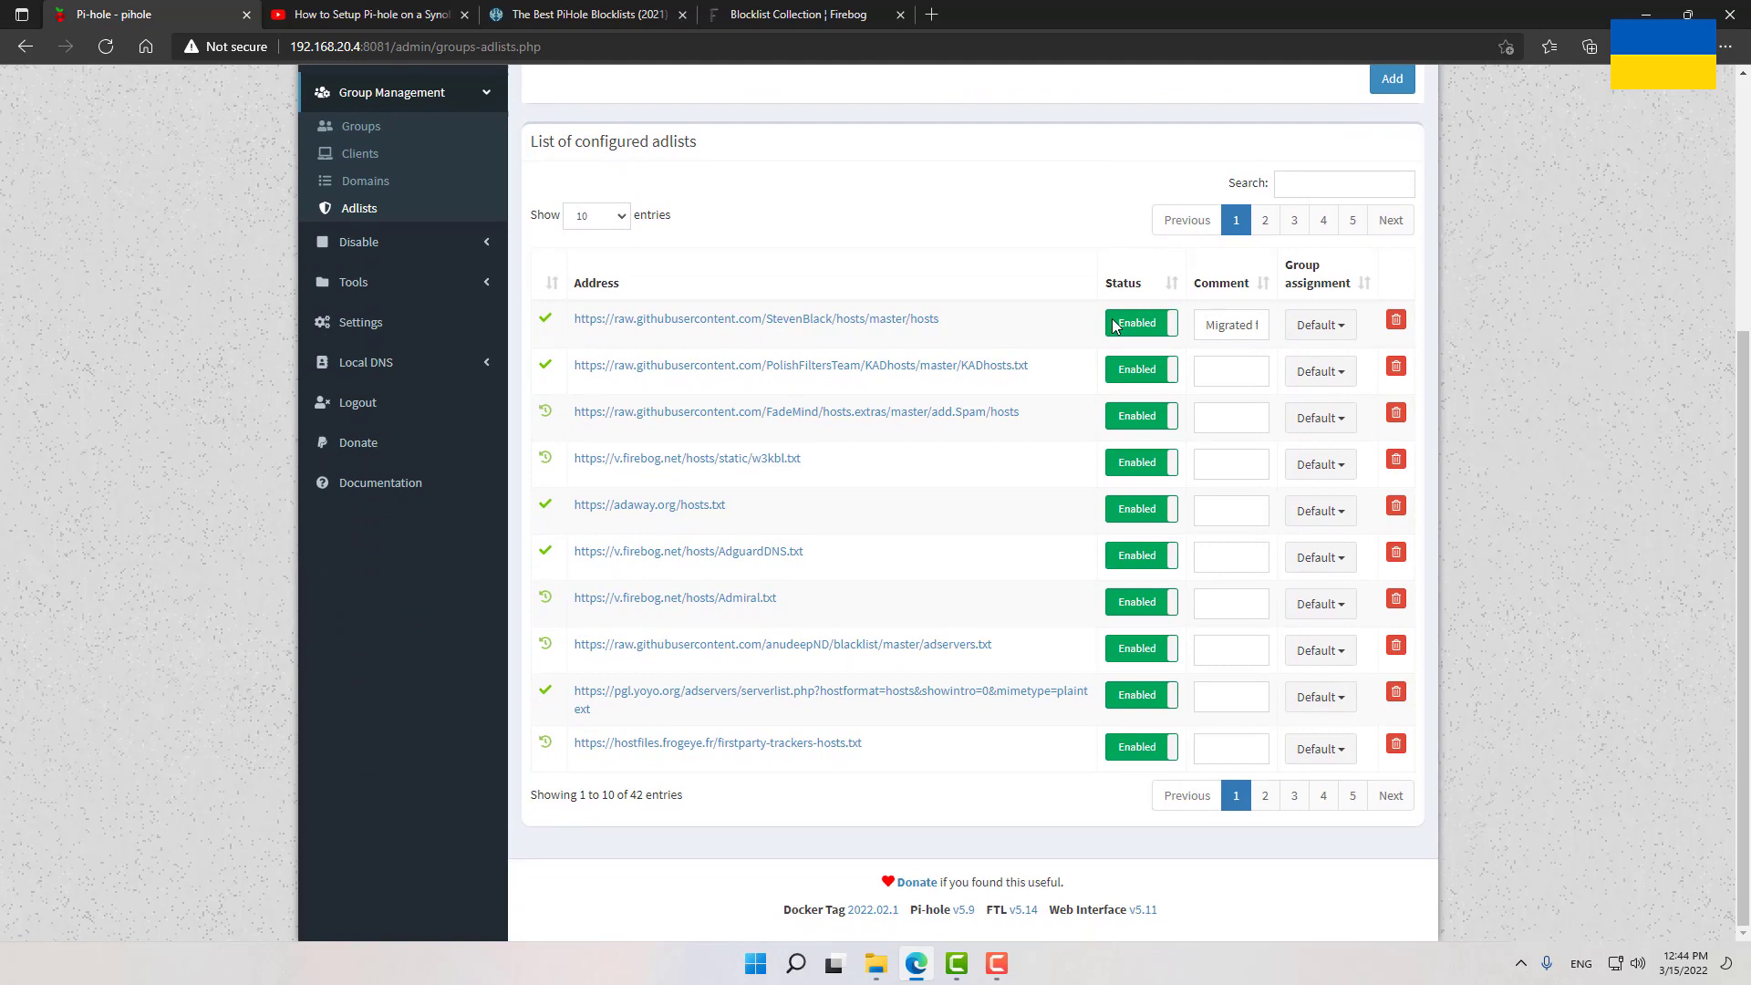
# Revisit the Firebog page, then return to Pi-hole's adlist group management page listing 42 adlists
pyautogui.click(1264, 219)
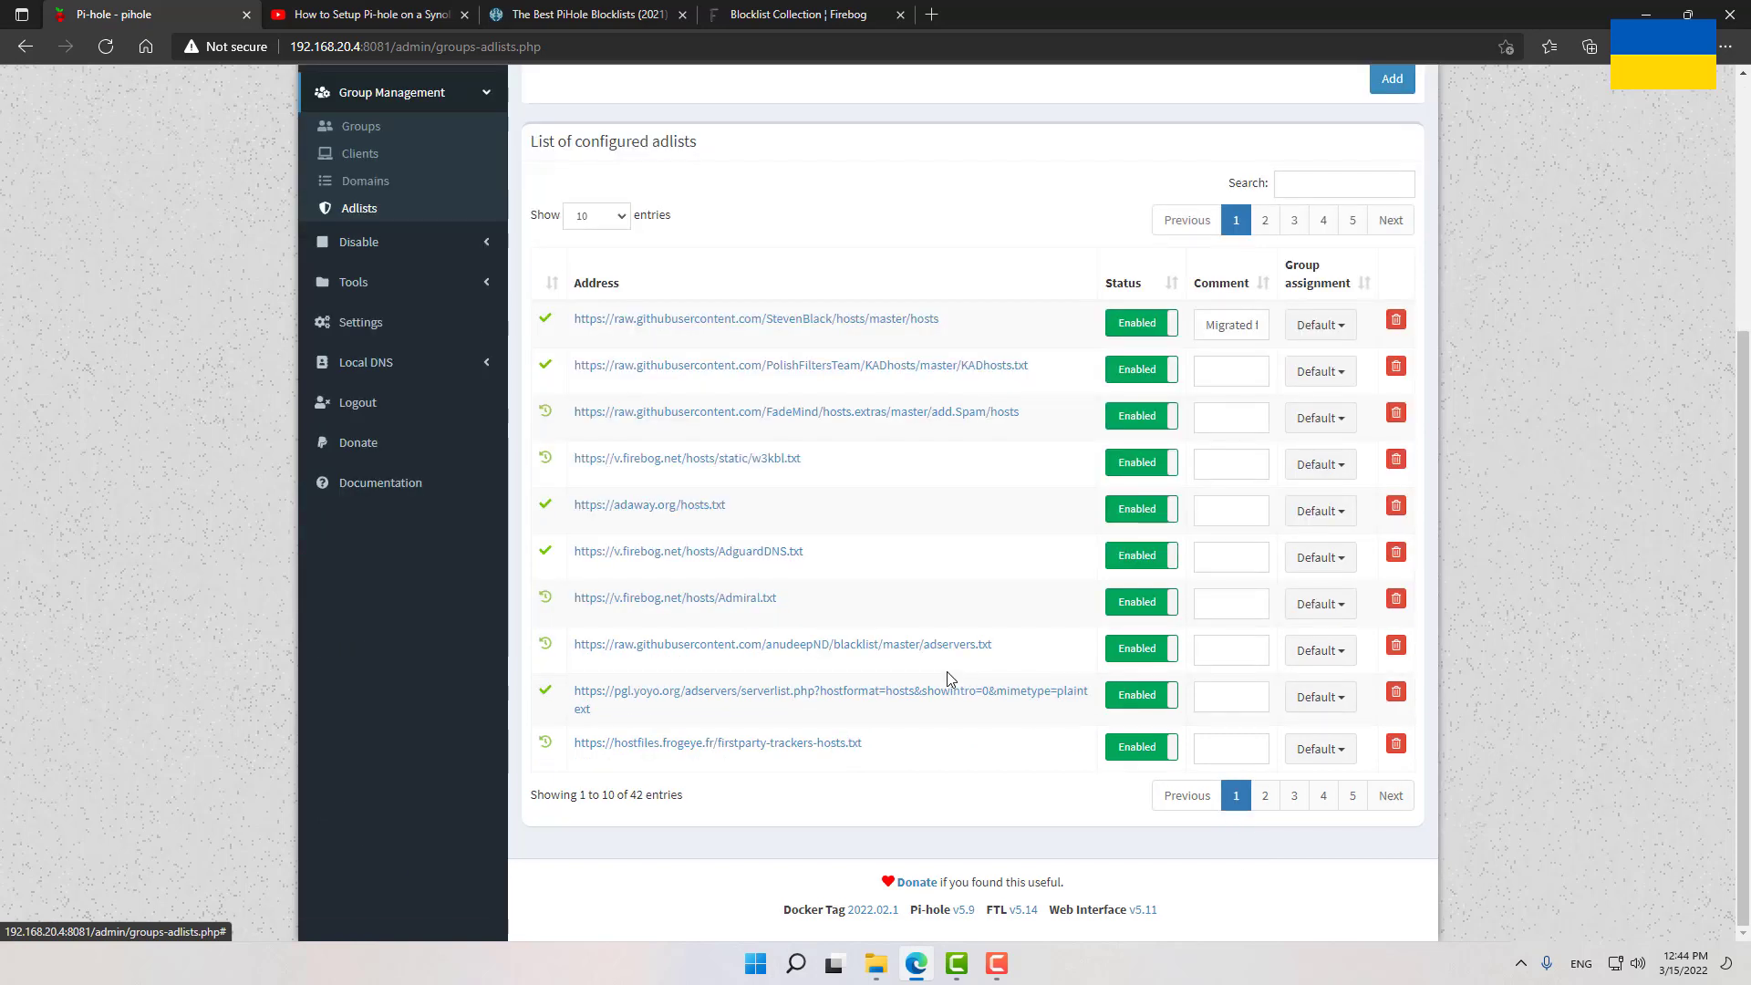
pyautogui.moveTo(704, 175)
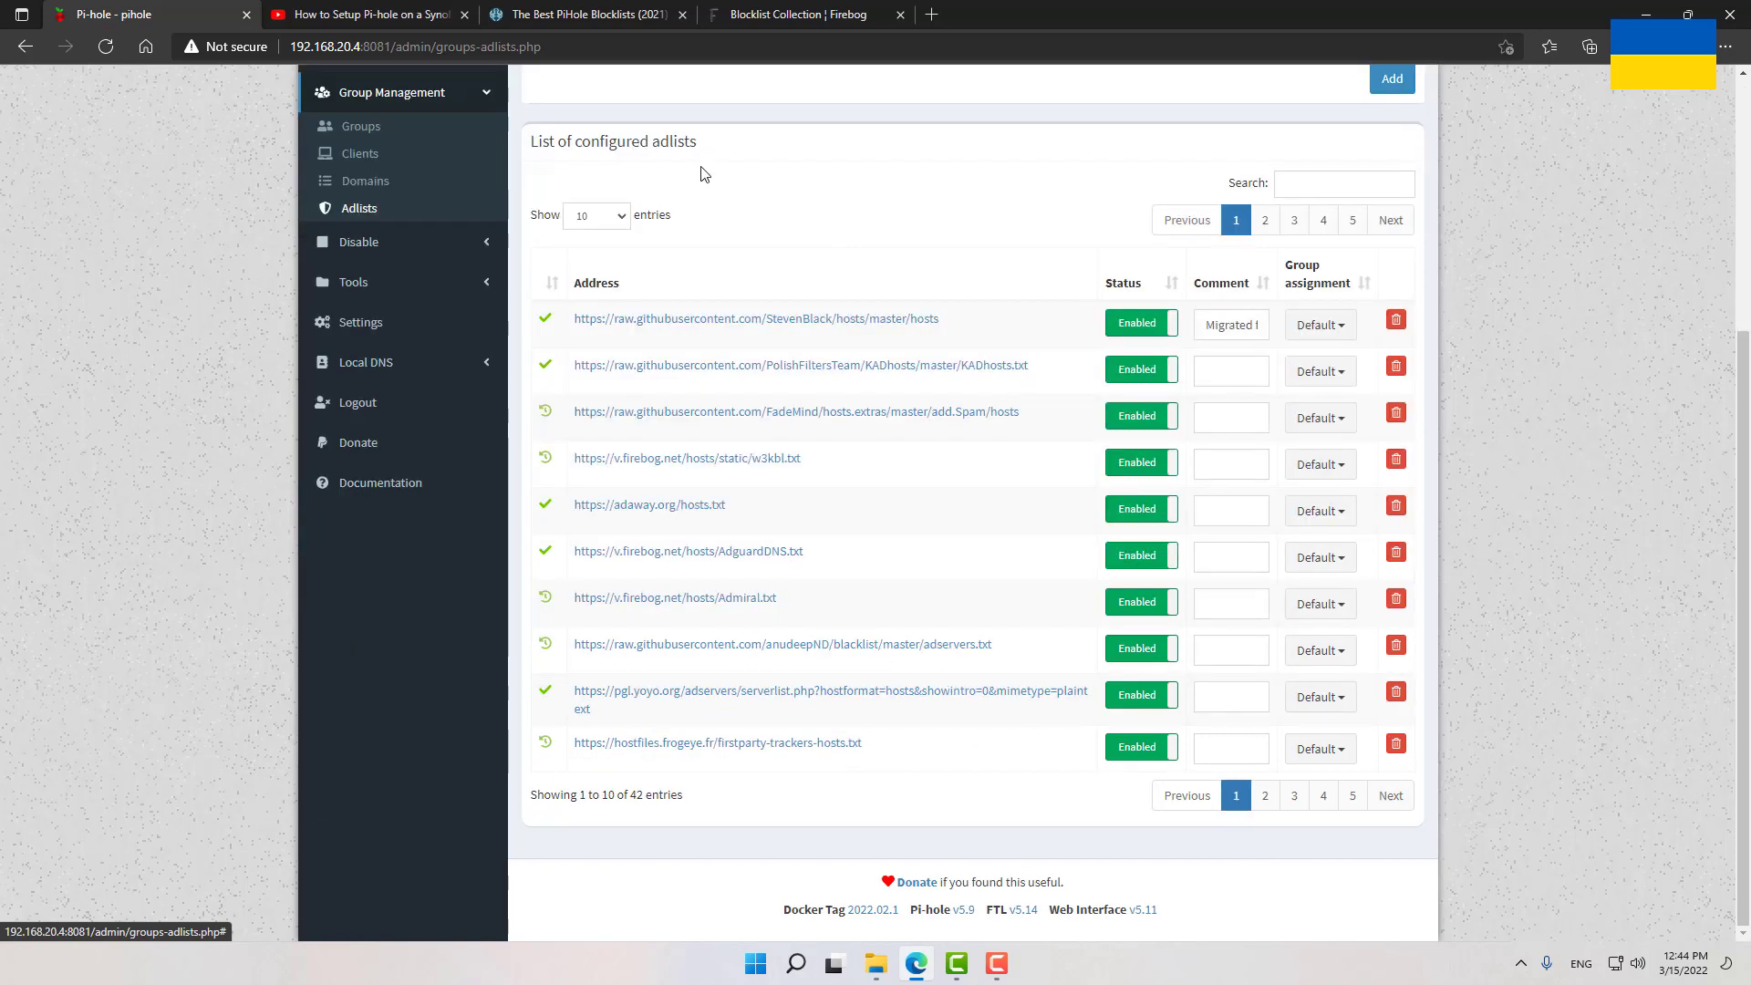
pyautogui.click(799, 15)
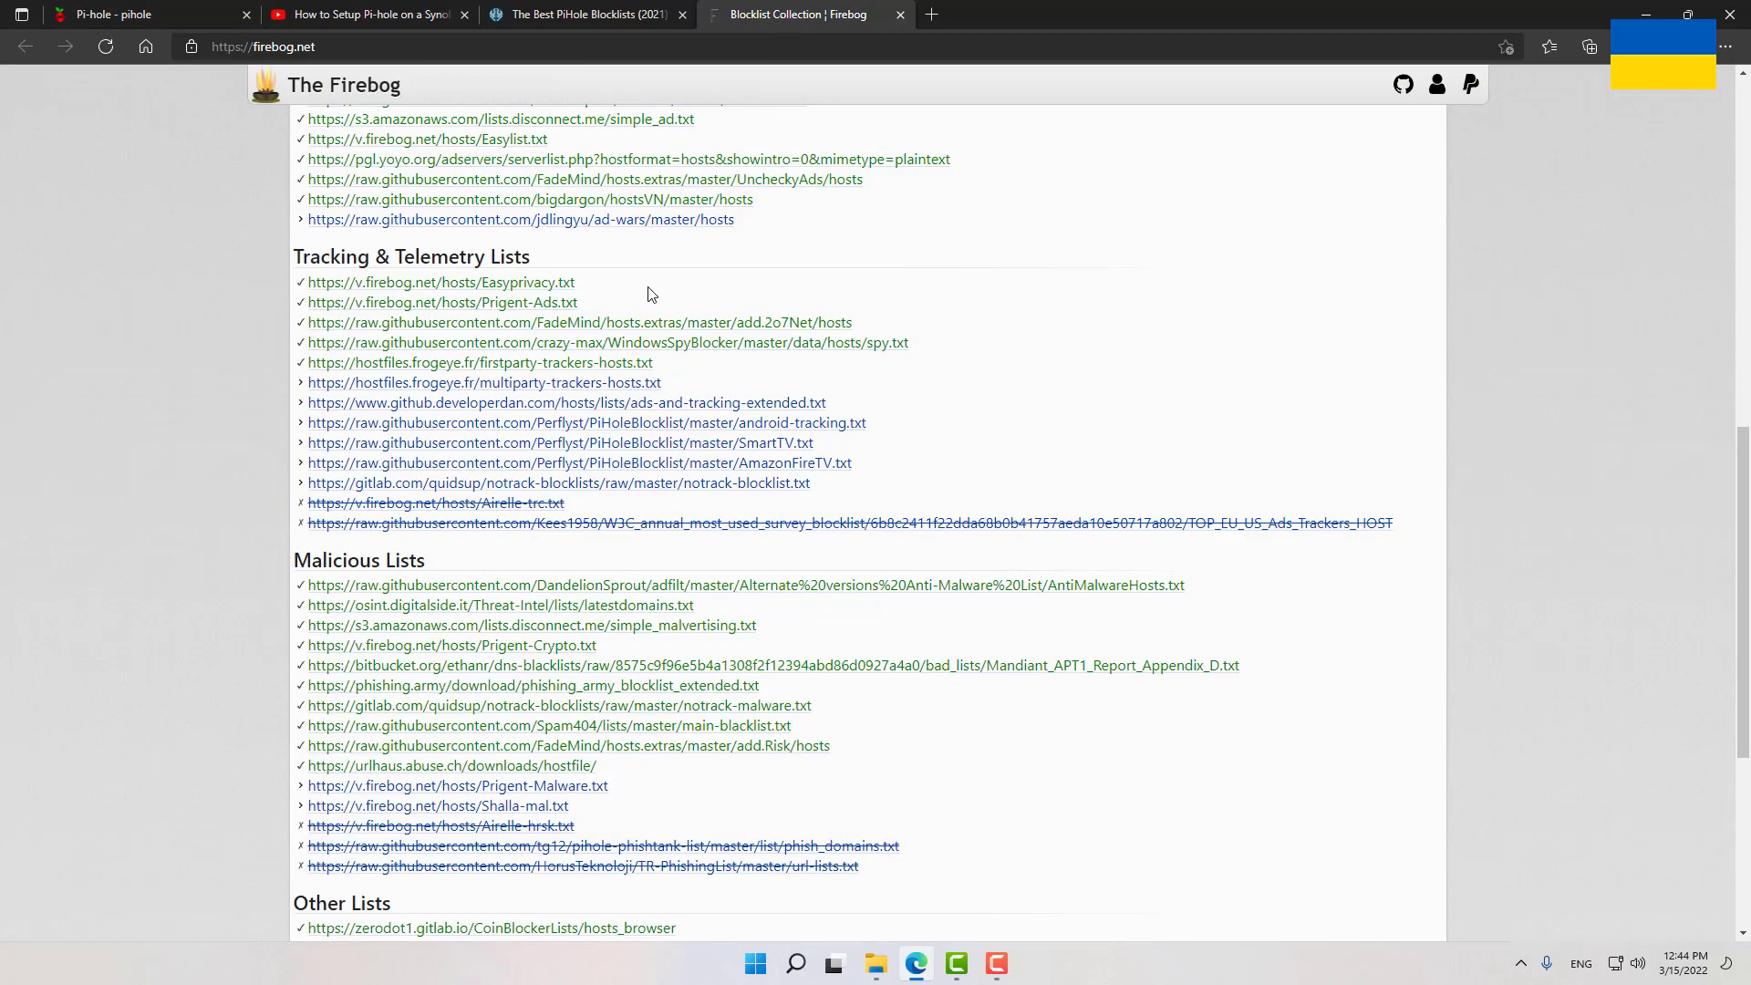
pyautogui.moveTo(474, 281)
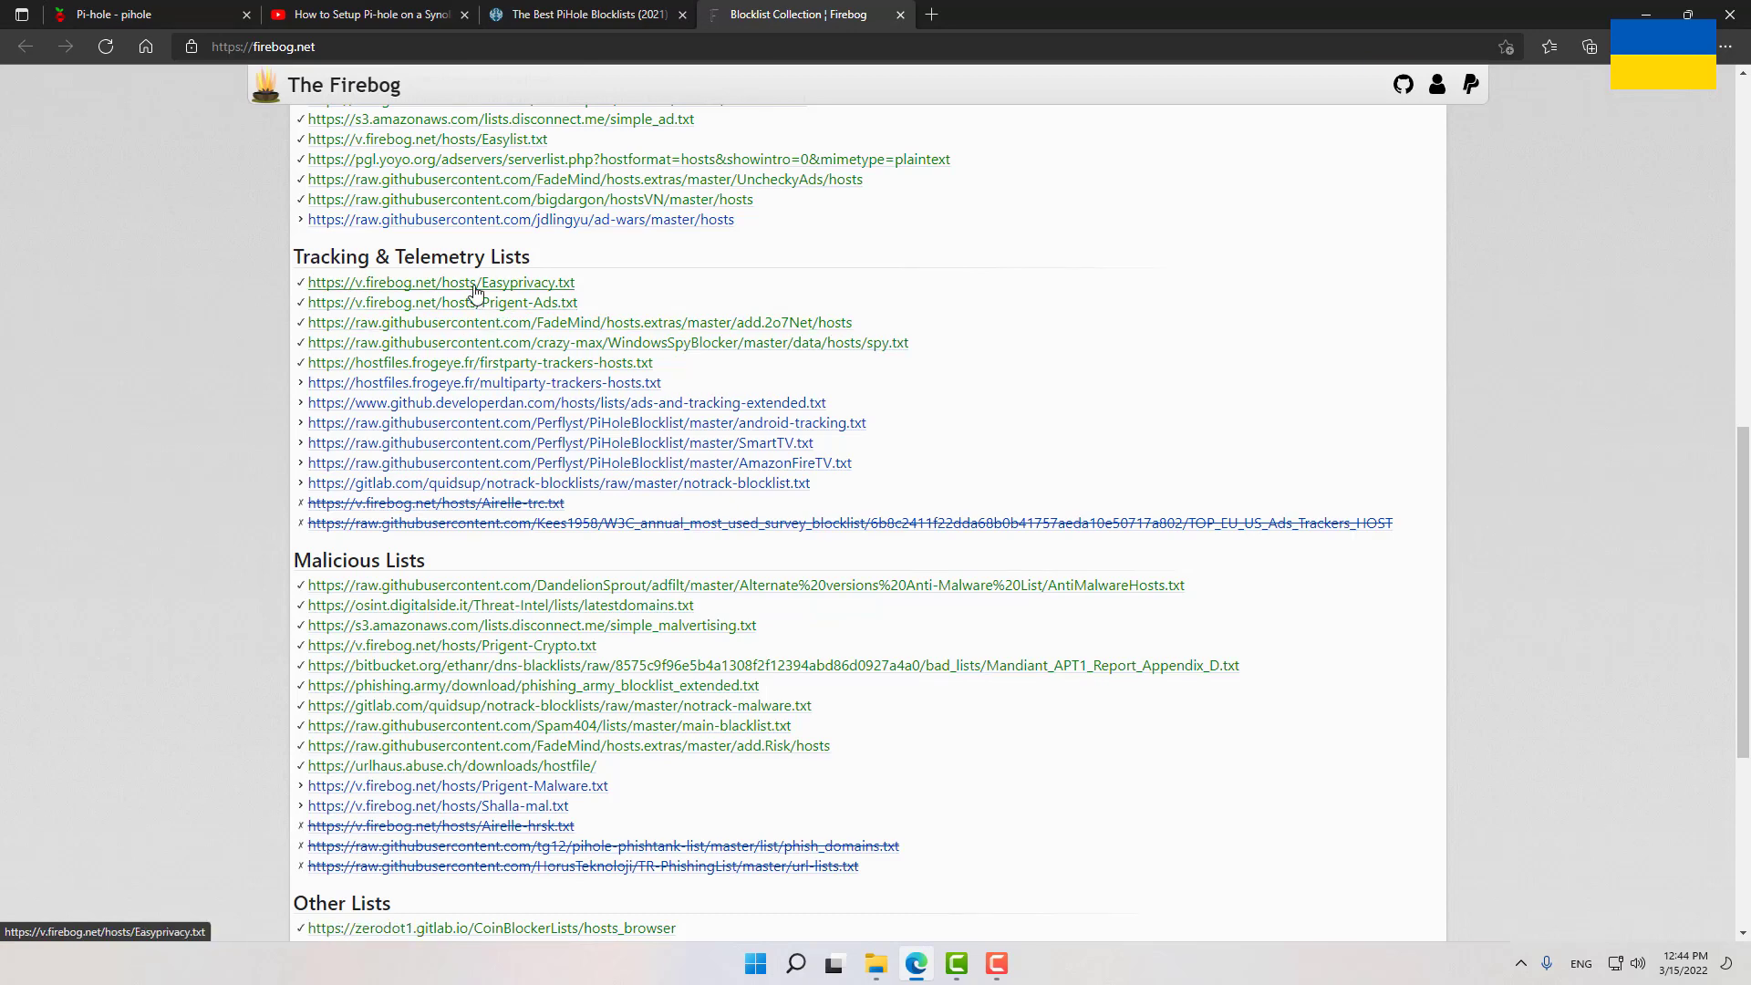
pyautogui.moveTo(90, 14)
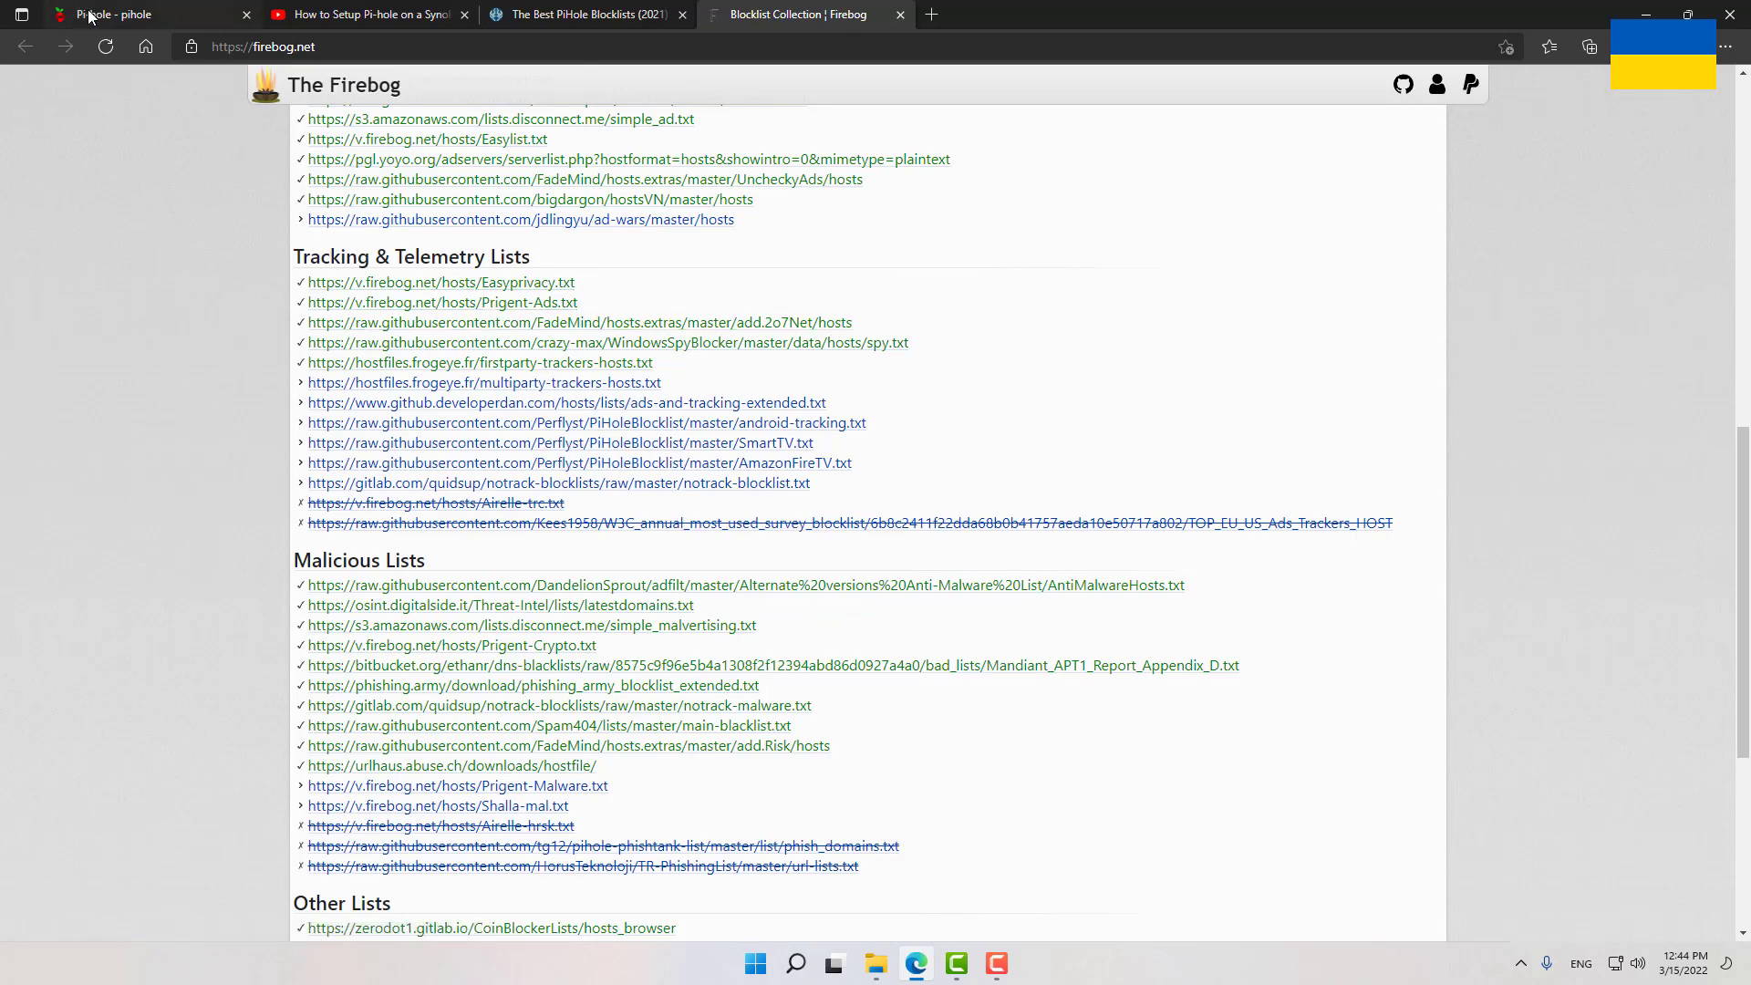
pyautogui.click(111, 15)
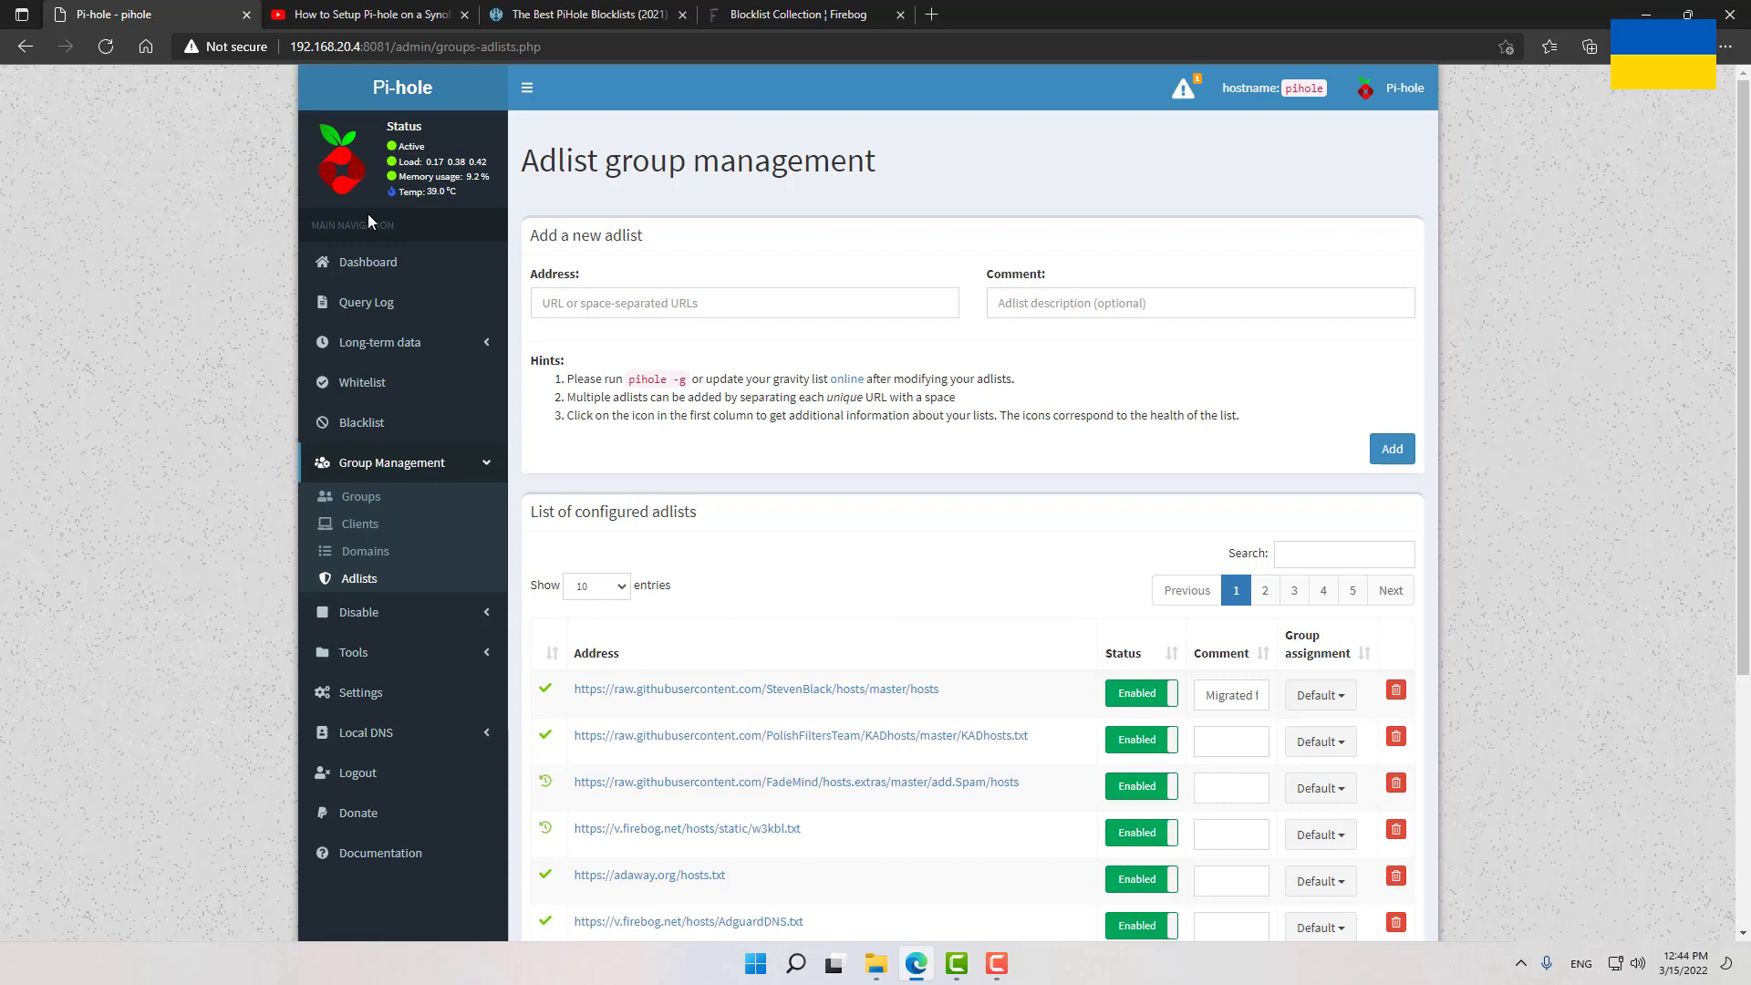
pyautogui.moveTo(367, 261)
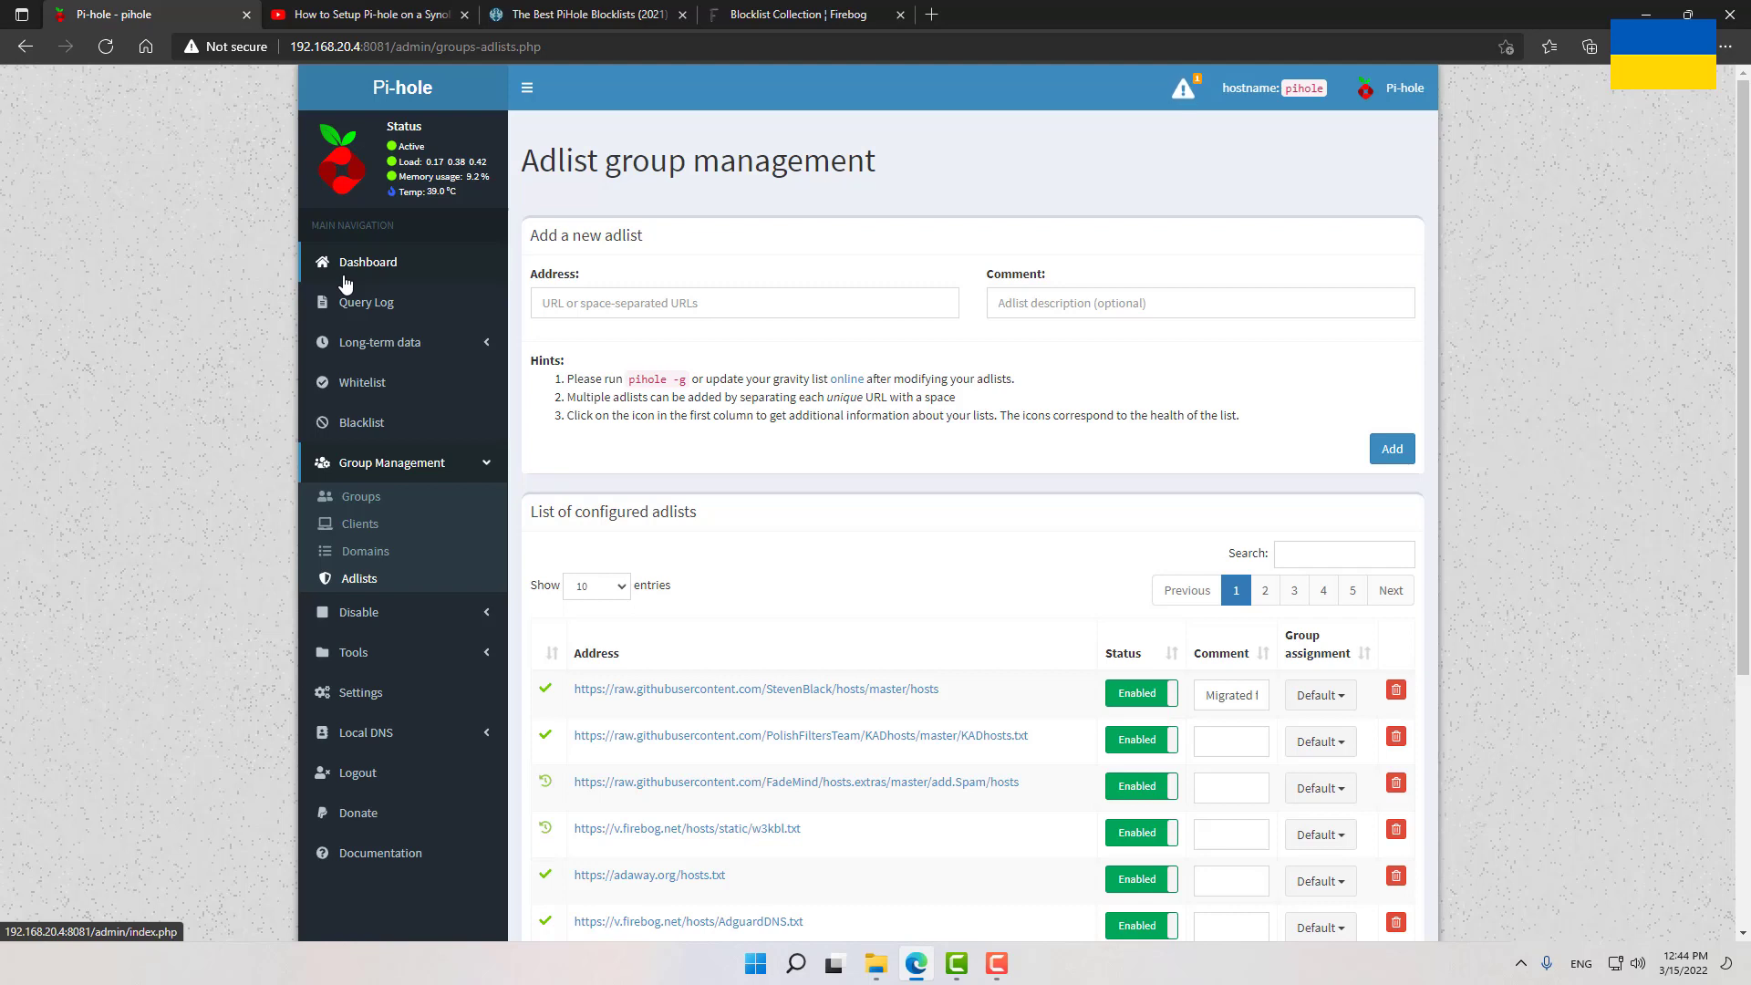
# Go to Tools > Update Gravity in the Pi-hole sidebar
pyautogui.click(352, 598)
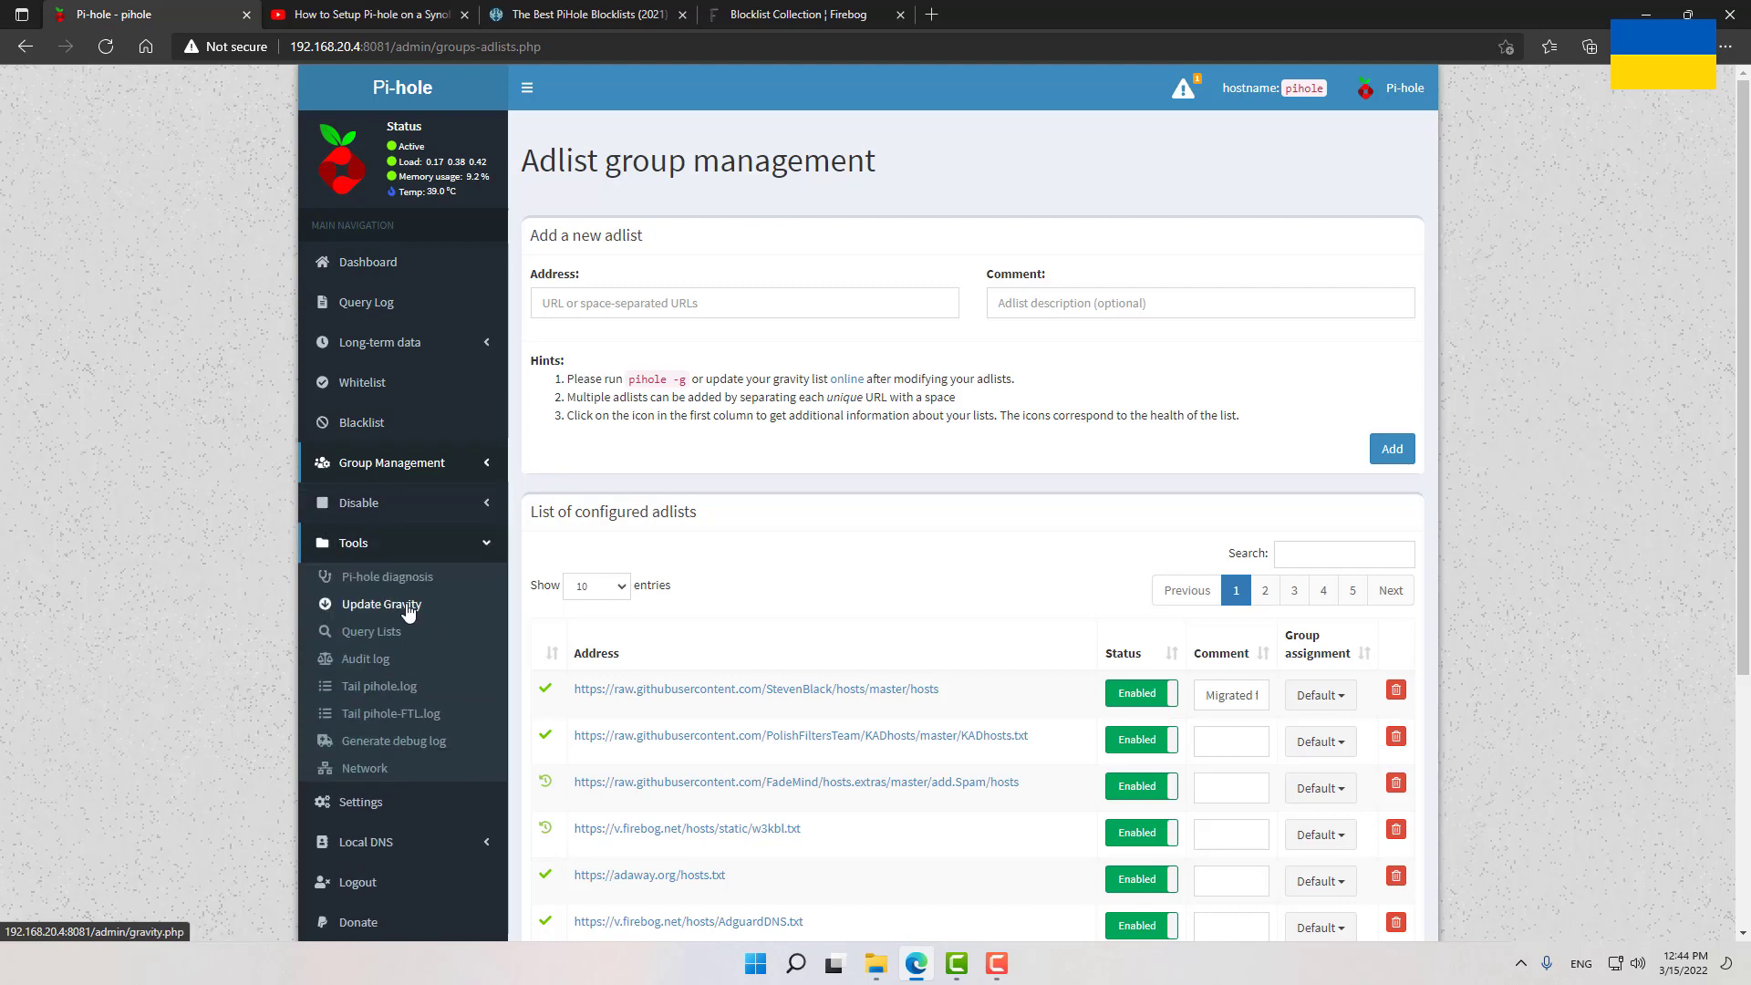
pyautogui.click(381, 604)
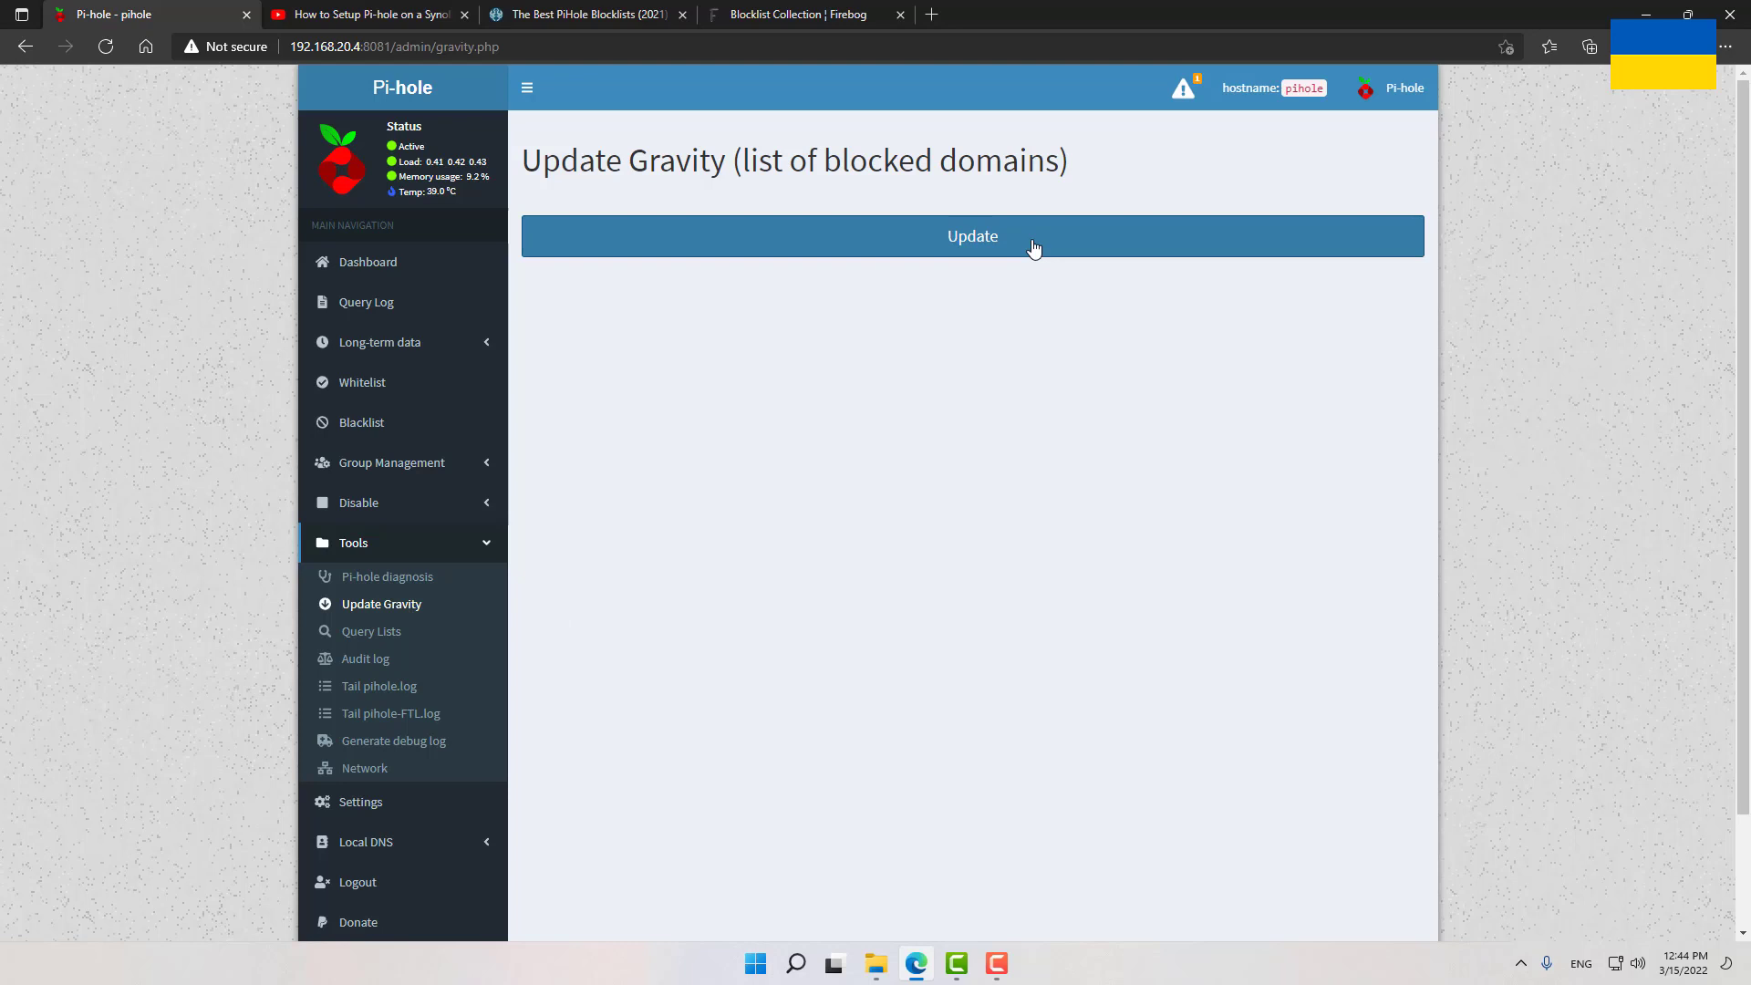
# Run the gravity update so all configured adlists are retrieved and rebuilt with Success
pyautogui.click(972, 236)
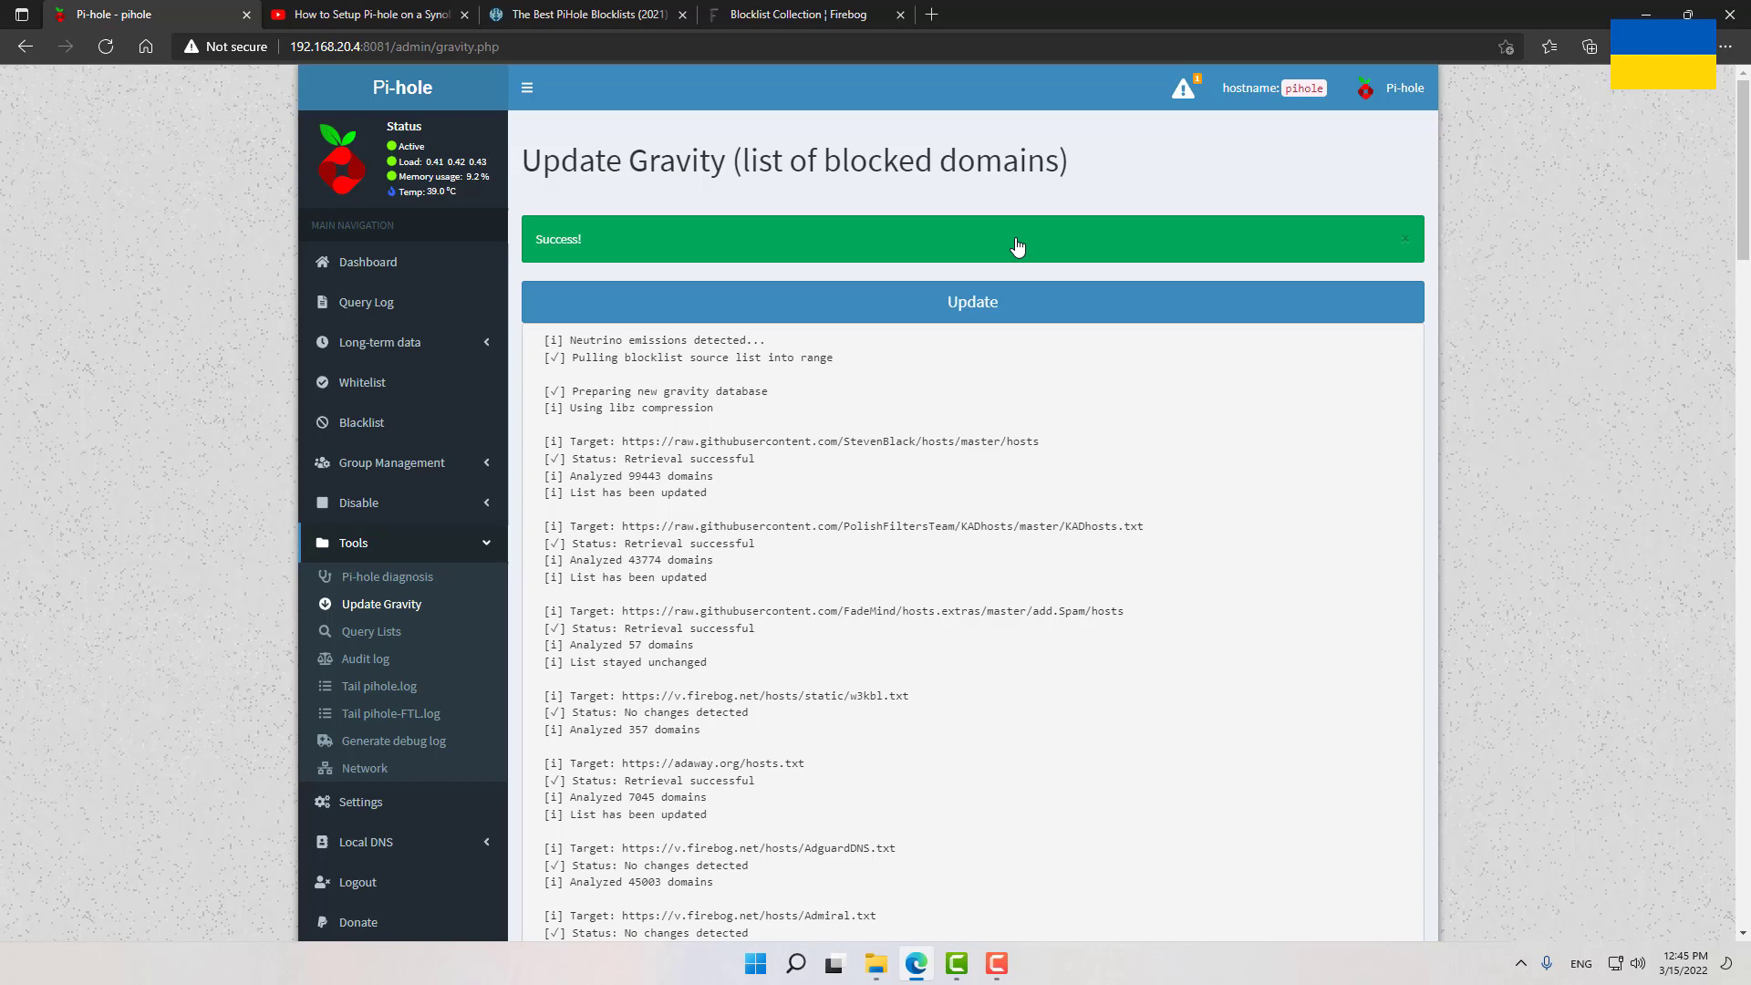
pyautogui.moveTo(625, 310)
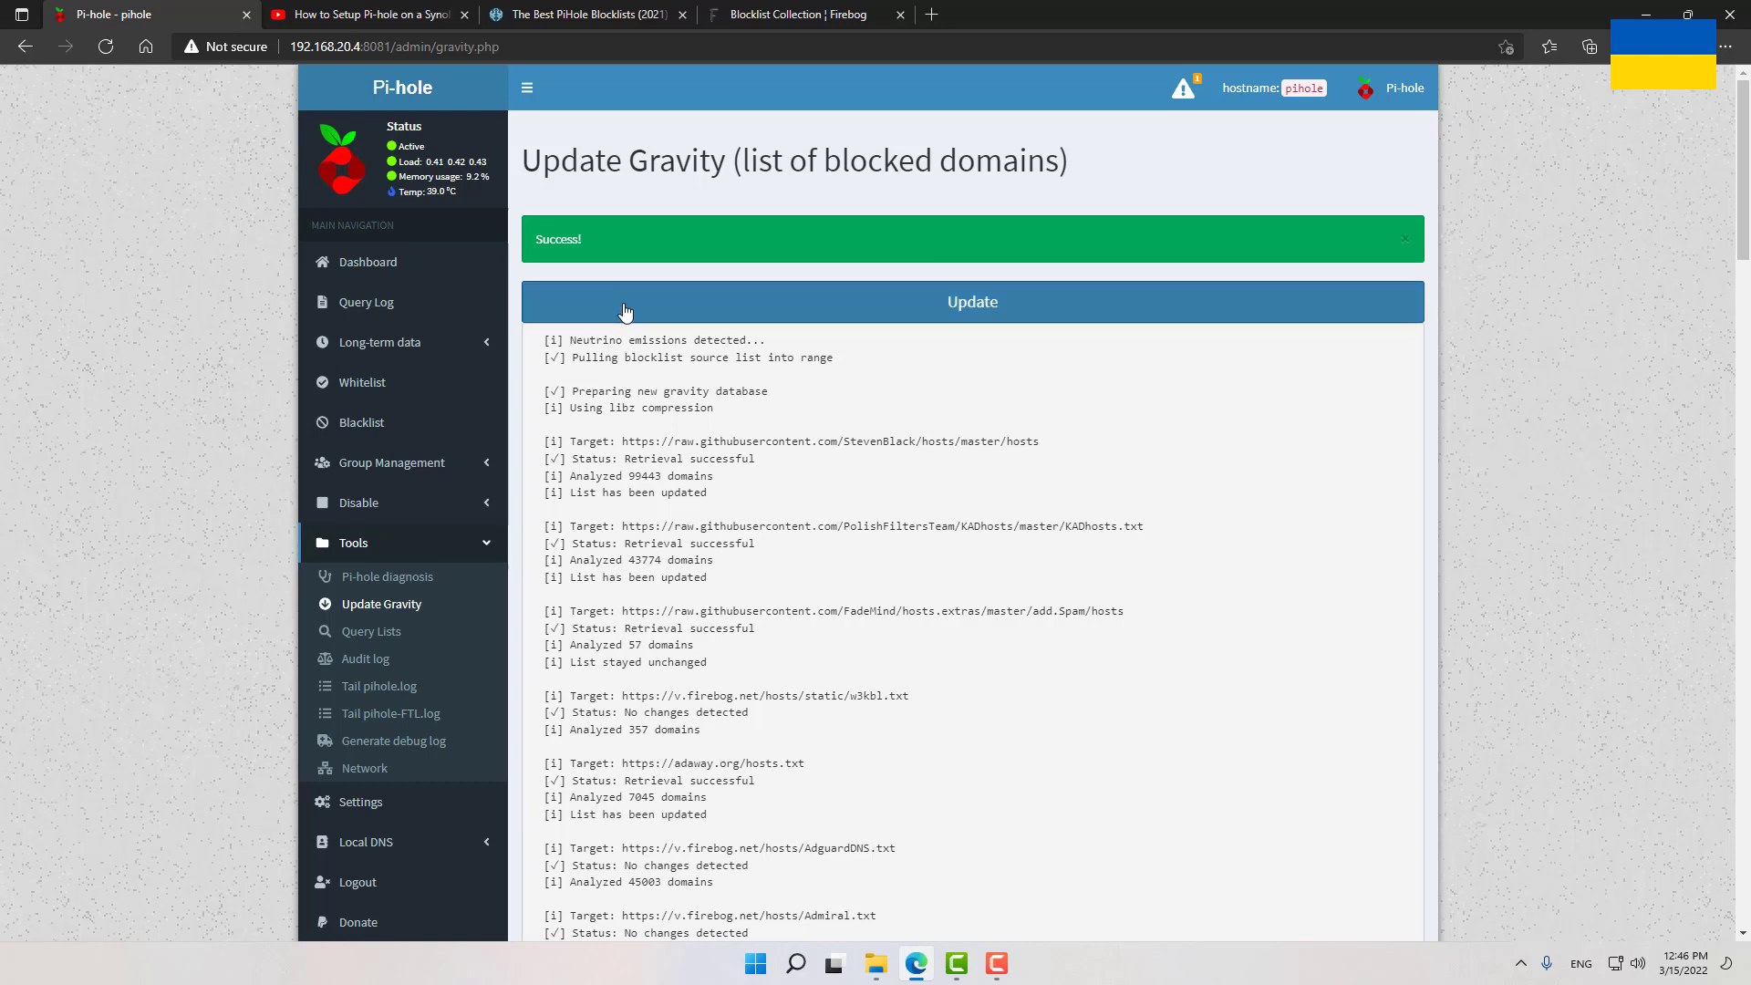
pyautogui.moveTo(367, 260)
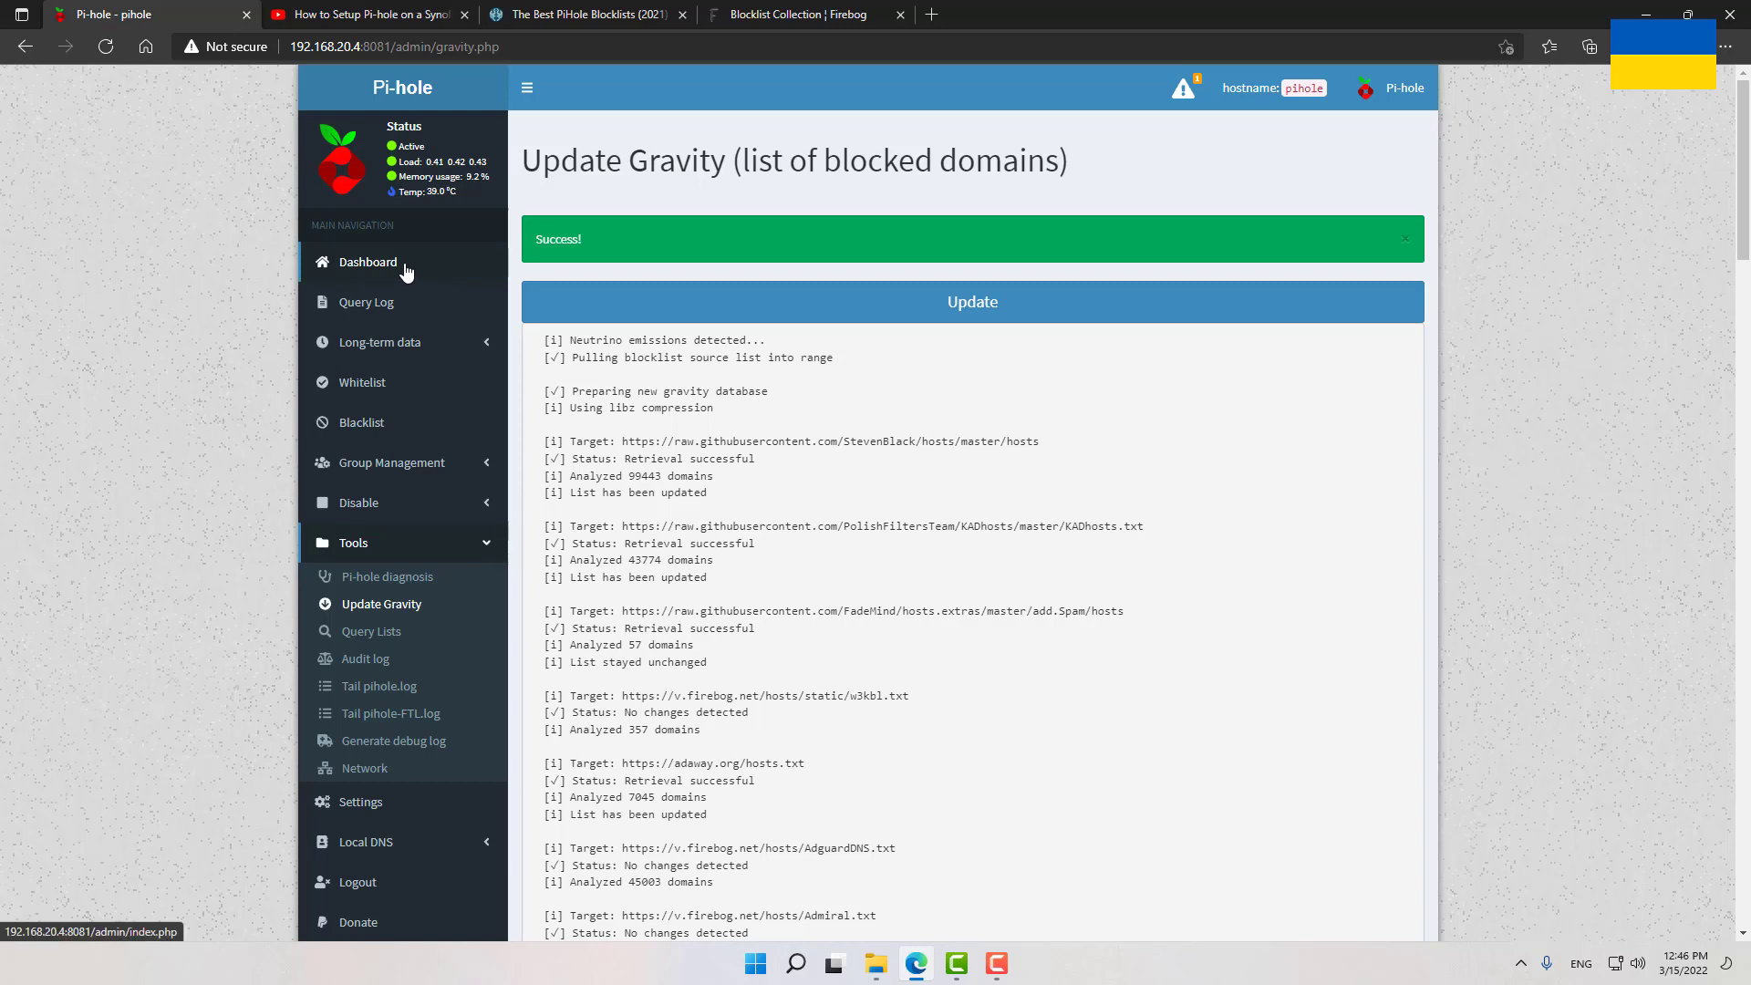
# Check the dashboard's 1,373,367 domains on adlists, then return to the Firebog collection
pyautogui.click(367, 261)
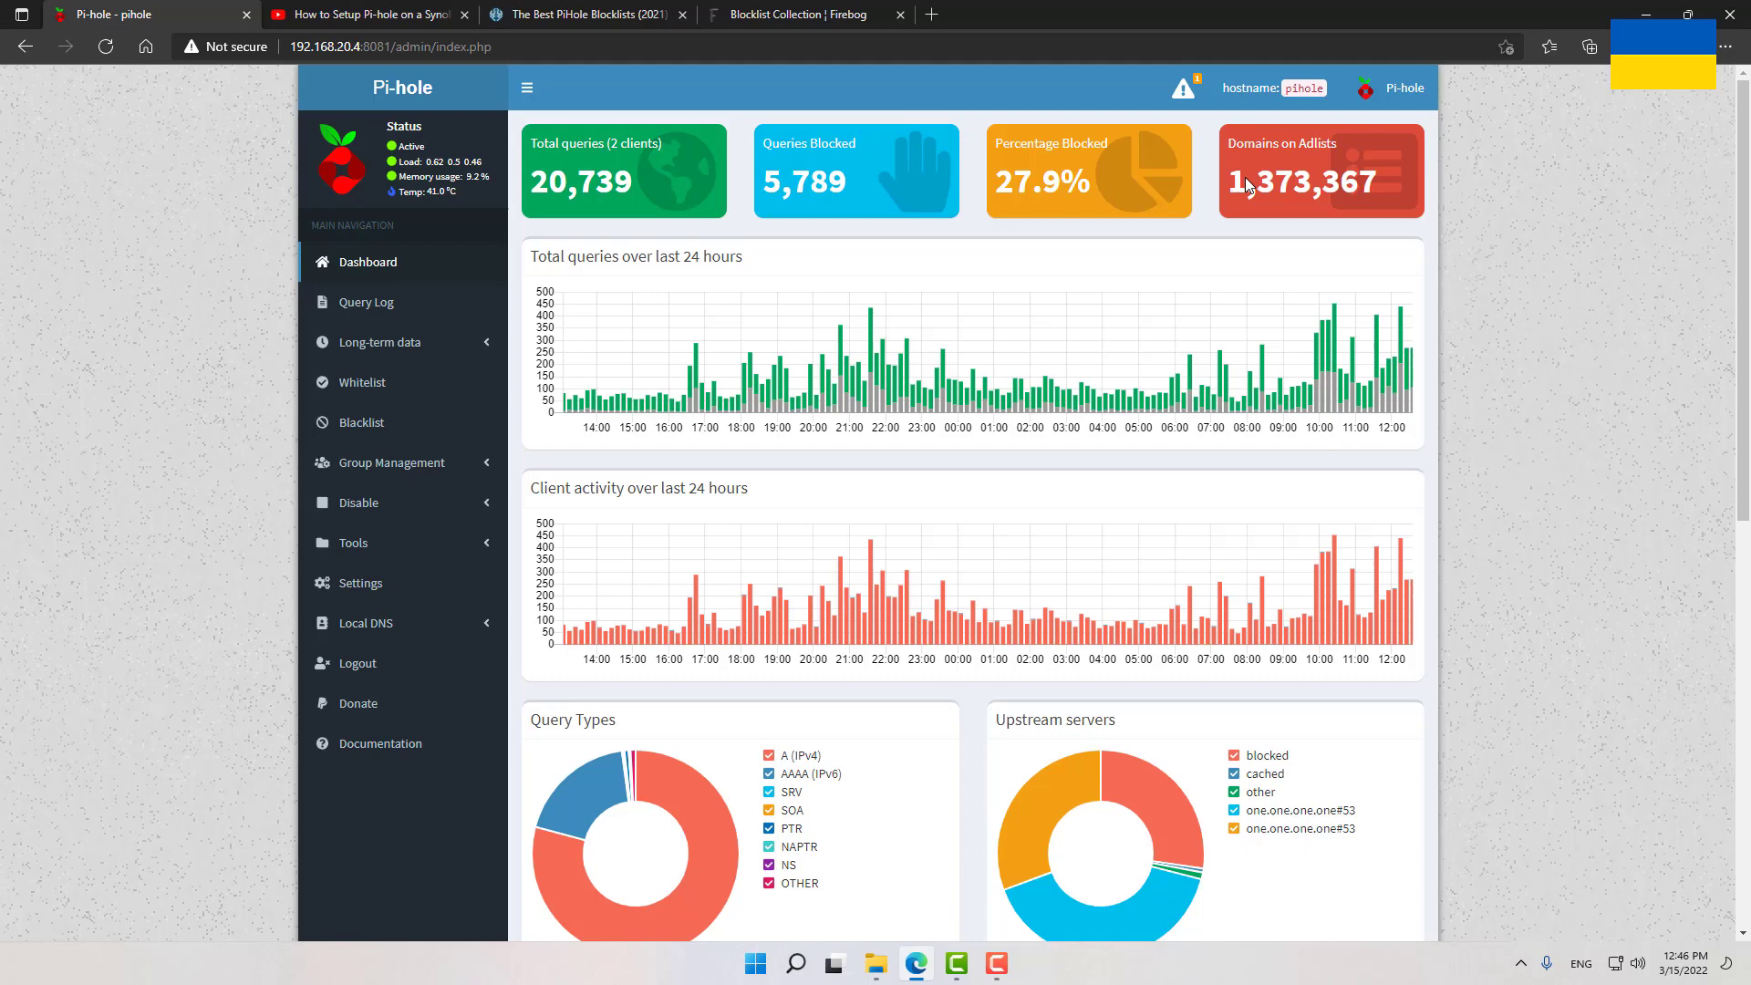
pyautogui.moveTo(1275, 195)
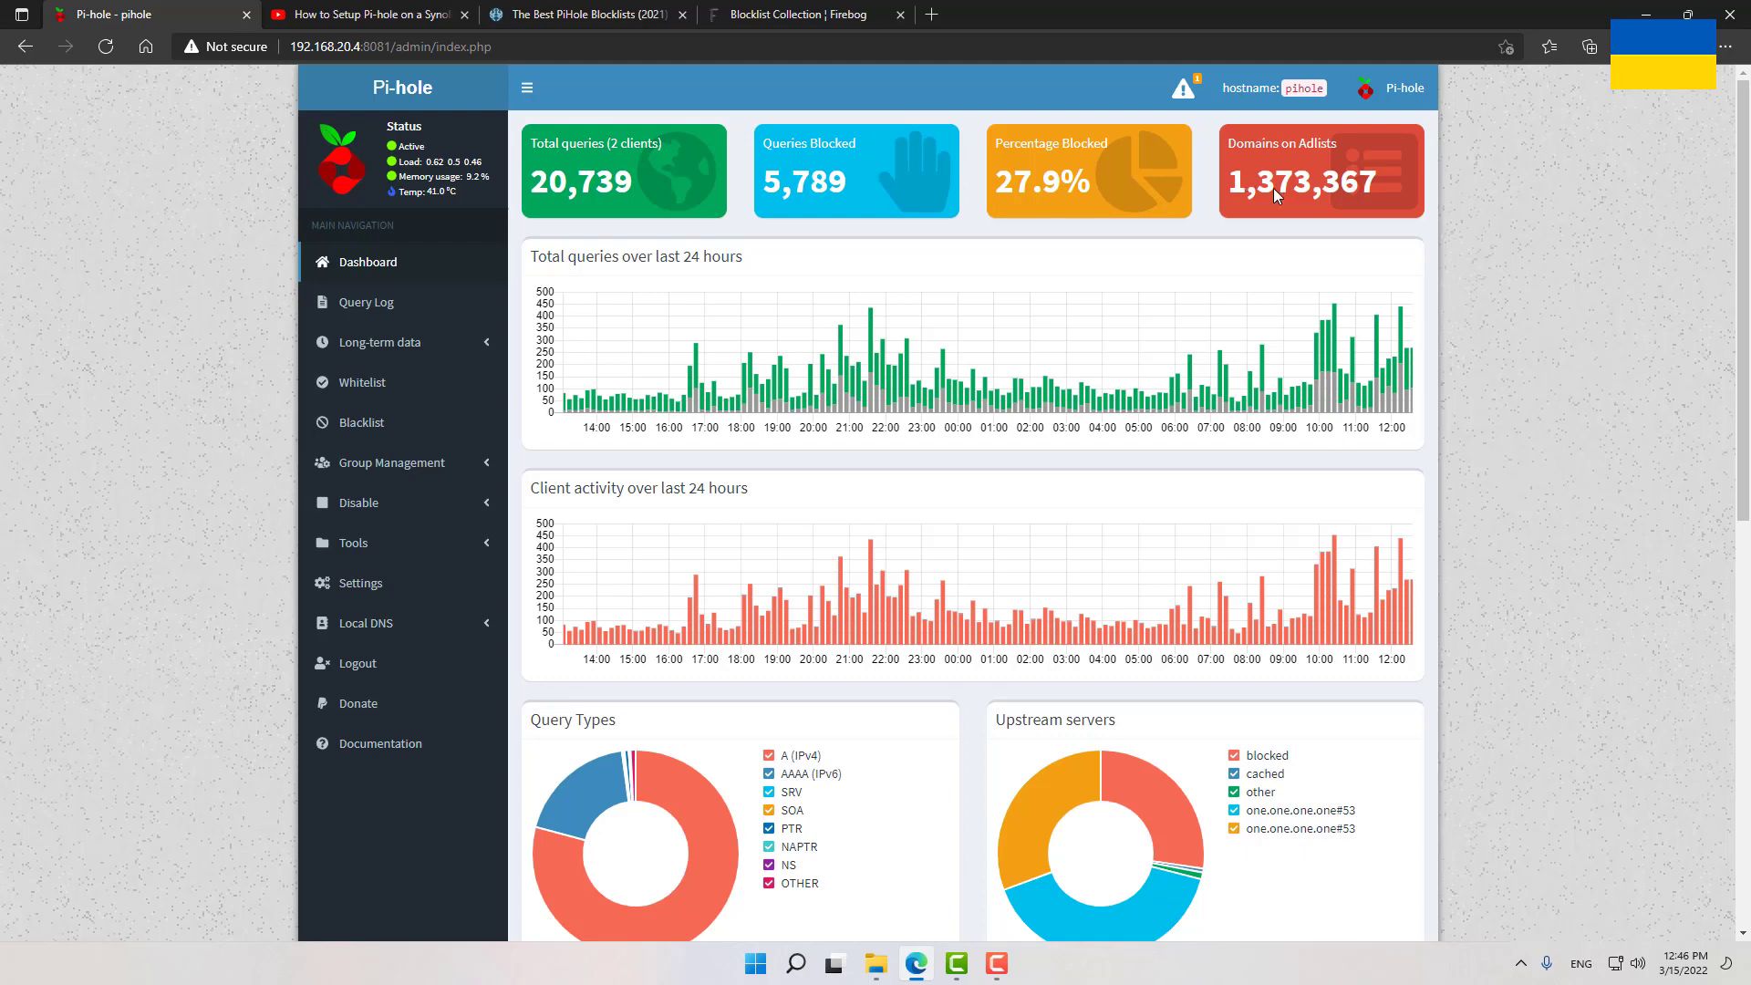
pyautogui.click(803, 13)
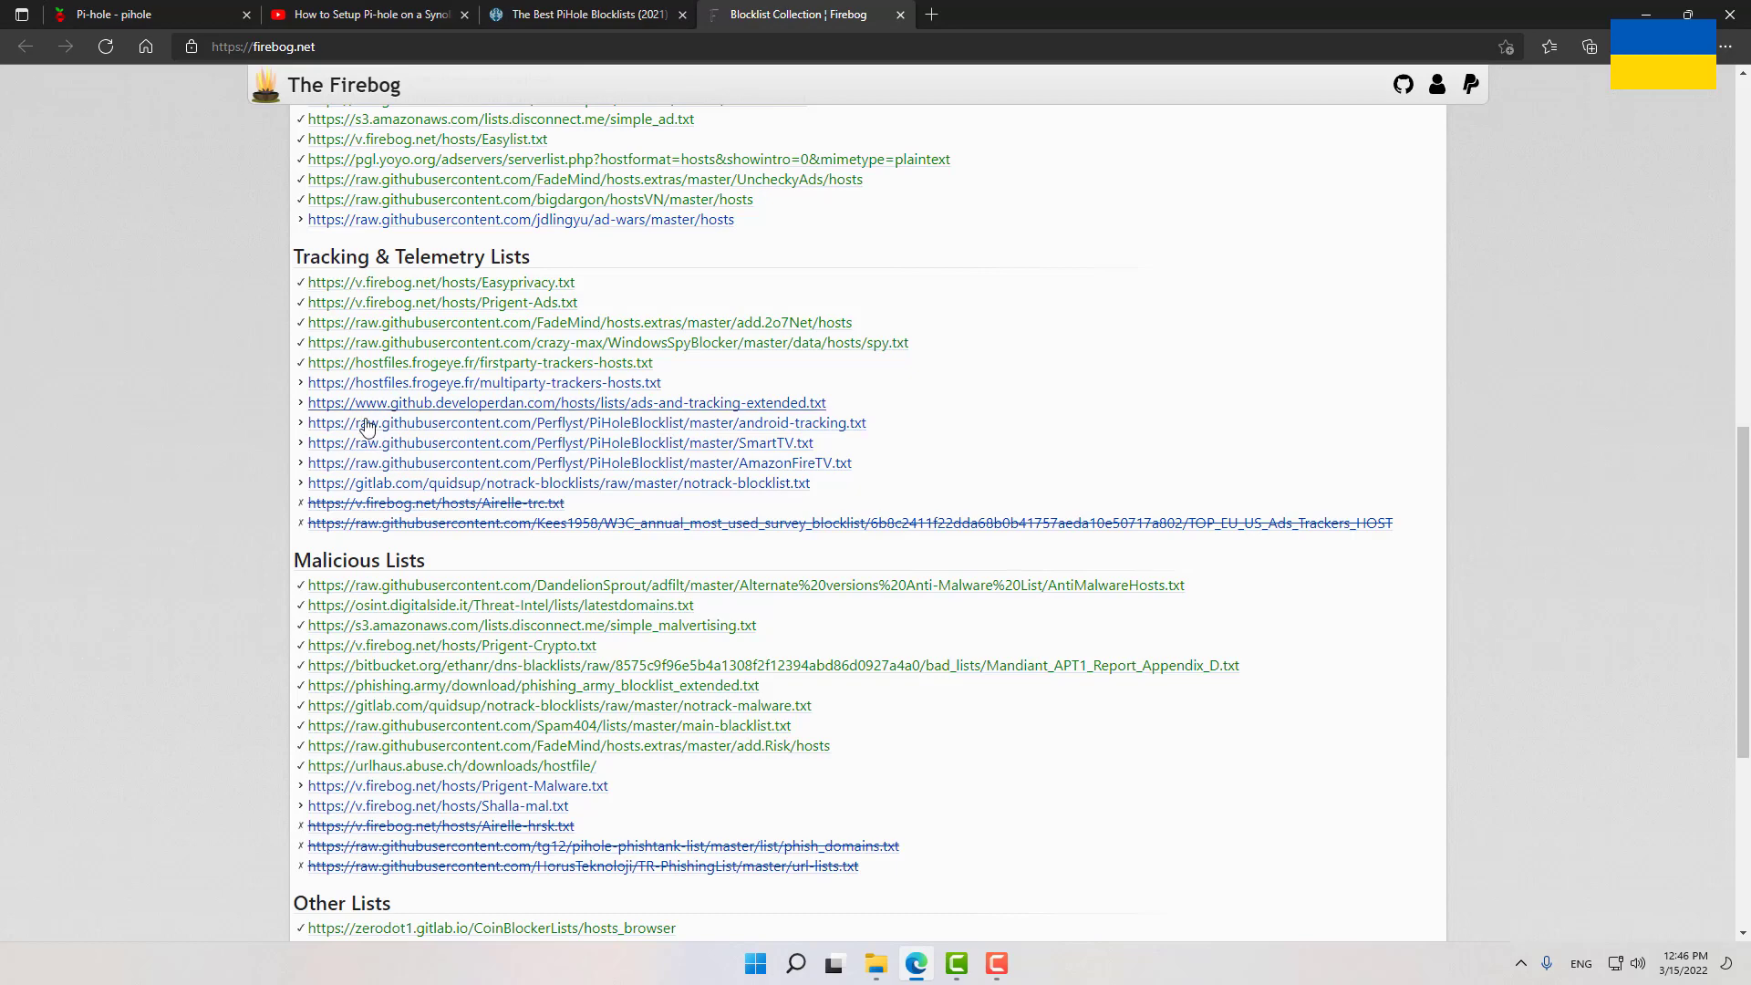
pyautogui.moveTo(883, 490)
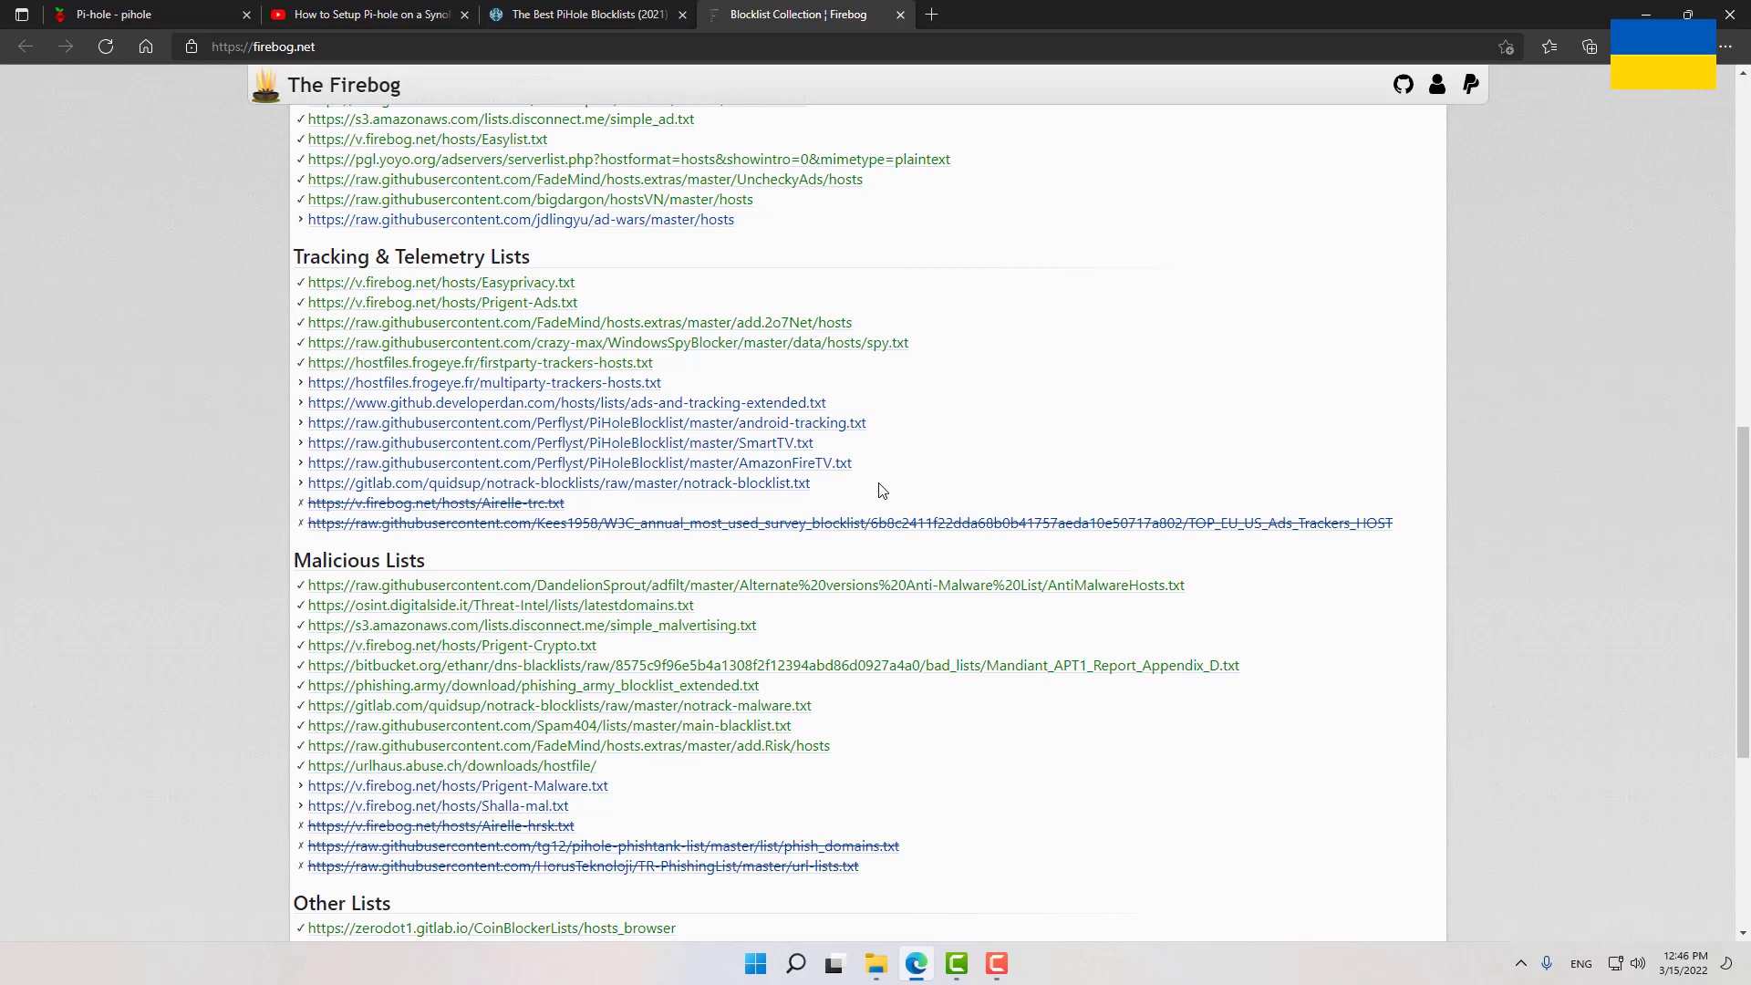
pyautogui.moveTo(686, 447)
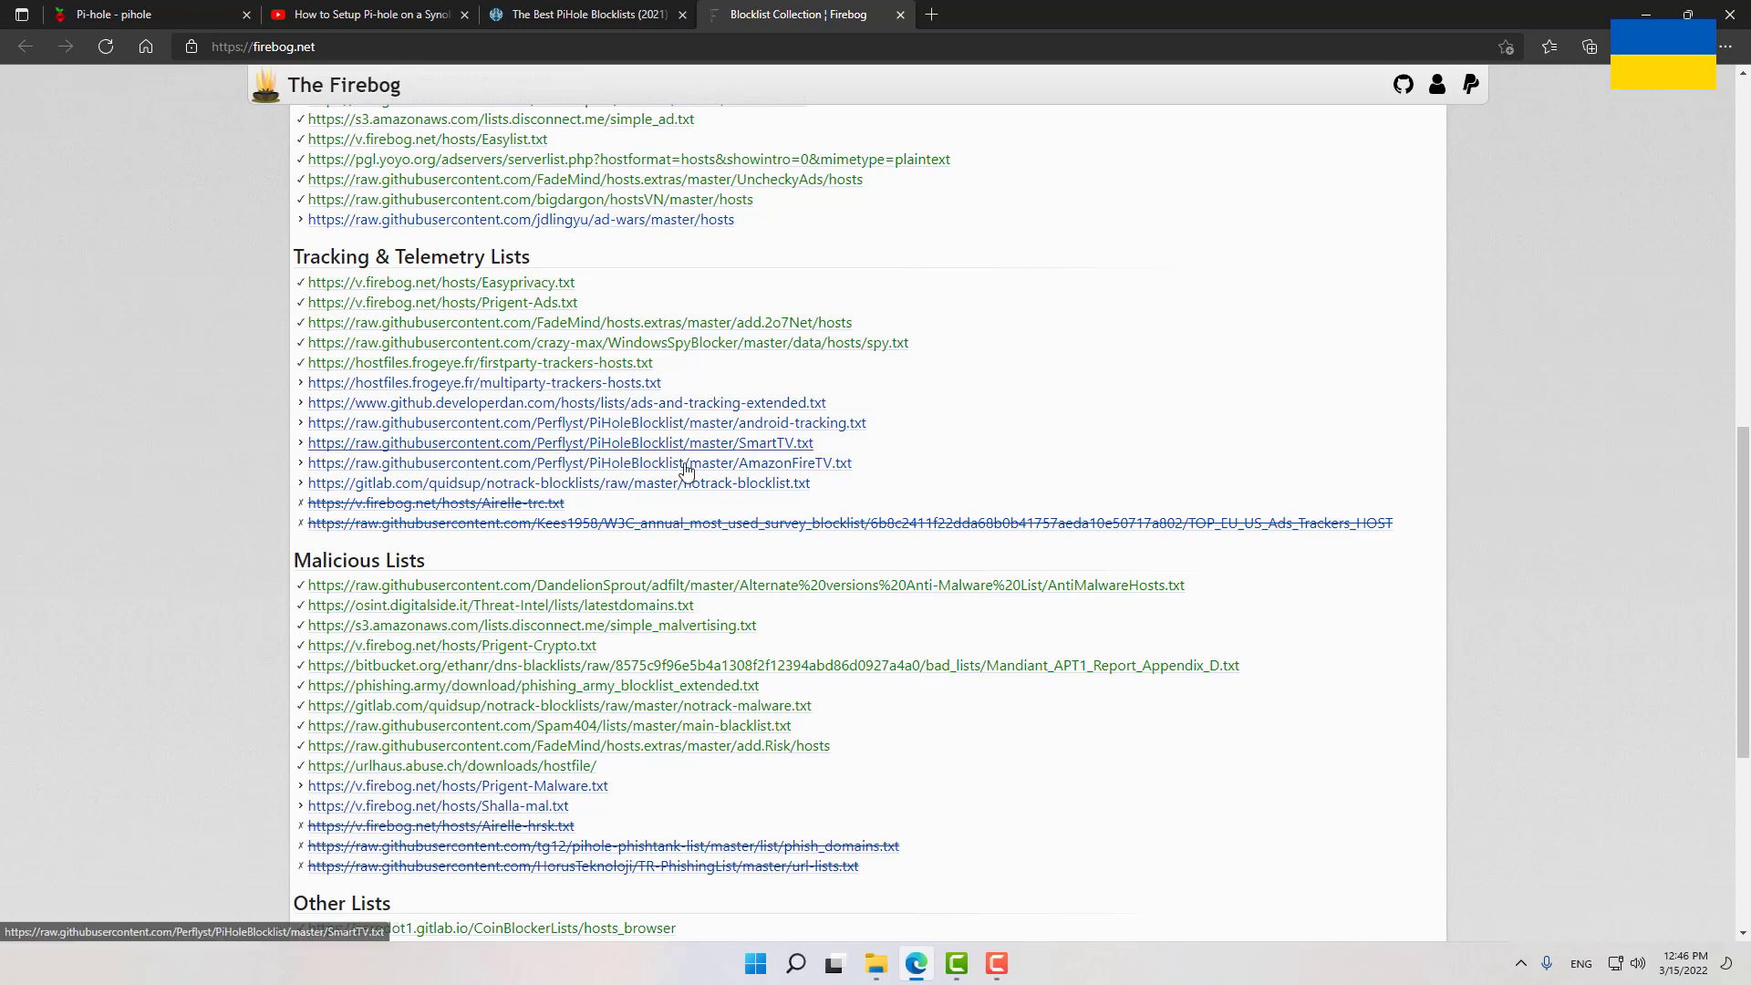
pyautogui.moveTo(681, 372)
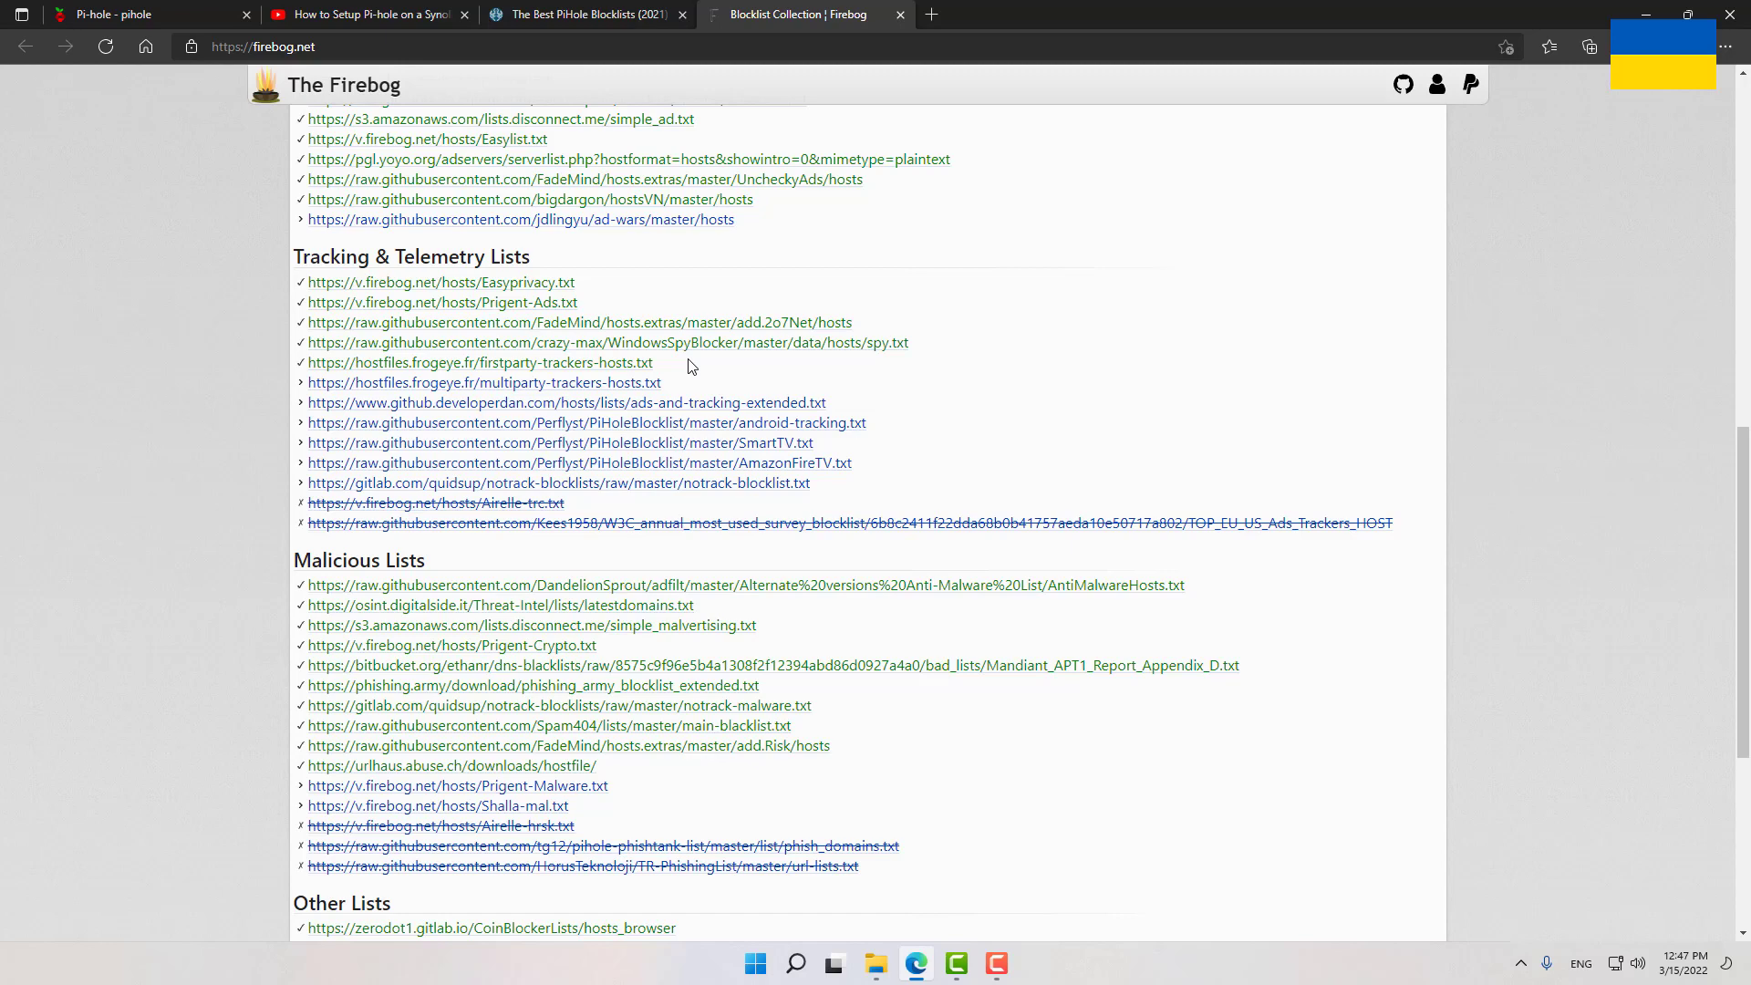
pyautogui.moveTo(788, 364)
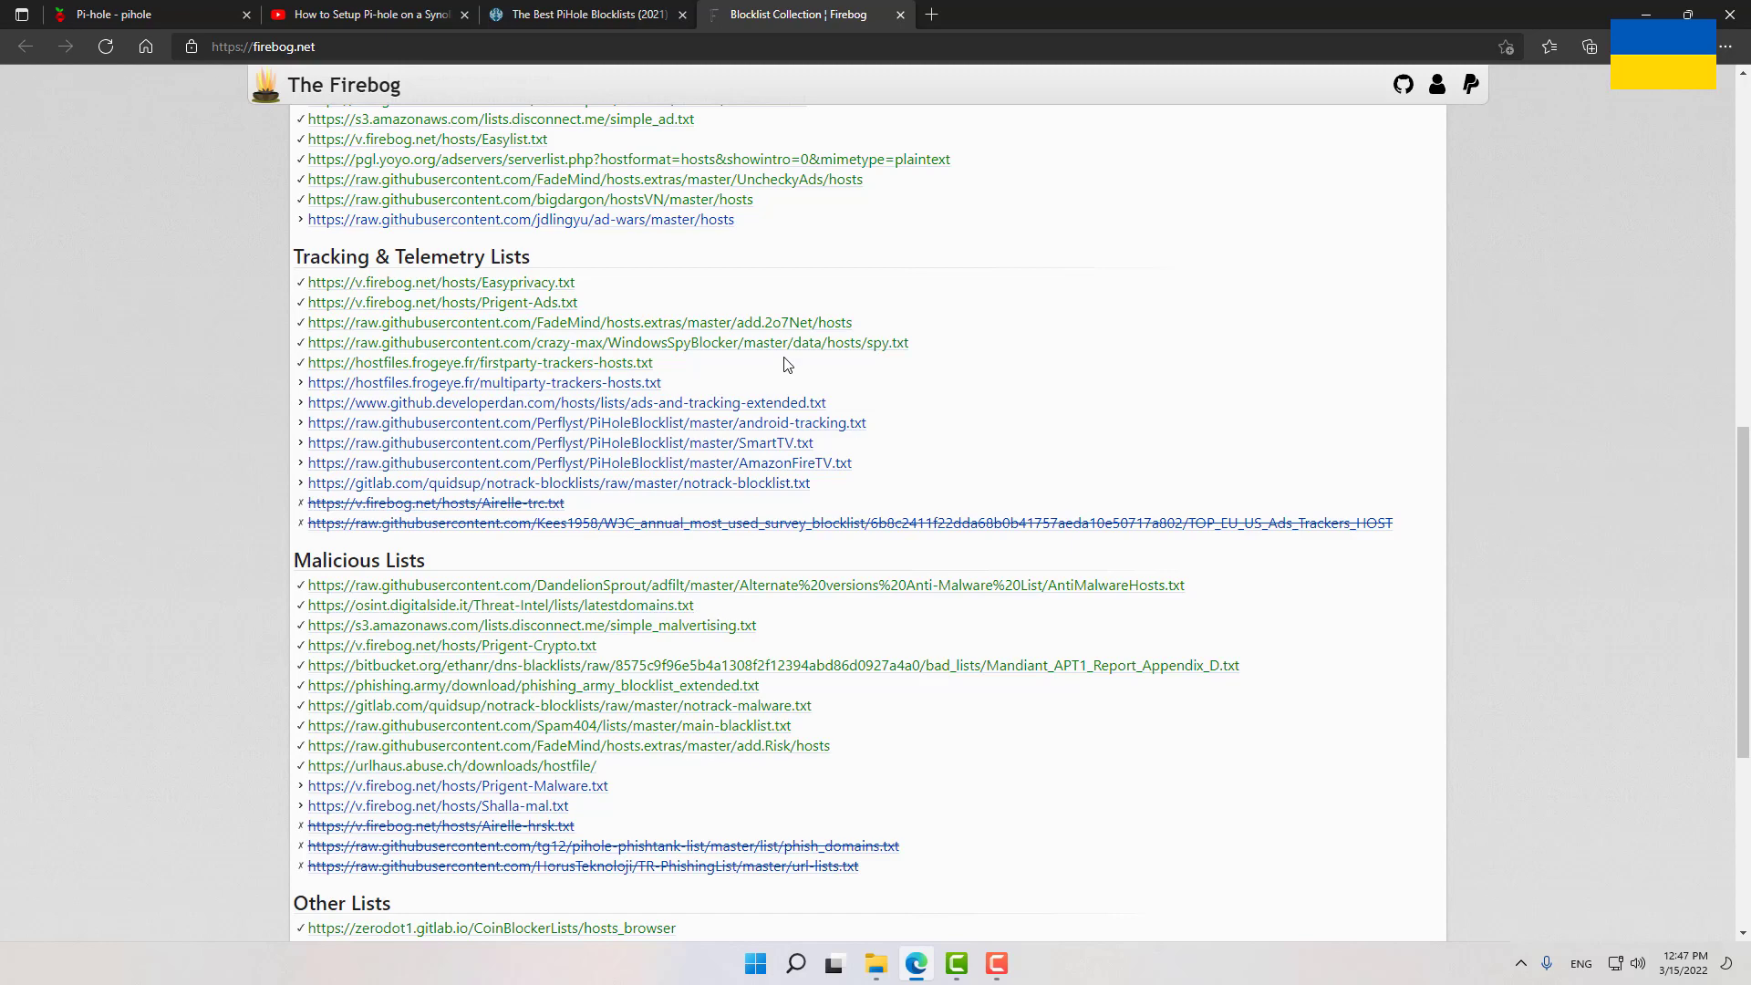
# Open a new empty browser tab after reviewing the Firebog lists
pyautogui.click(1150, 15)
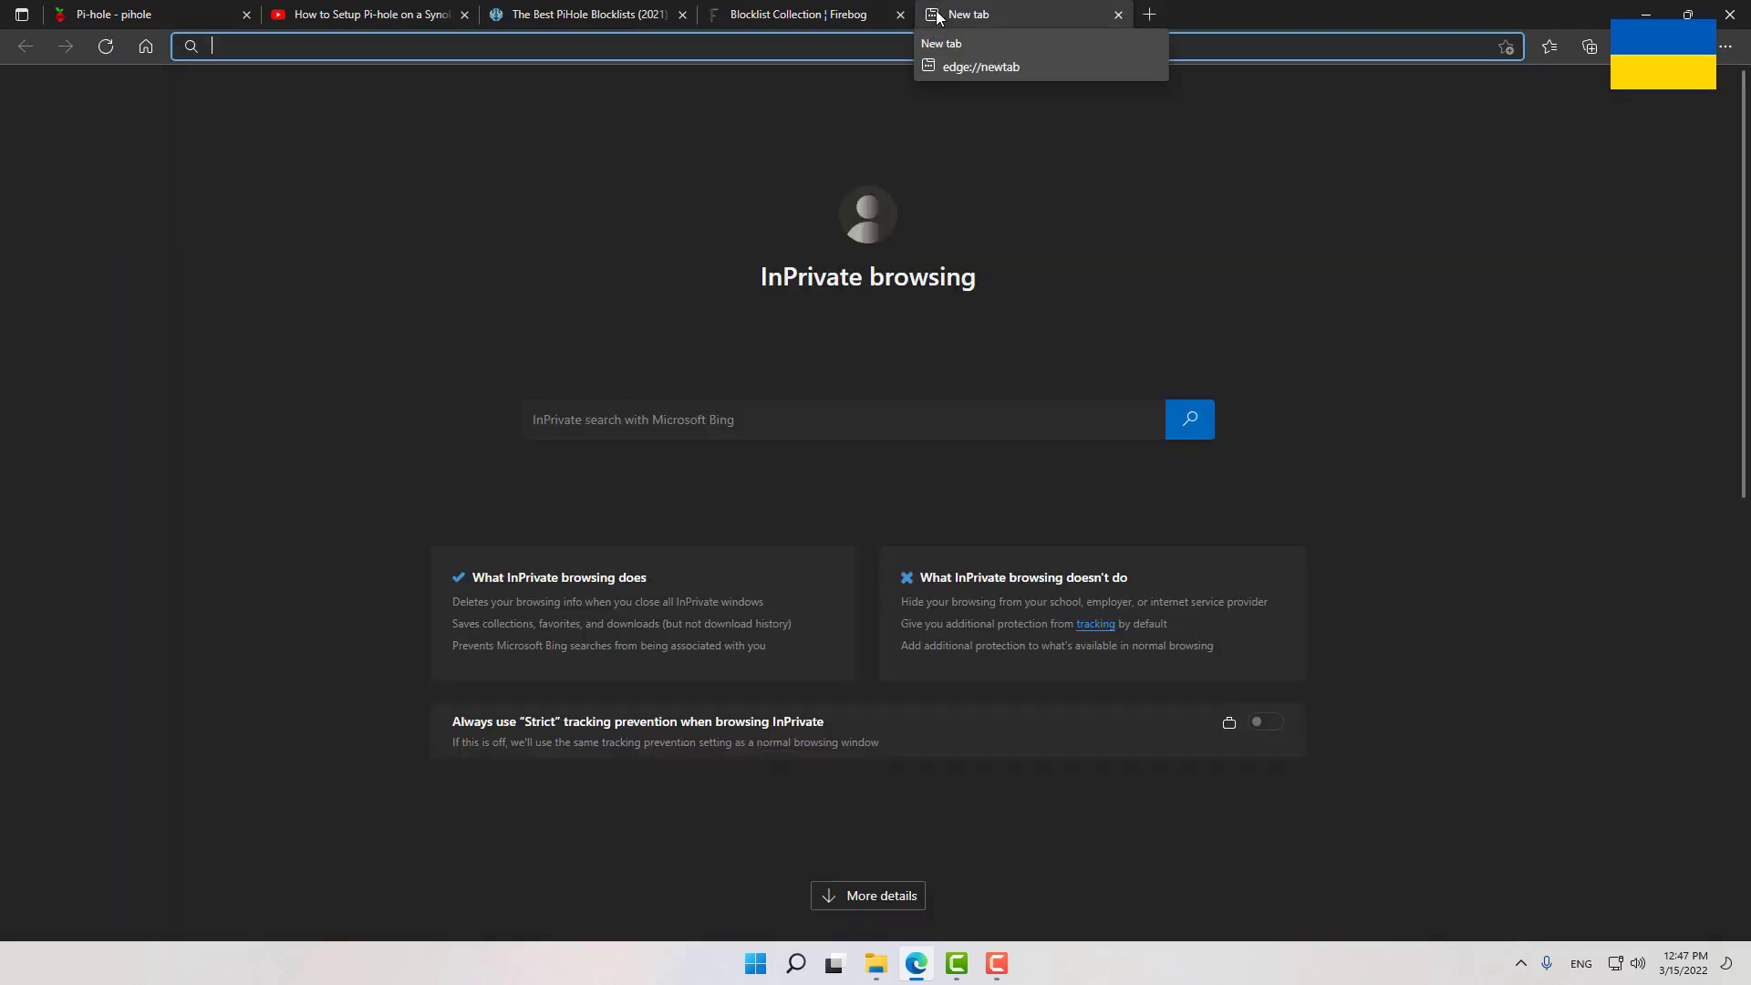
# Search the web for speedtest to reach the Speedtest by Ookla site
pyautogui.write('speedtest')
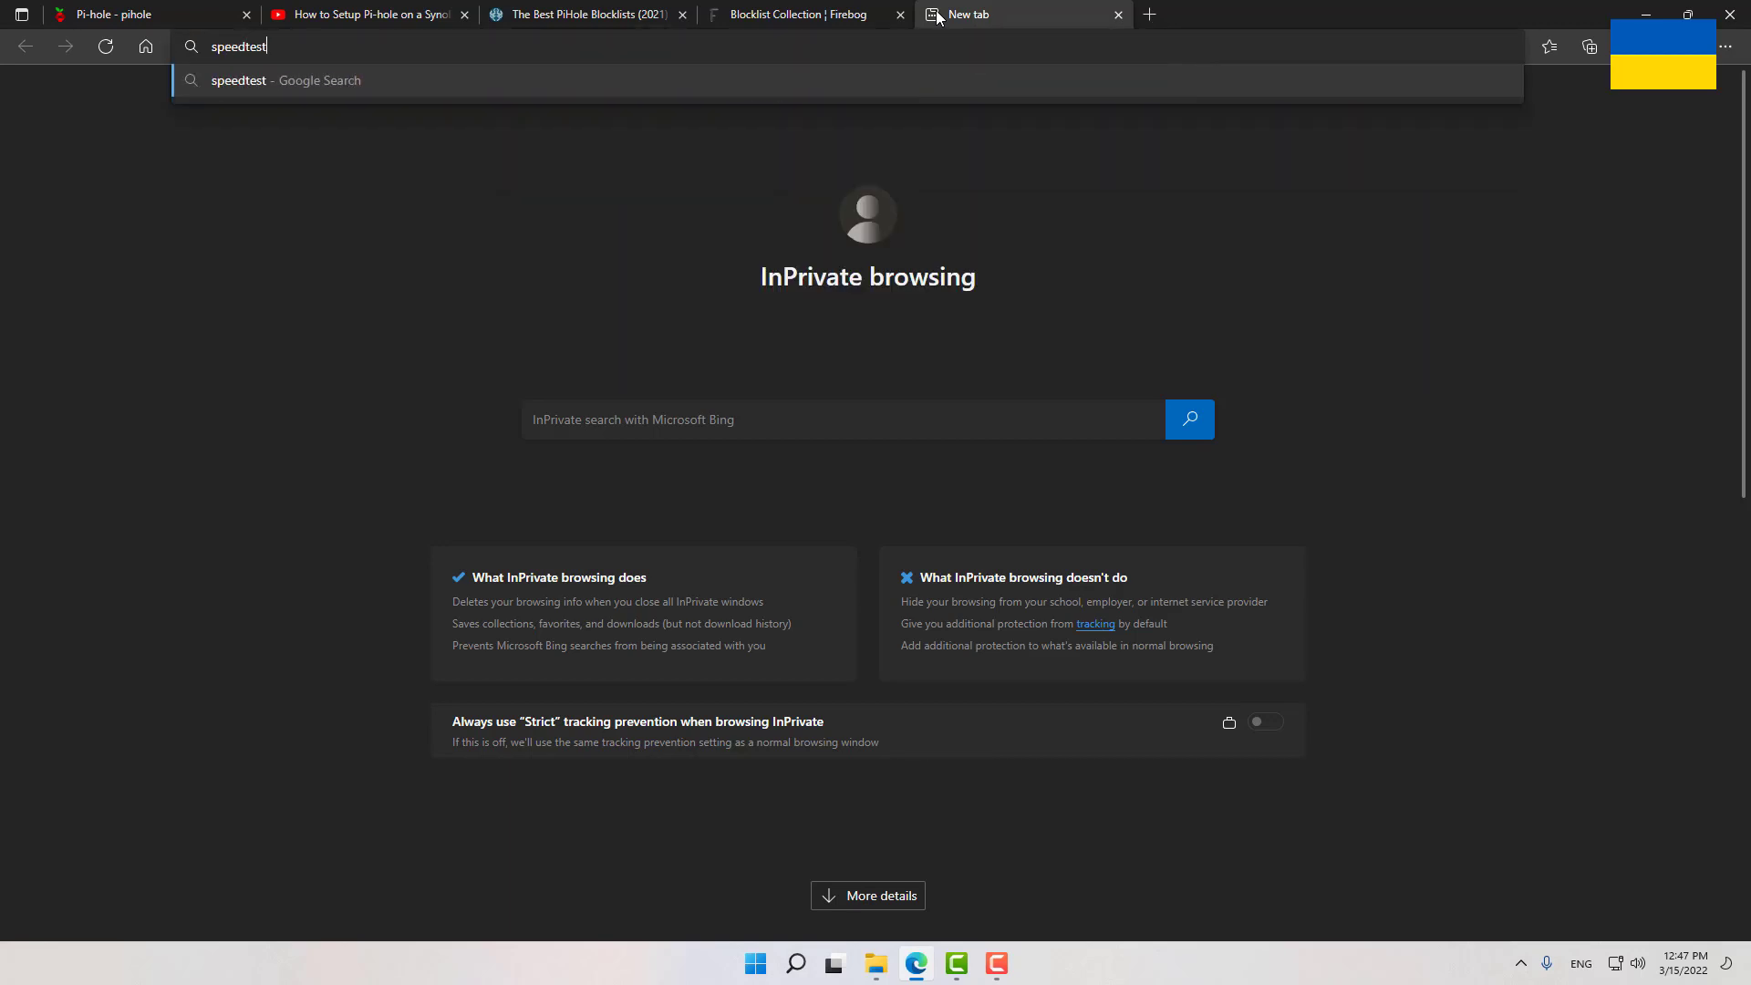
pyautogui.press('Return')
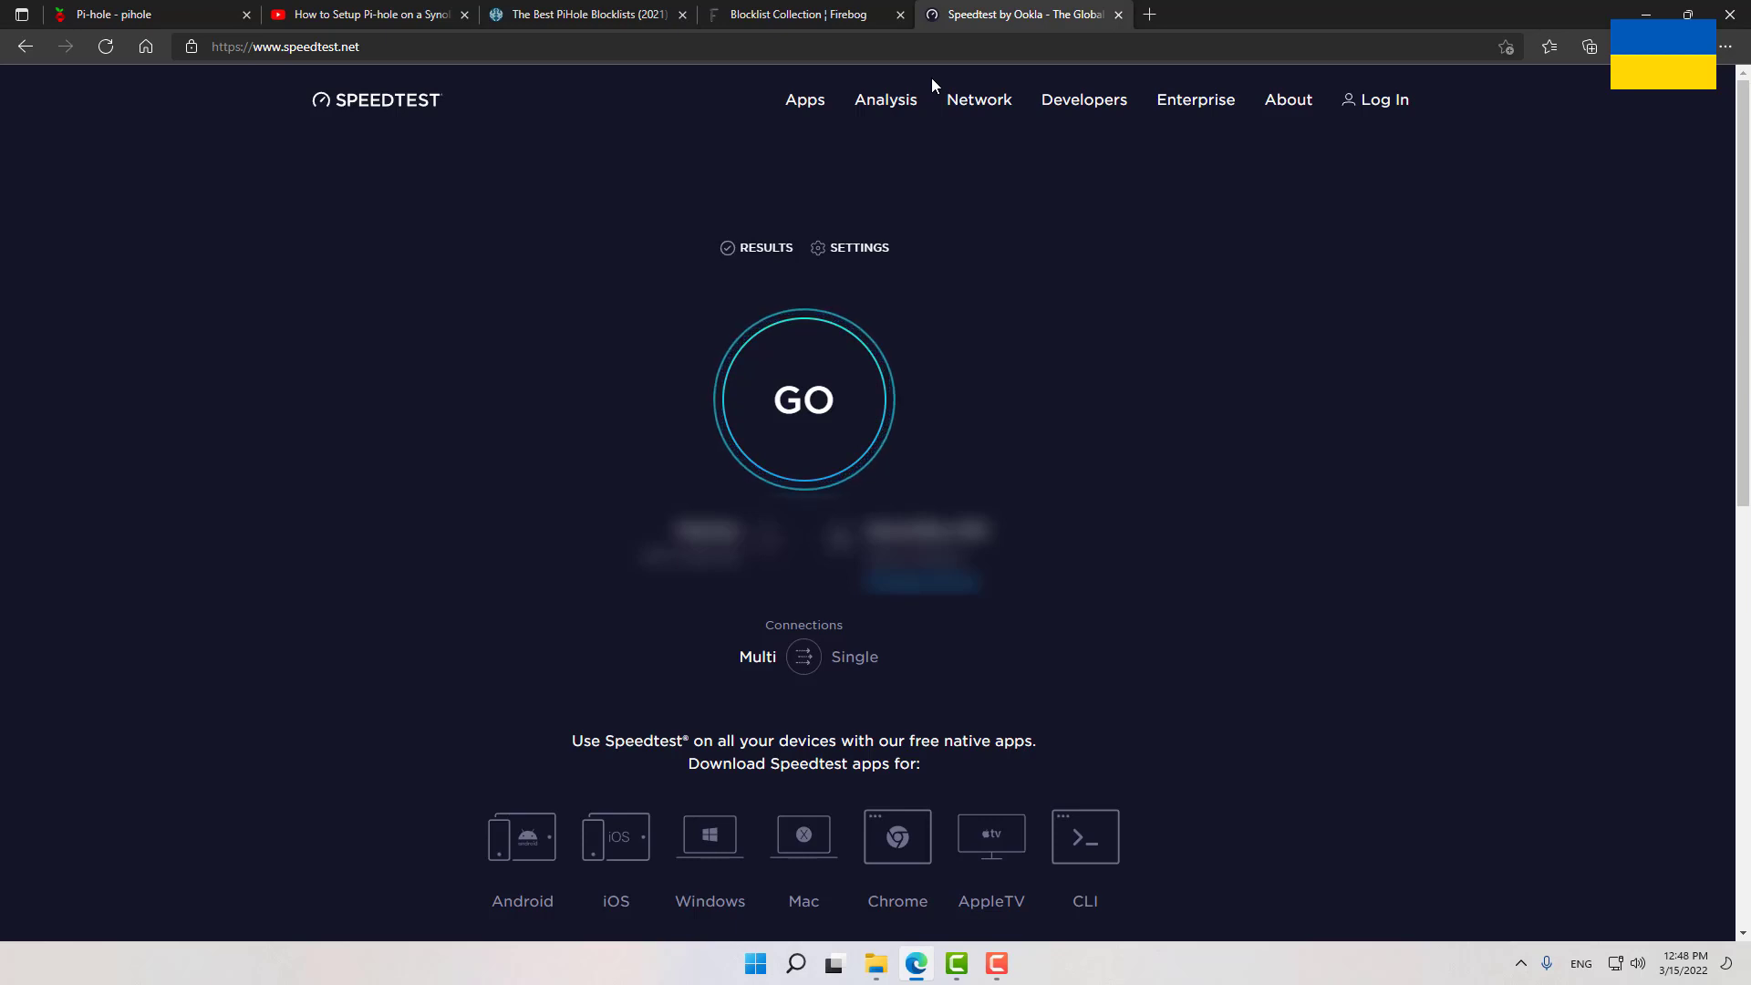
pyautogui.moveTo(330, 233)
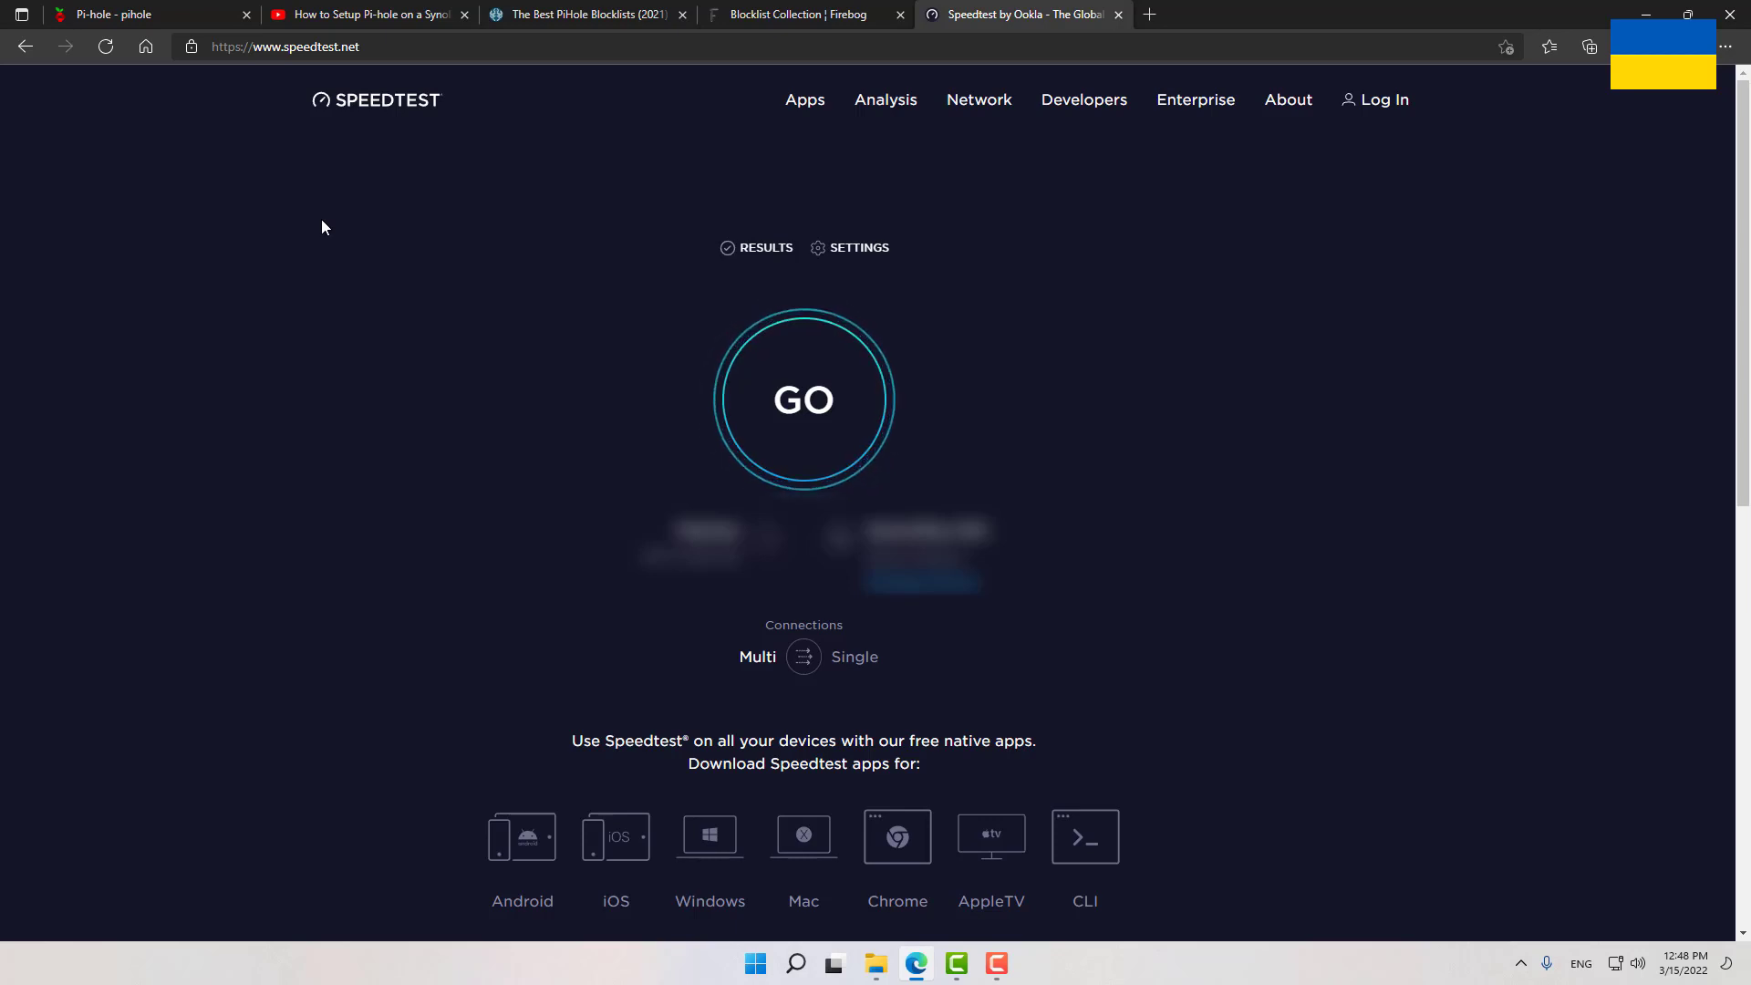
# Disable Pi-hole blocking for 30 seconds from the sidebar, starting the enable countdown
pyautogui.click(146, 15)
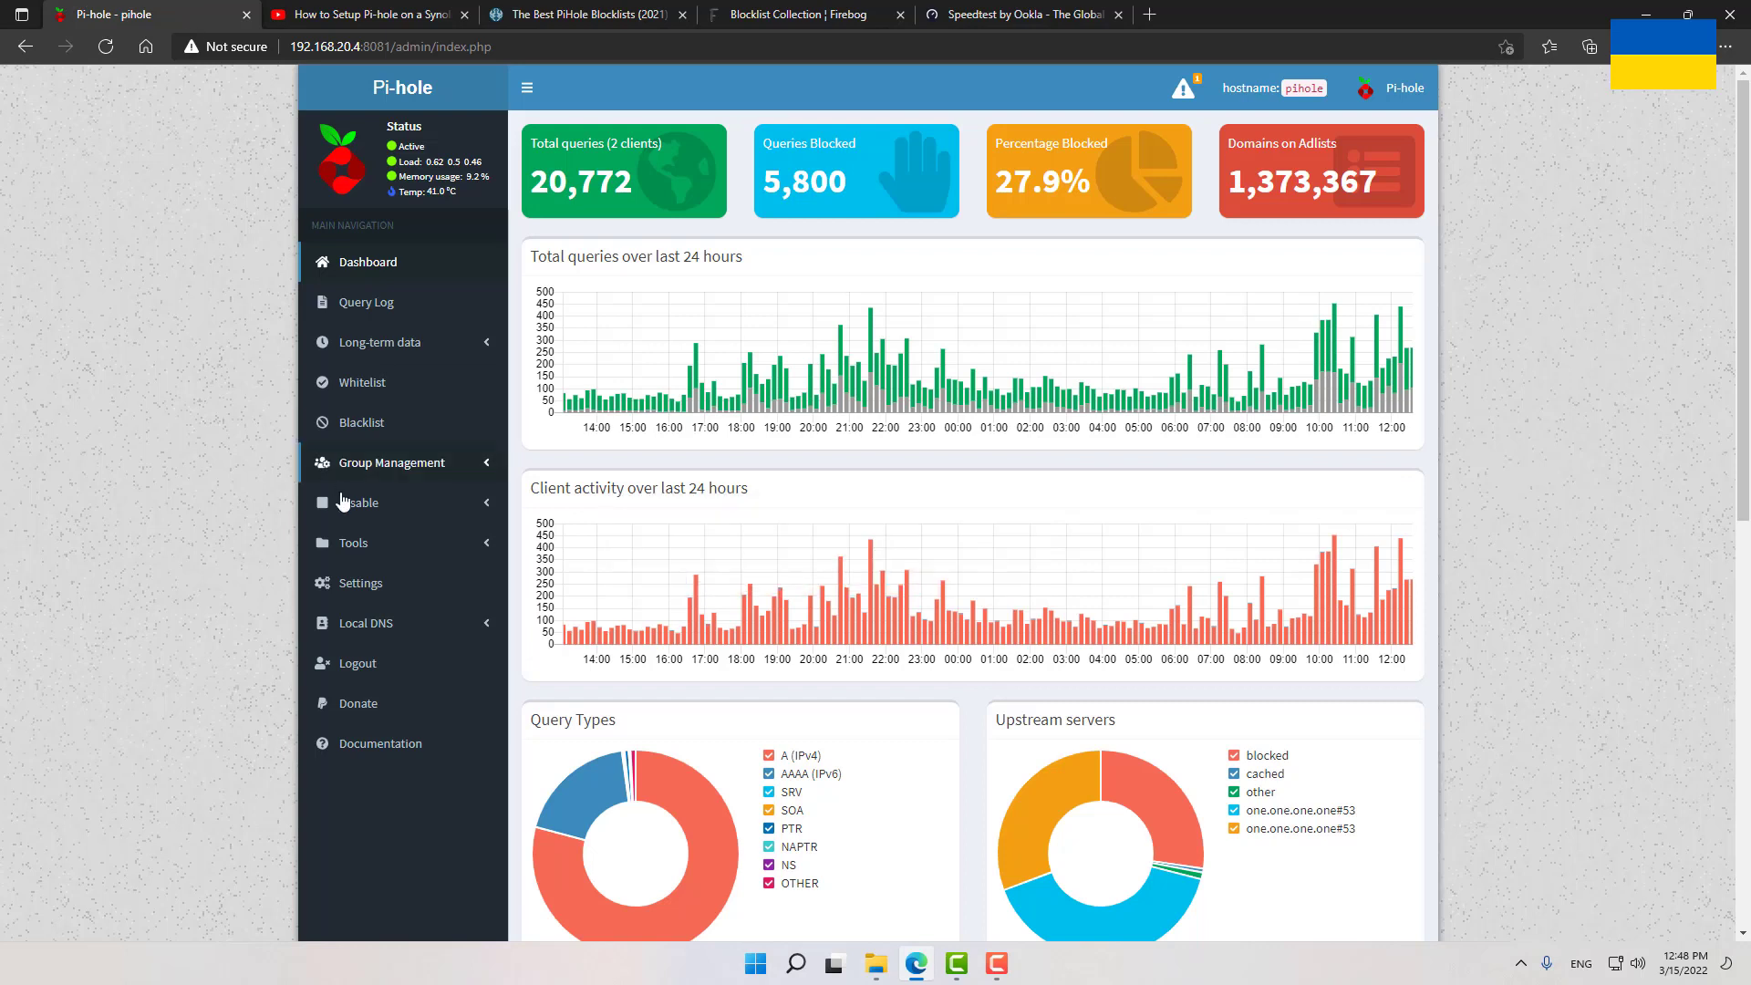
pyautogui.click(352, 544)
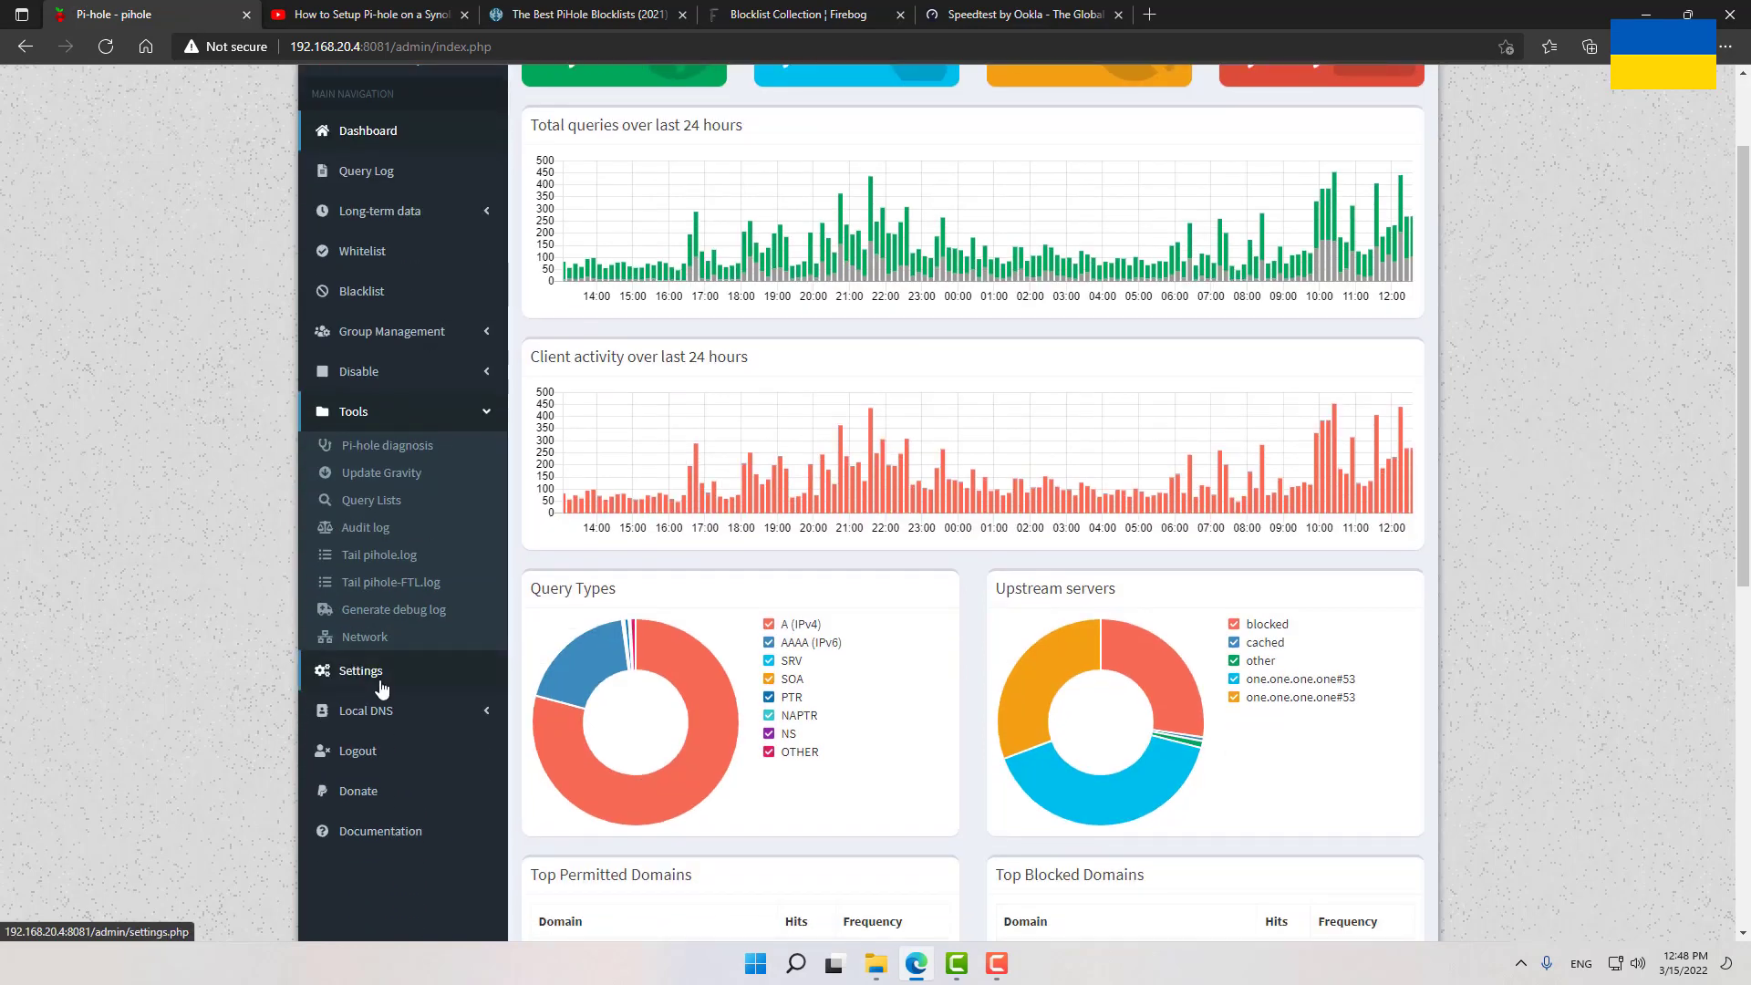
pyautogui.click(360, 371)
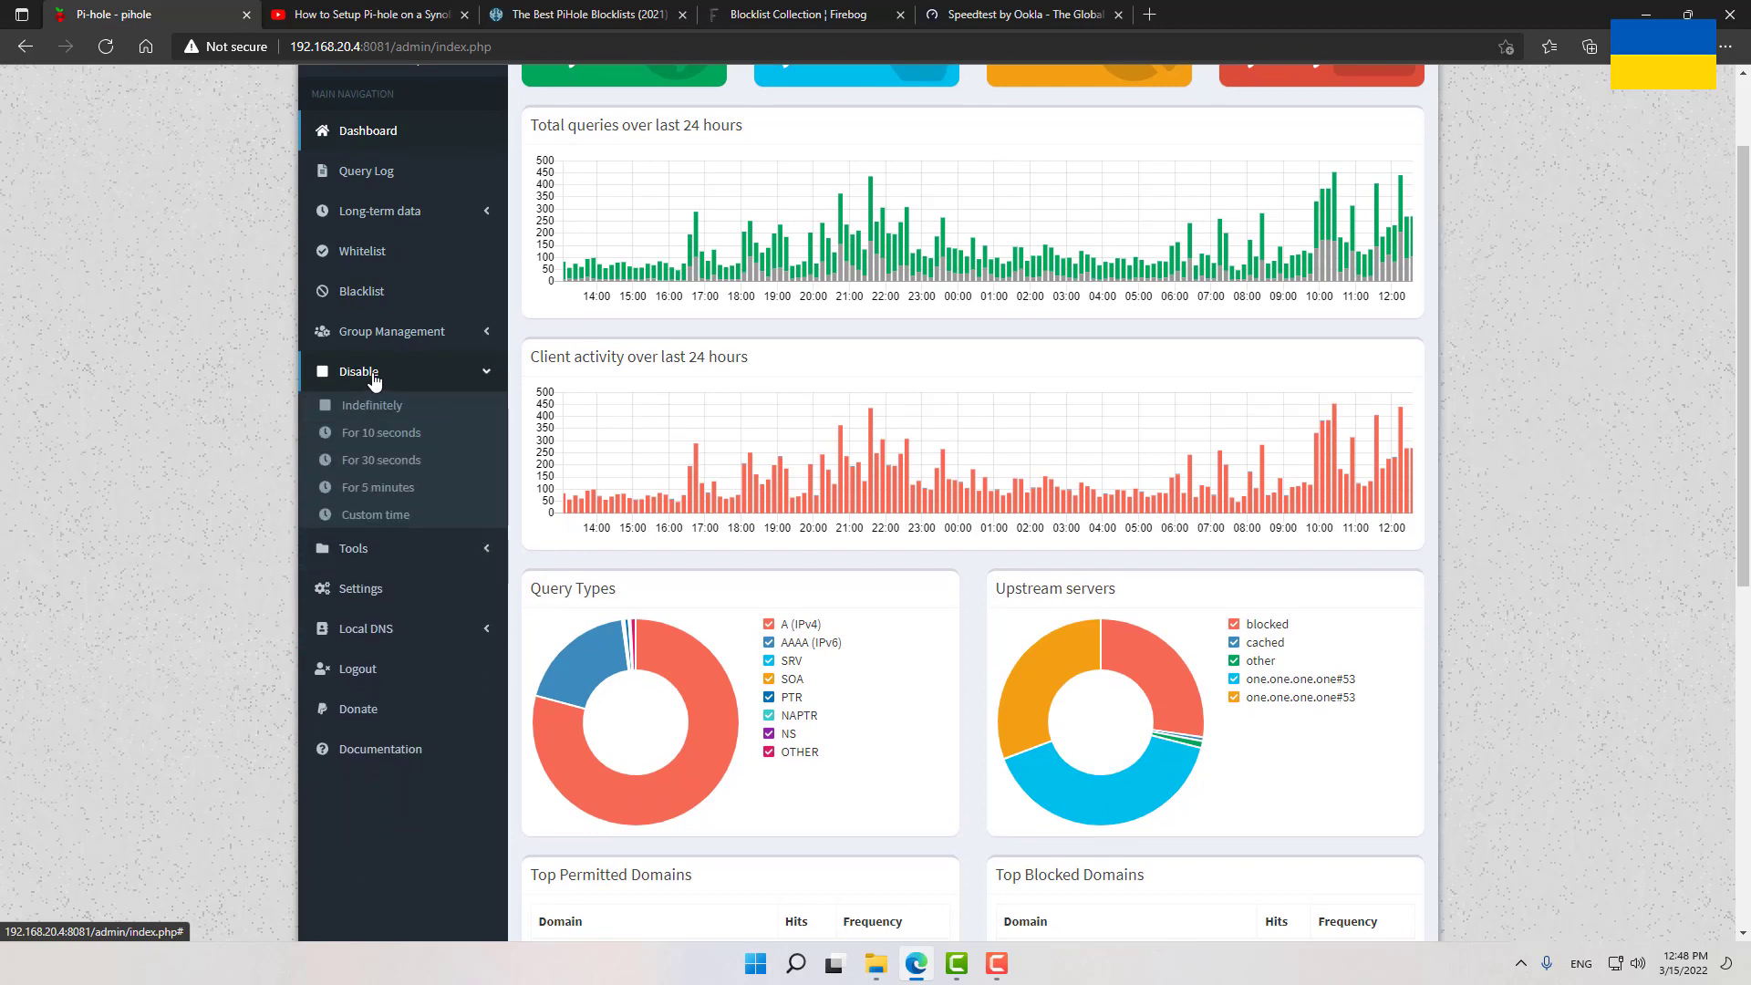
pyautogui.moveTo(380, 460)
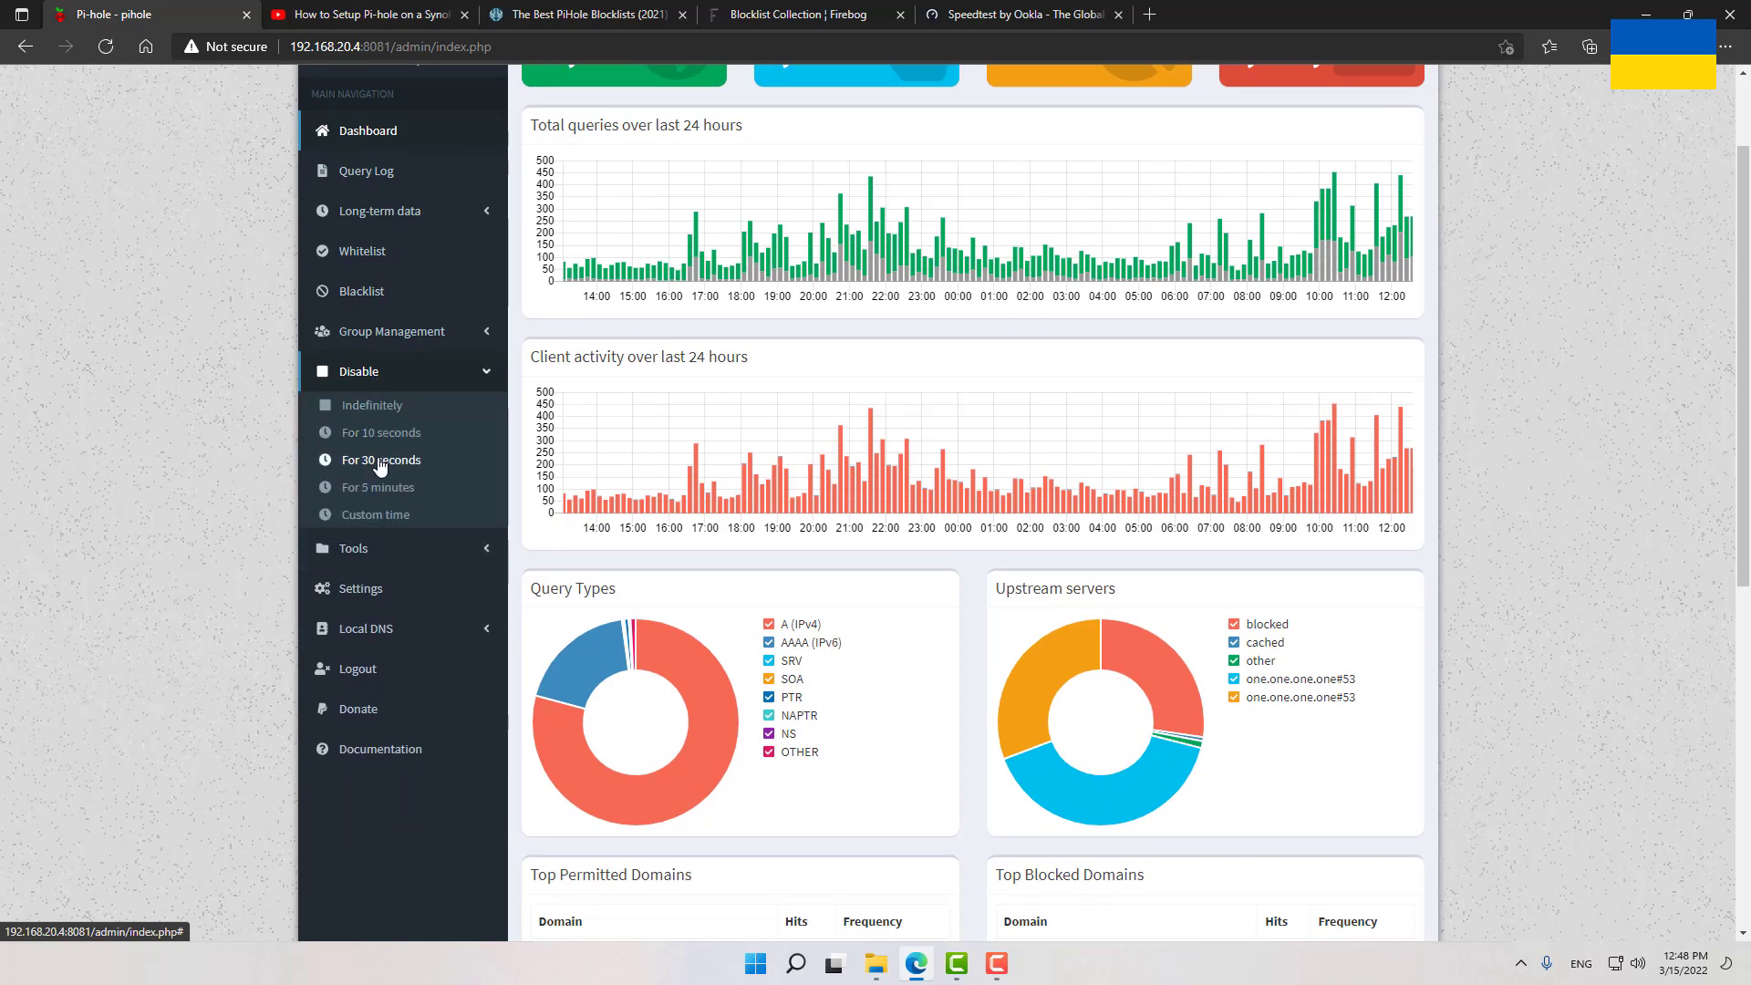
pyautogui.click(379, 460)
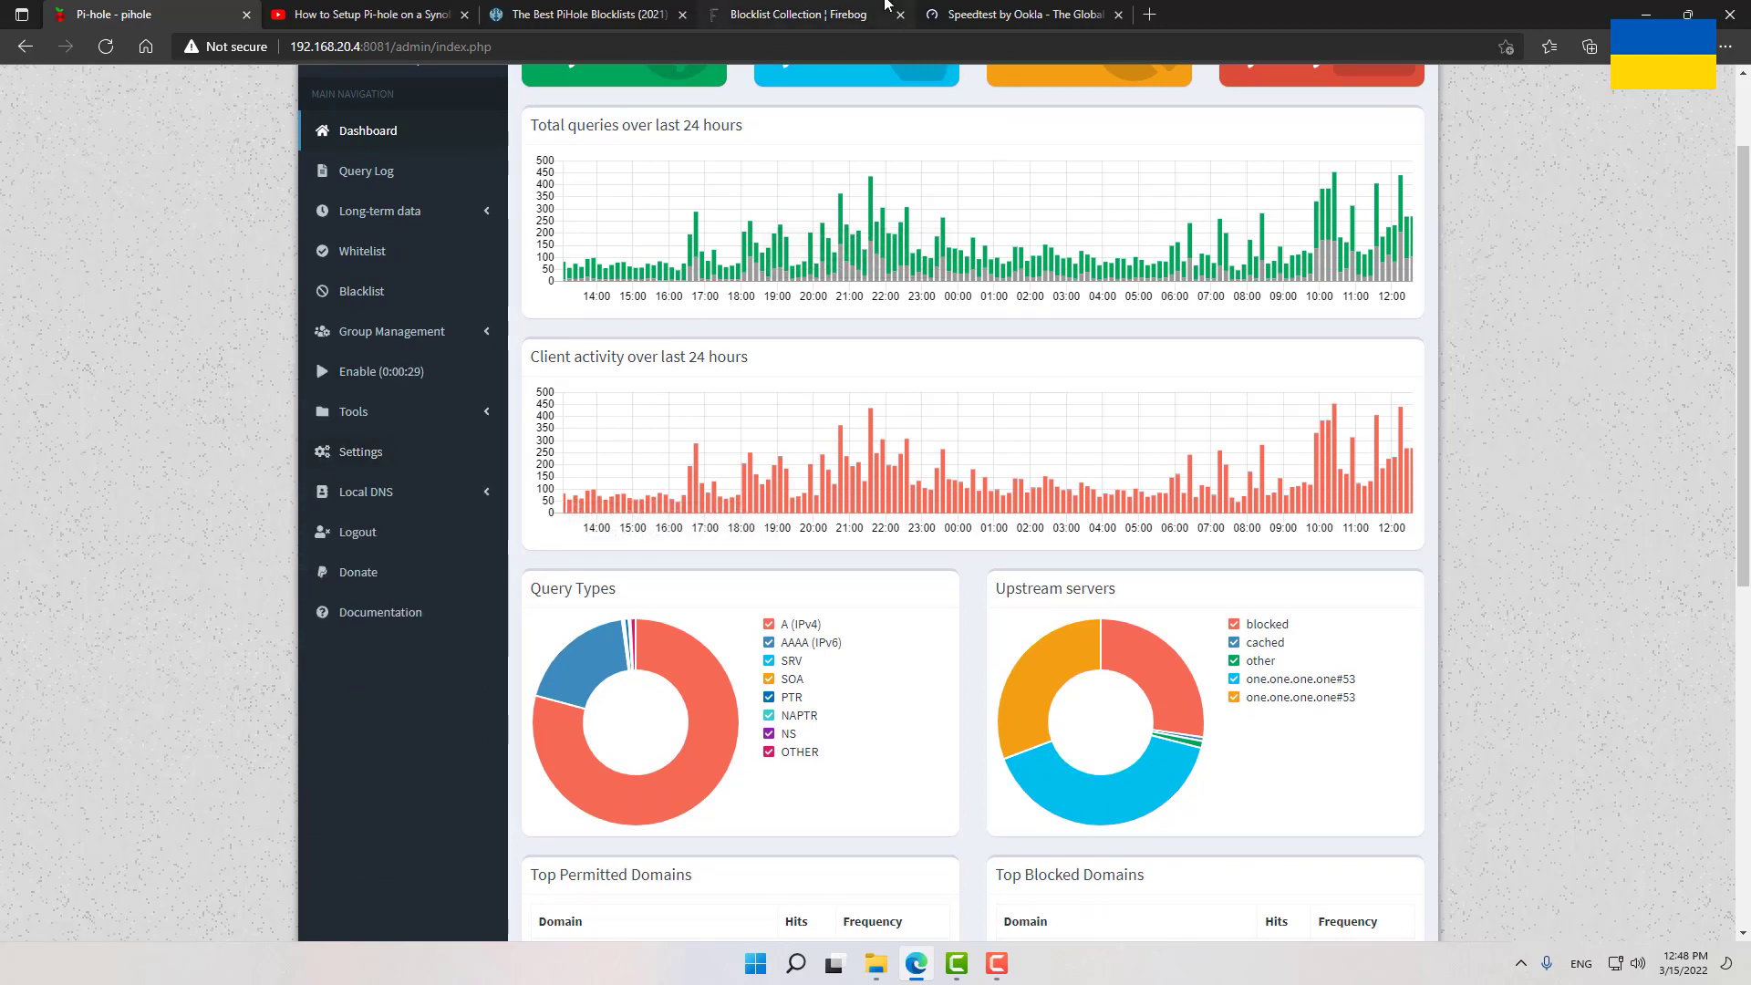
pyautogui.moveTo(1022, 13)
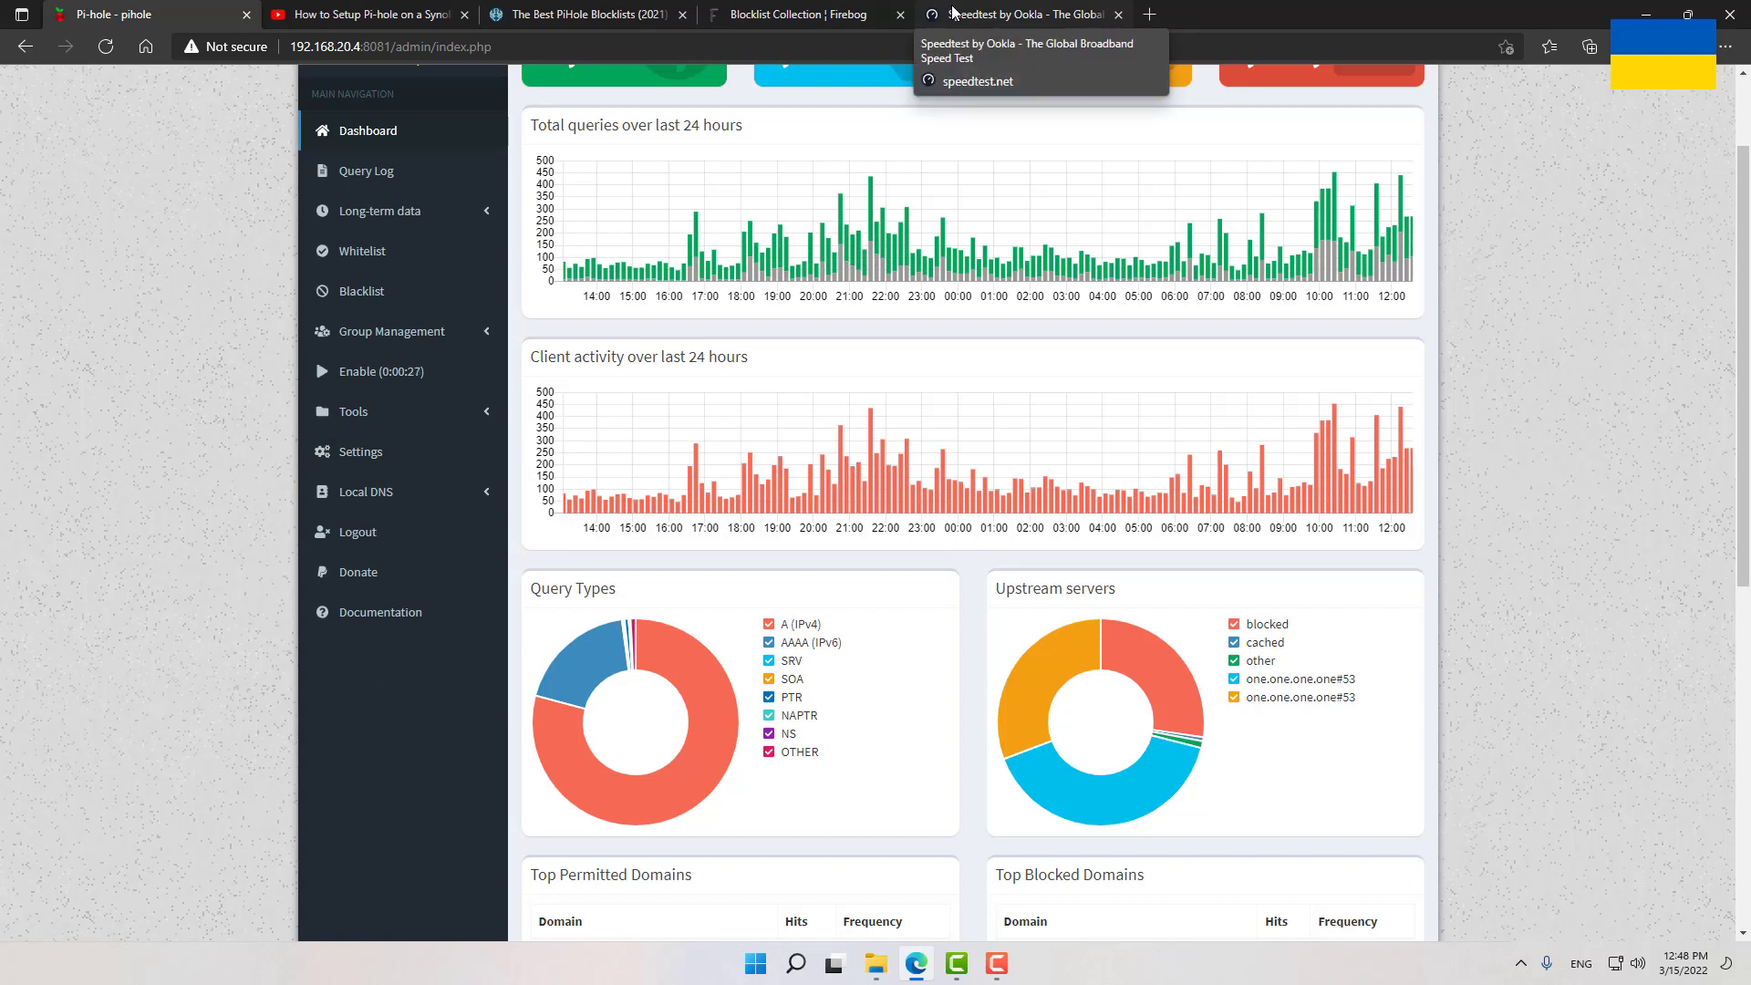
pyautogui.click(1018, 15)
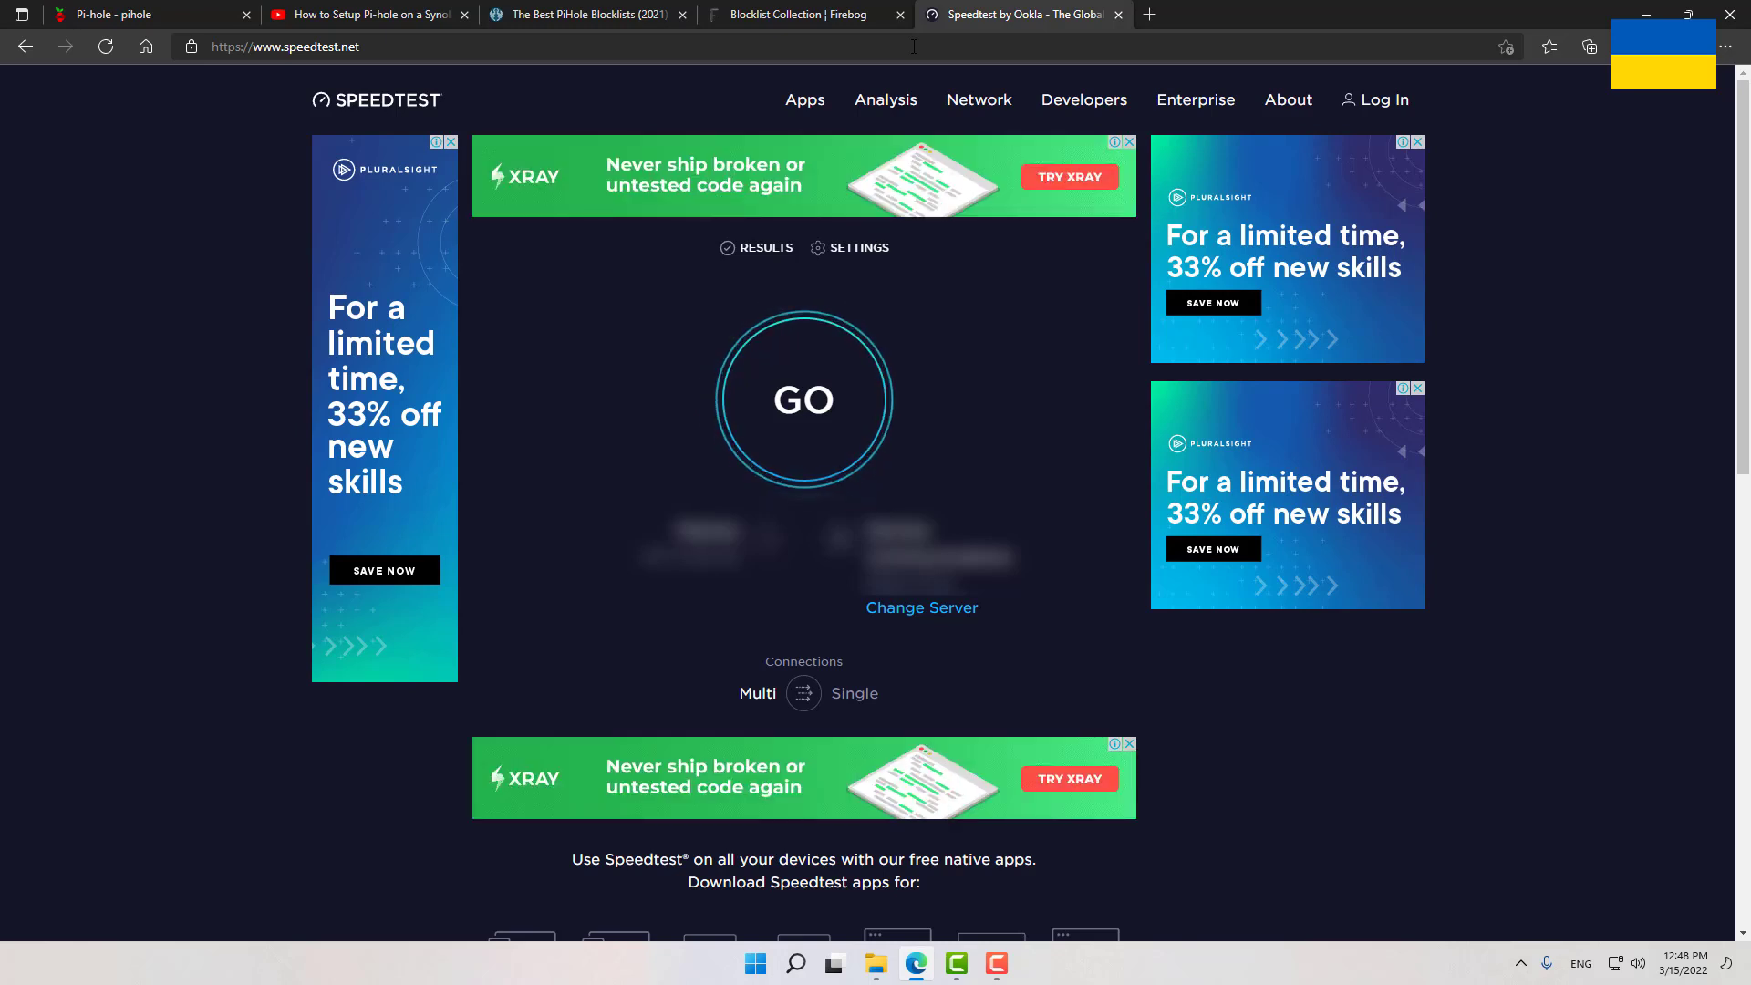
pyautogui.click(133, 14)
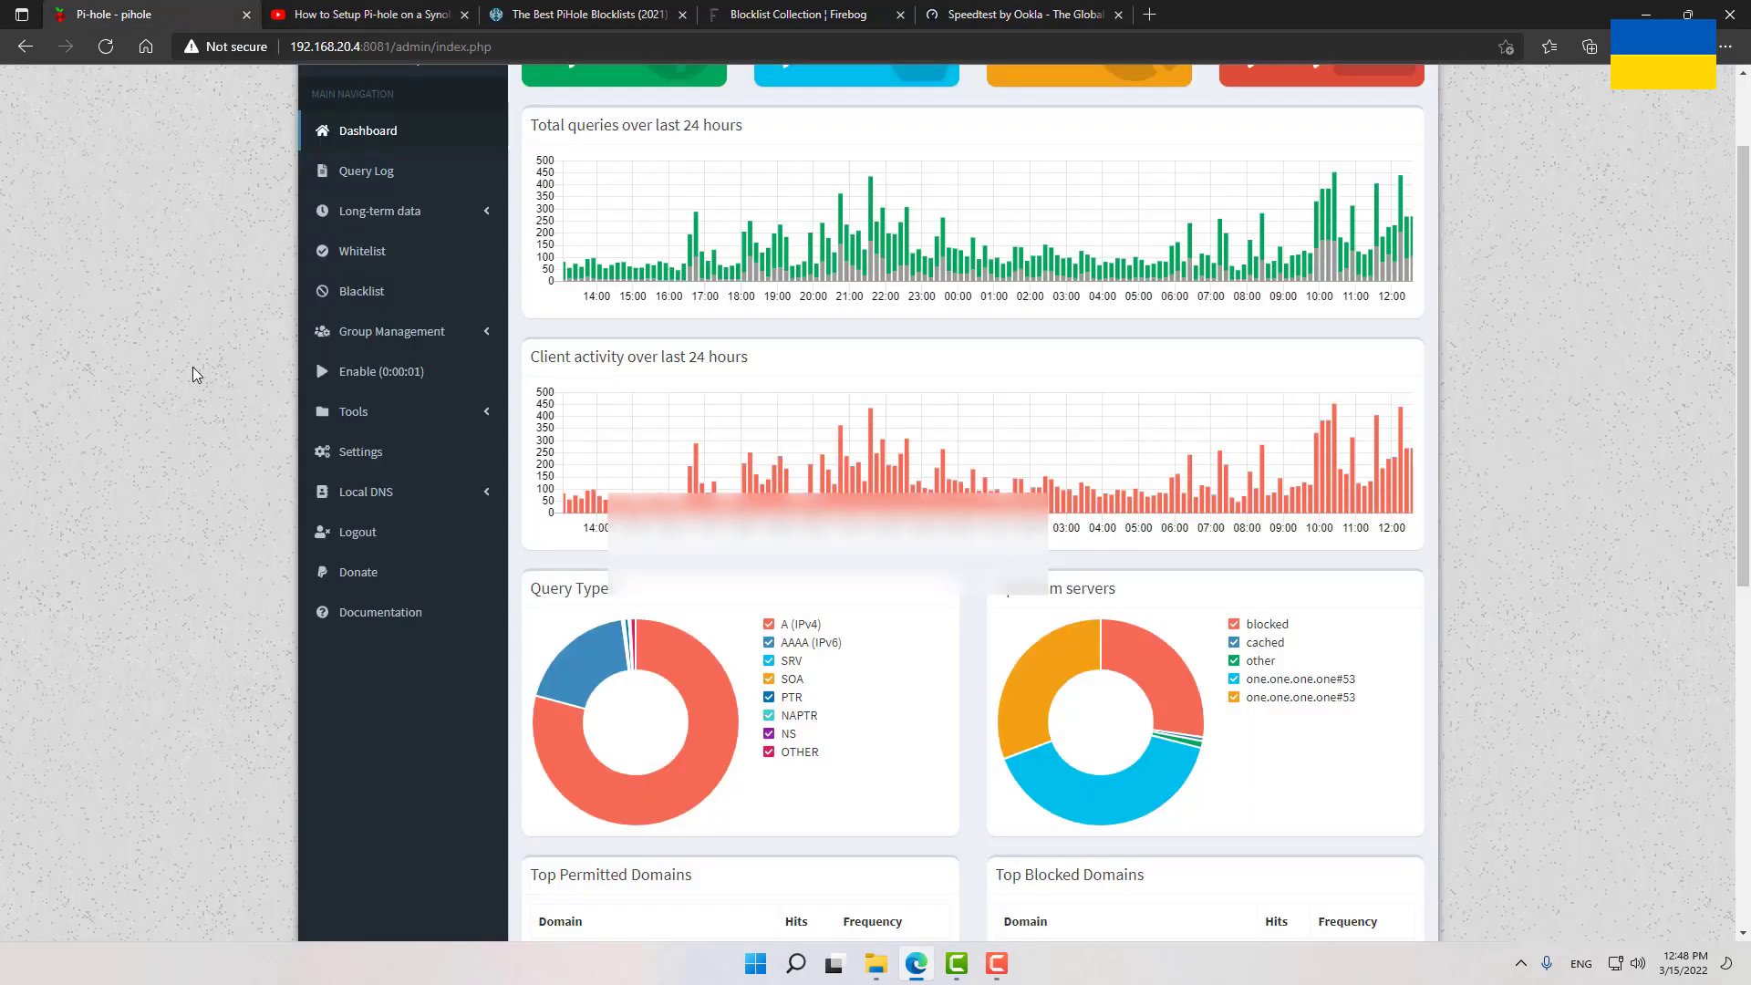
# Review the Query Log for gravity-blocked domains, then go to Whitelist management
pyautogui.click(383, 370)
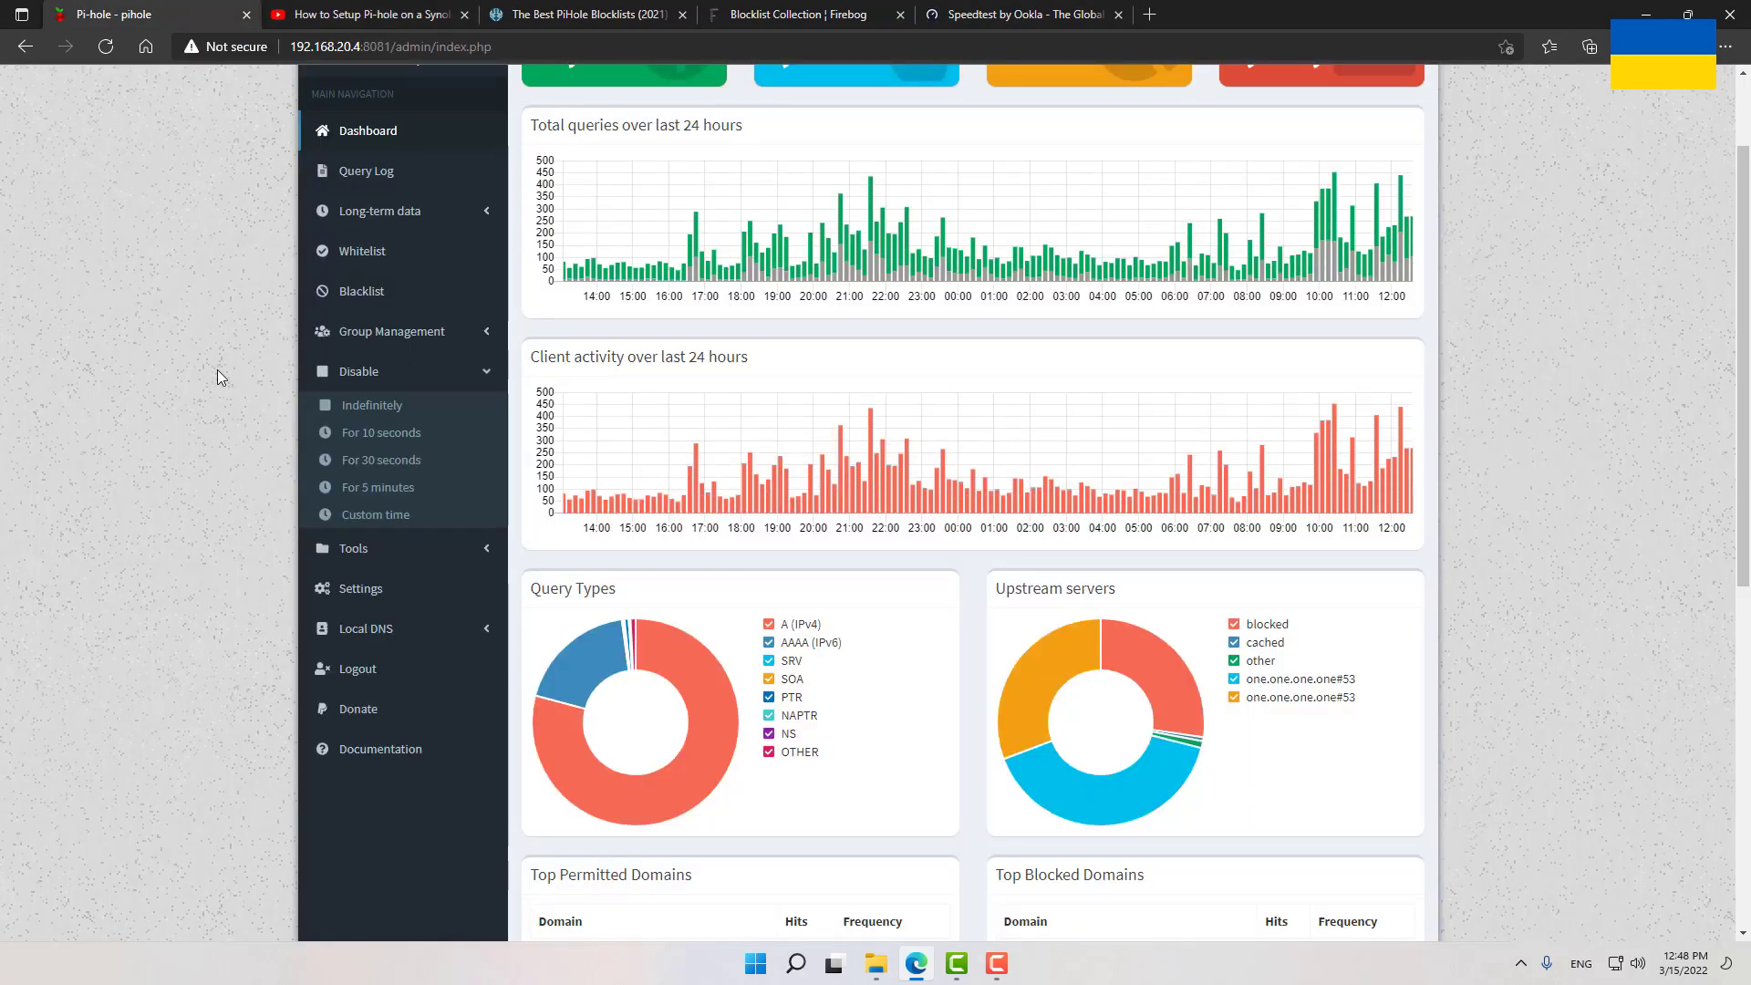
pyautogui.moveTo(364, 170)
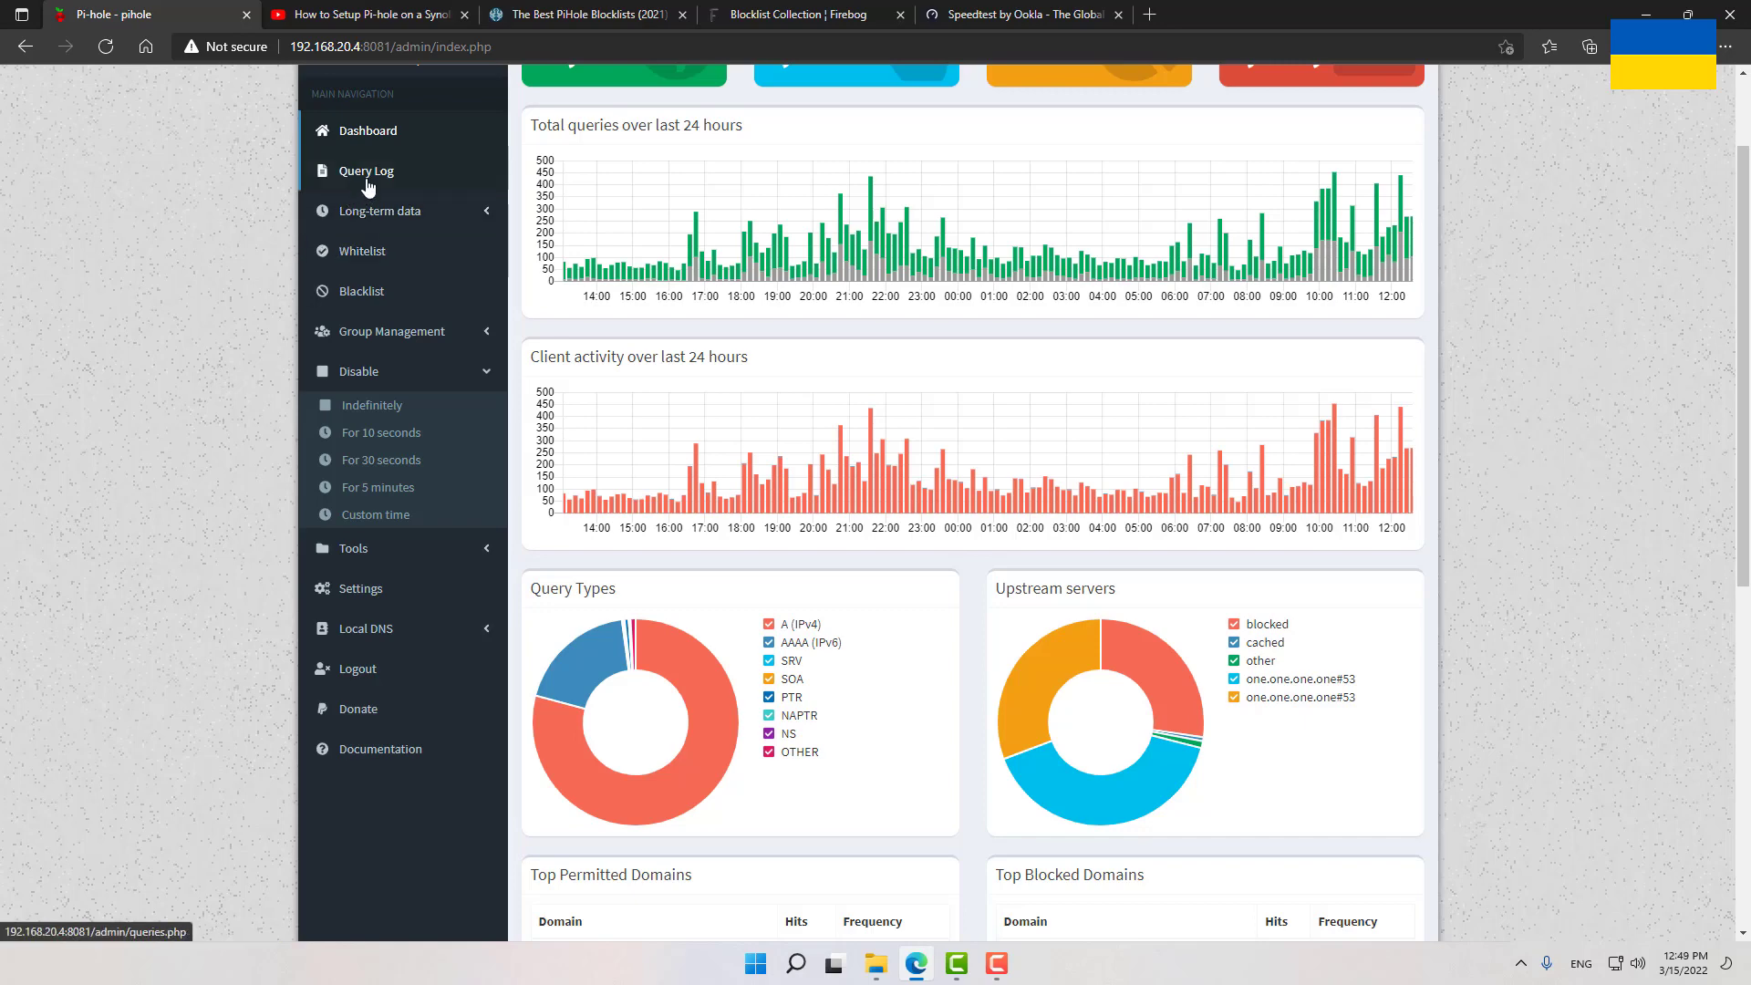
pyautogui.click(365, 171)
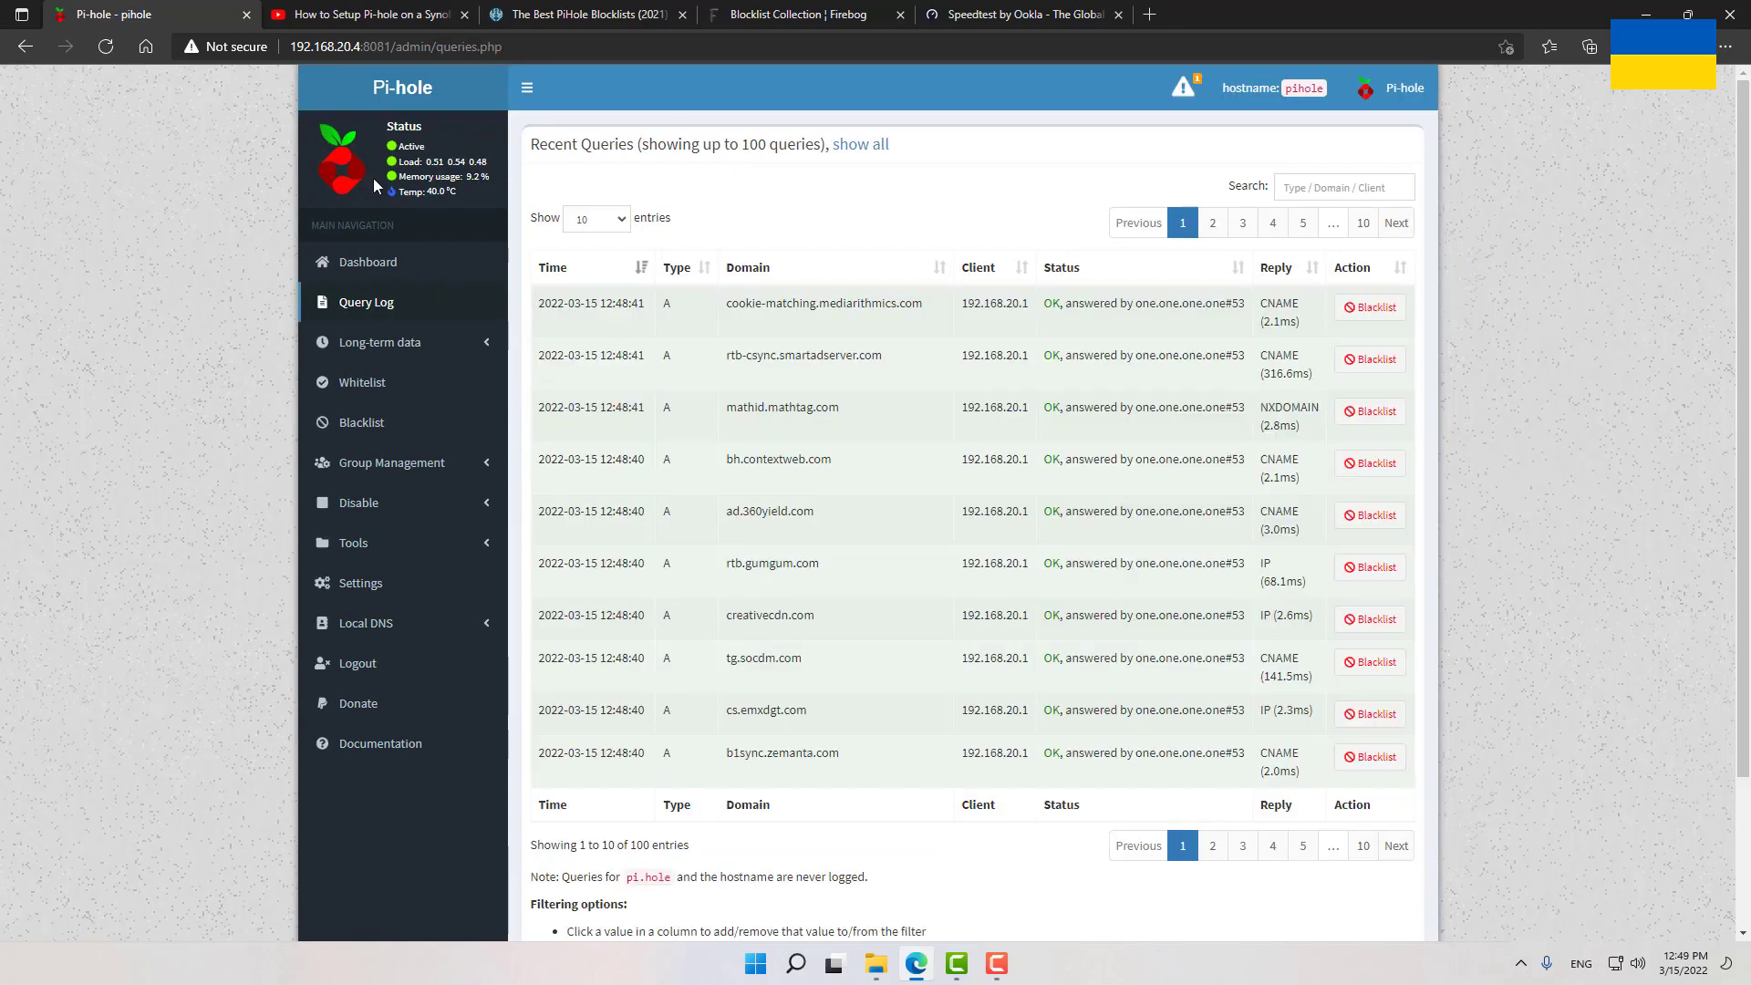
pyautogui.click(1020, 15)
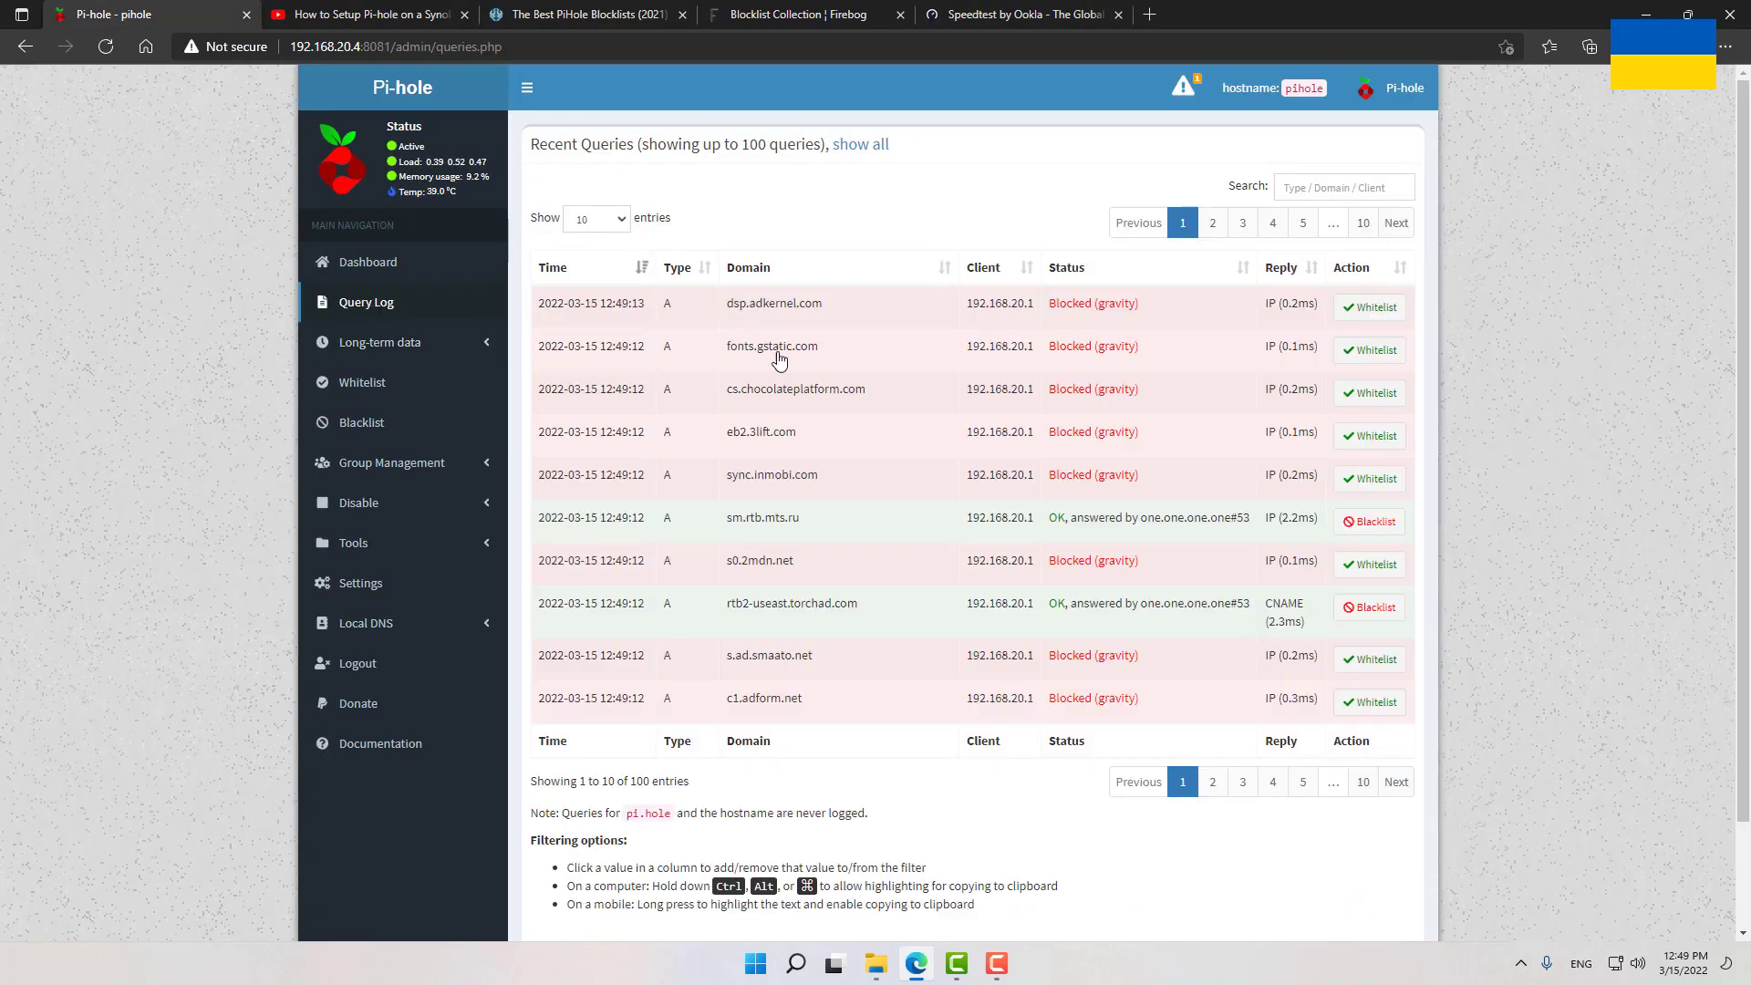
pyautogui.moveTo(870, 489)
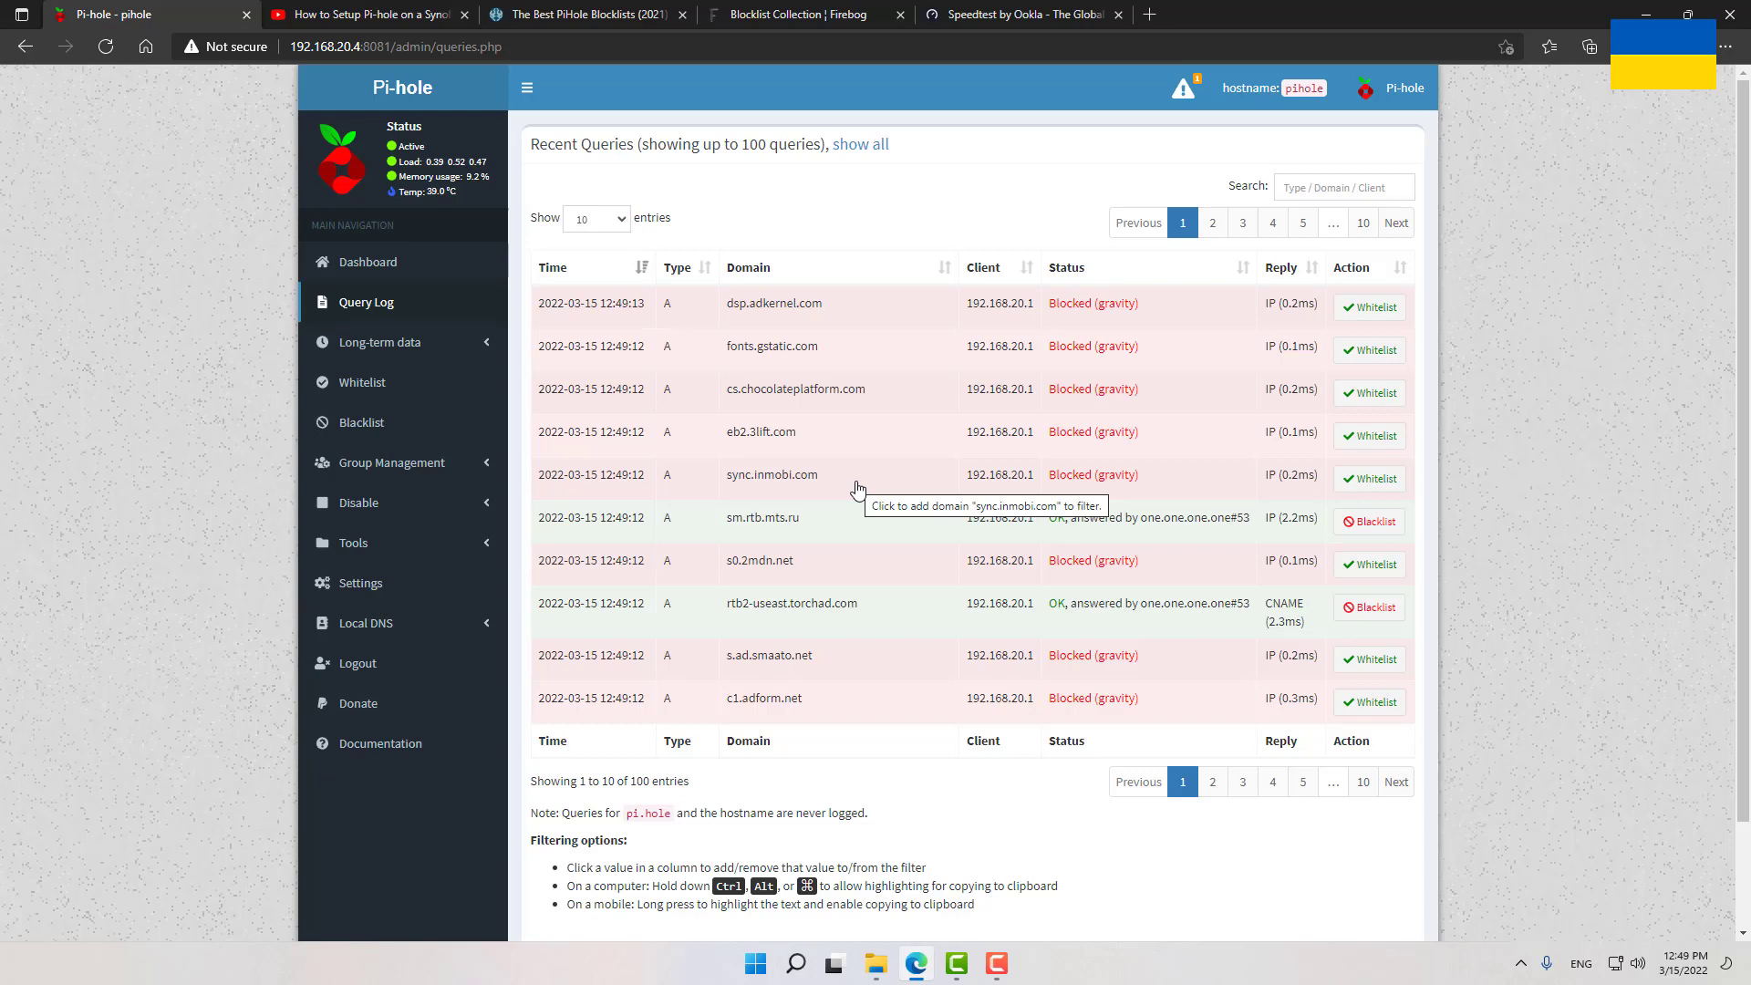
pyautogui.moveTo(785, 388)
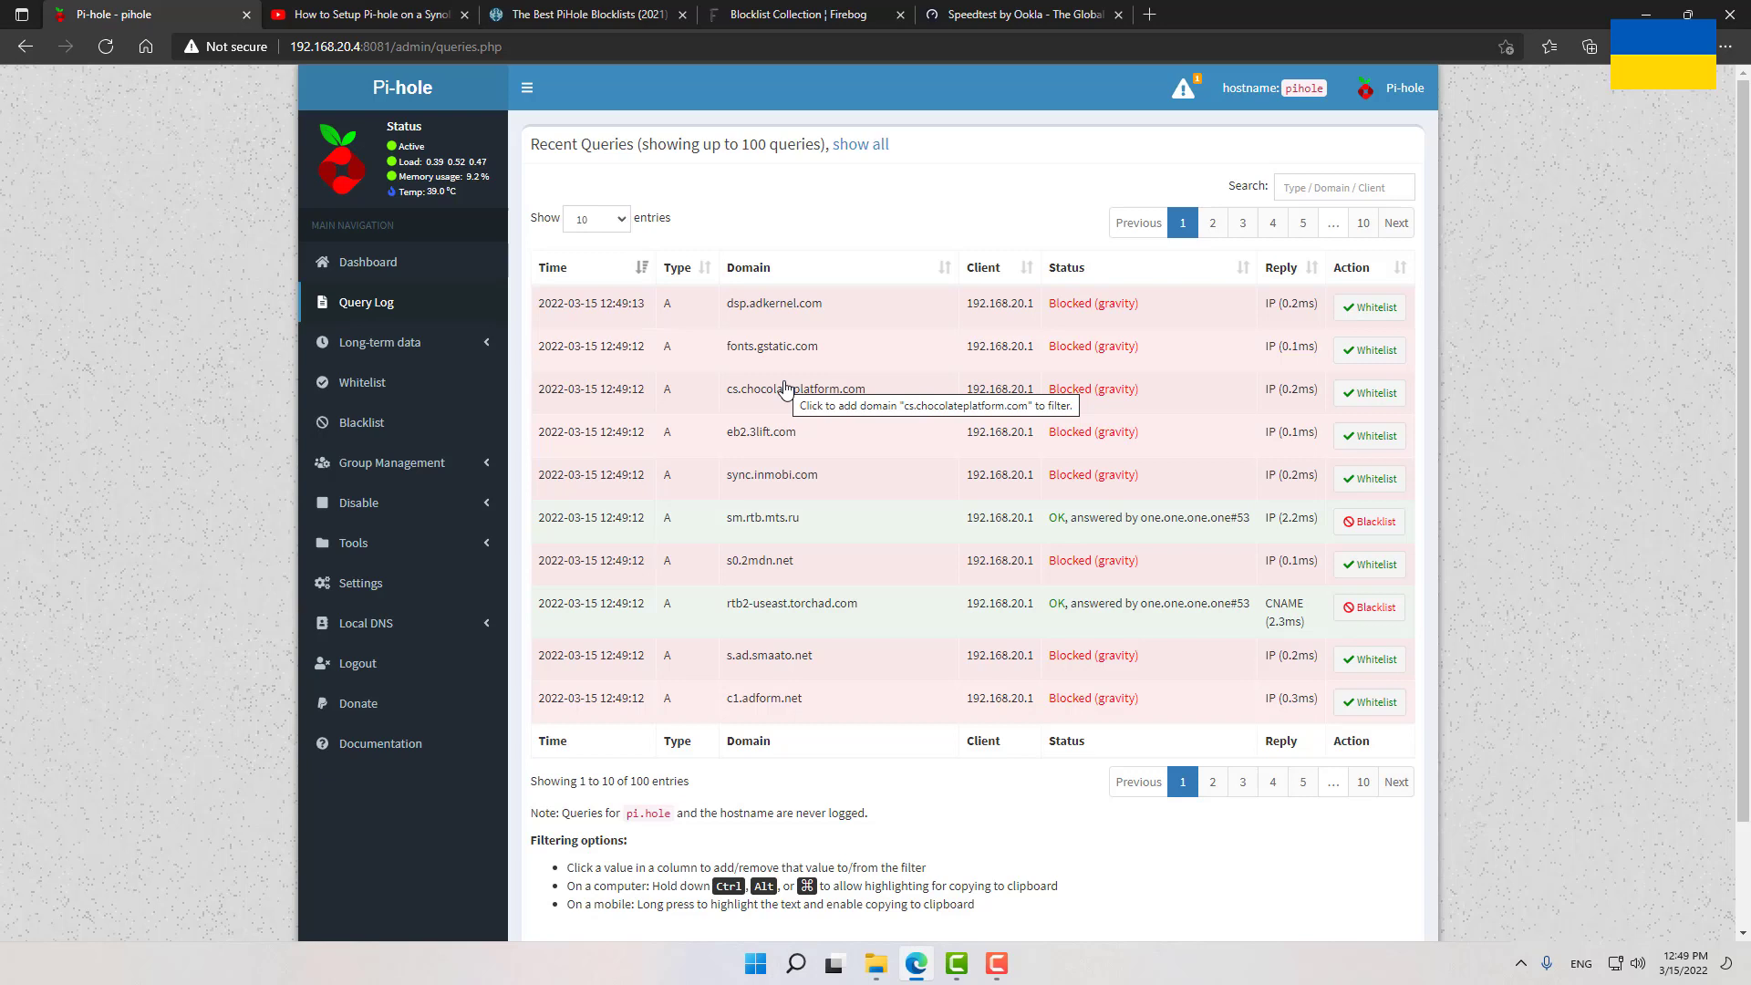
pyautogui.moveTo(1328, 343)
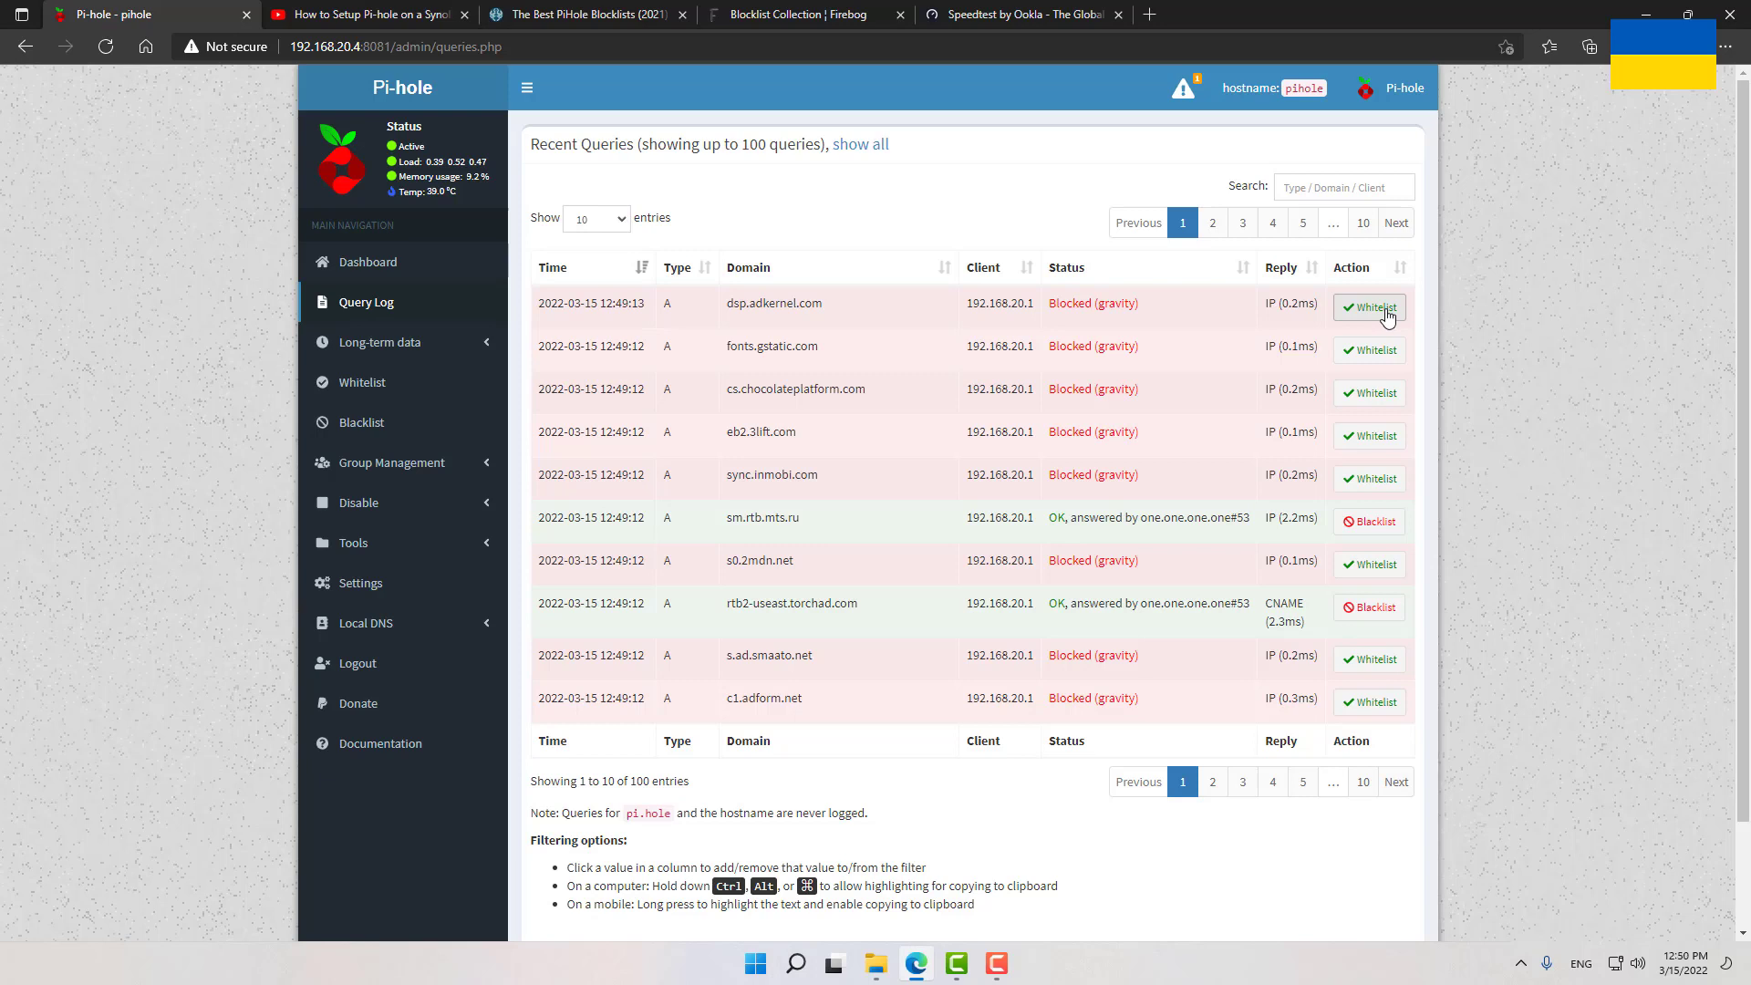
pyautogui.moveTo(863, 341)
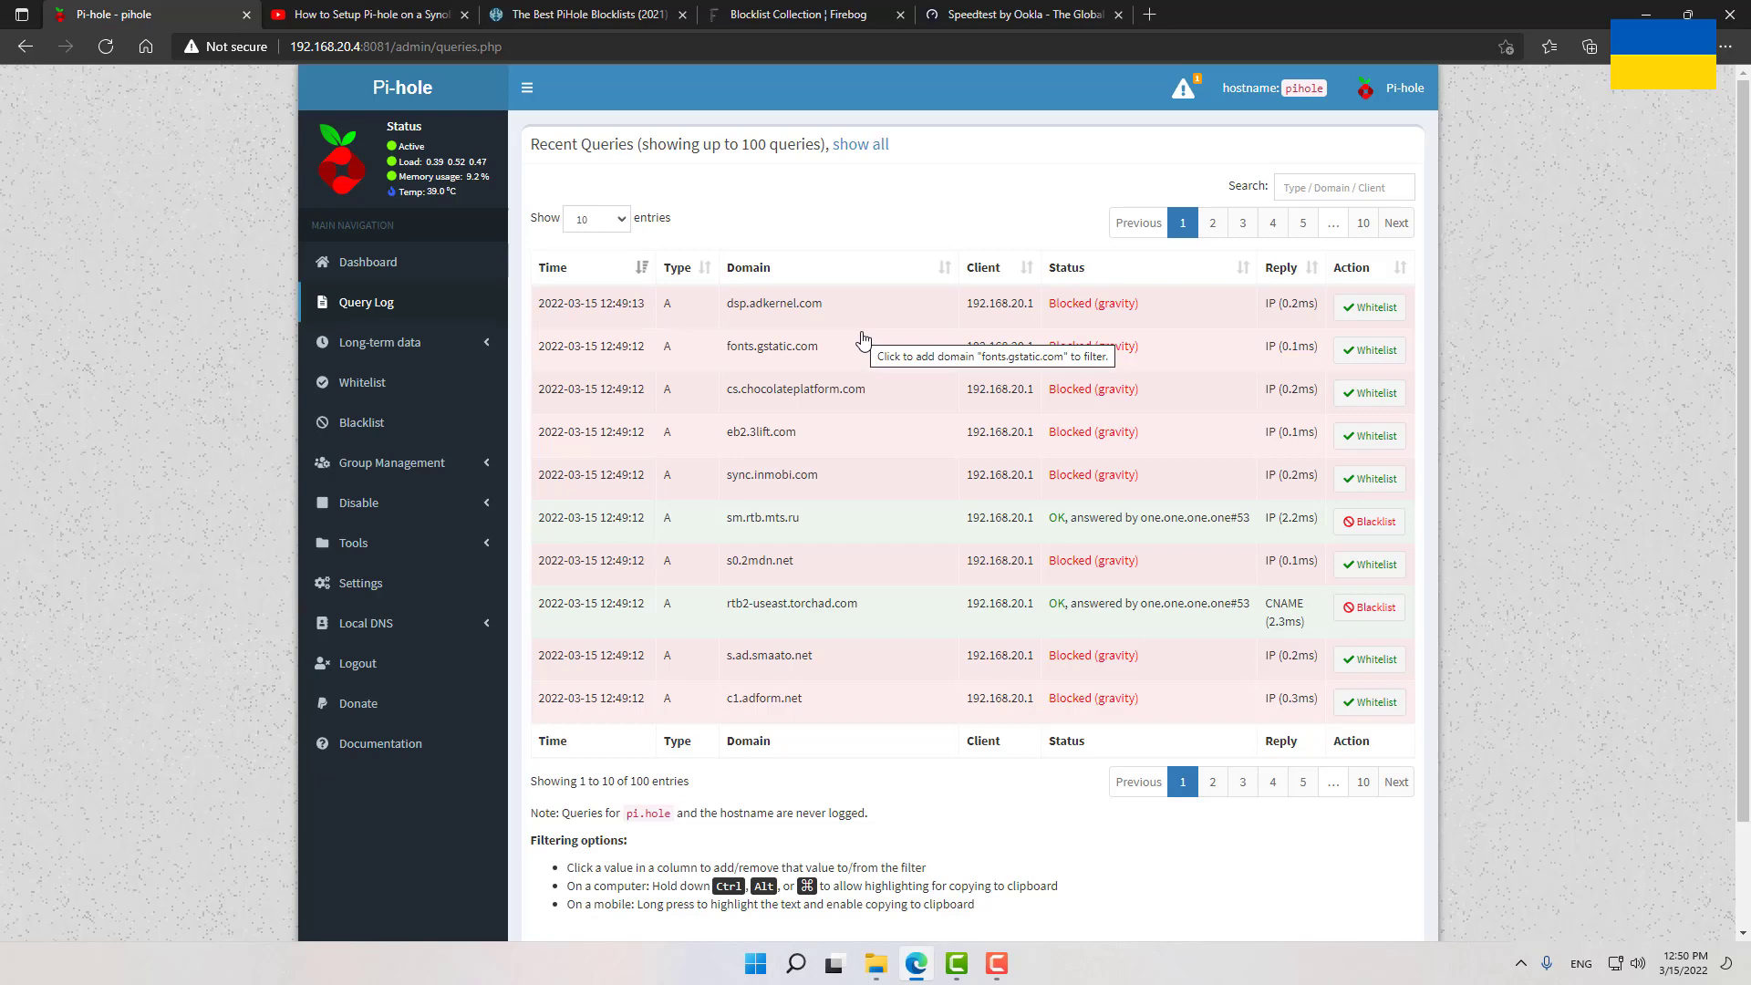
pyautogui.moveTo(698, 373)
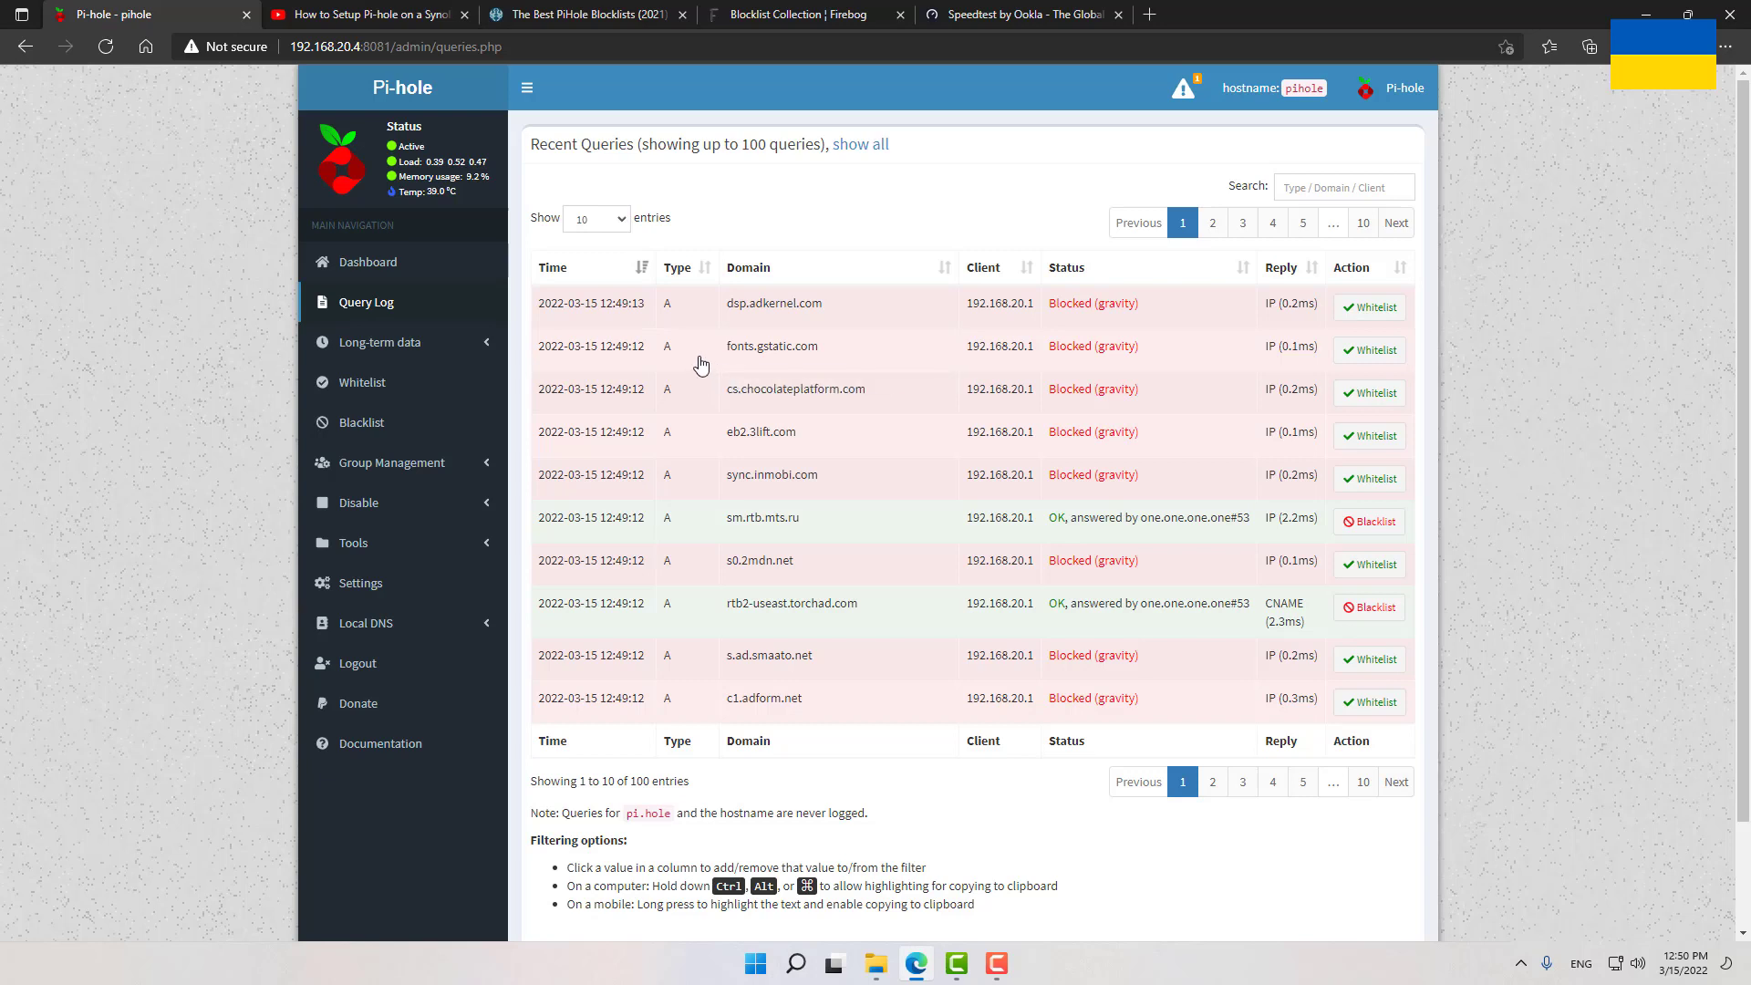
pyautogui.moveTo(363, 382)
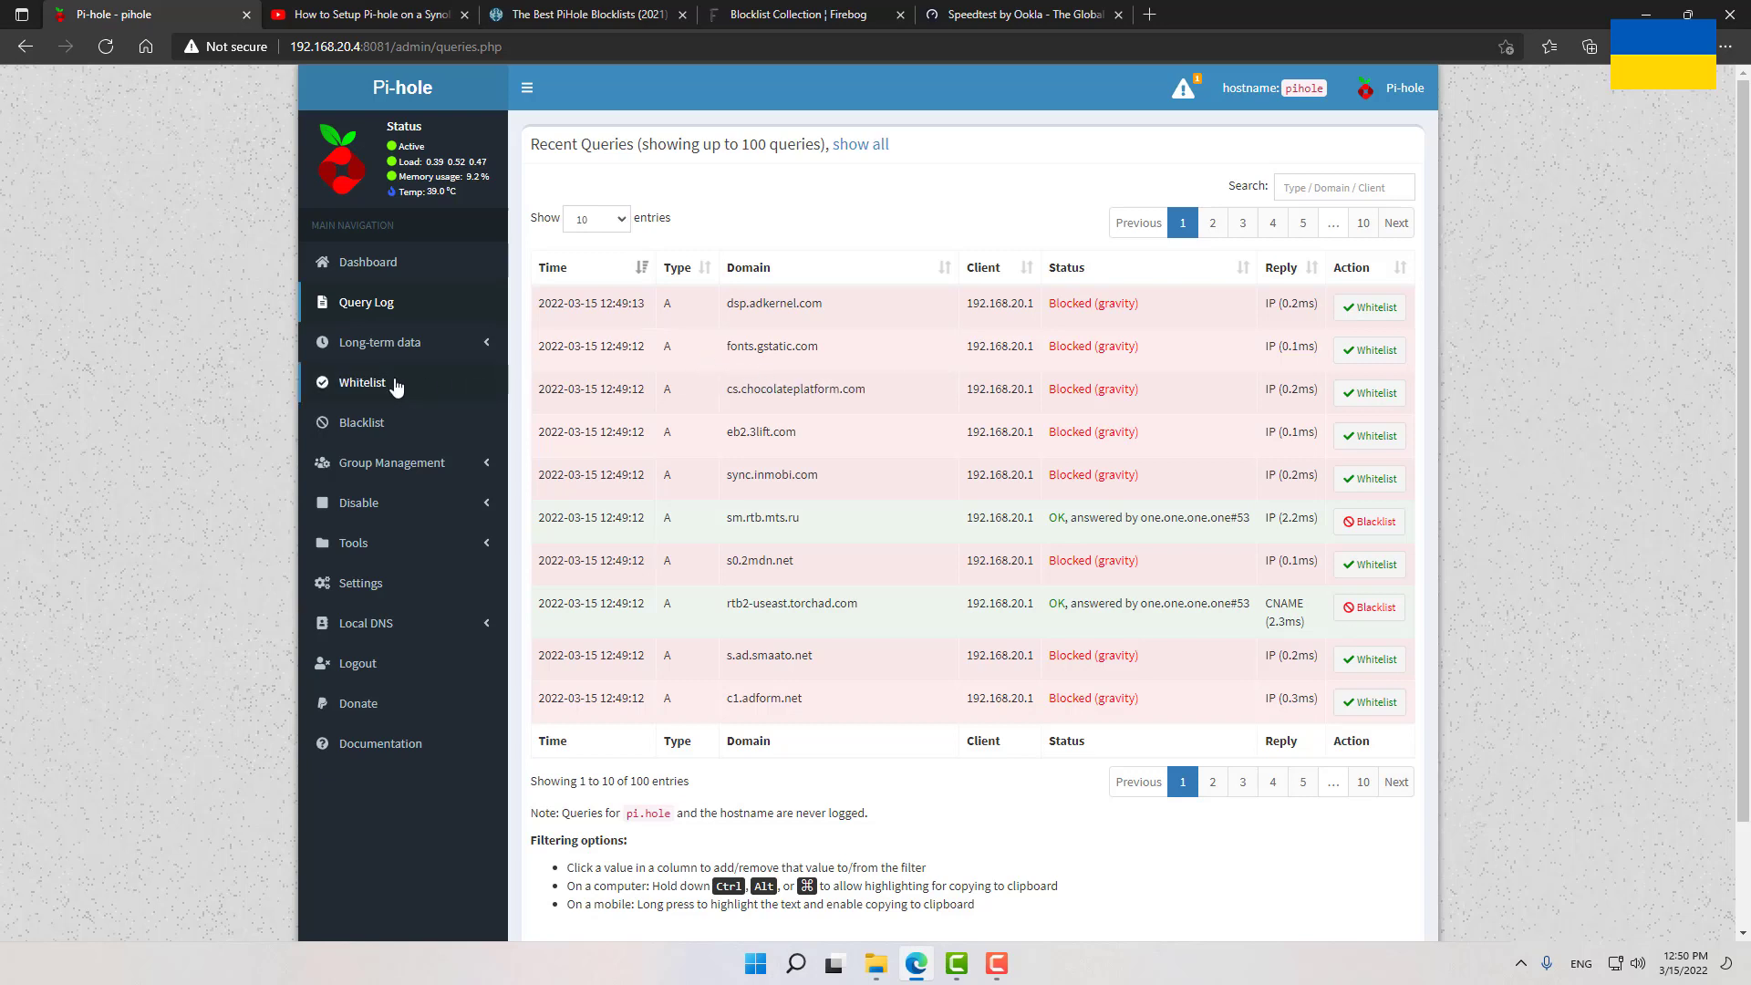
pyautogui.click(368, 381)
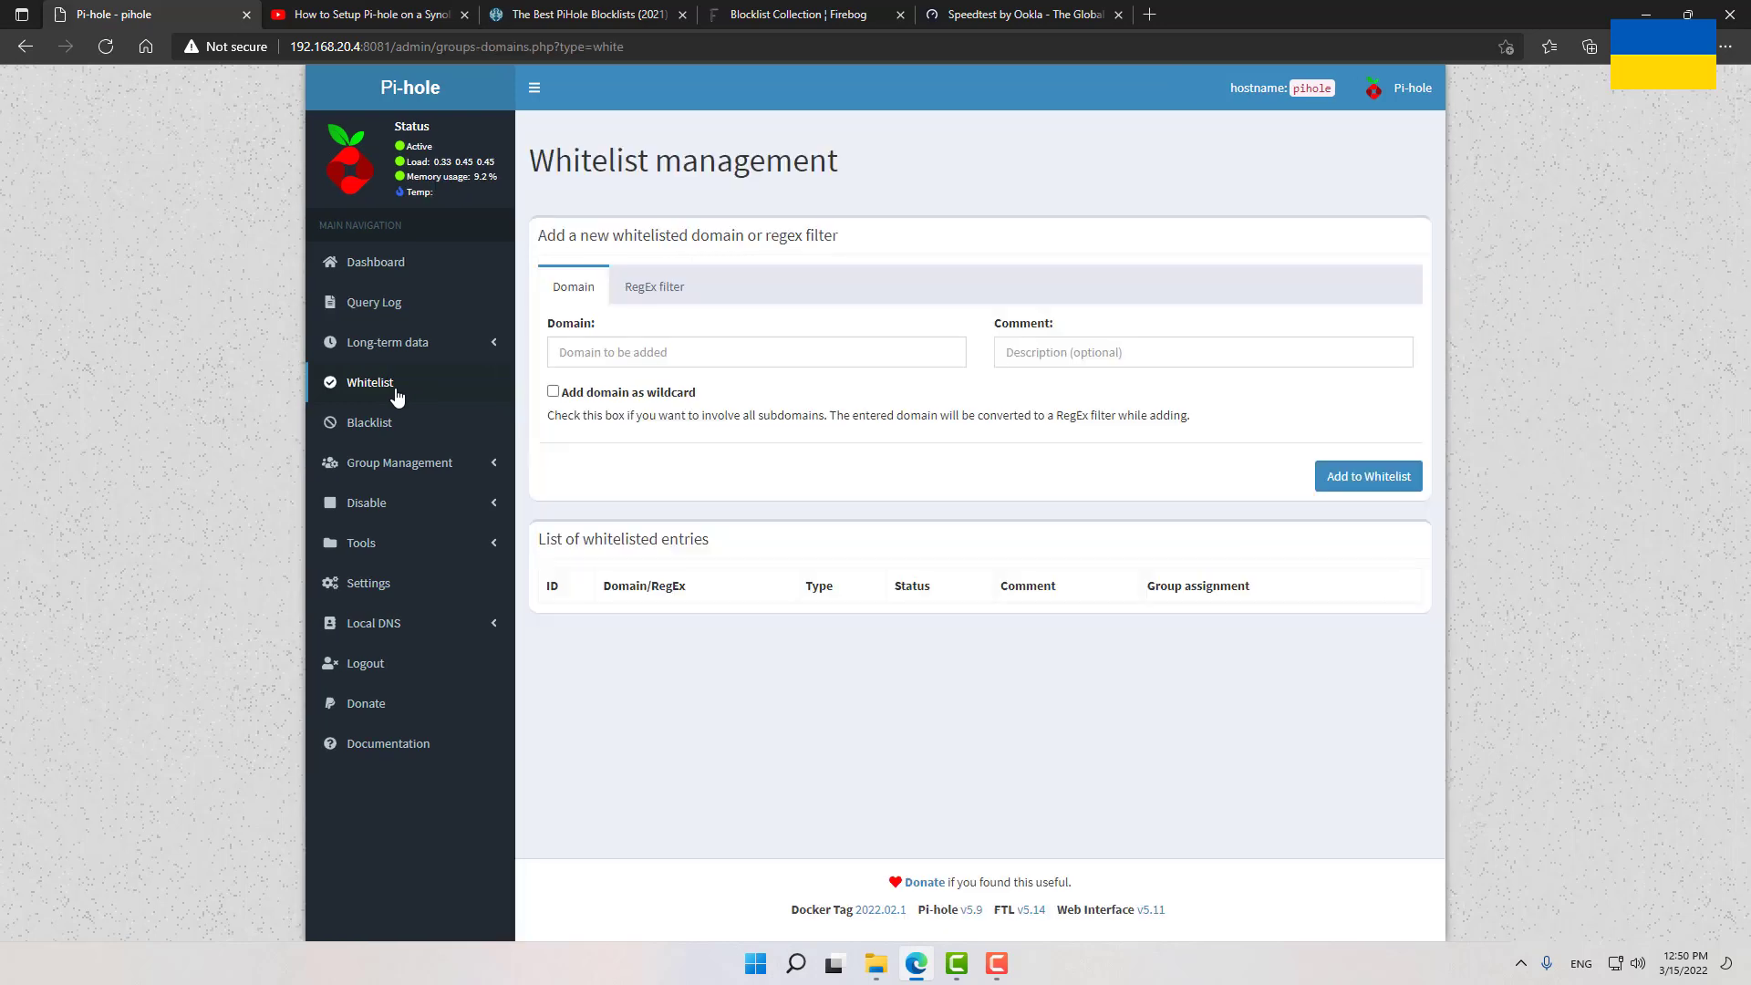
# Add lenovo.com to the whitelist as a wildcard covering all subdomains
pyautogui.click(756, 352)
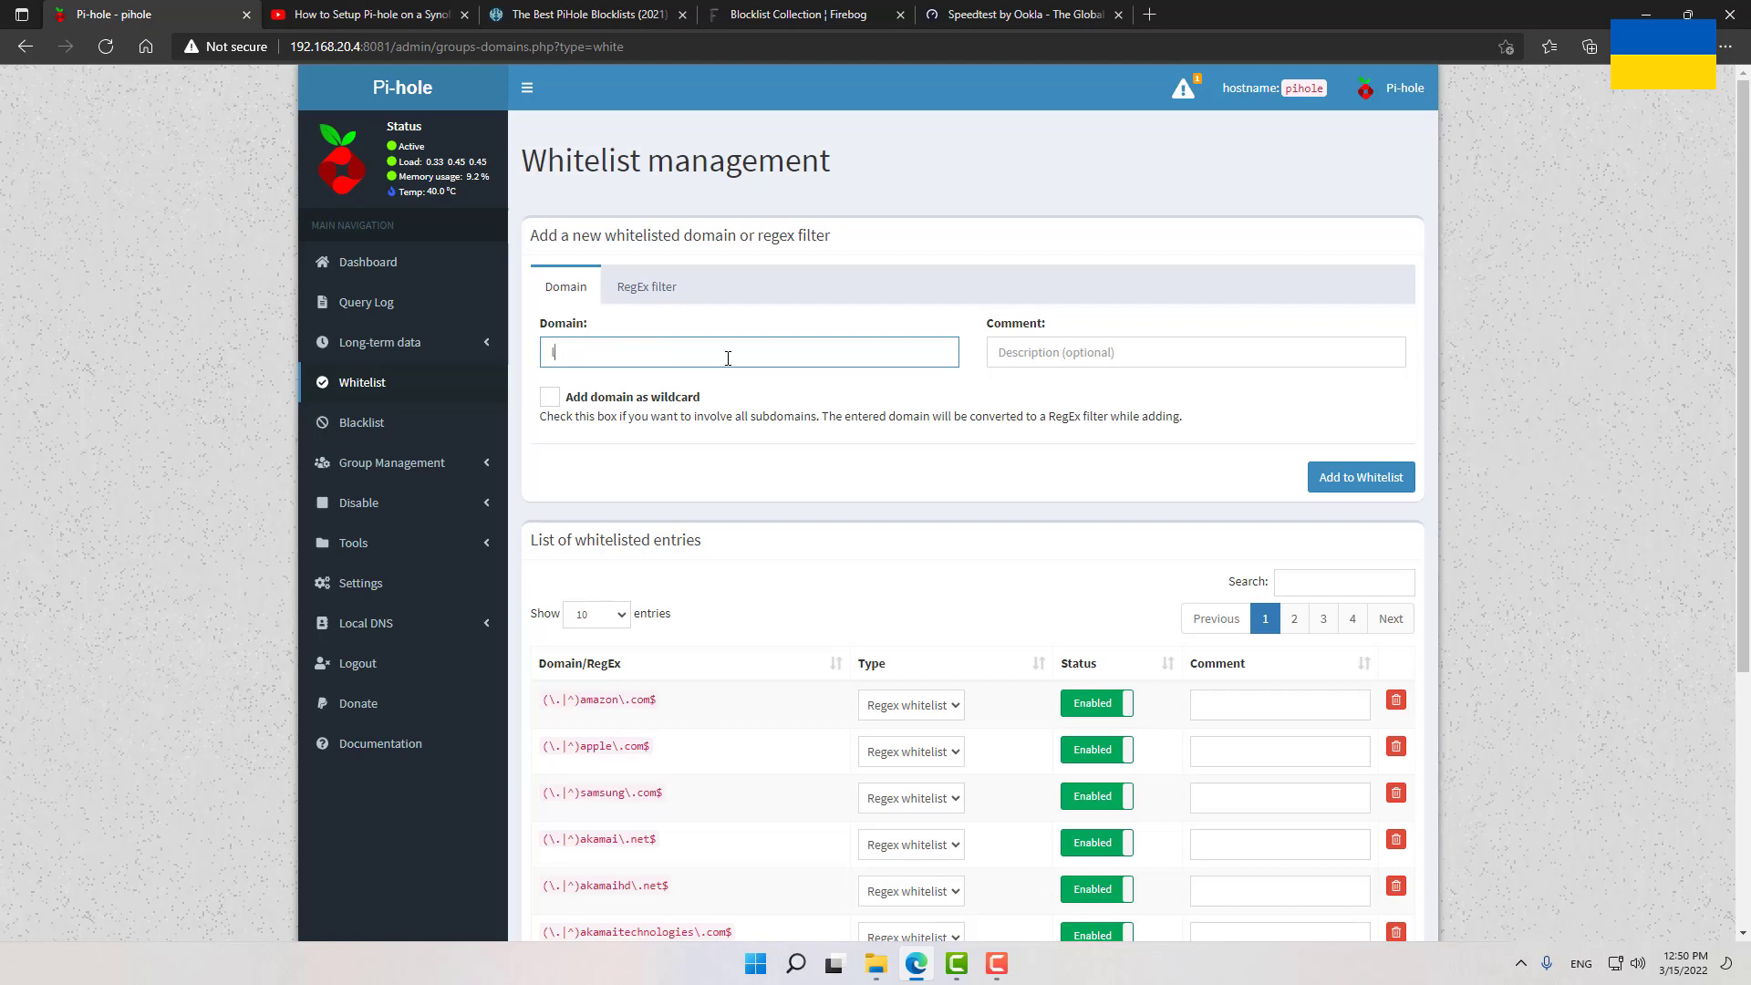
pyautogui.write('lenovo.')
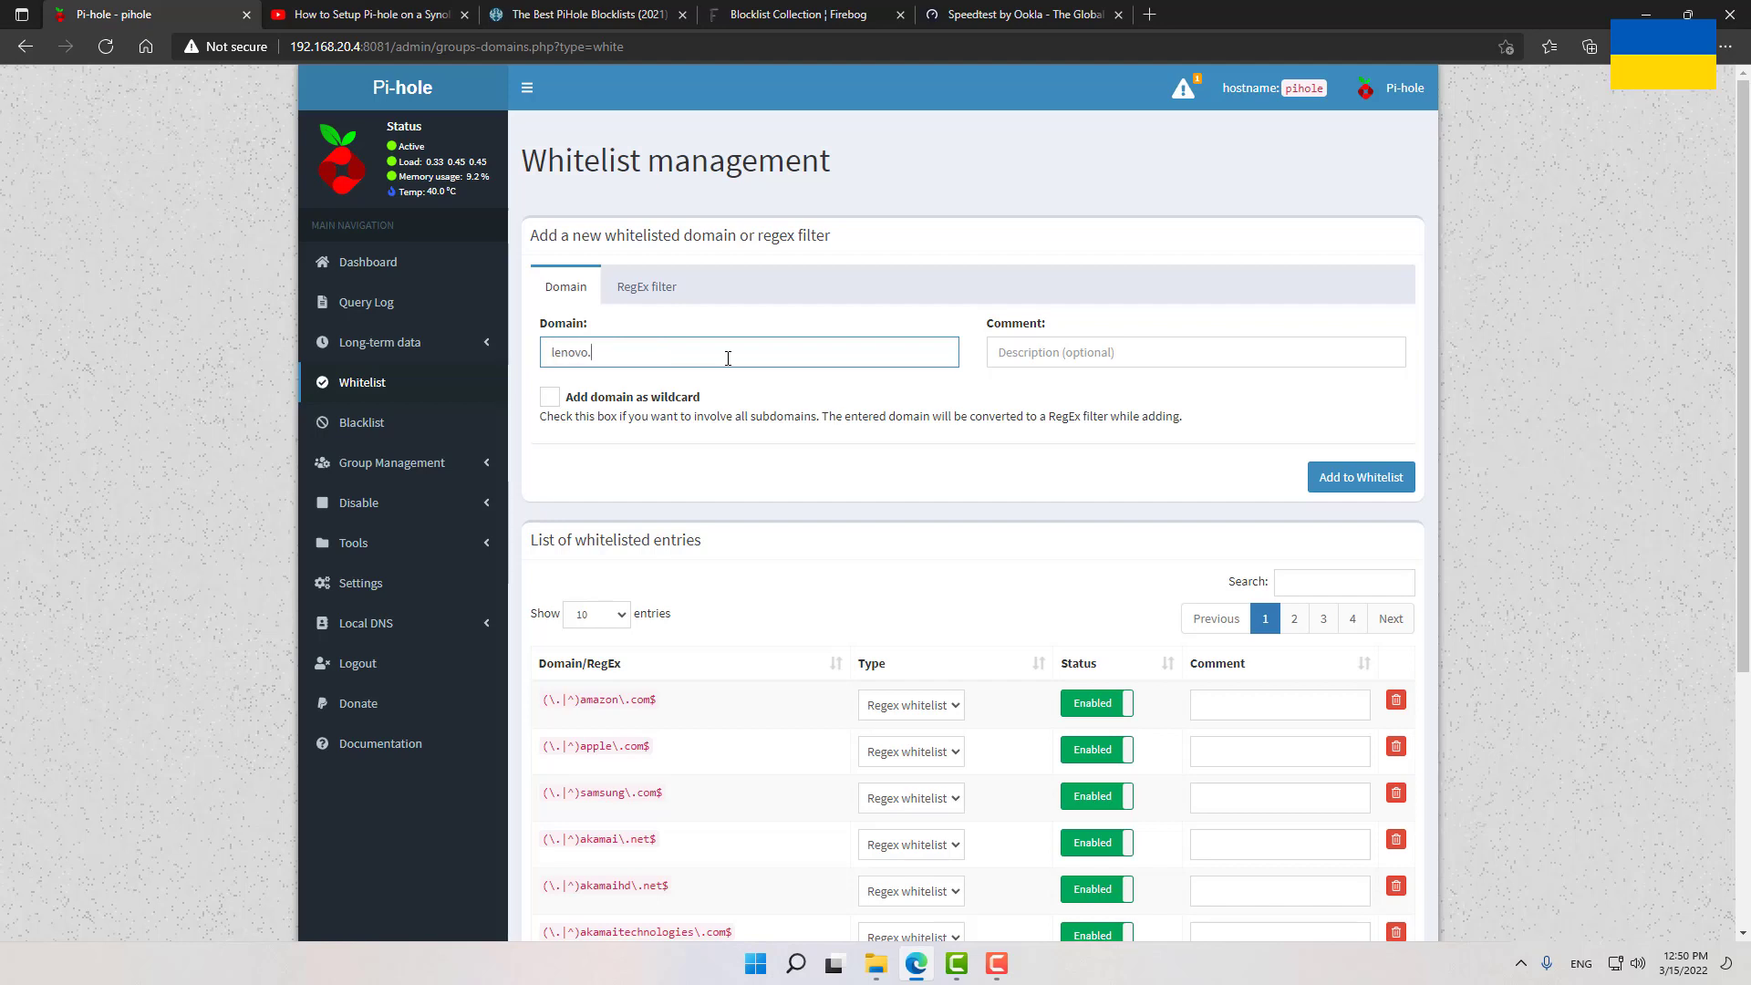
pyautogui.write('com')
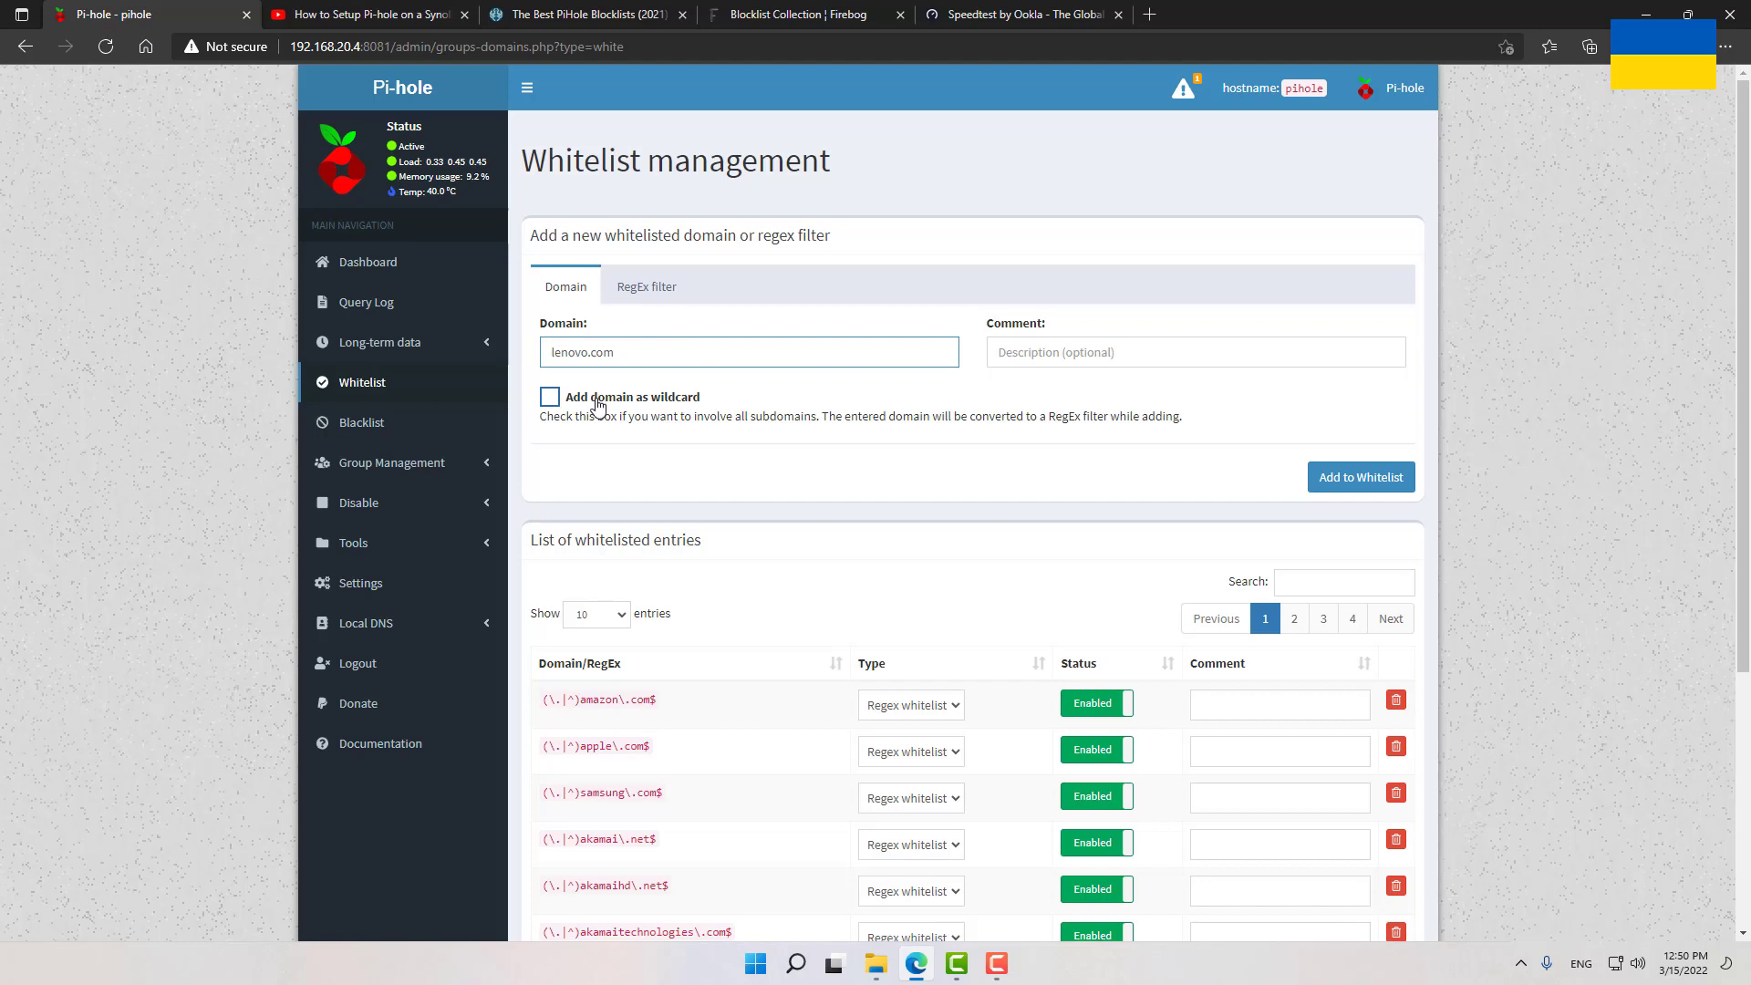
pyautogui.click(549, 396)
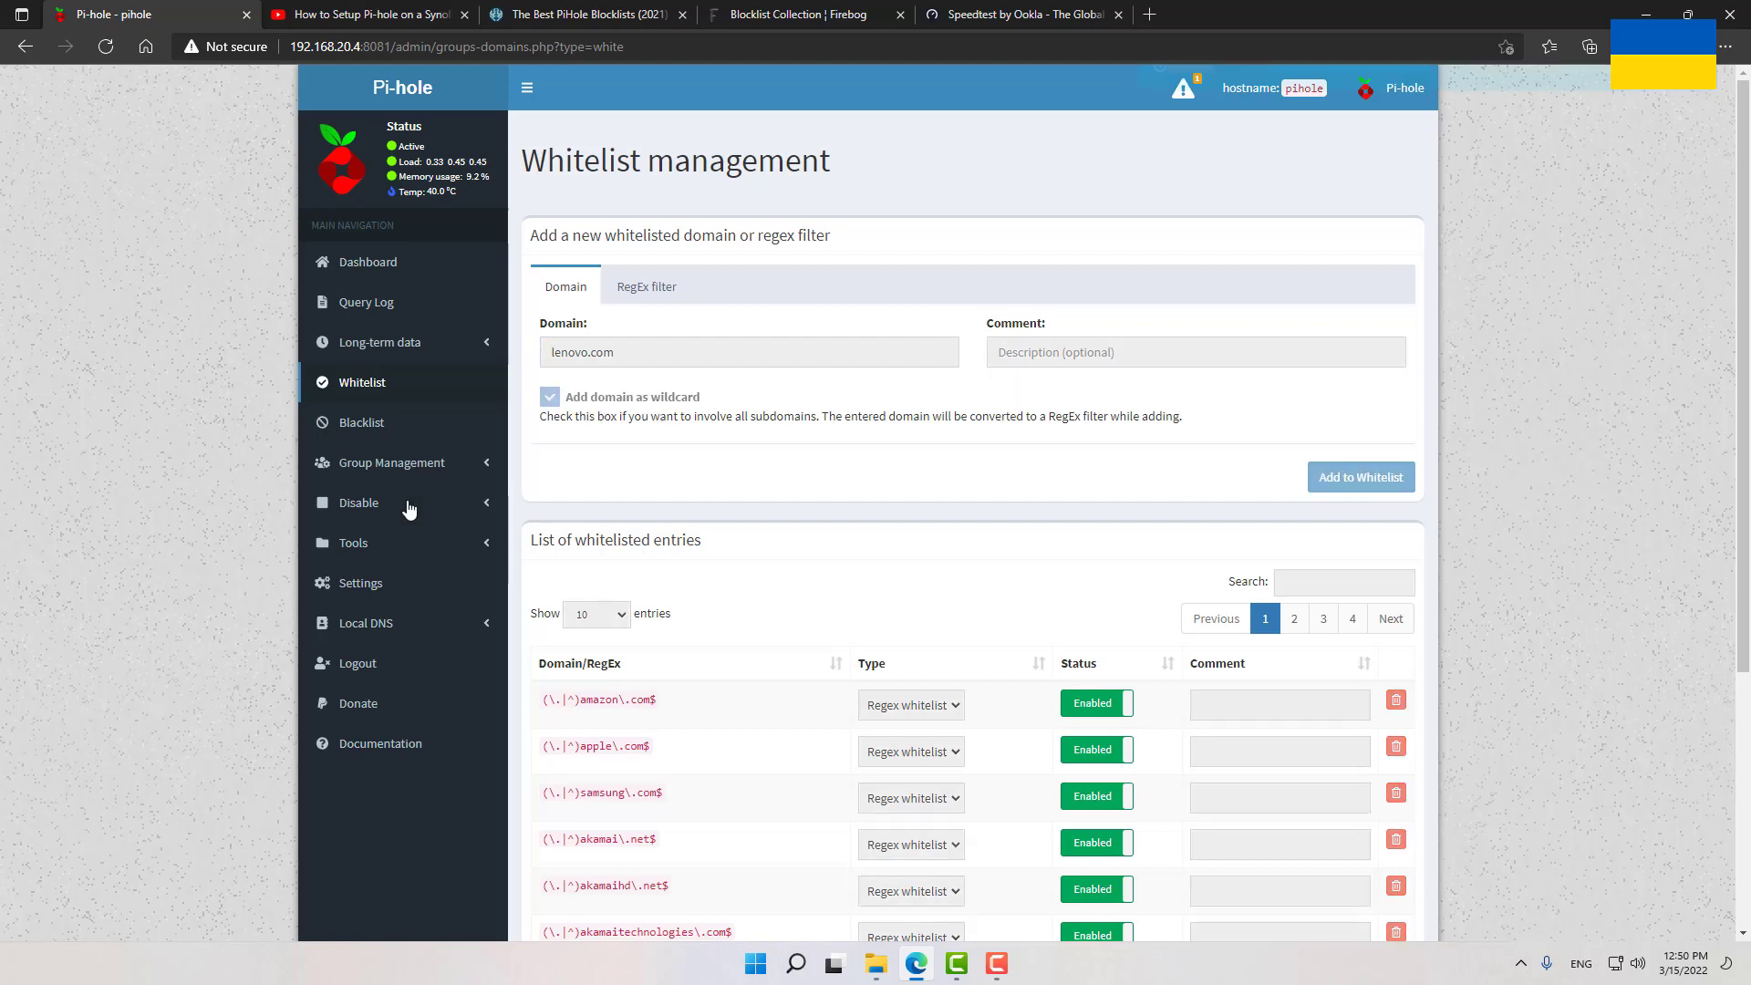
pyautogui.click(1360, 476)
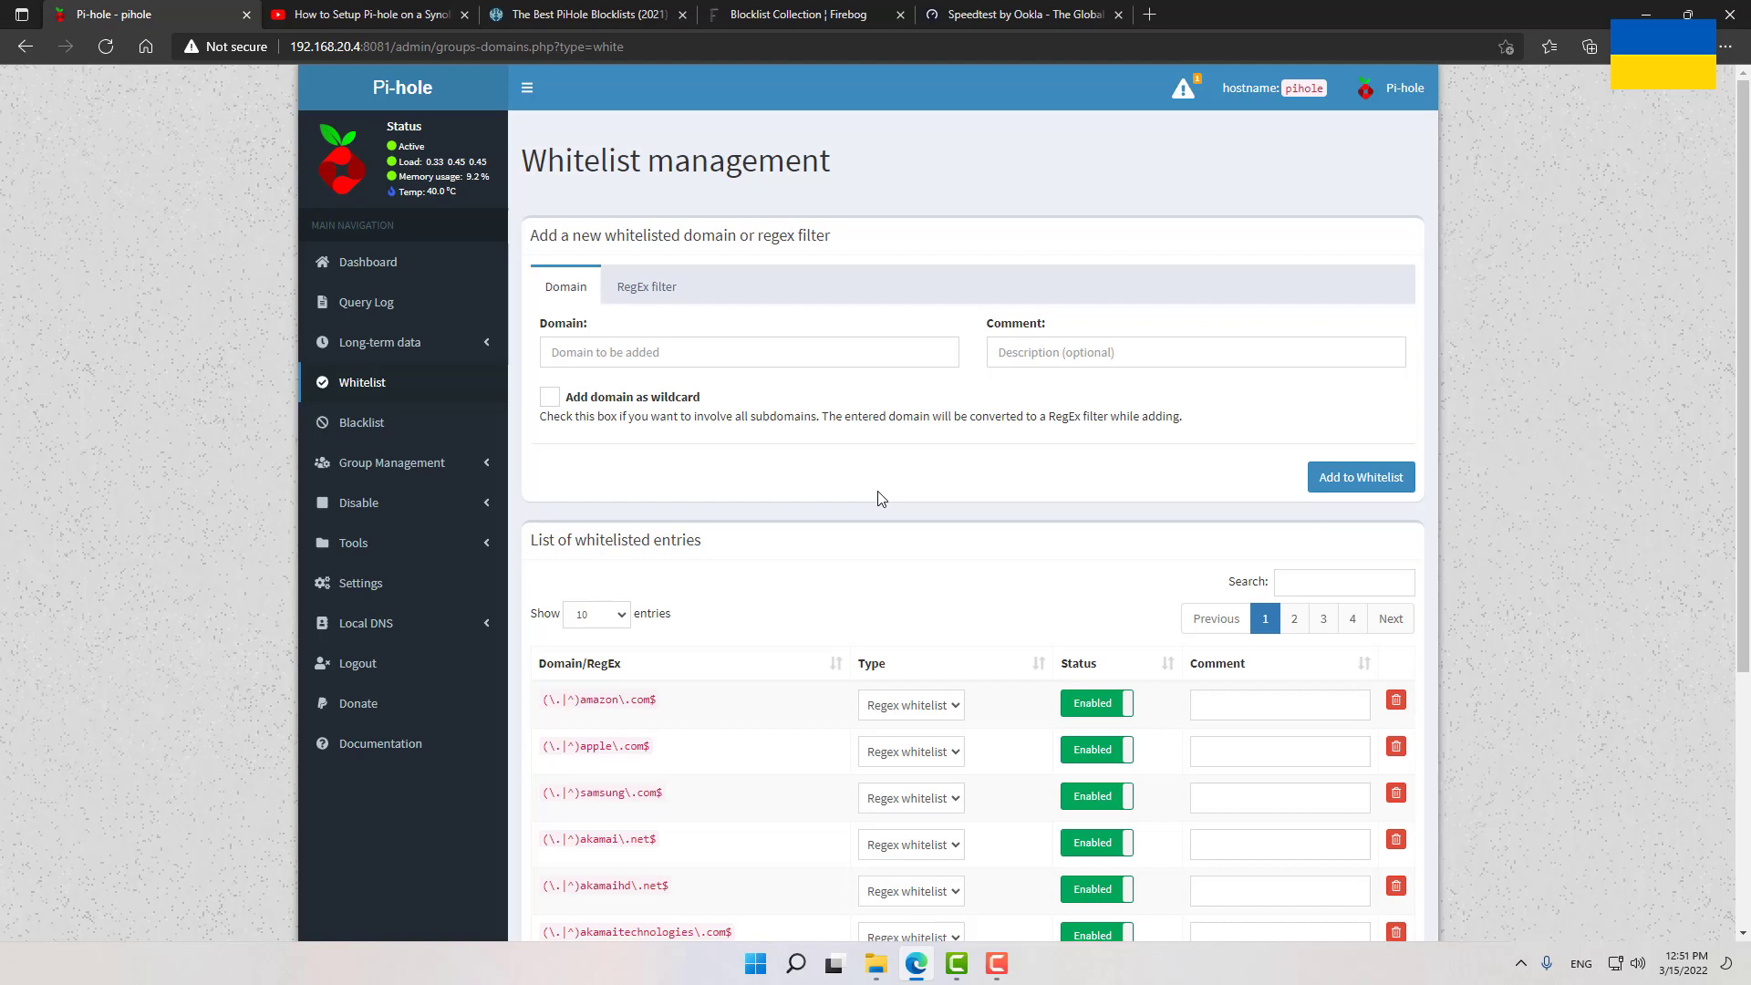
pyautogui.moveTo(657, 454)
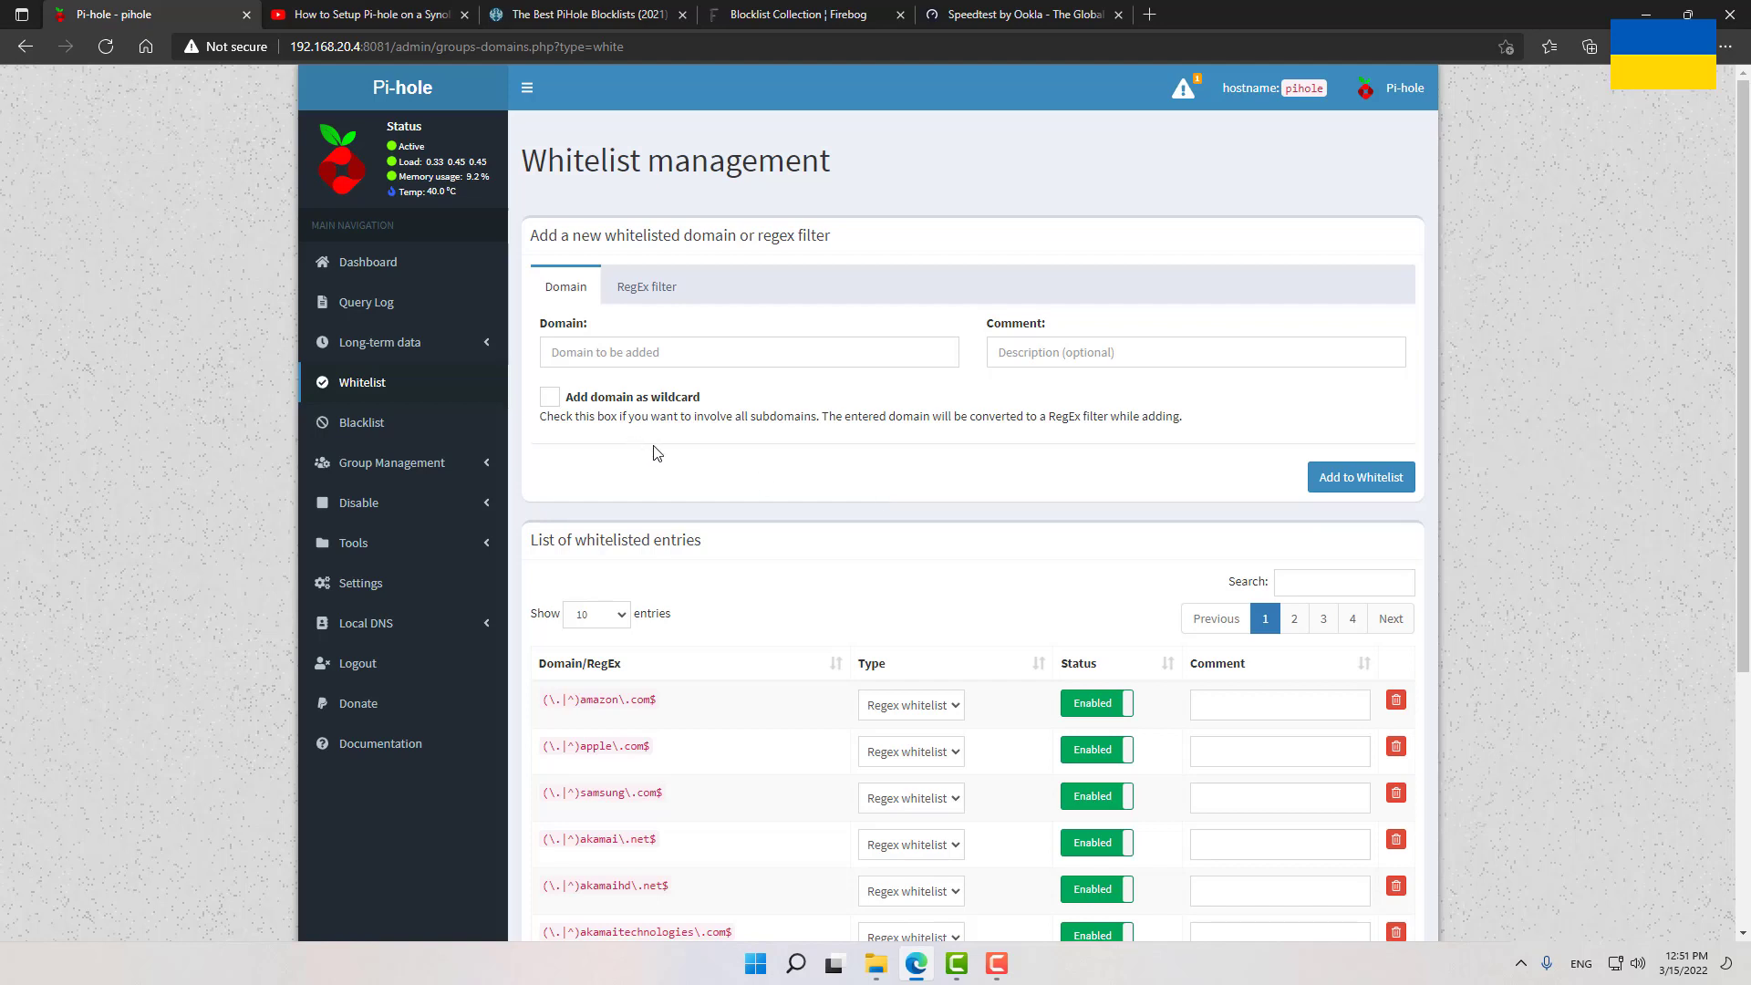
pyautogui.click(365, 301)
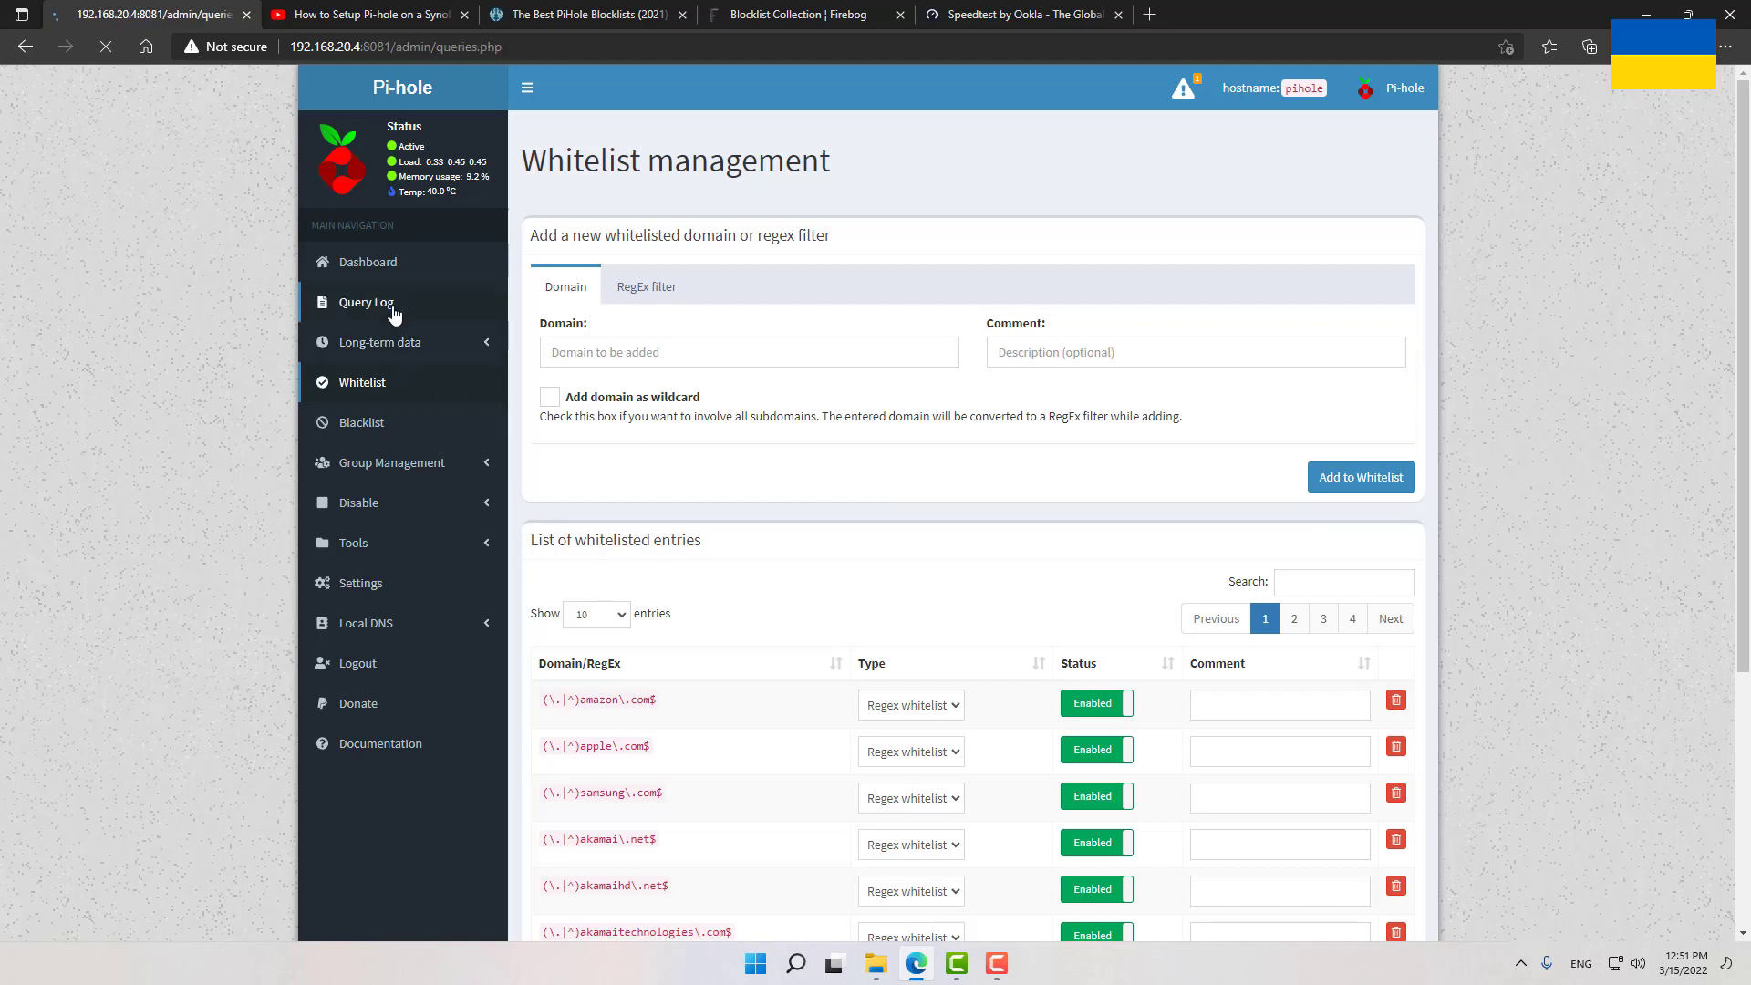
# Recheck the Query Log for the newest blocked and allowed entries, then return to The Firebog lists
pyautogui.click(365, 301)
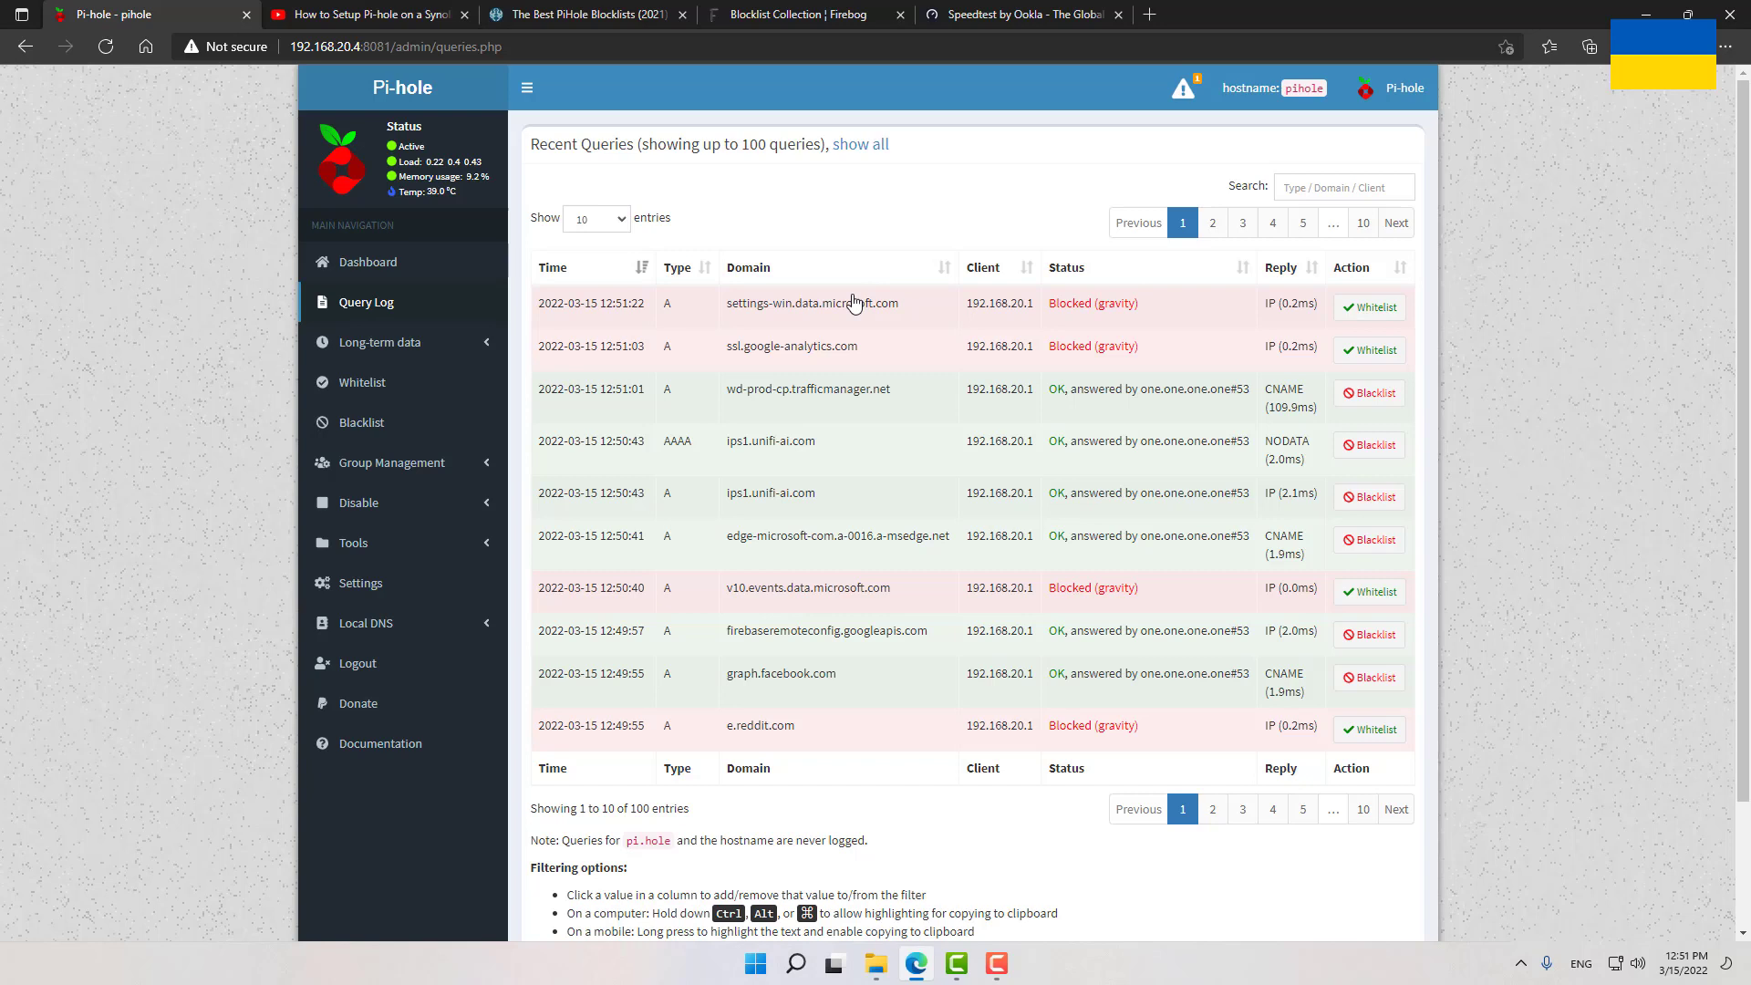
pyautogui.moveTo(813, 302)
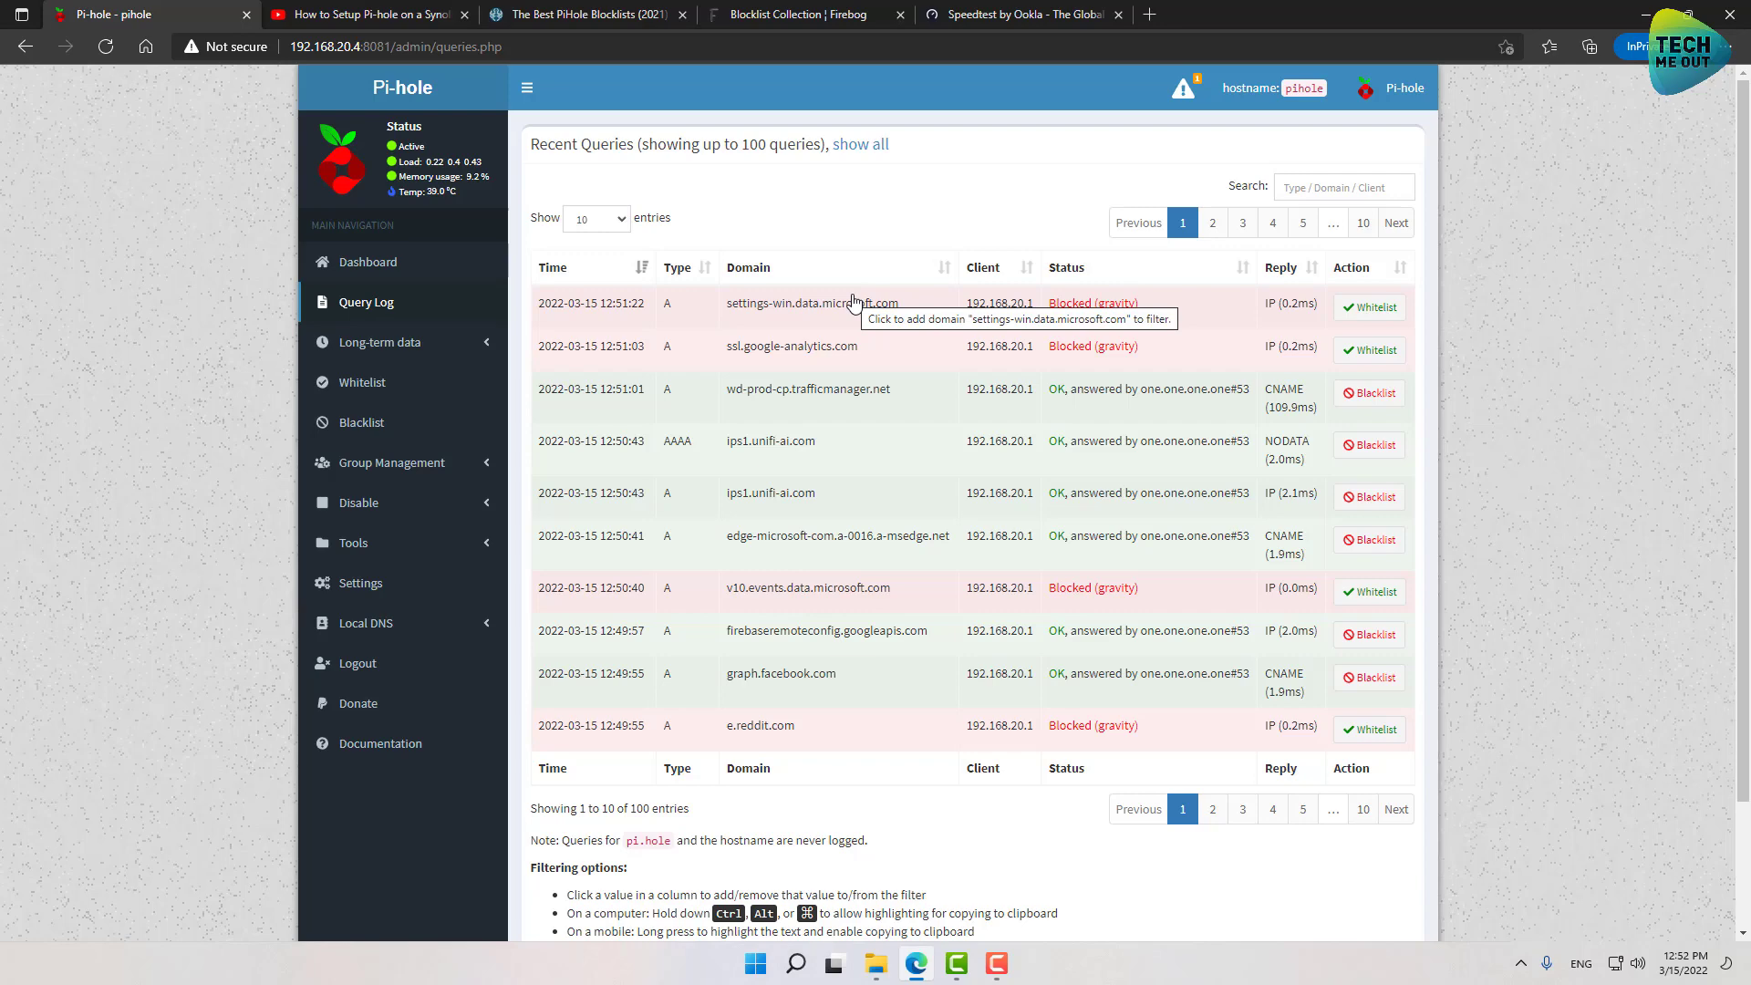
pyautogui.moveTo(578, 300)
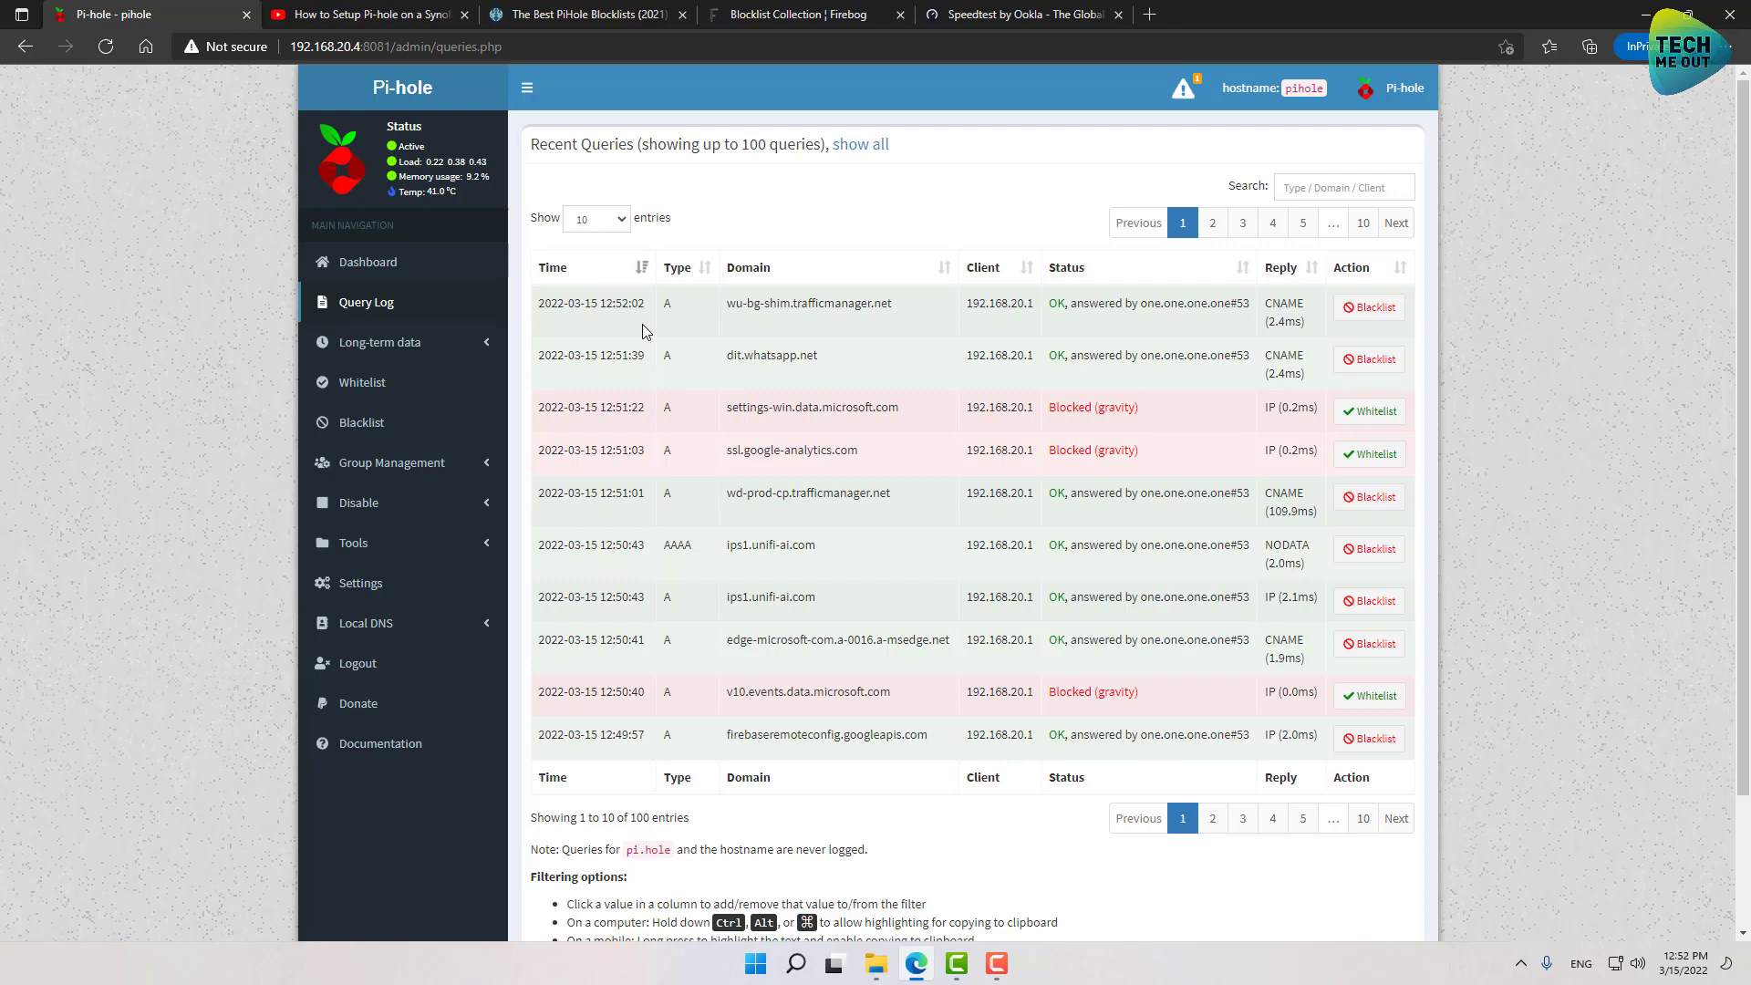
pyautogui.click(799, 14)
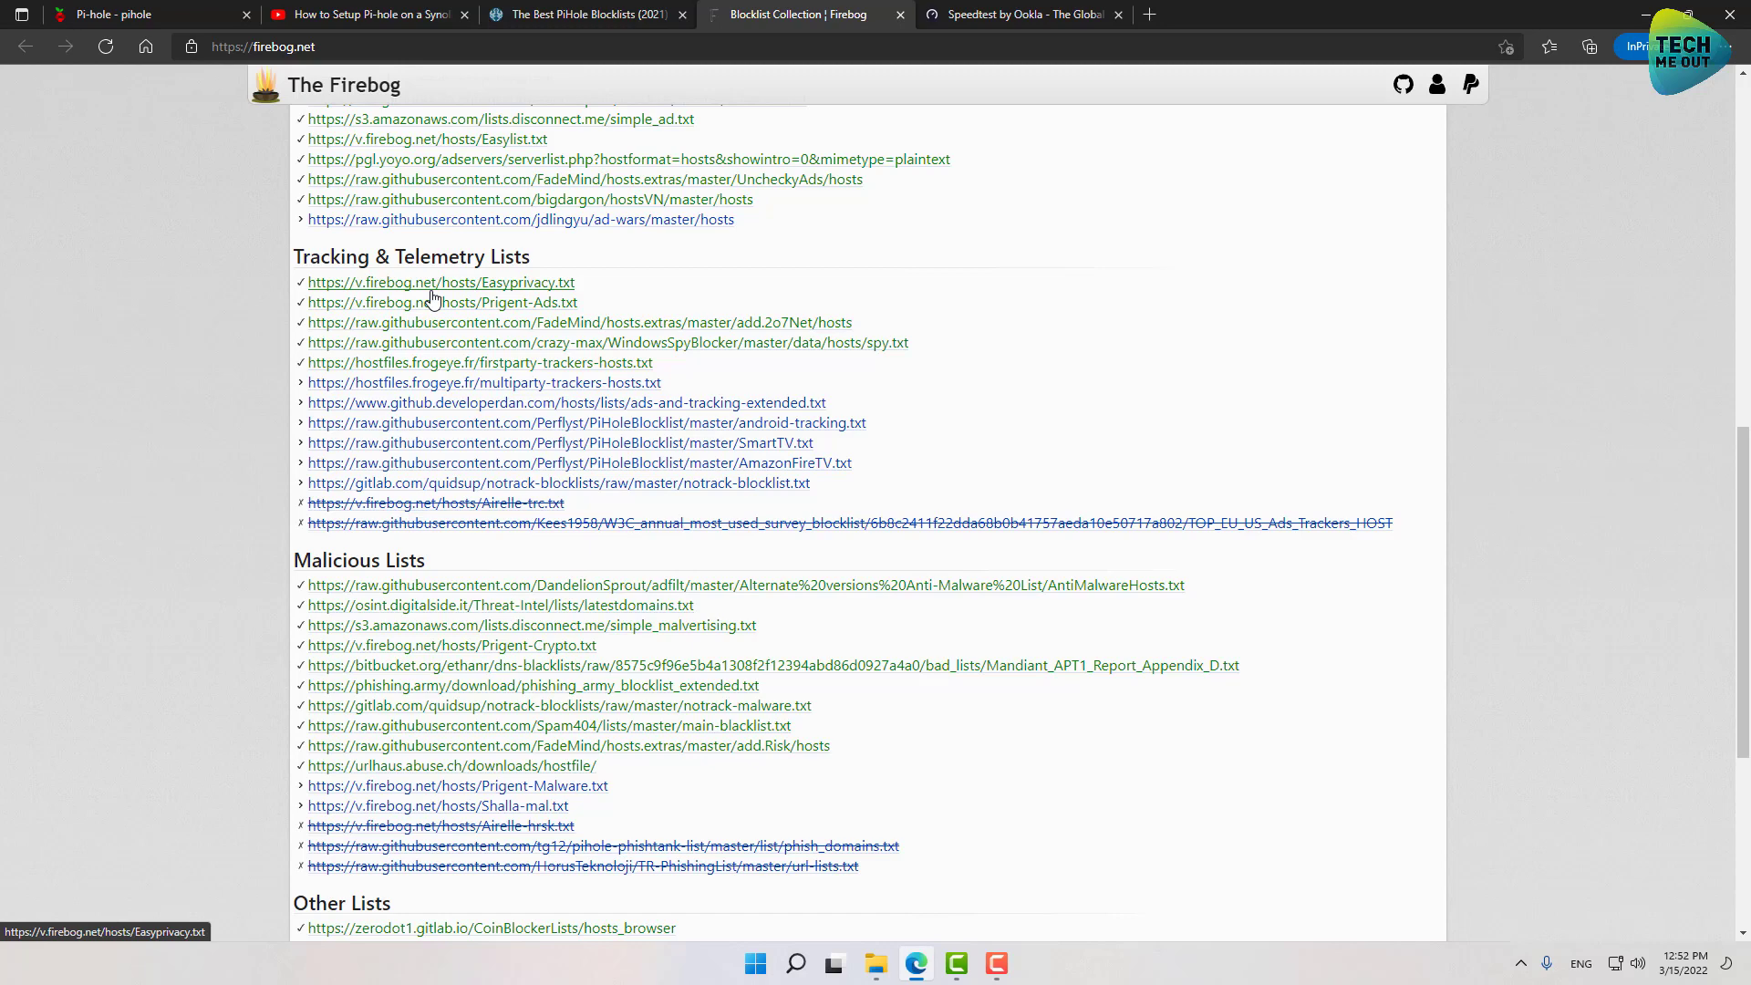
pyautogui.moveTo(394, 76)
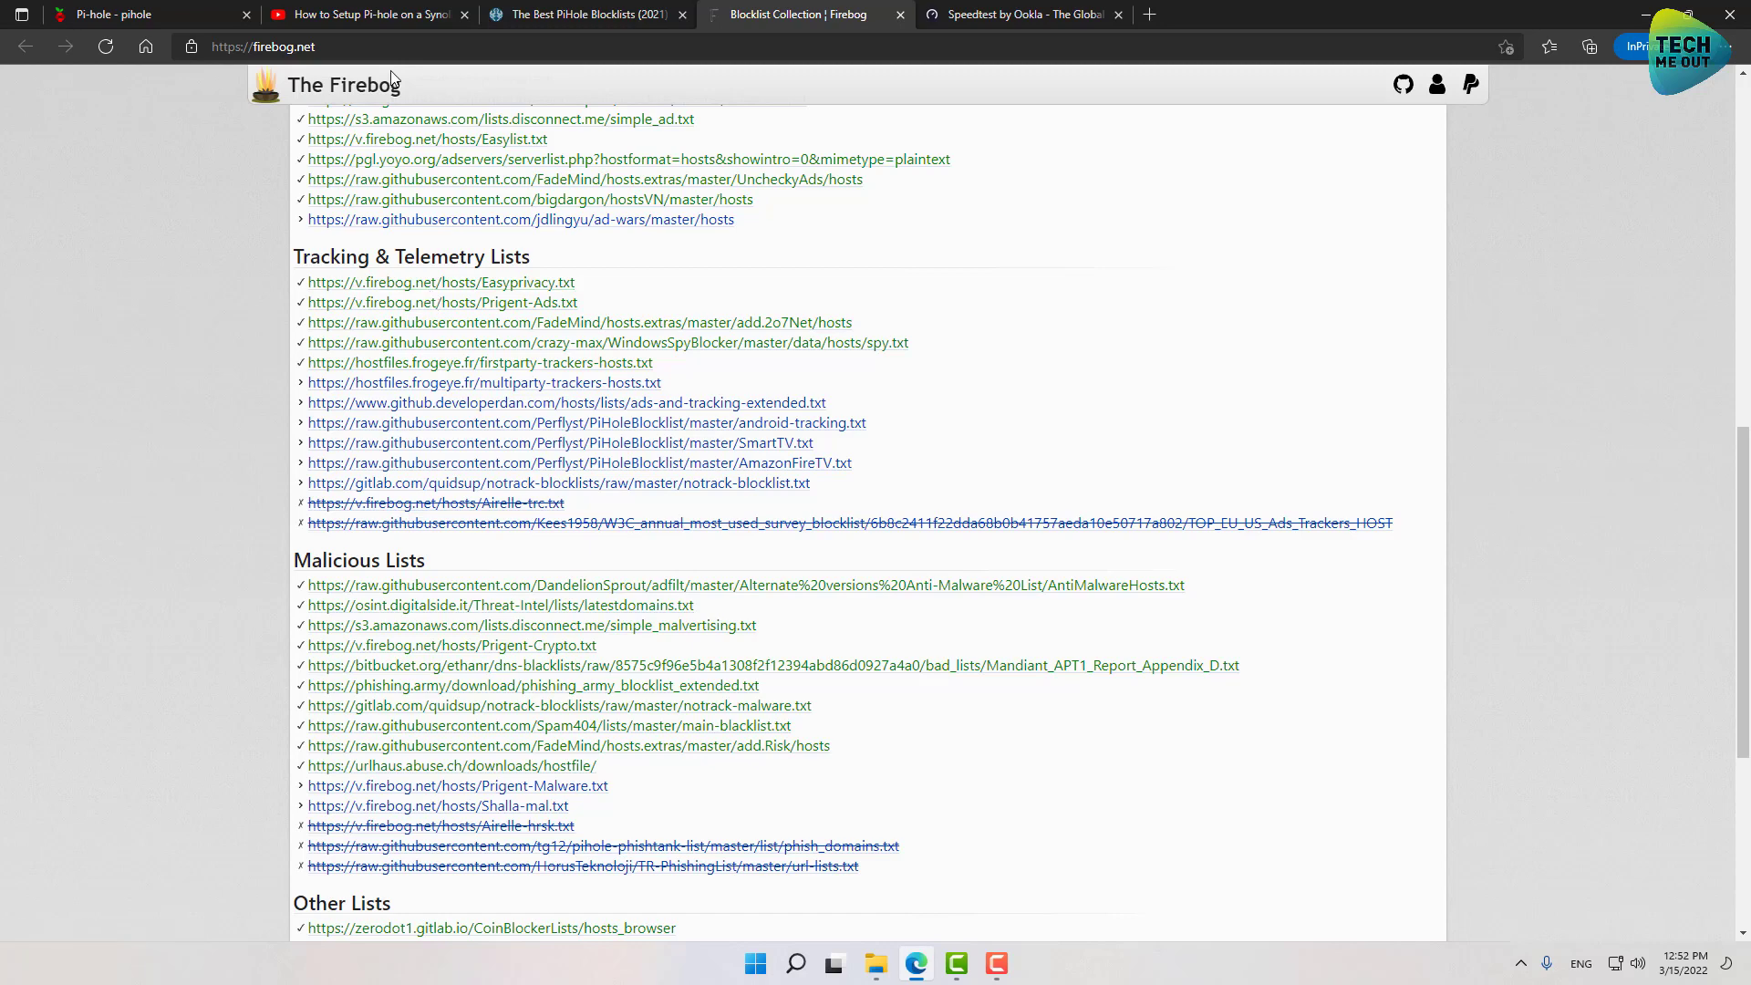